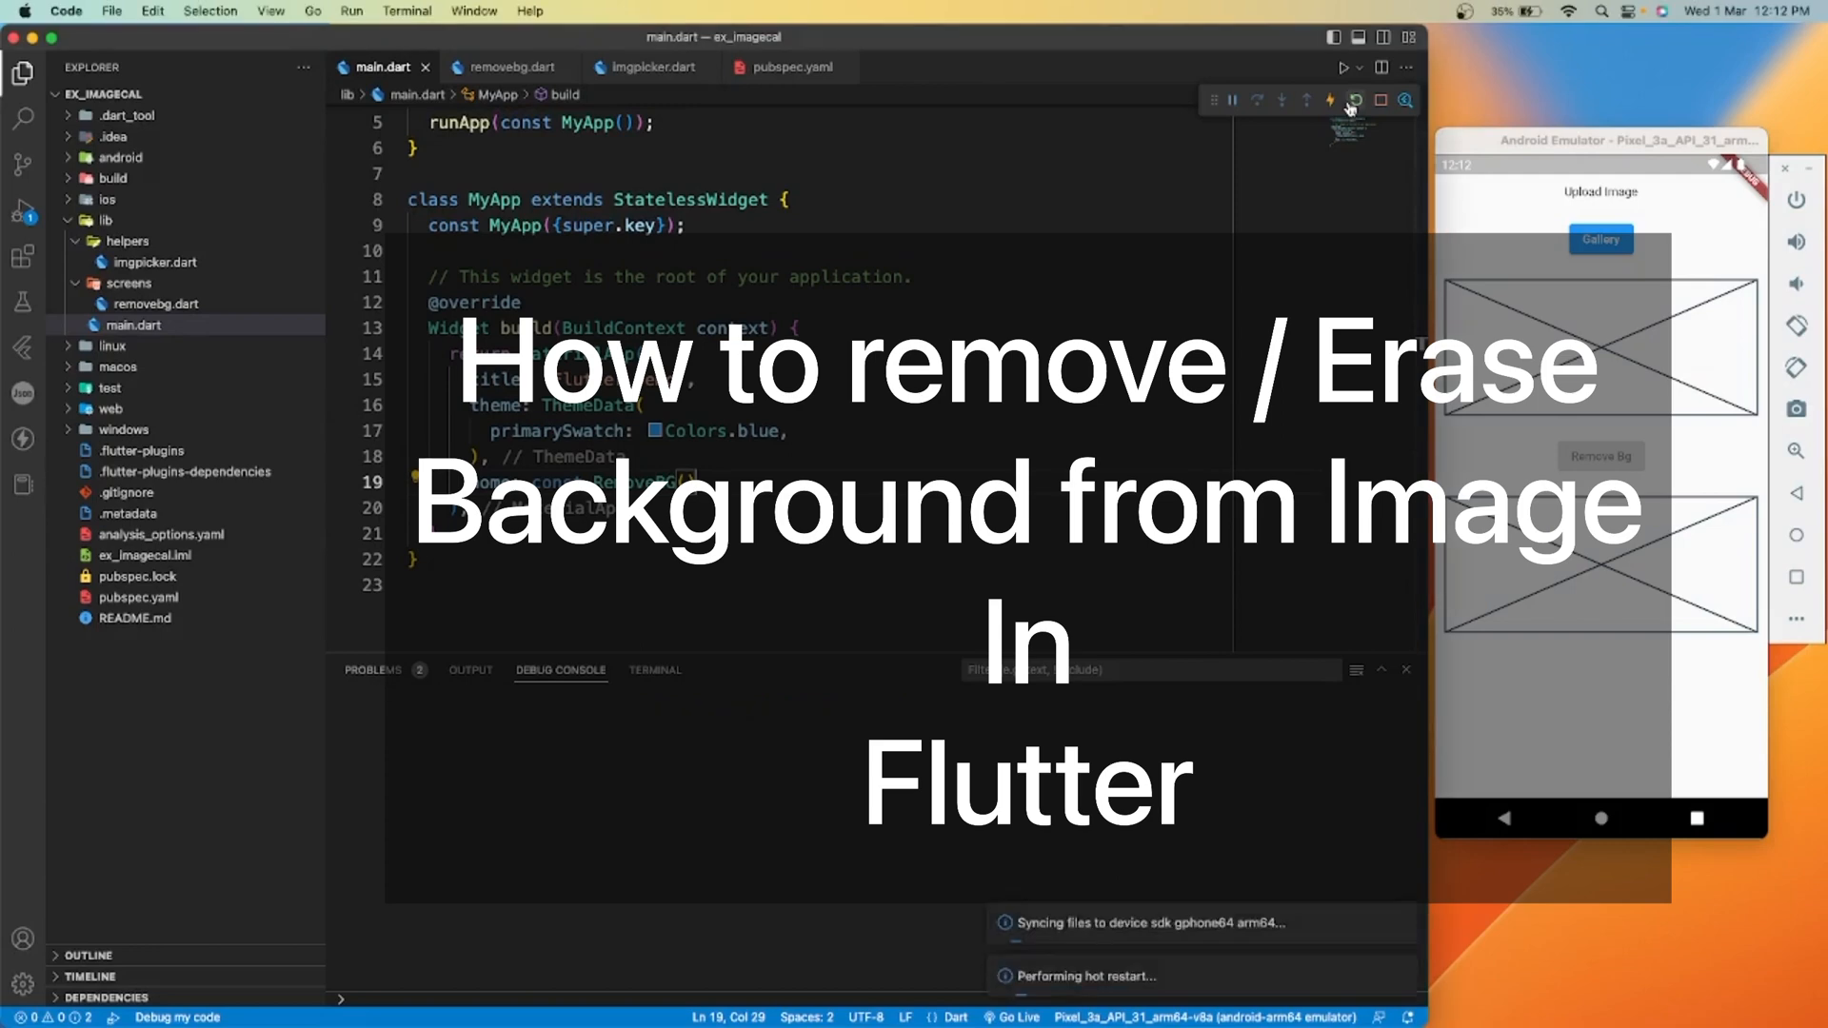
Add a '//for image uploading' comment to the ImagePicker field in imgpicker.dart
left_click(1362, 99)
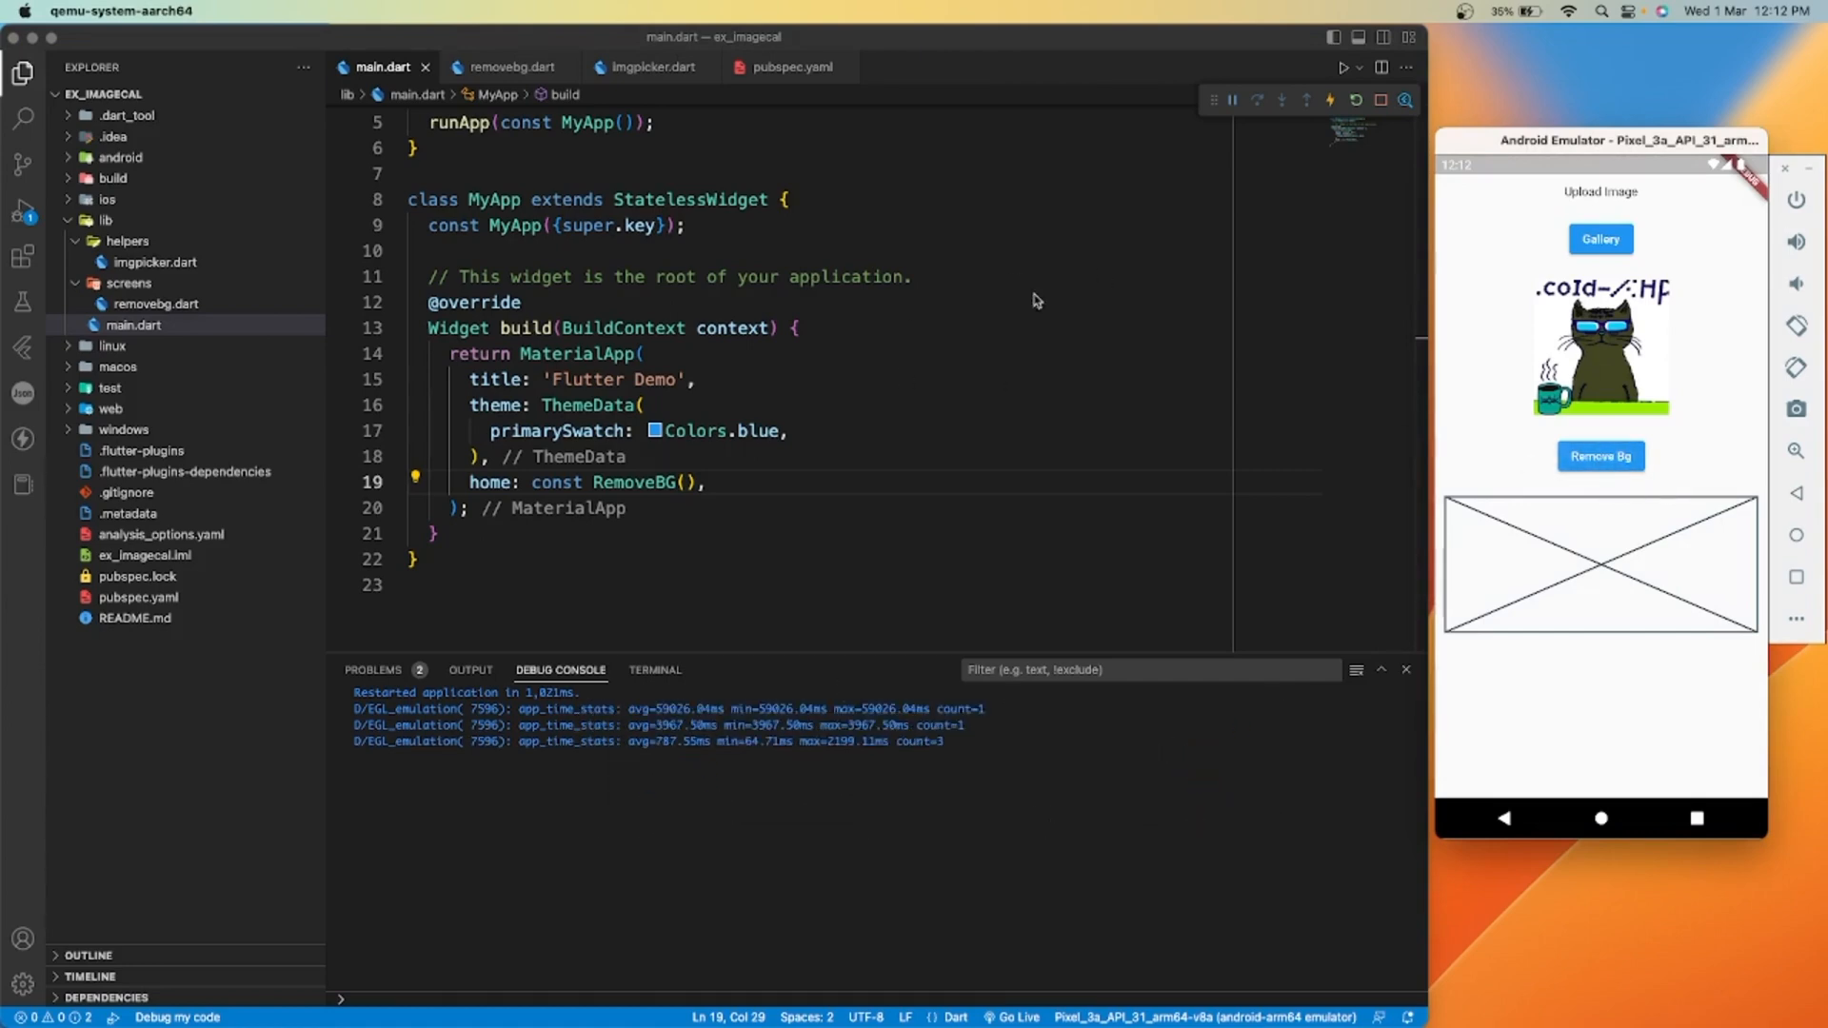
mouse_move(127, 244)
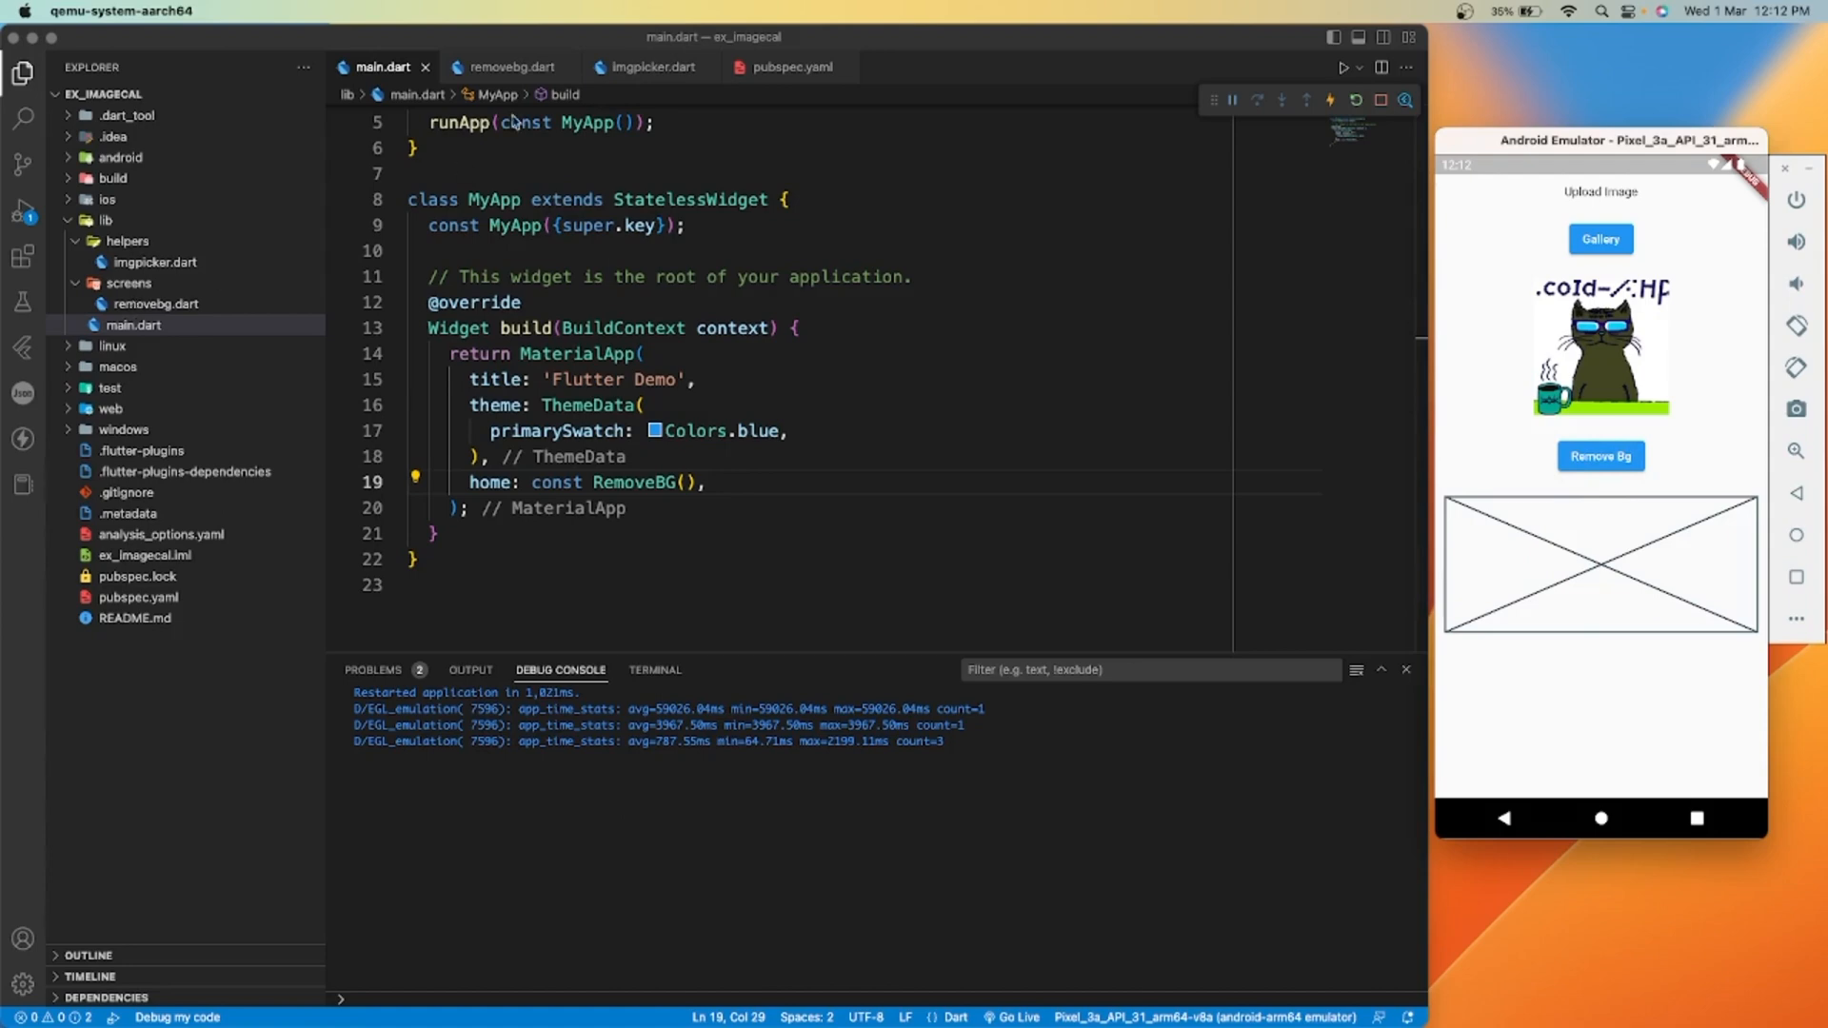
left_click(514, 67)
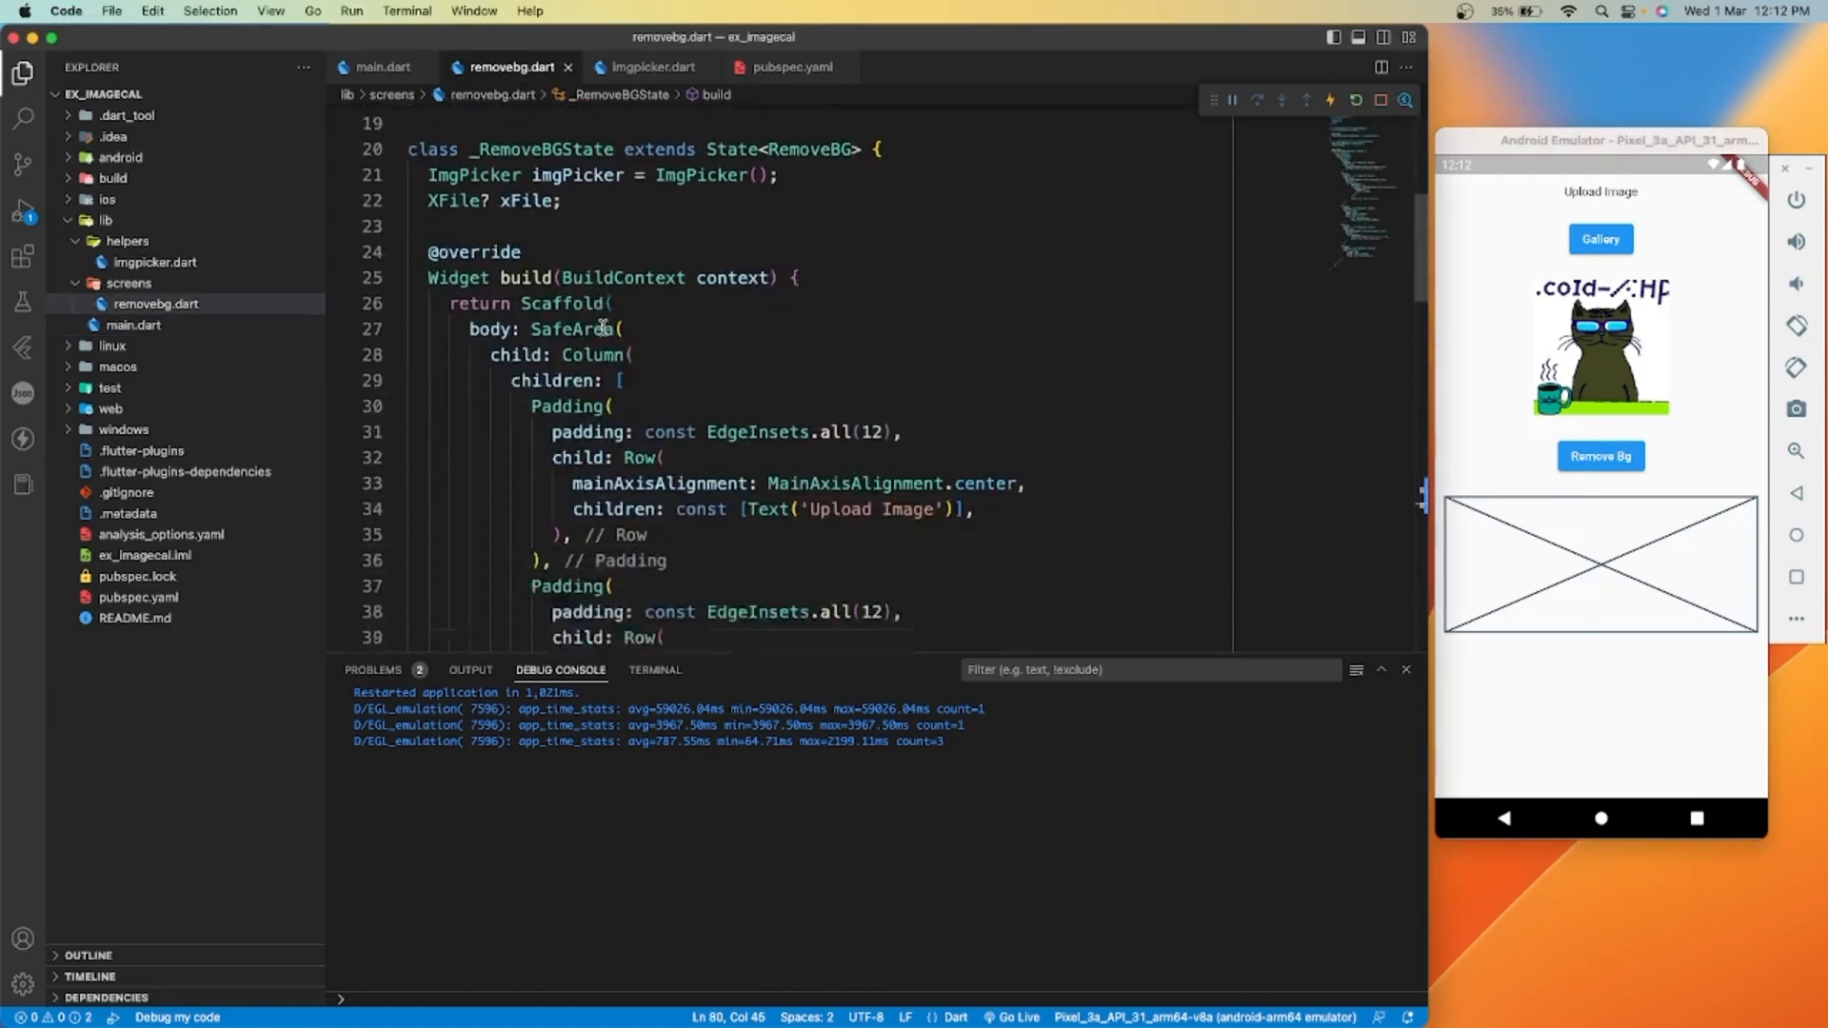
scroll("down", 3)
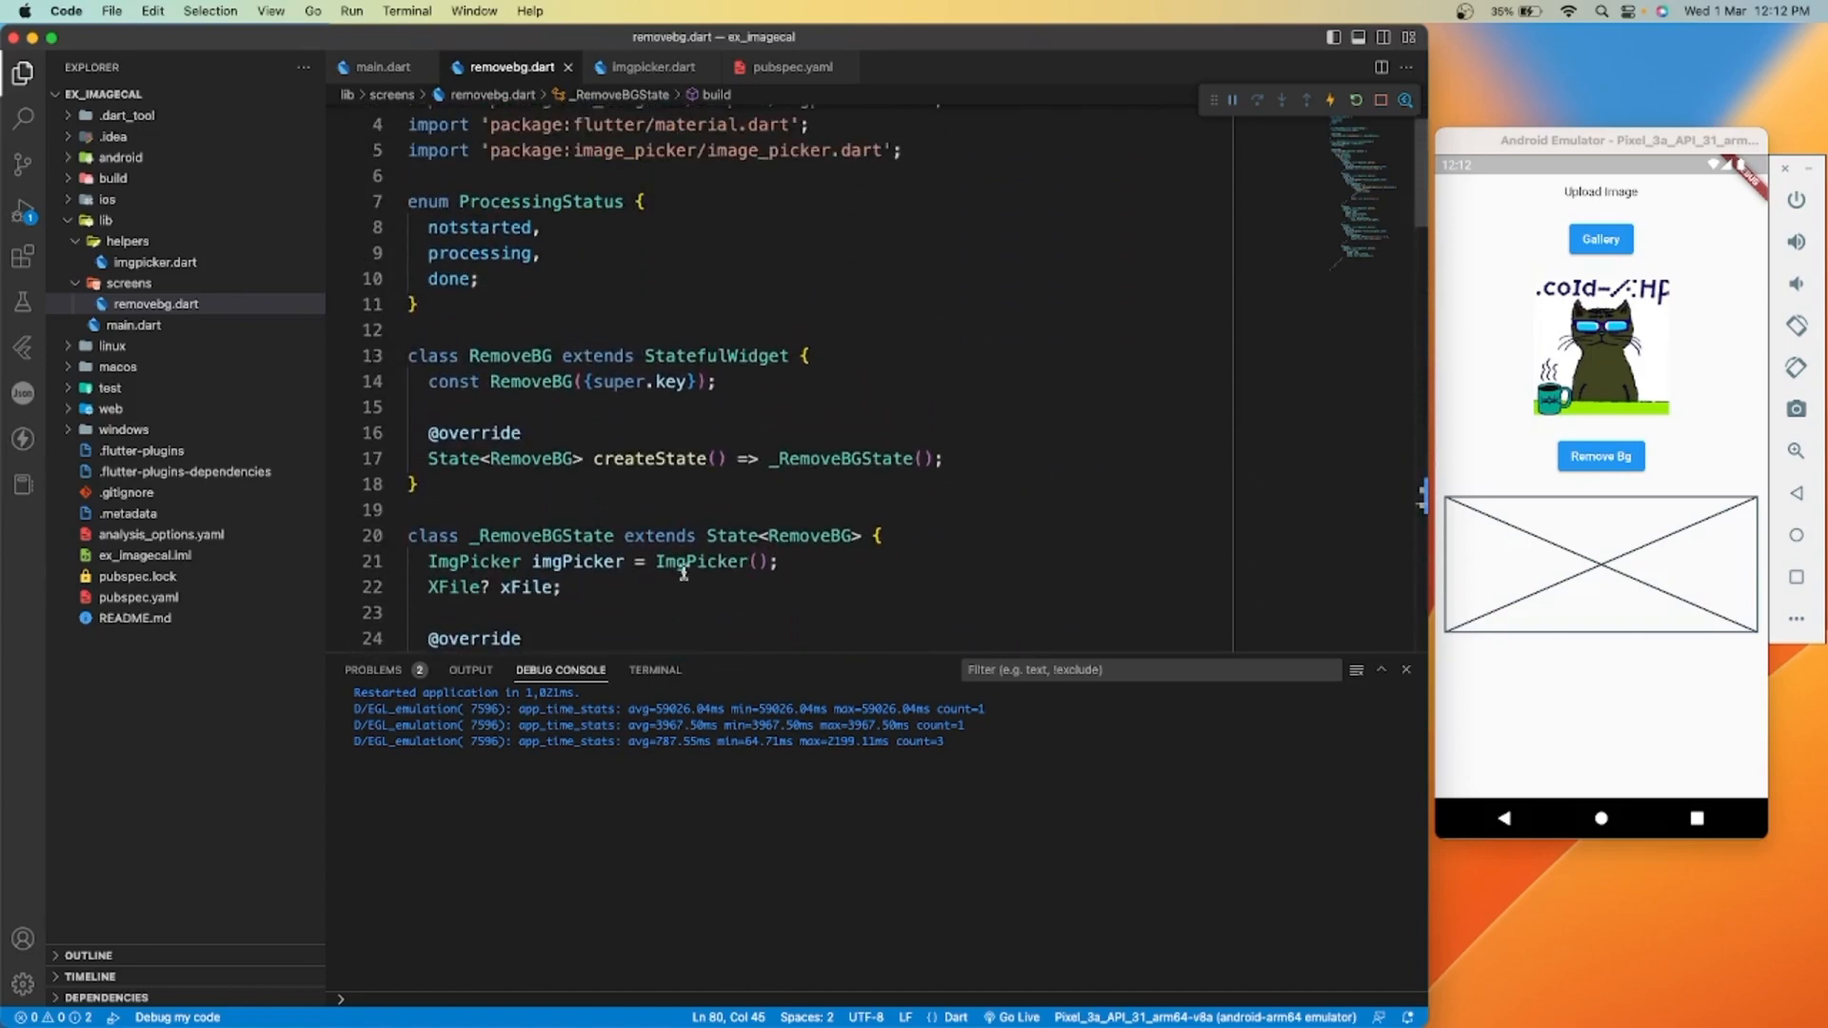
left_click(649, 67)
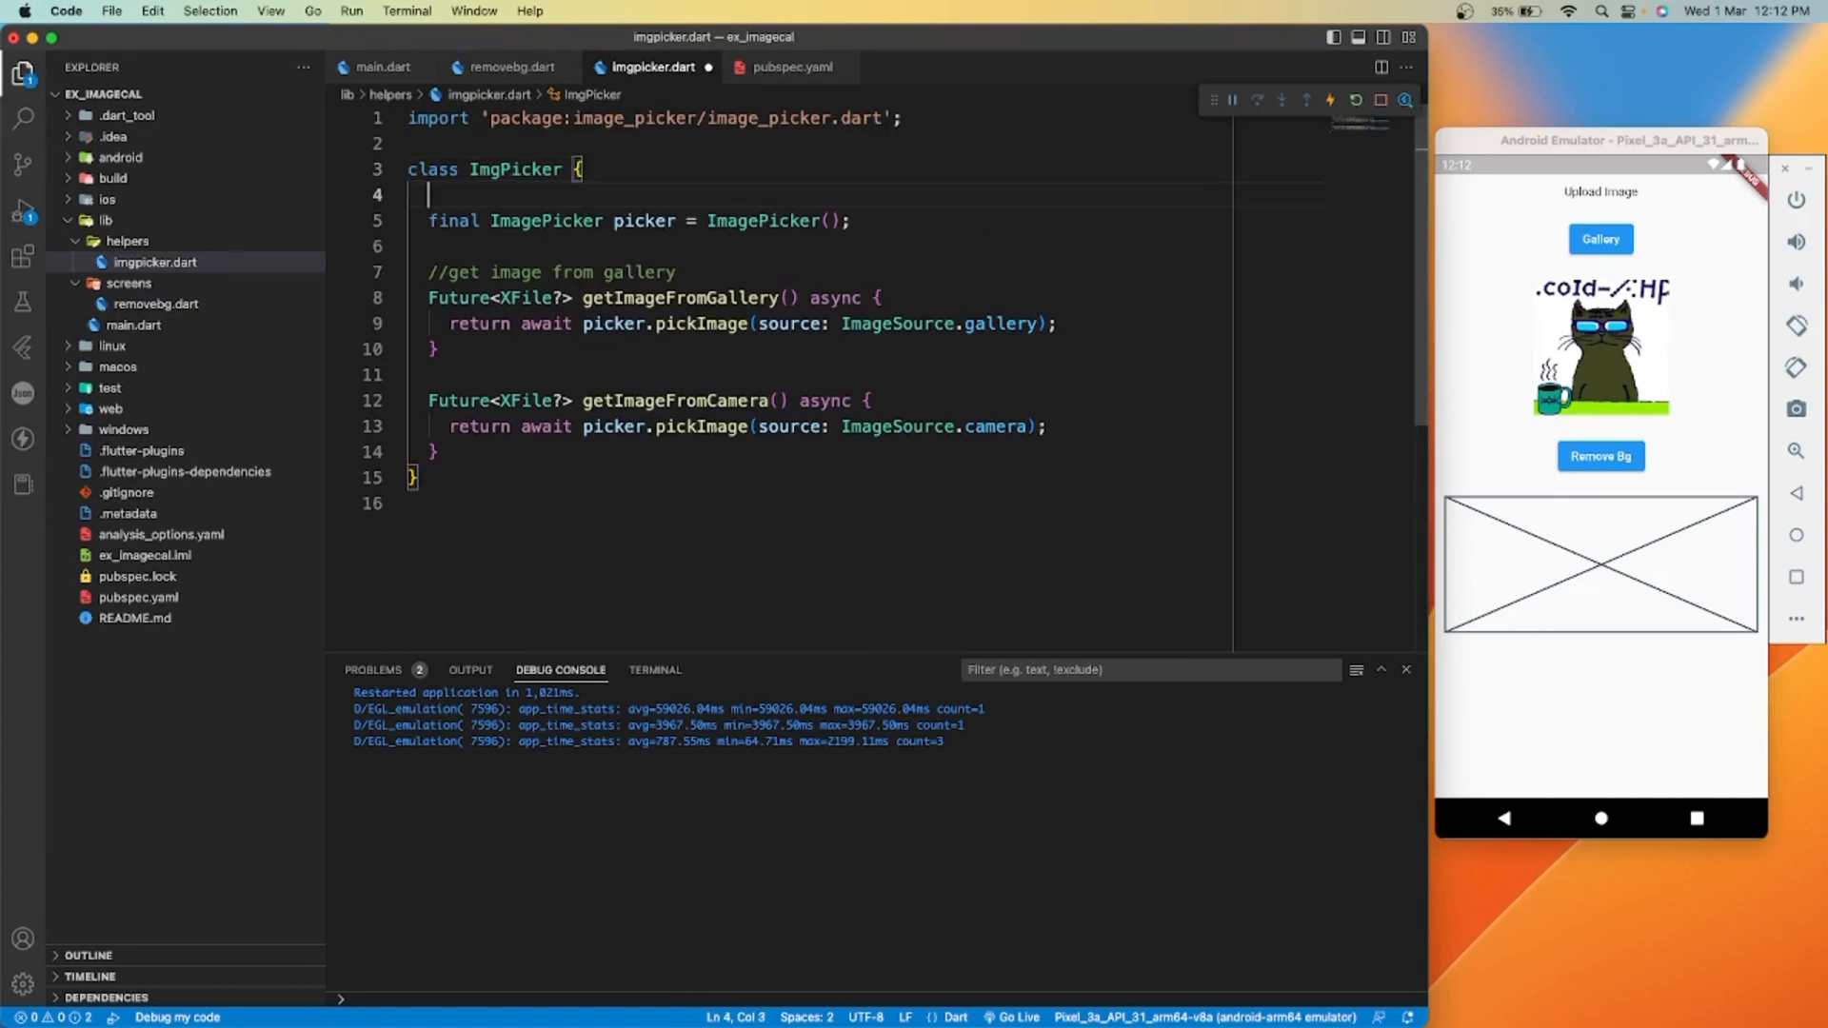
type("//for image u")
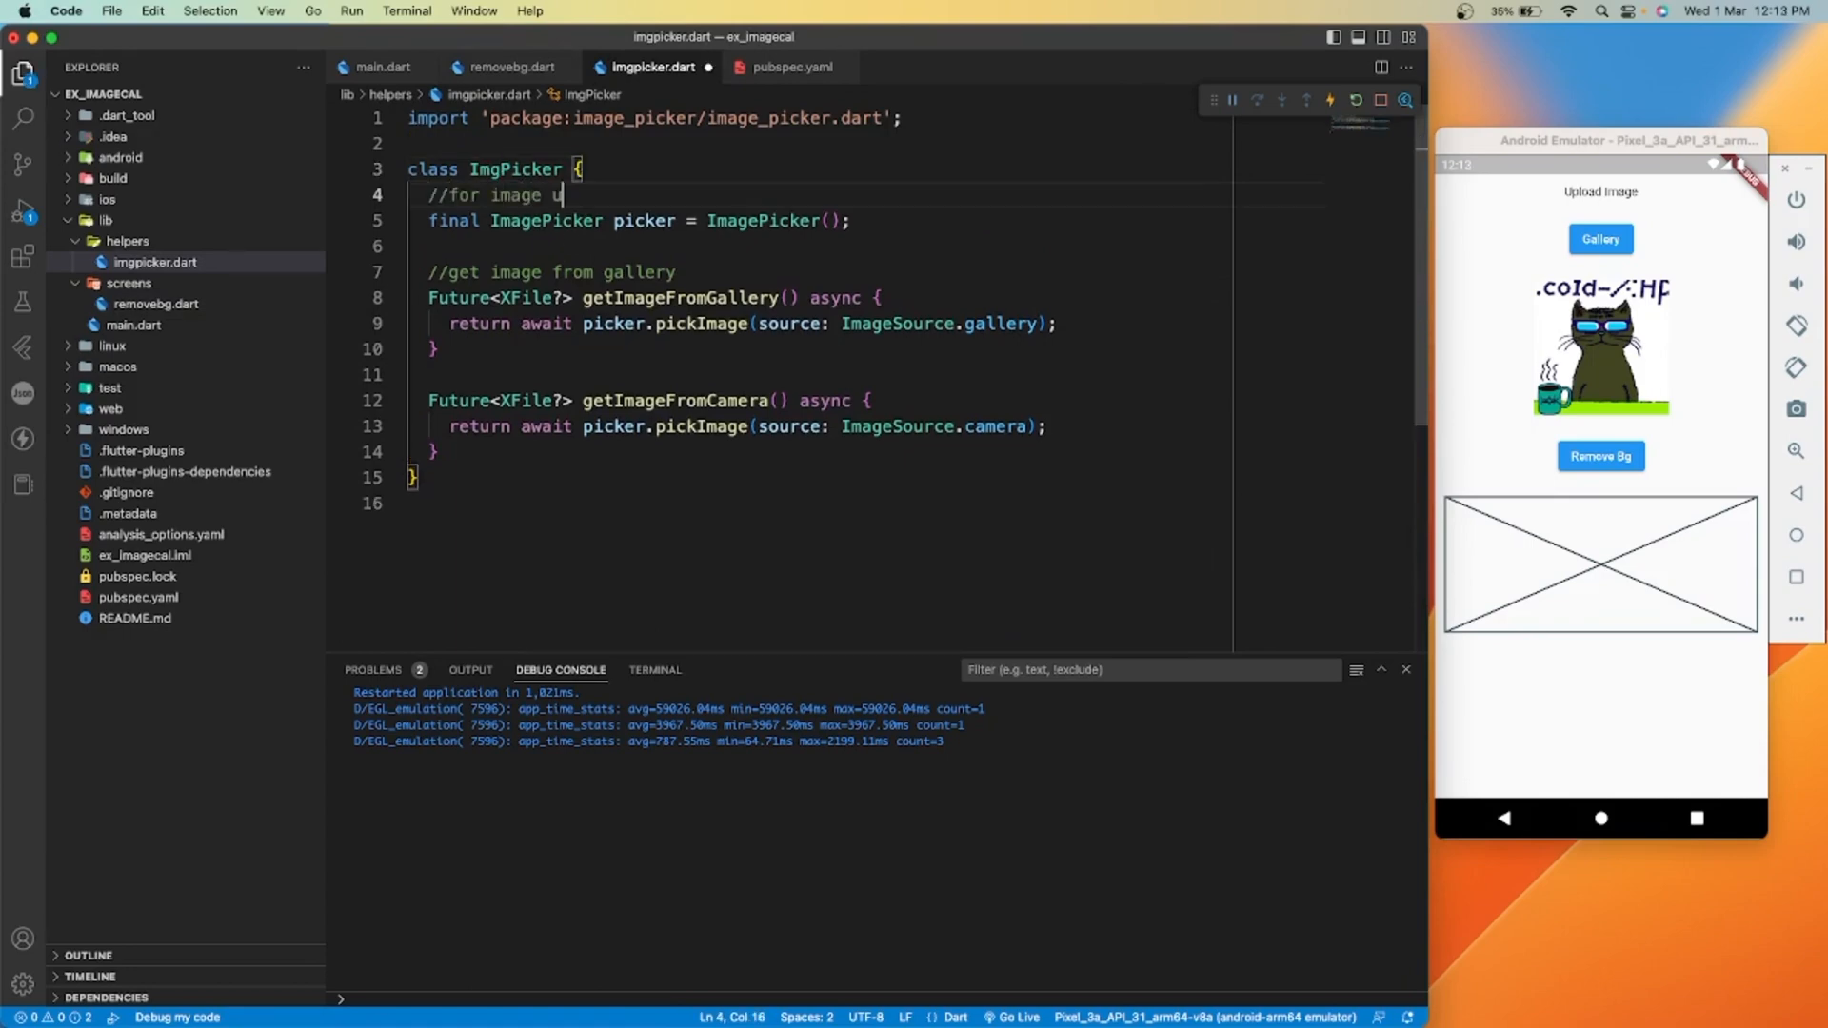
type("ploading")
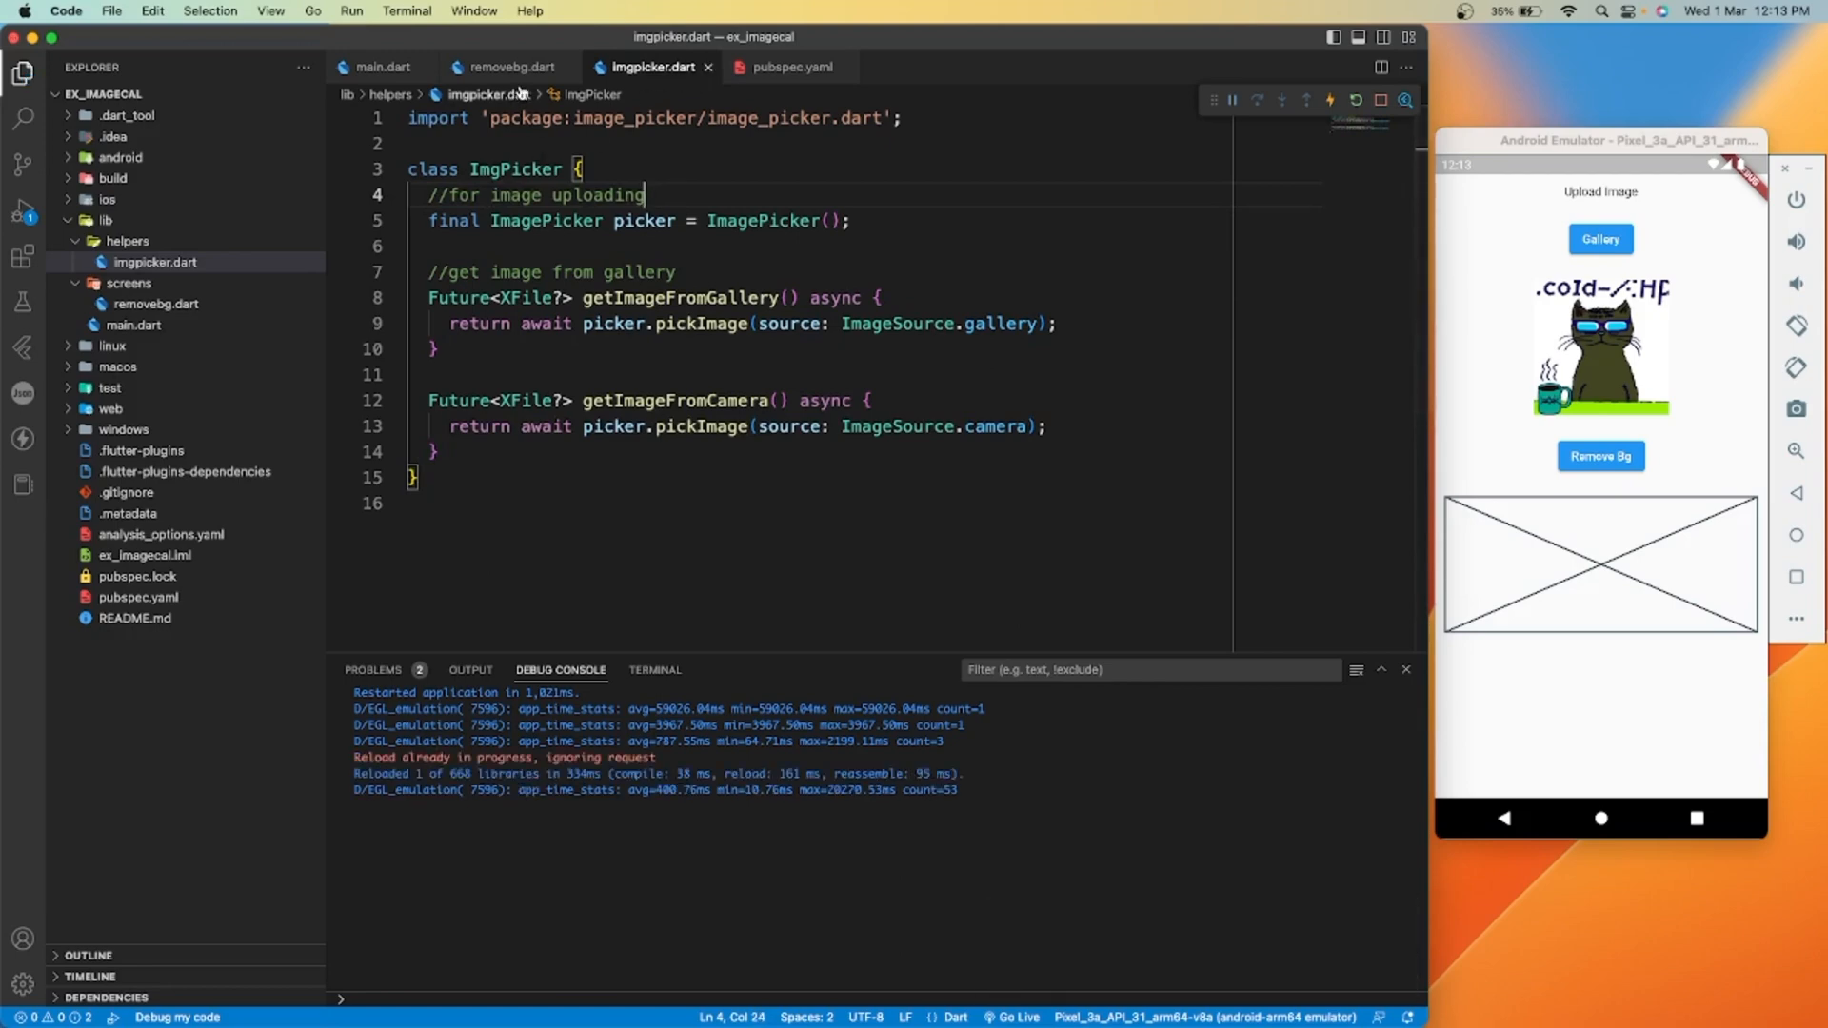
Return to removebg.dart and read the remove_background package readme
left_click(504, 67)
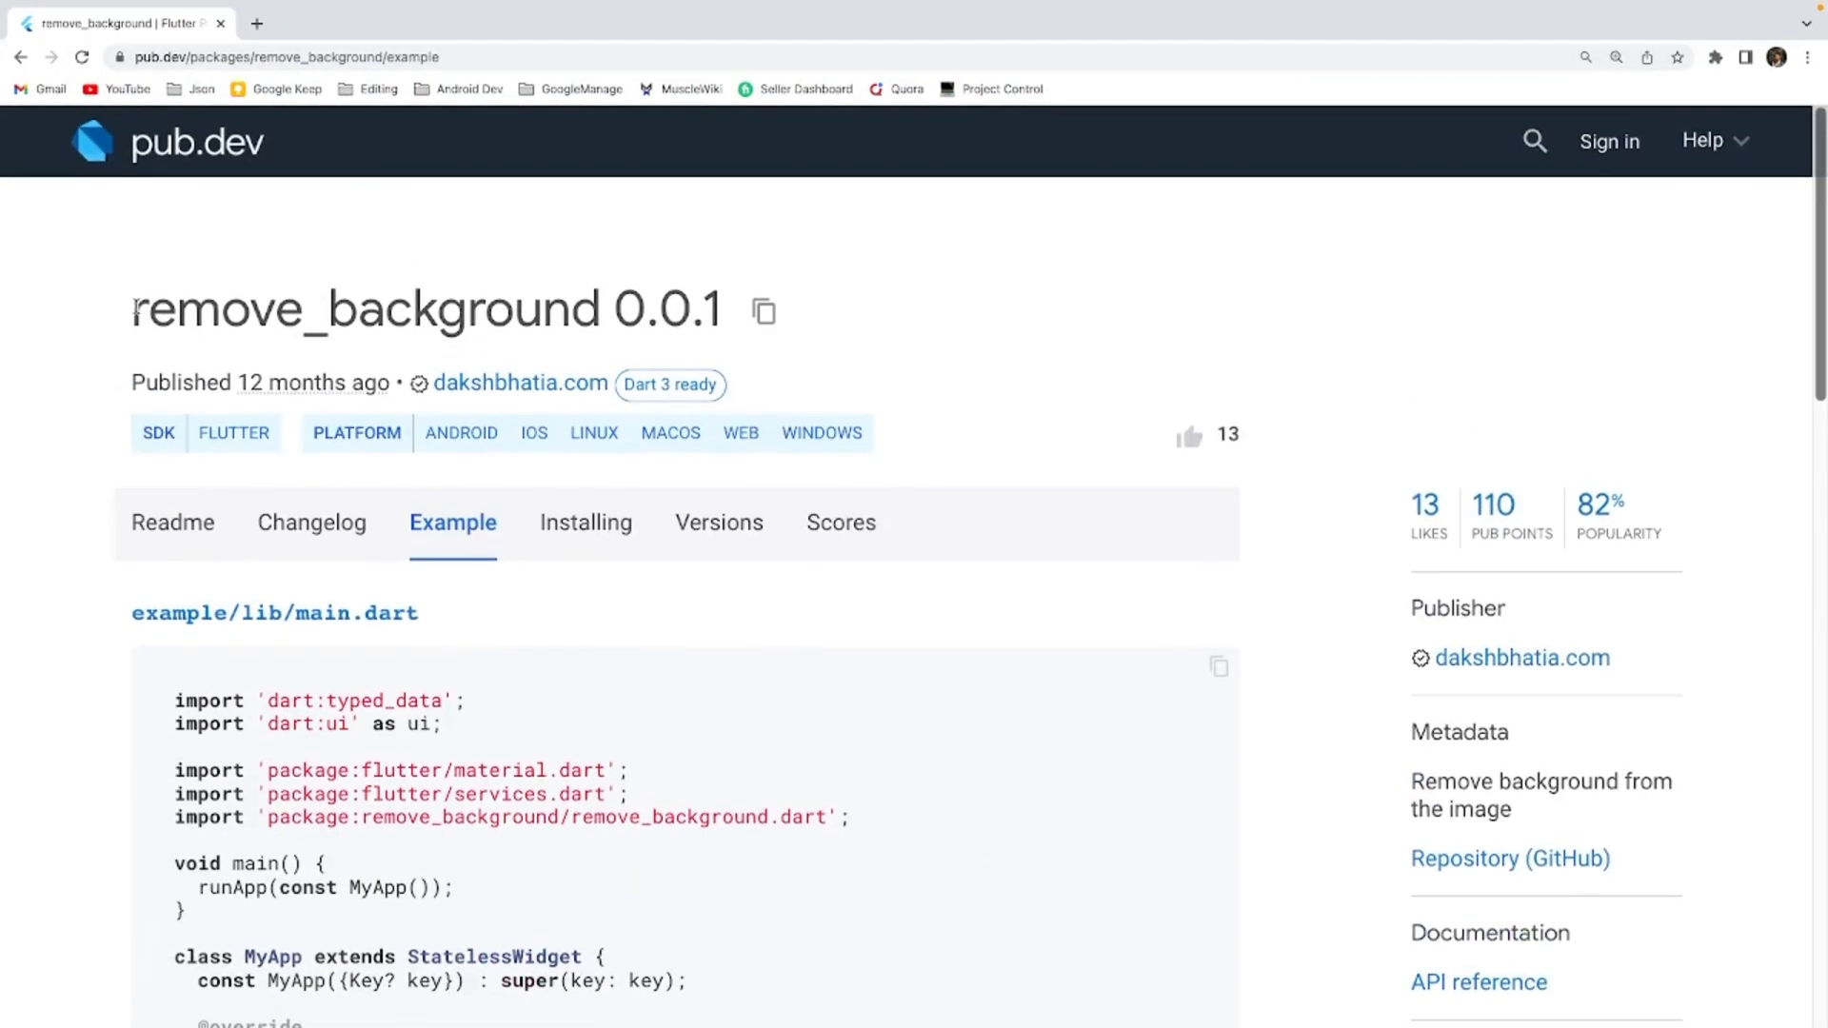
left_click(171, 522)
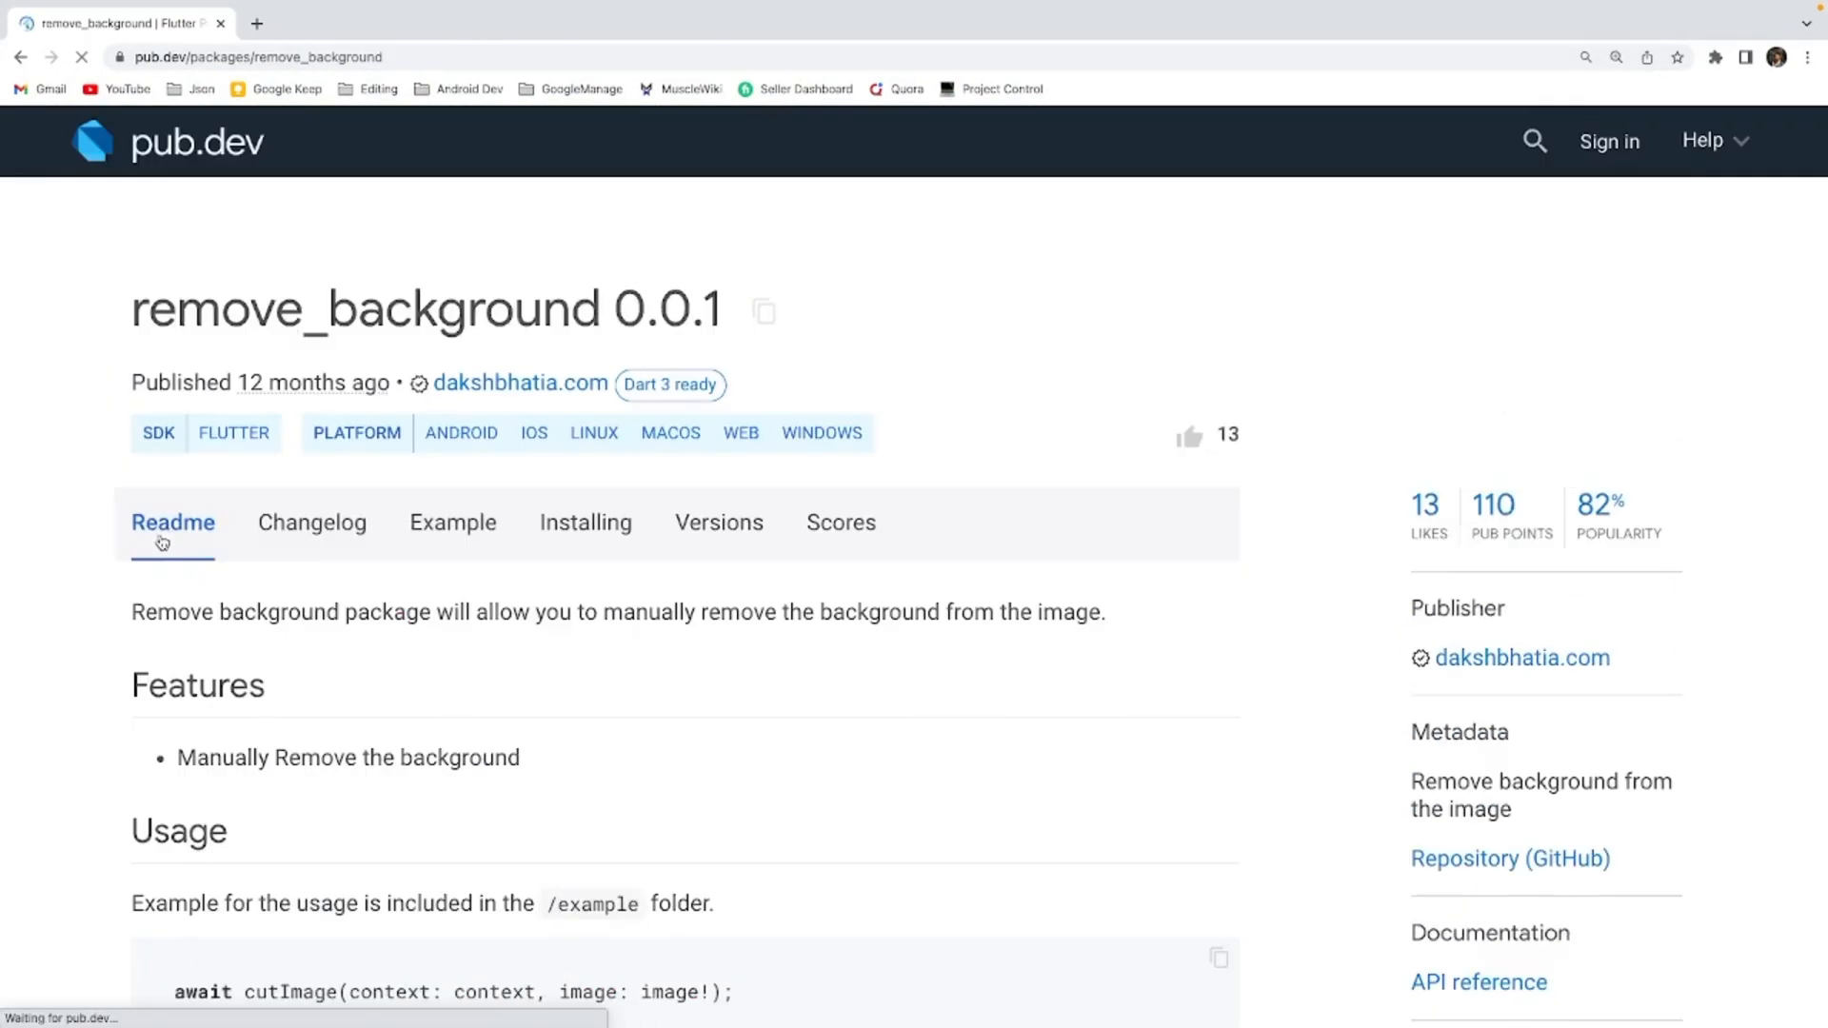
scroll("down", 3)
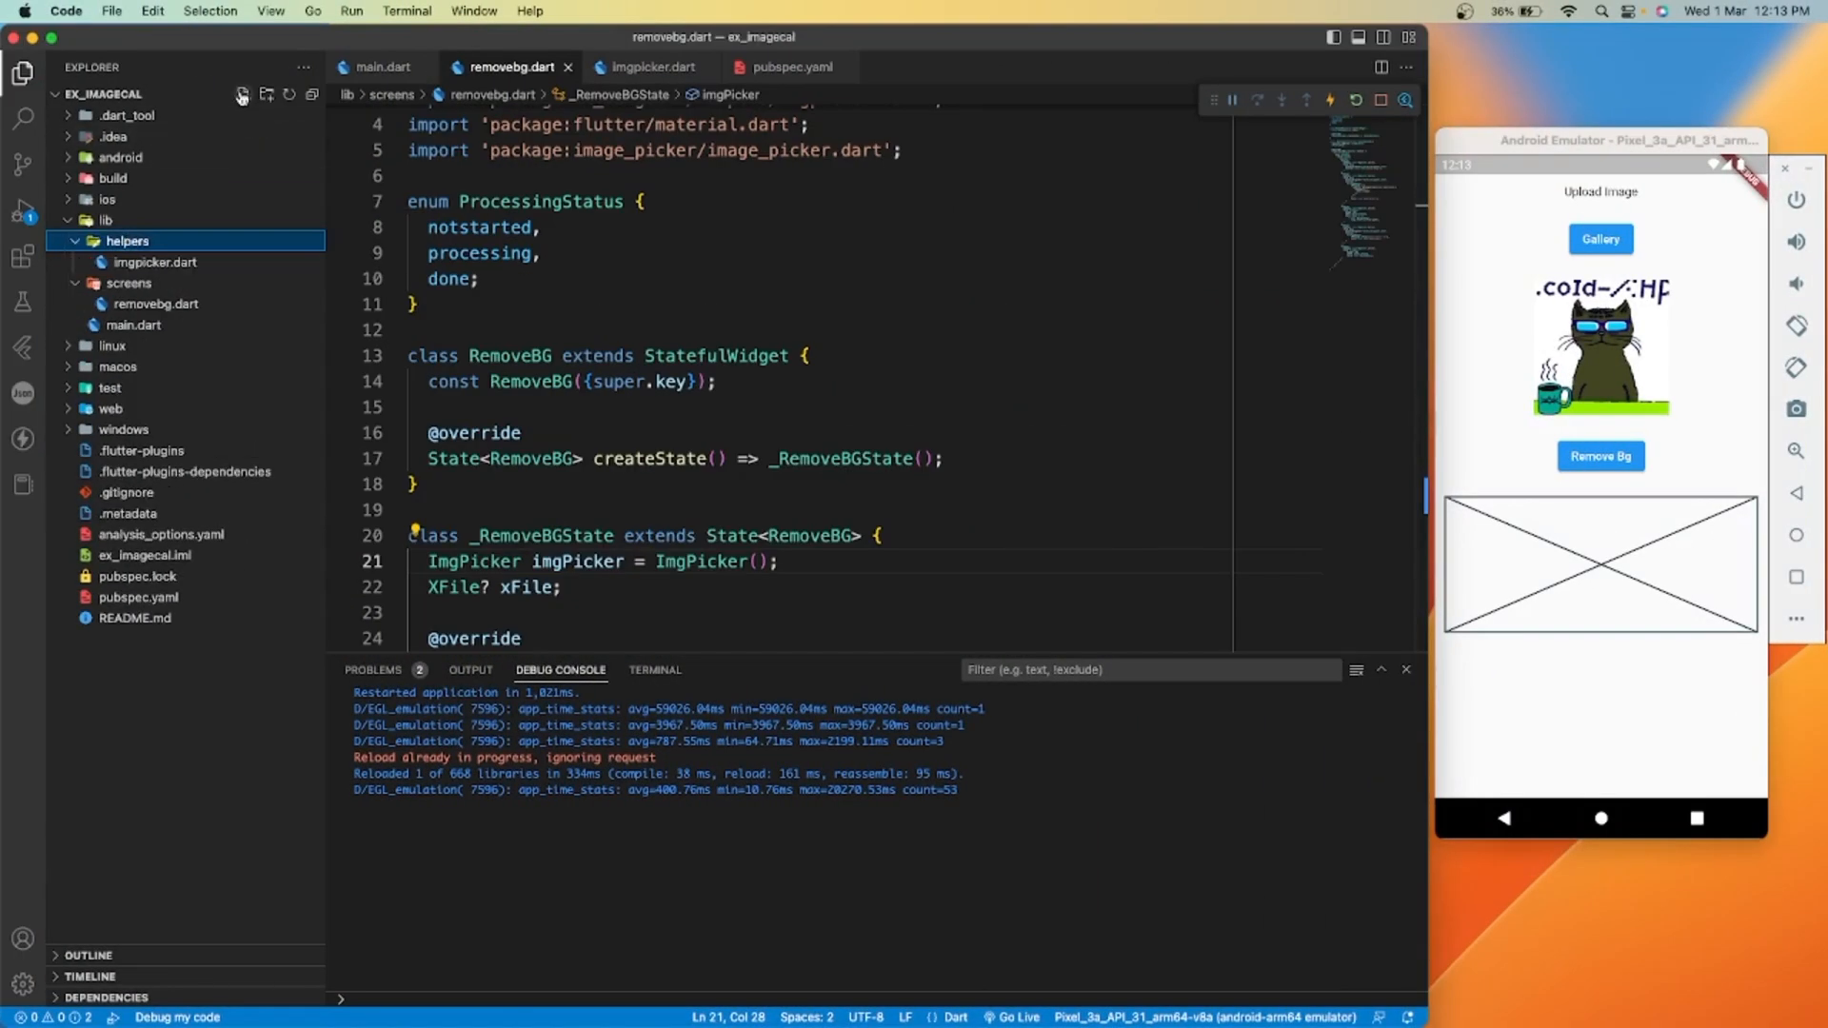
Create imgremovebg.dart in helpers with an empty ImgRemoveBg class
left_click(242, 96)
type("imgremovebg.d")
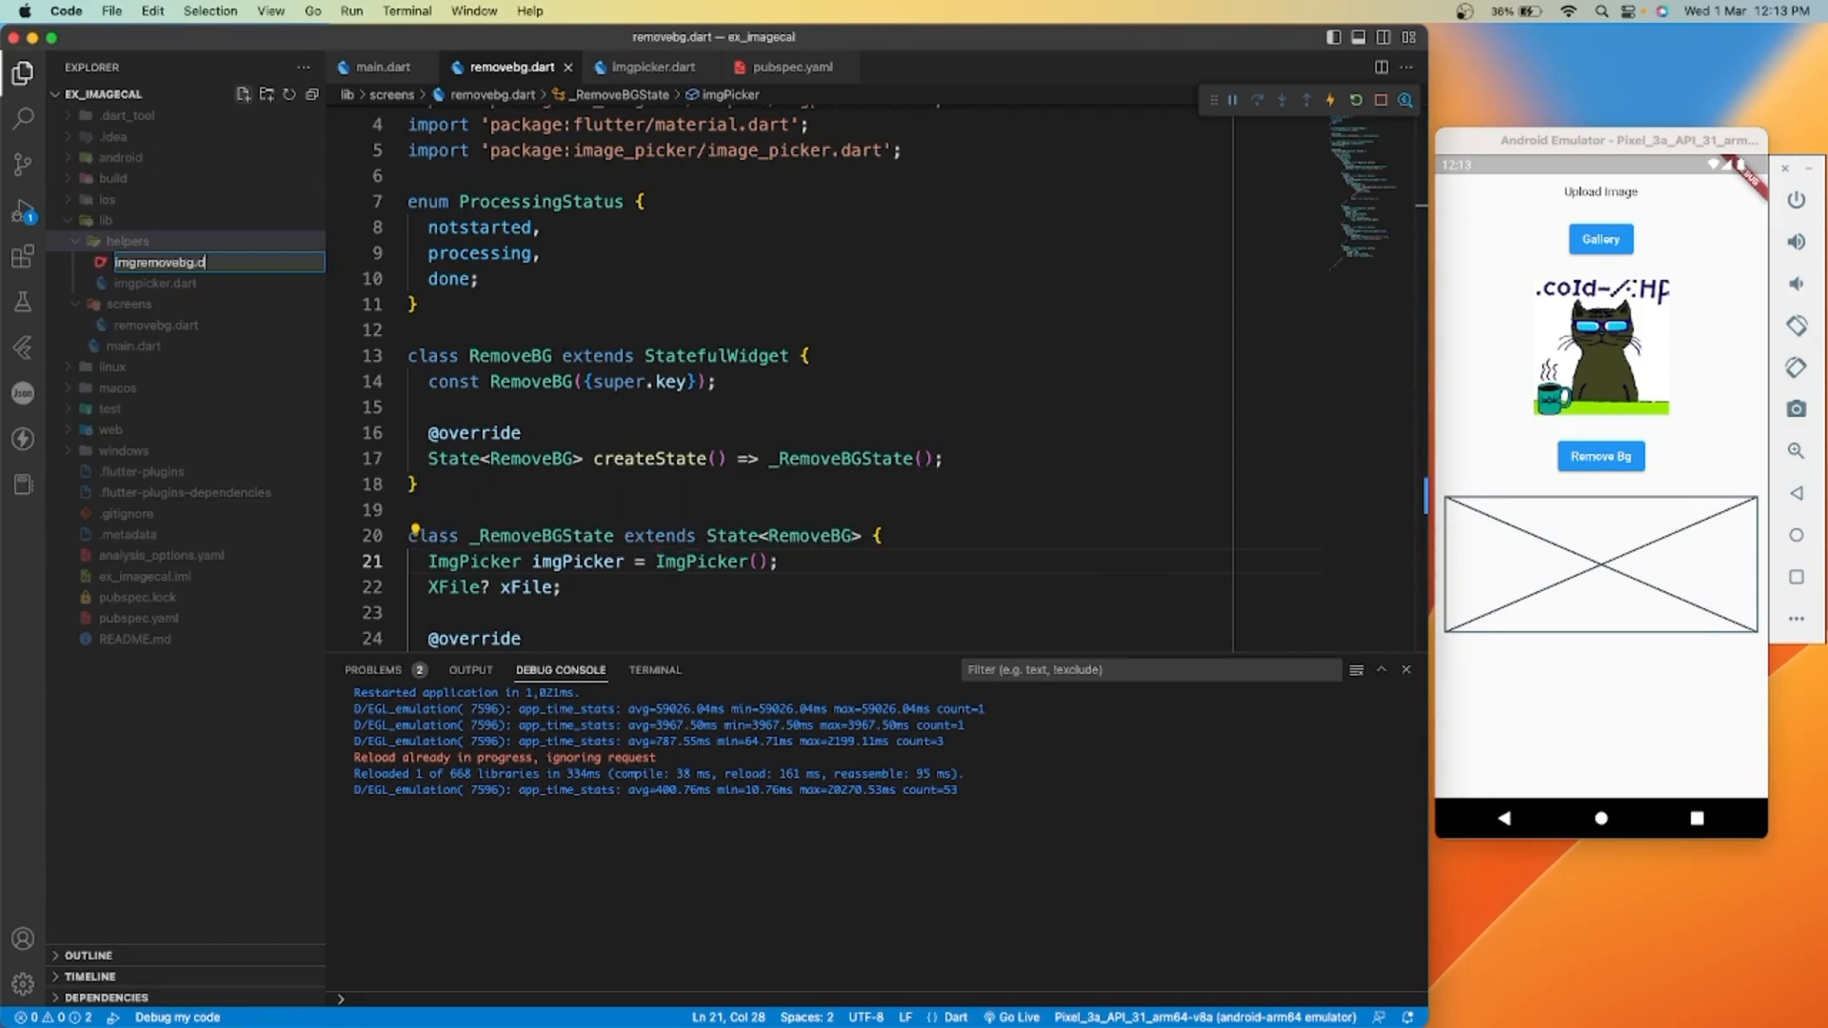
key("Enter")
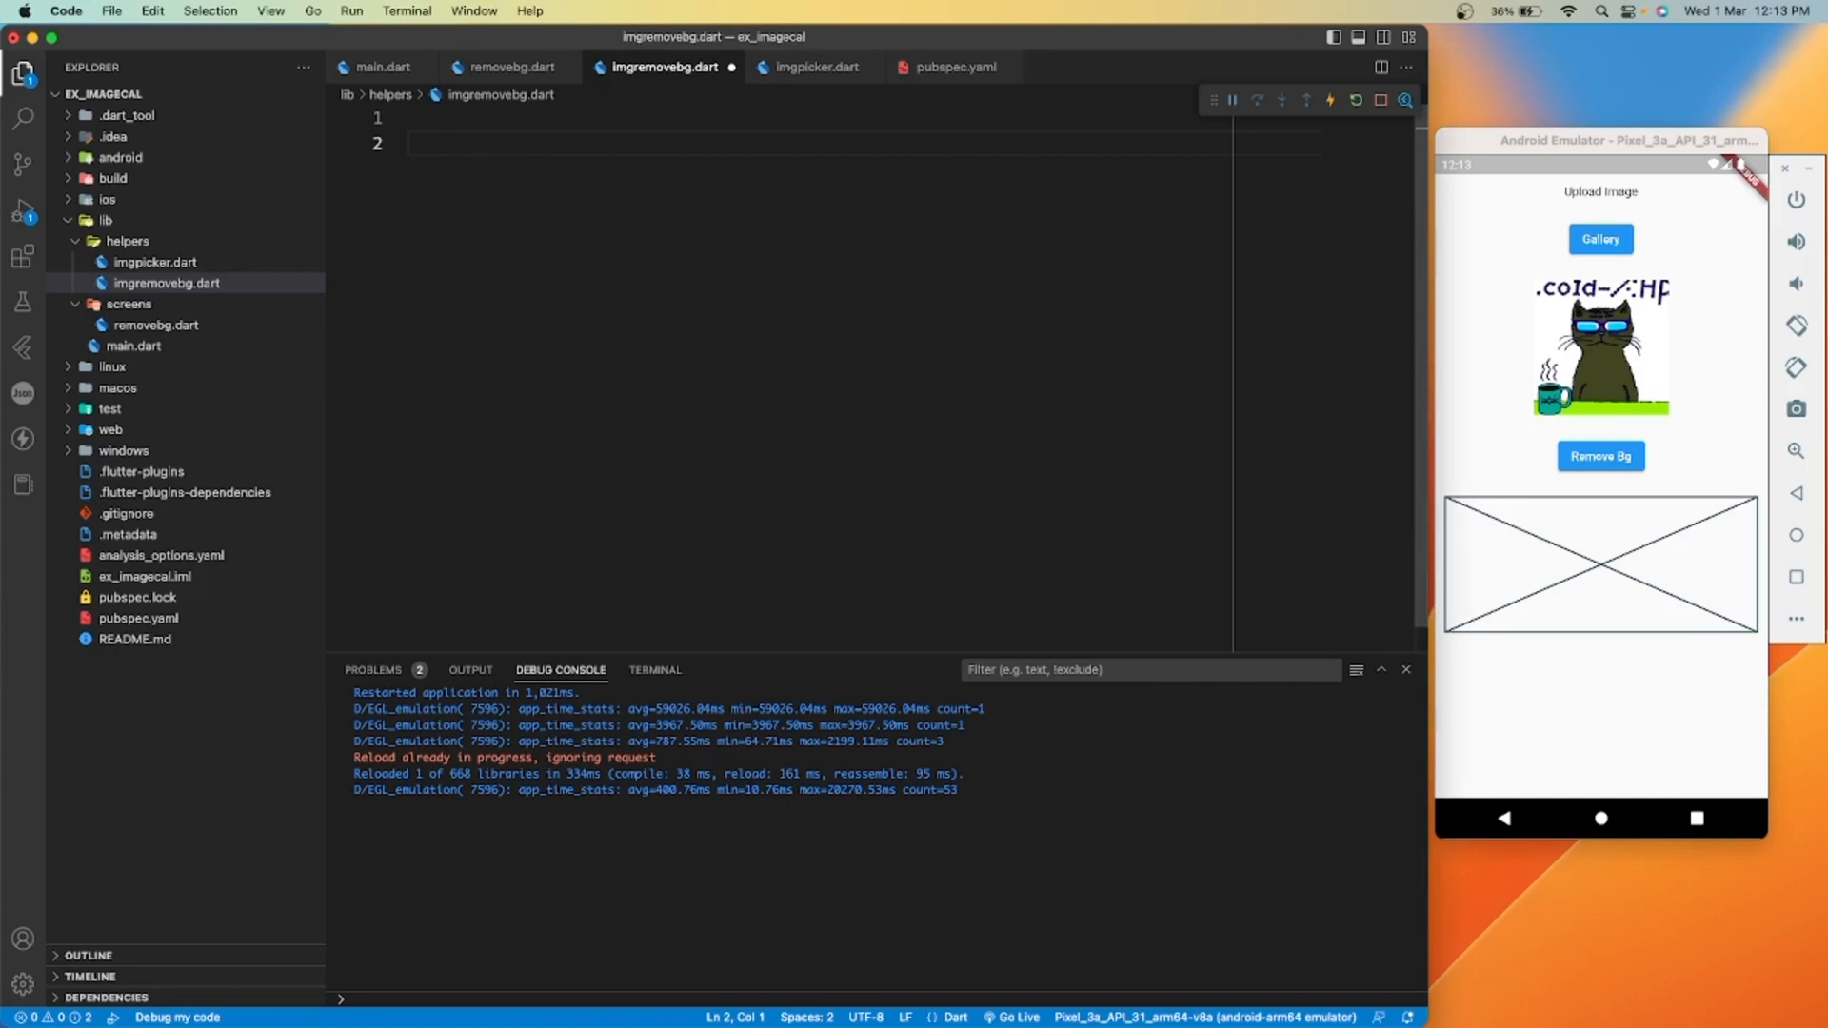
type("class ClassName {")
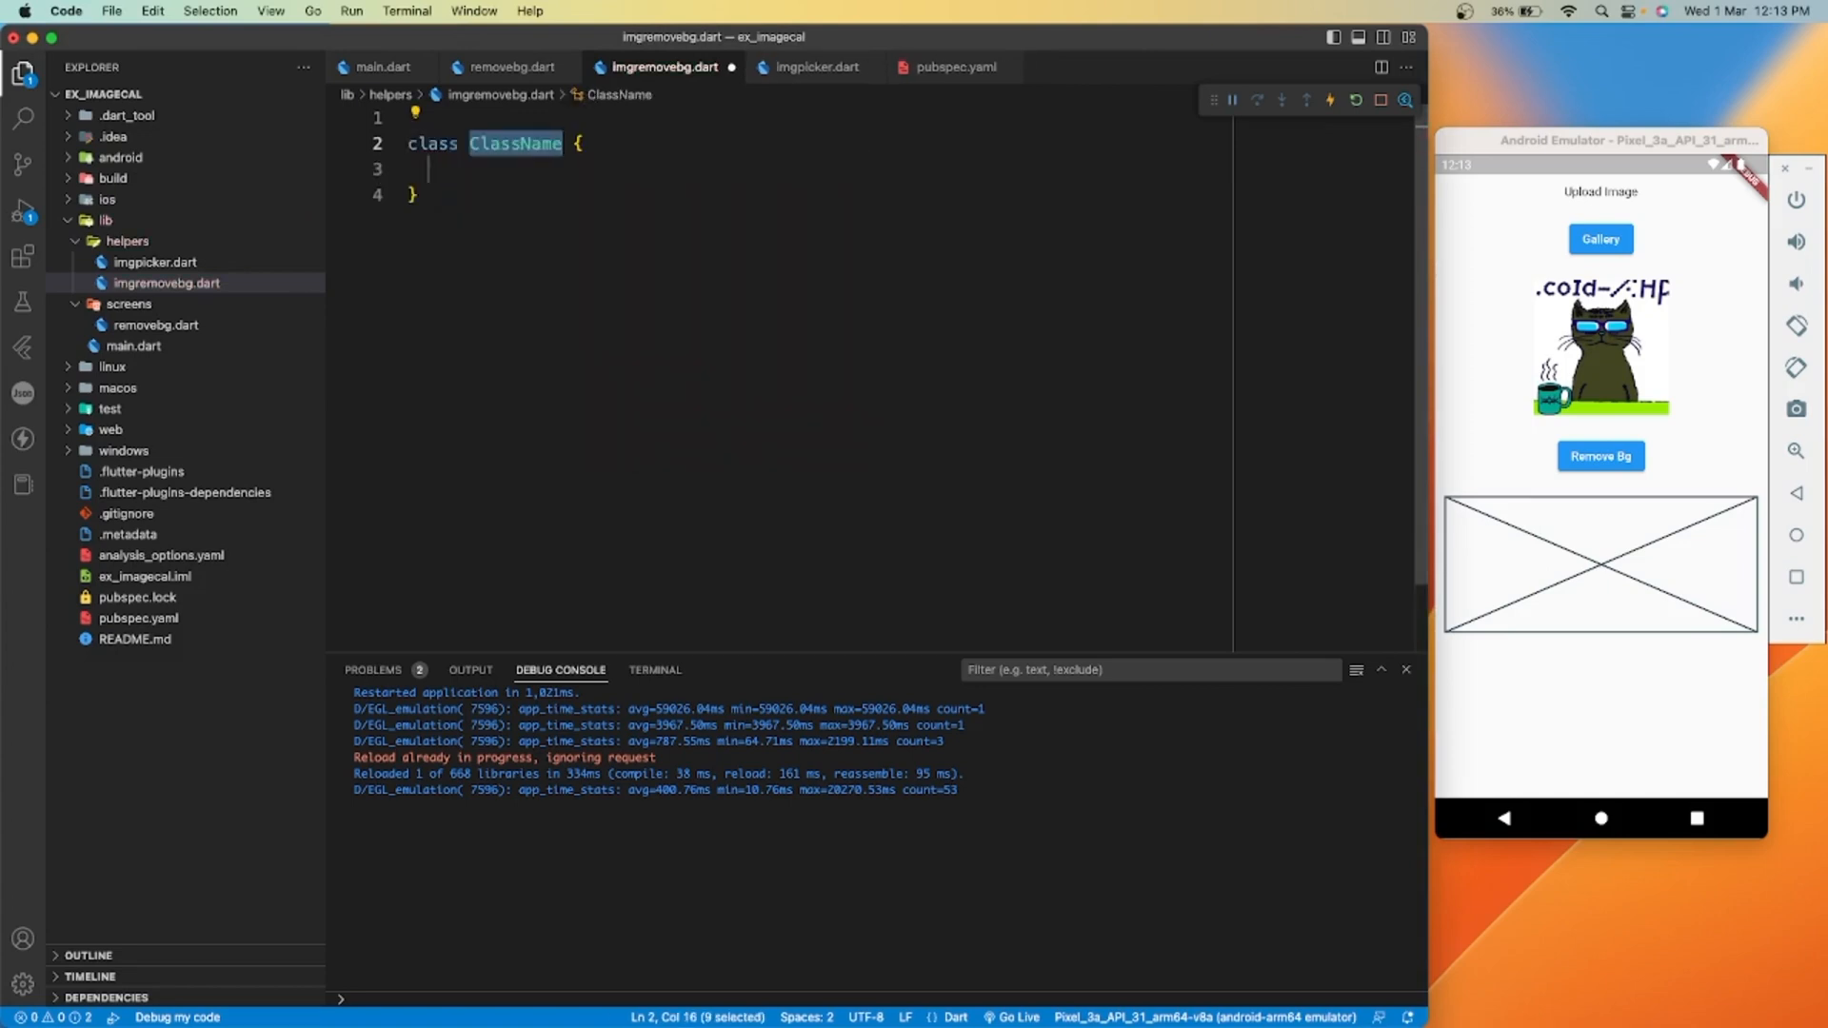
type("Img")
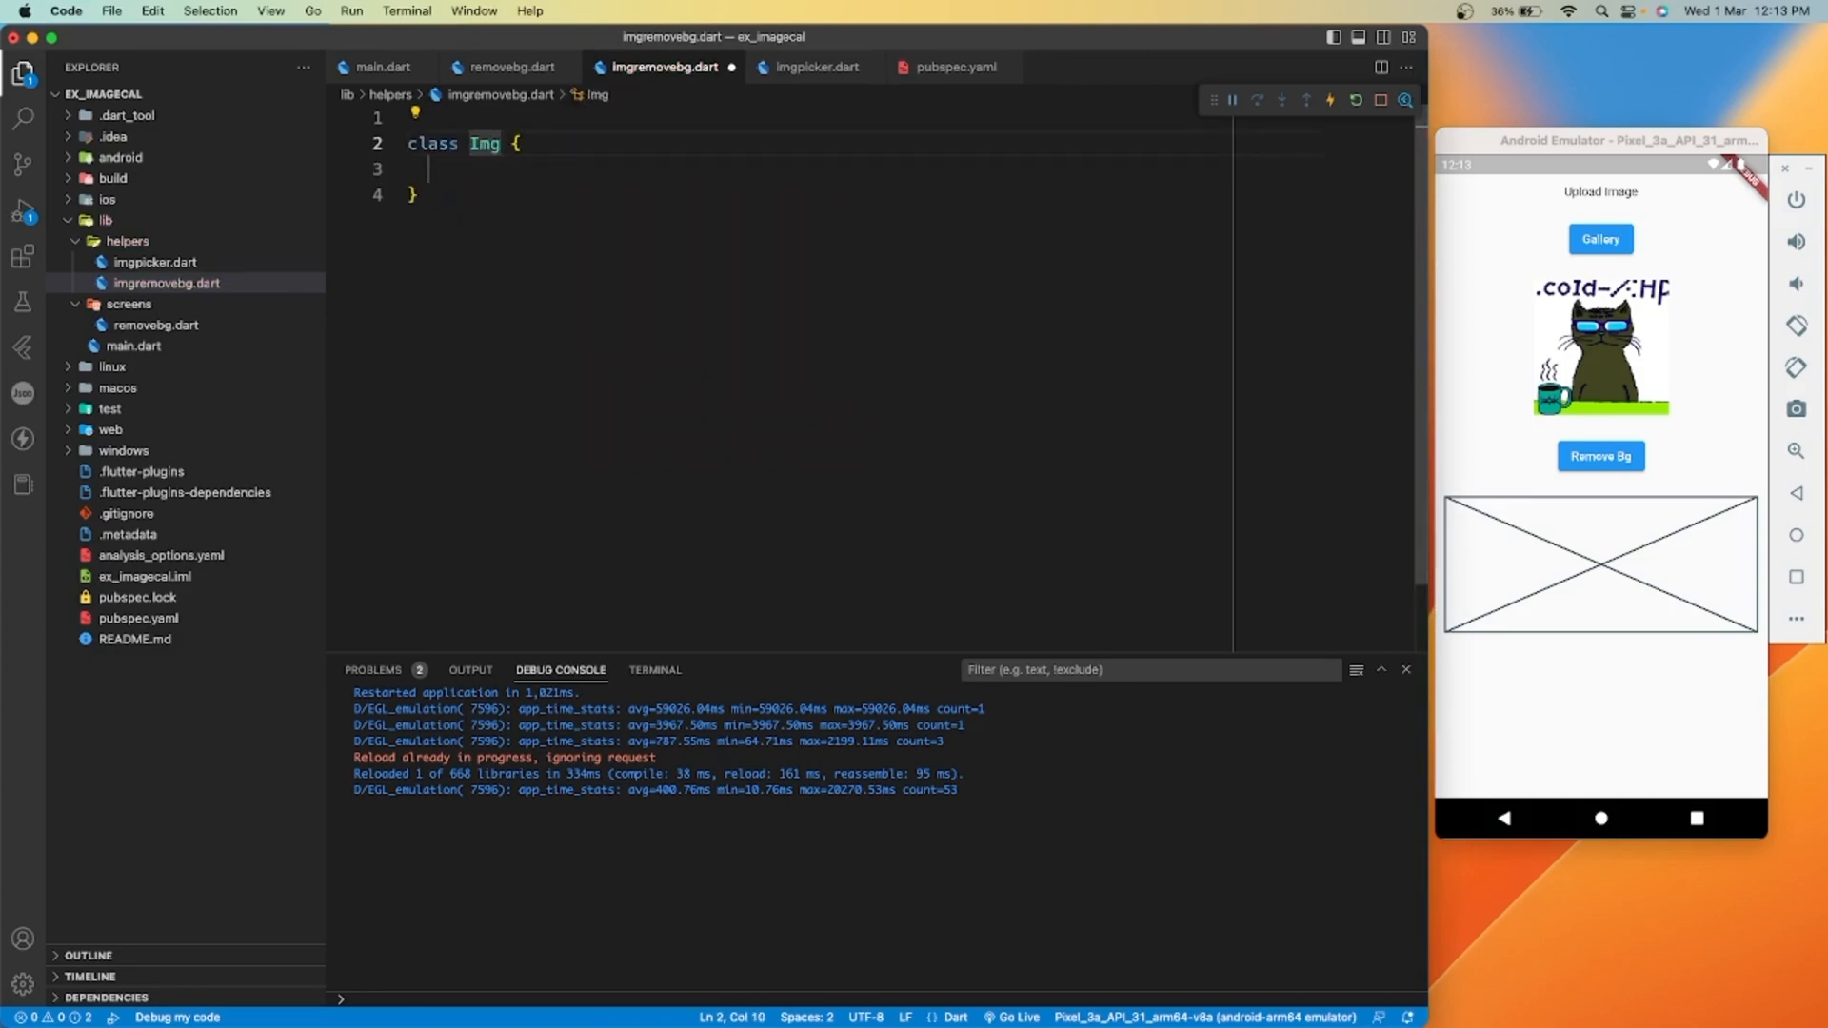
type("RemoveB")
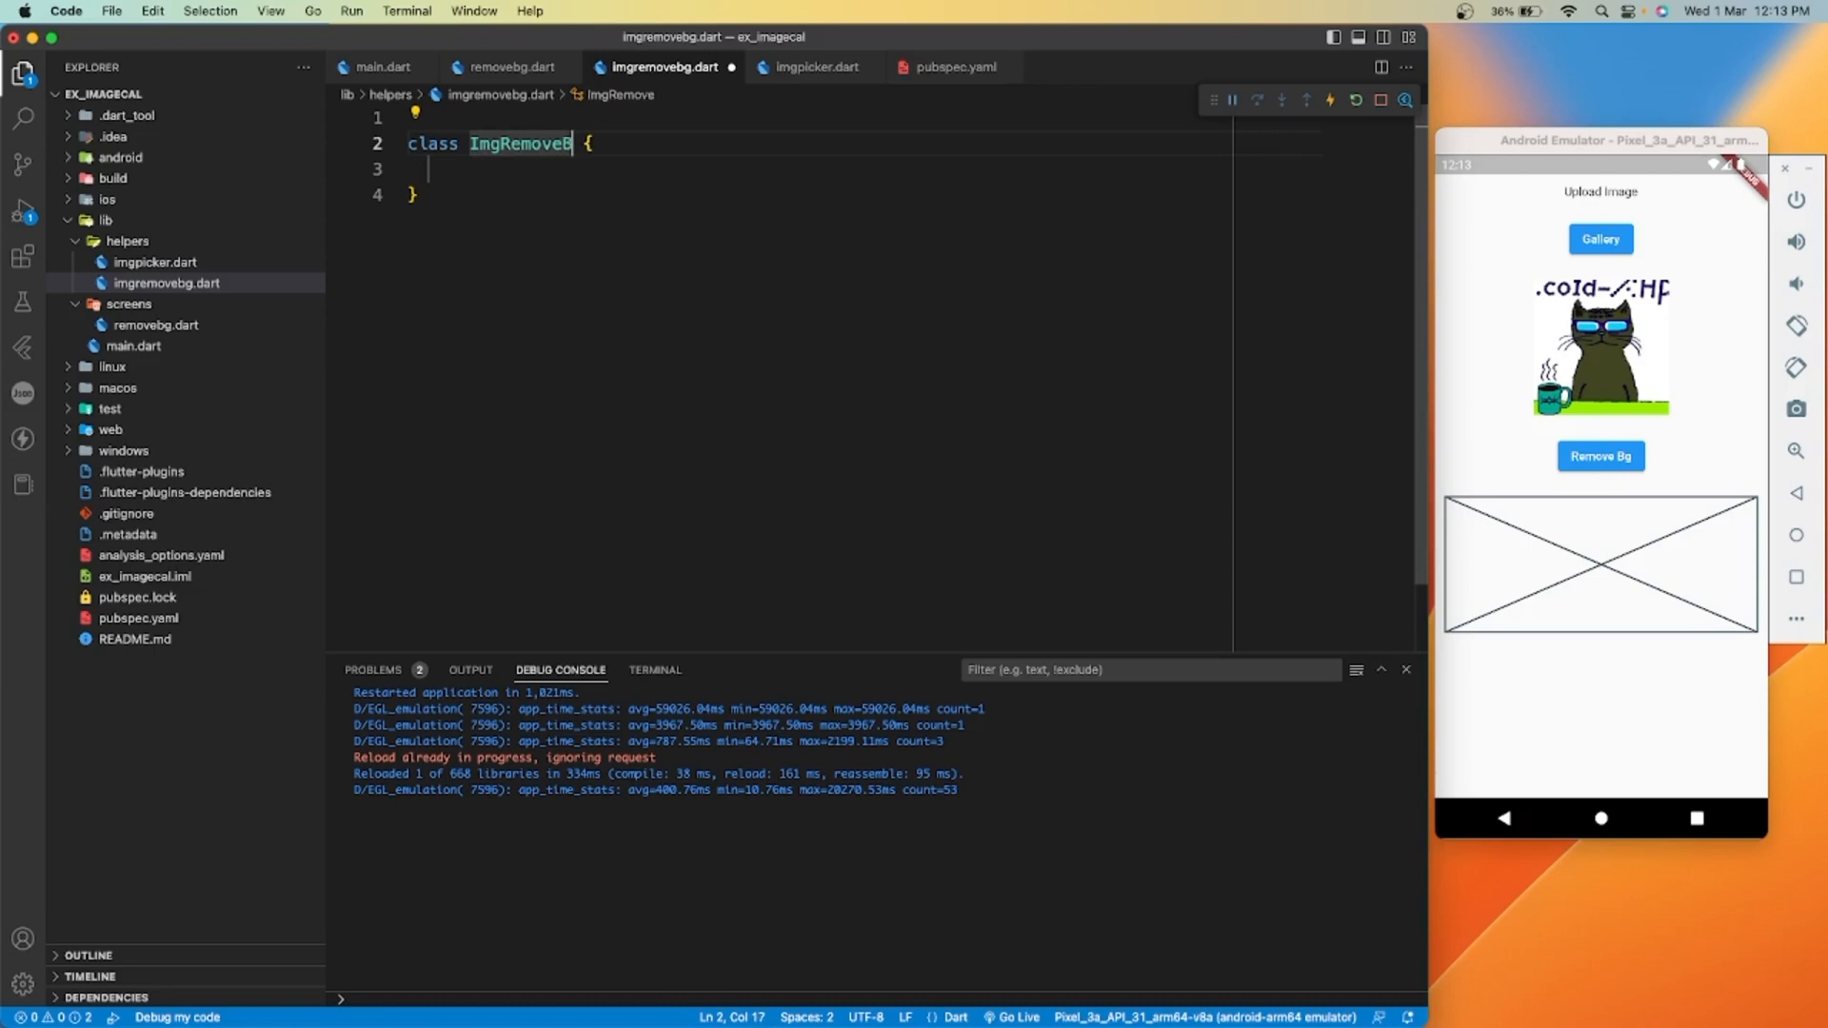
type("/")
type("g")
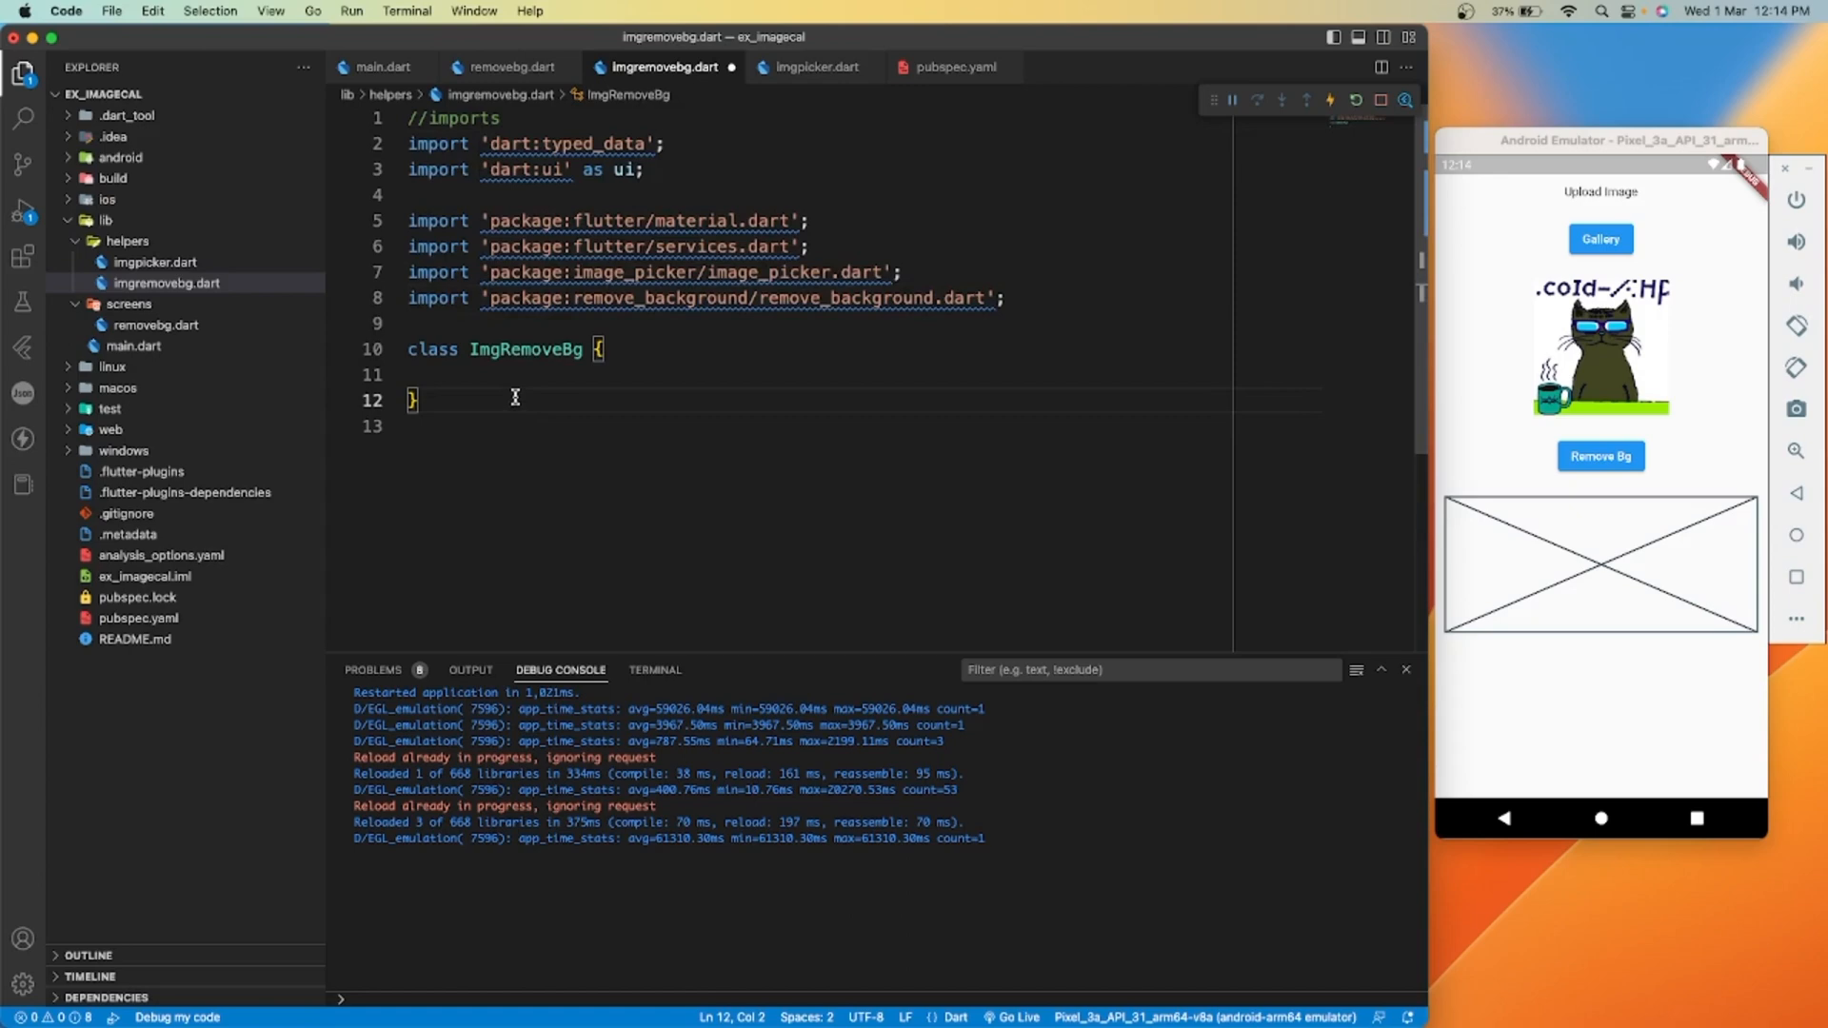
Declare an async Future<Uint8List> removeBg method in ImgRemoveBg
key("Enter")
type("ui.Image? image;")
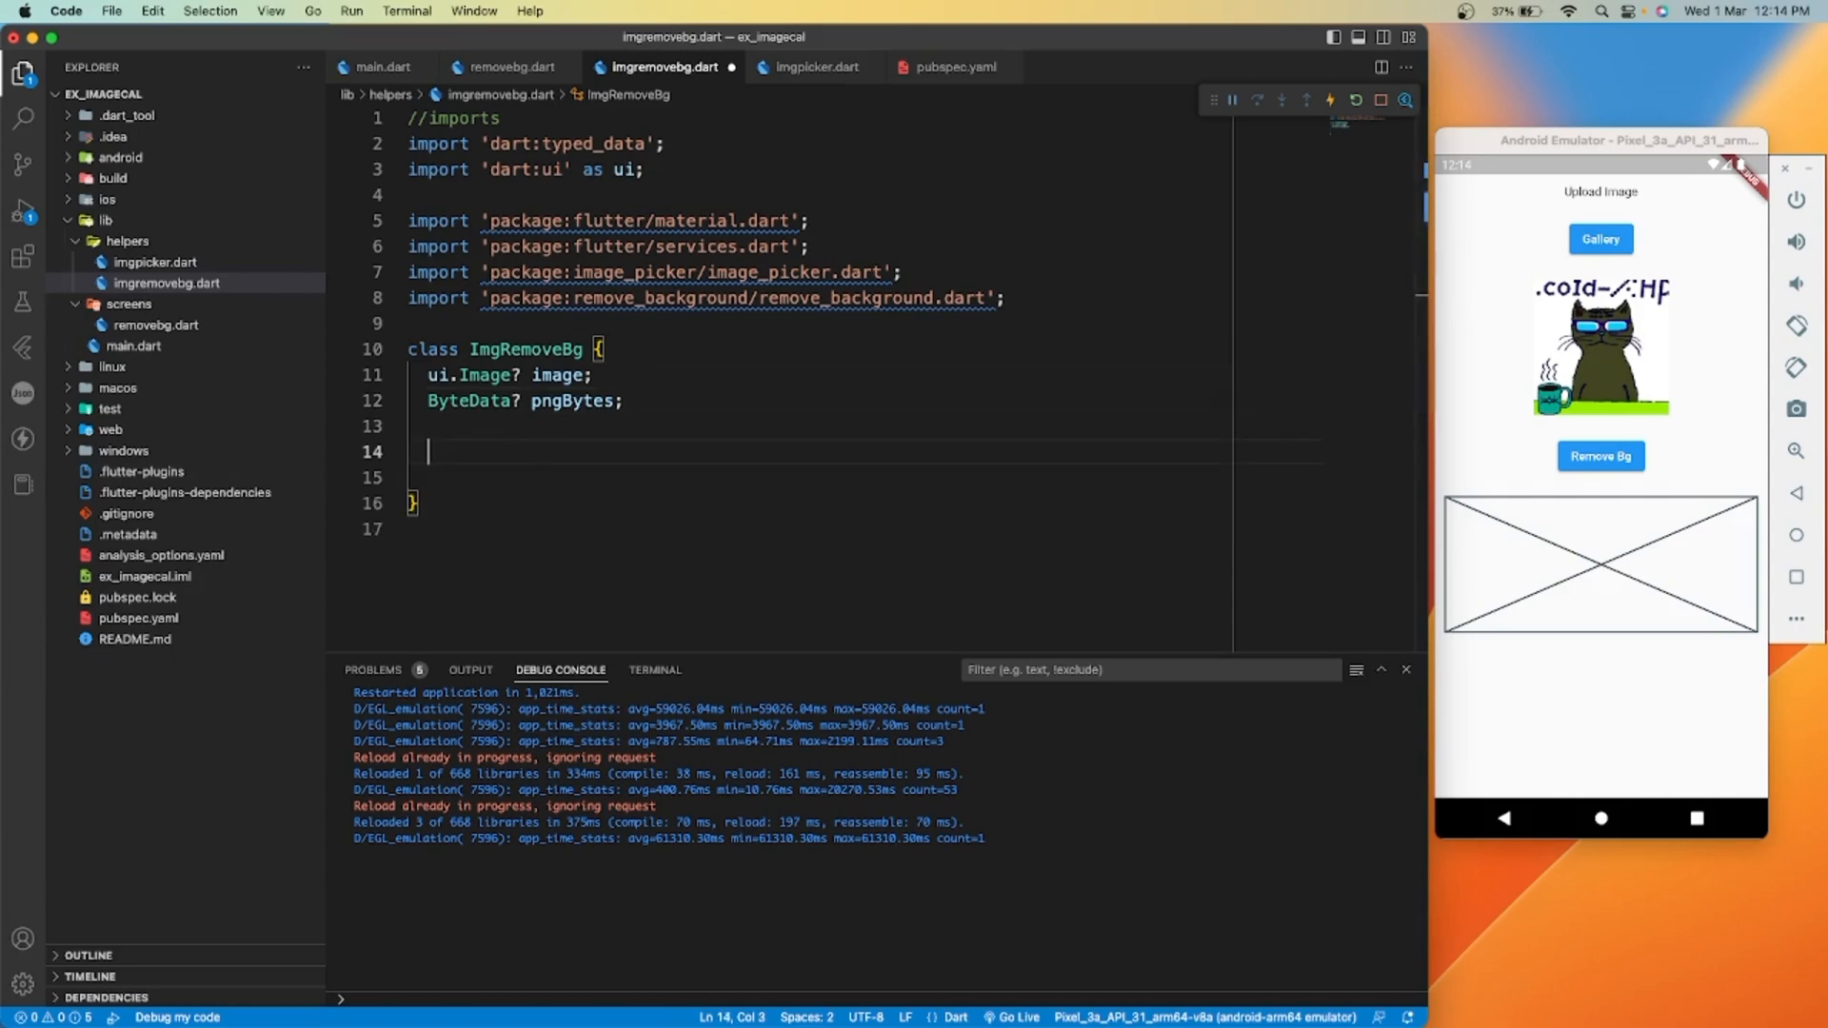
type("Future<>")
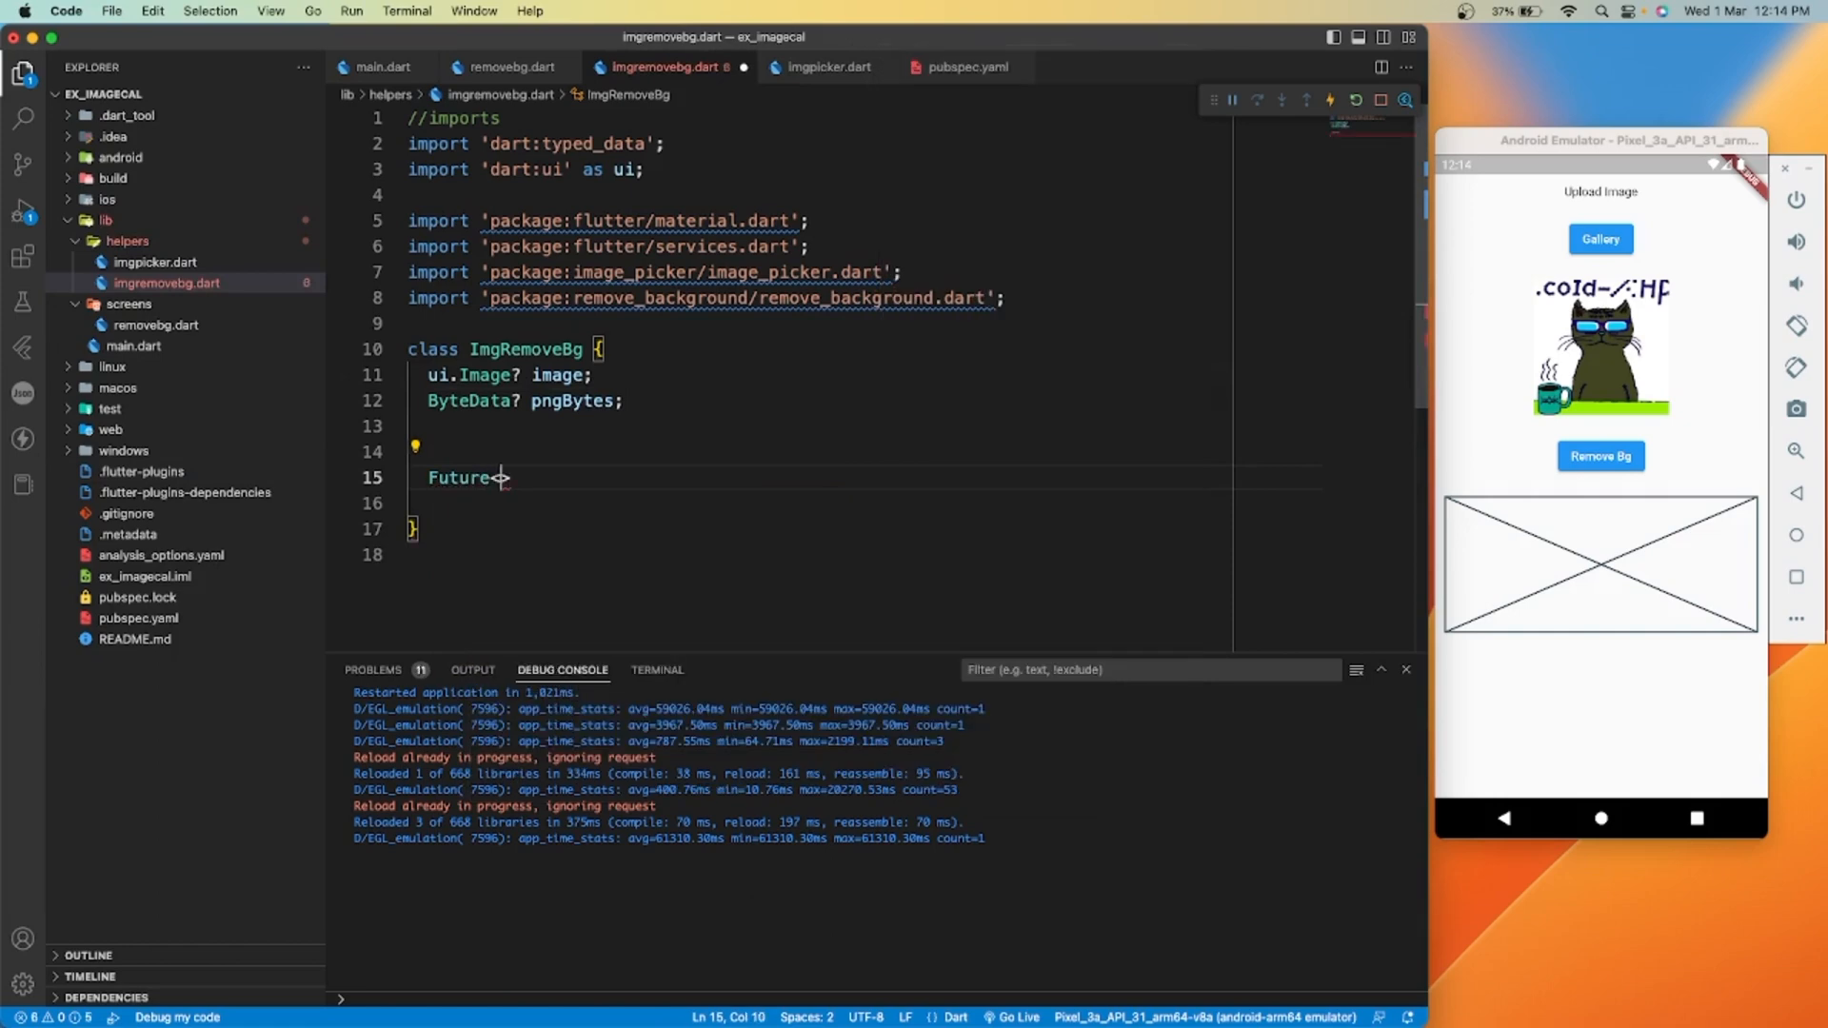
type("Uni")
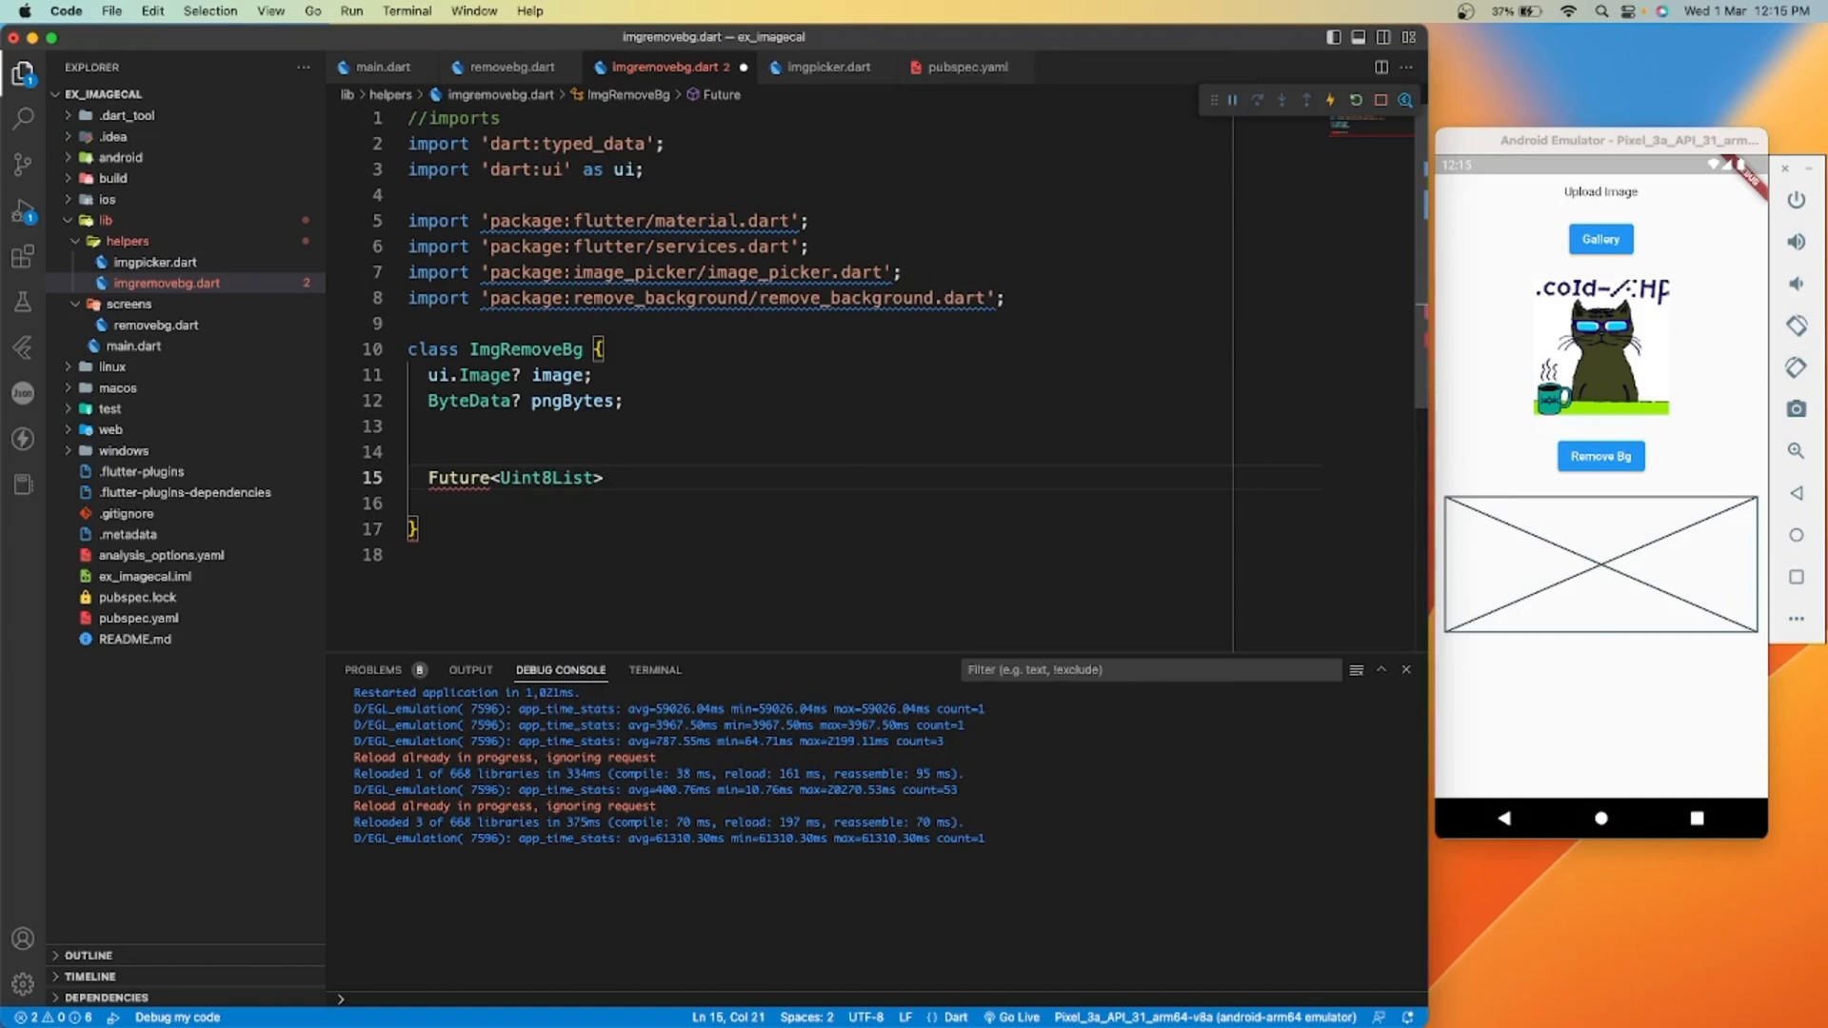
type("removeBg(){")
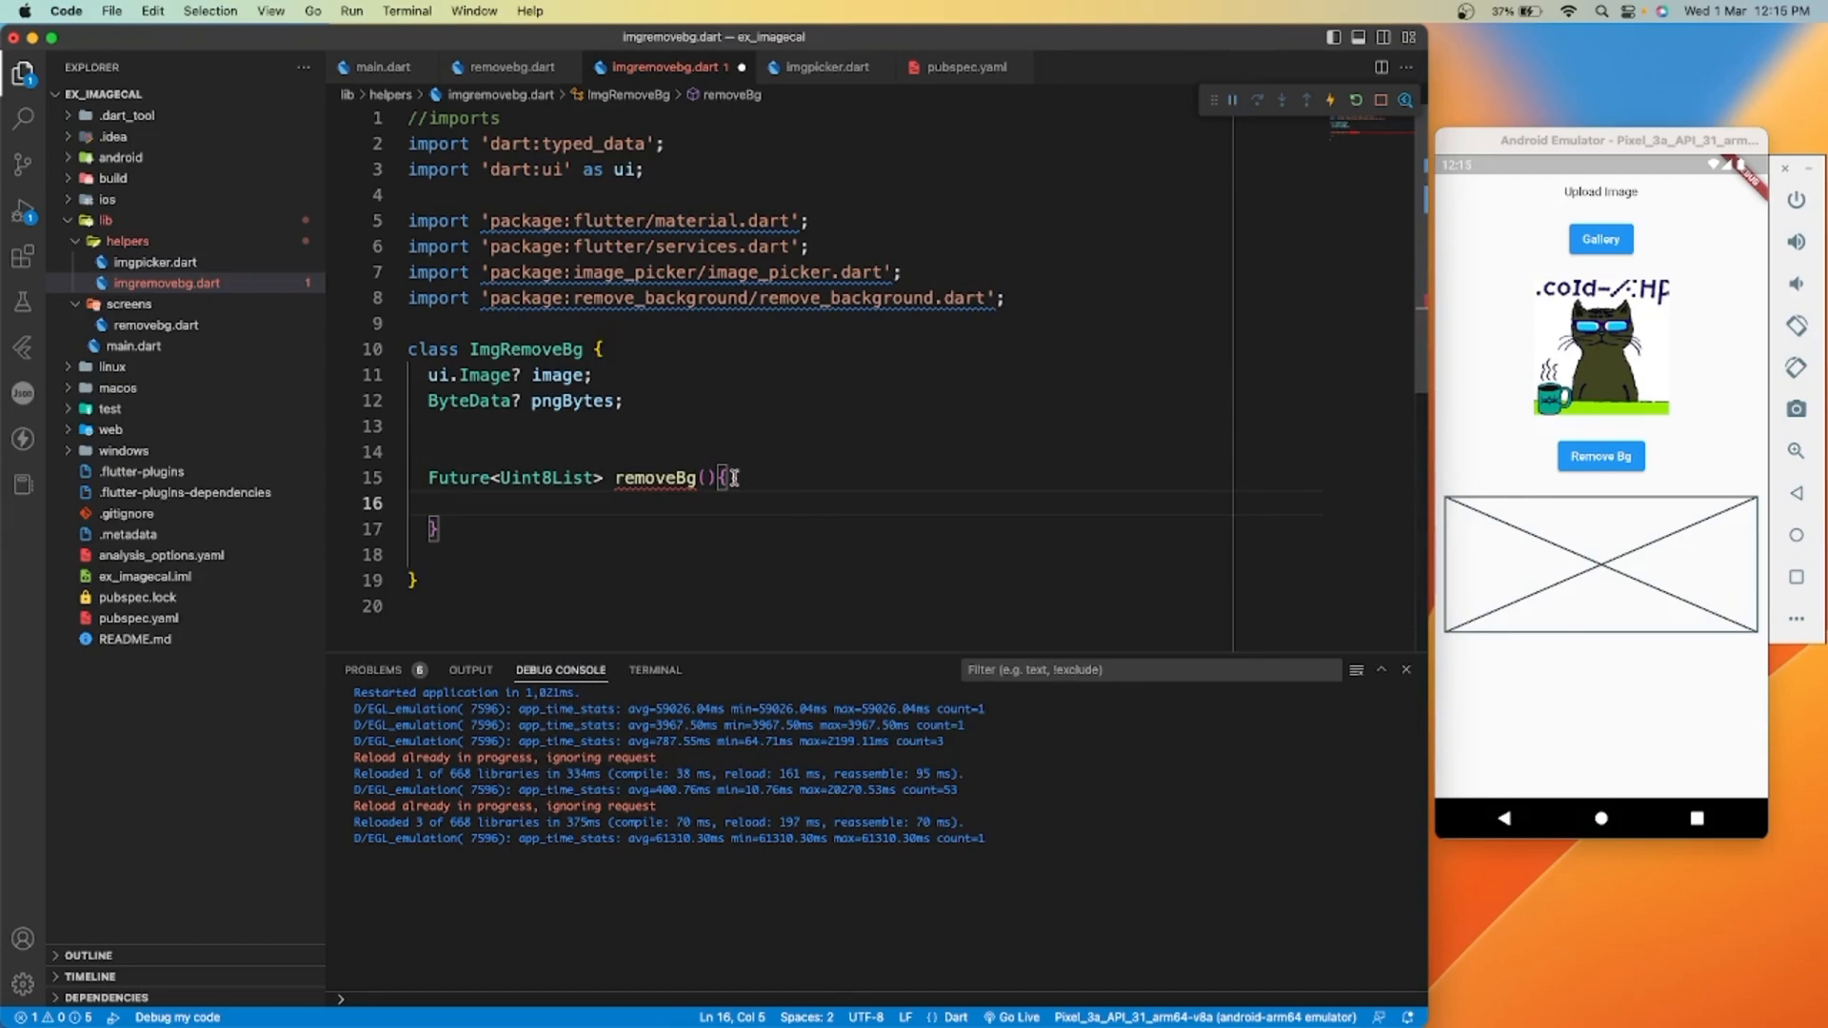
type("async")
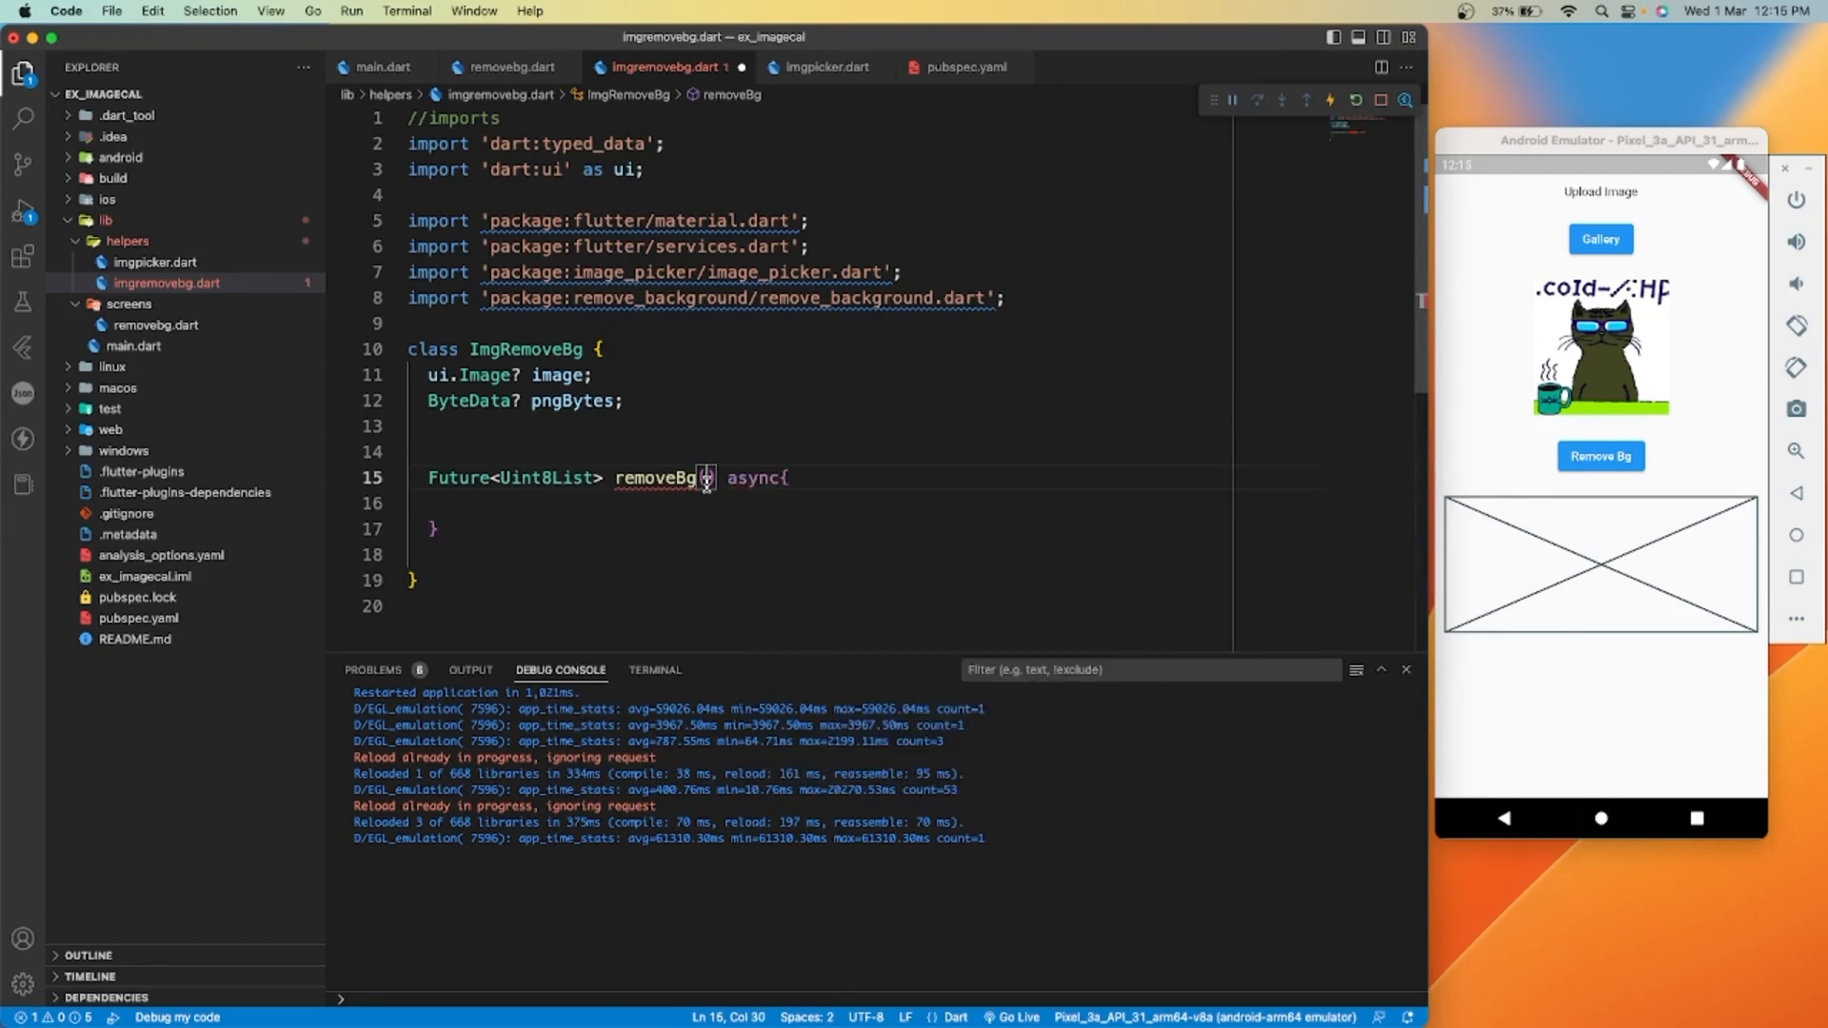
Give removeBg the parameters context and XFile xFile
type("convet")
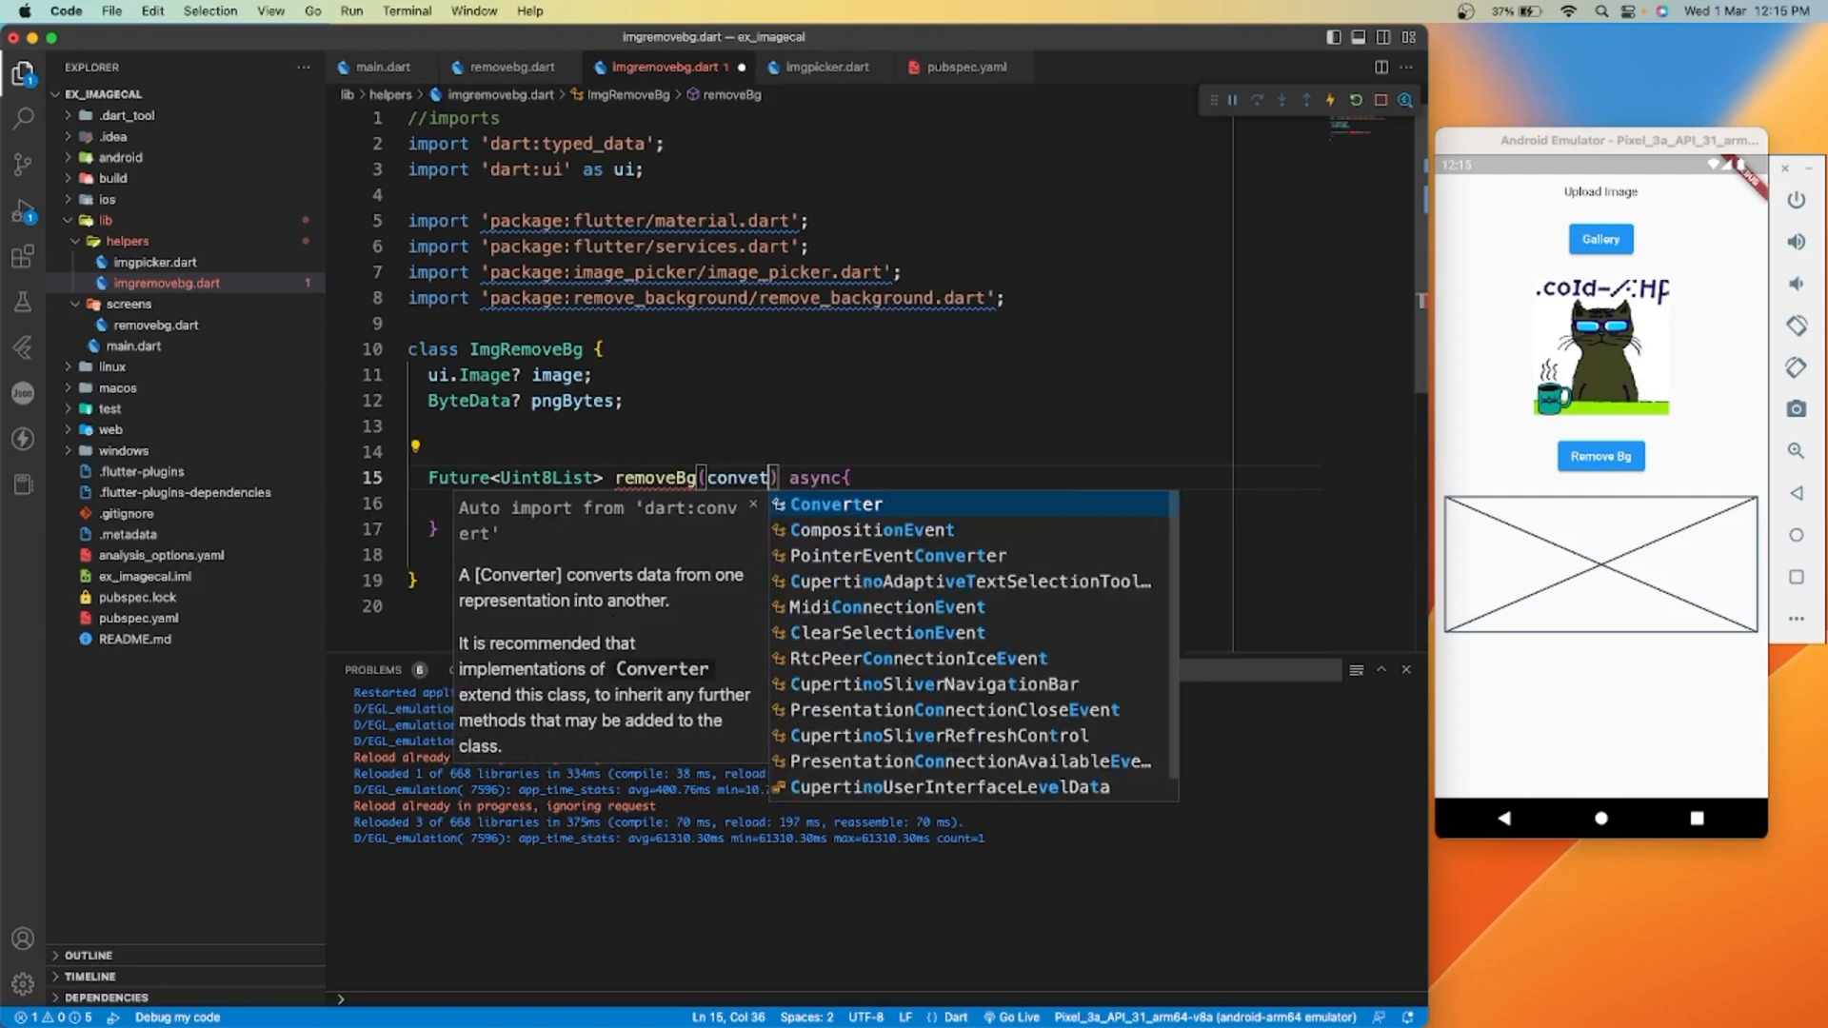
key("Backspace")
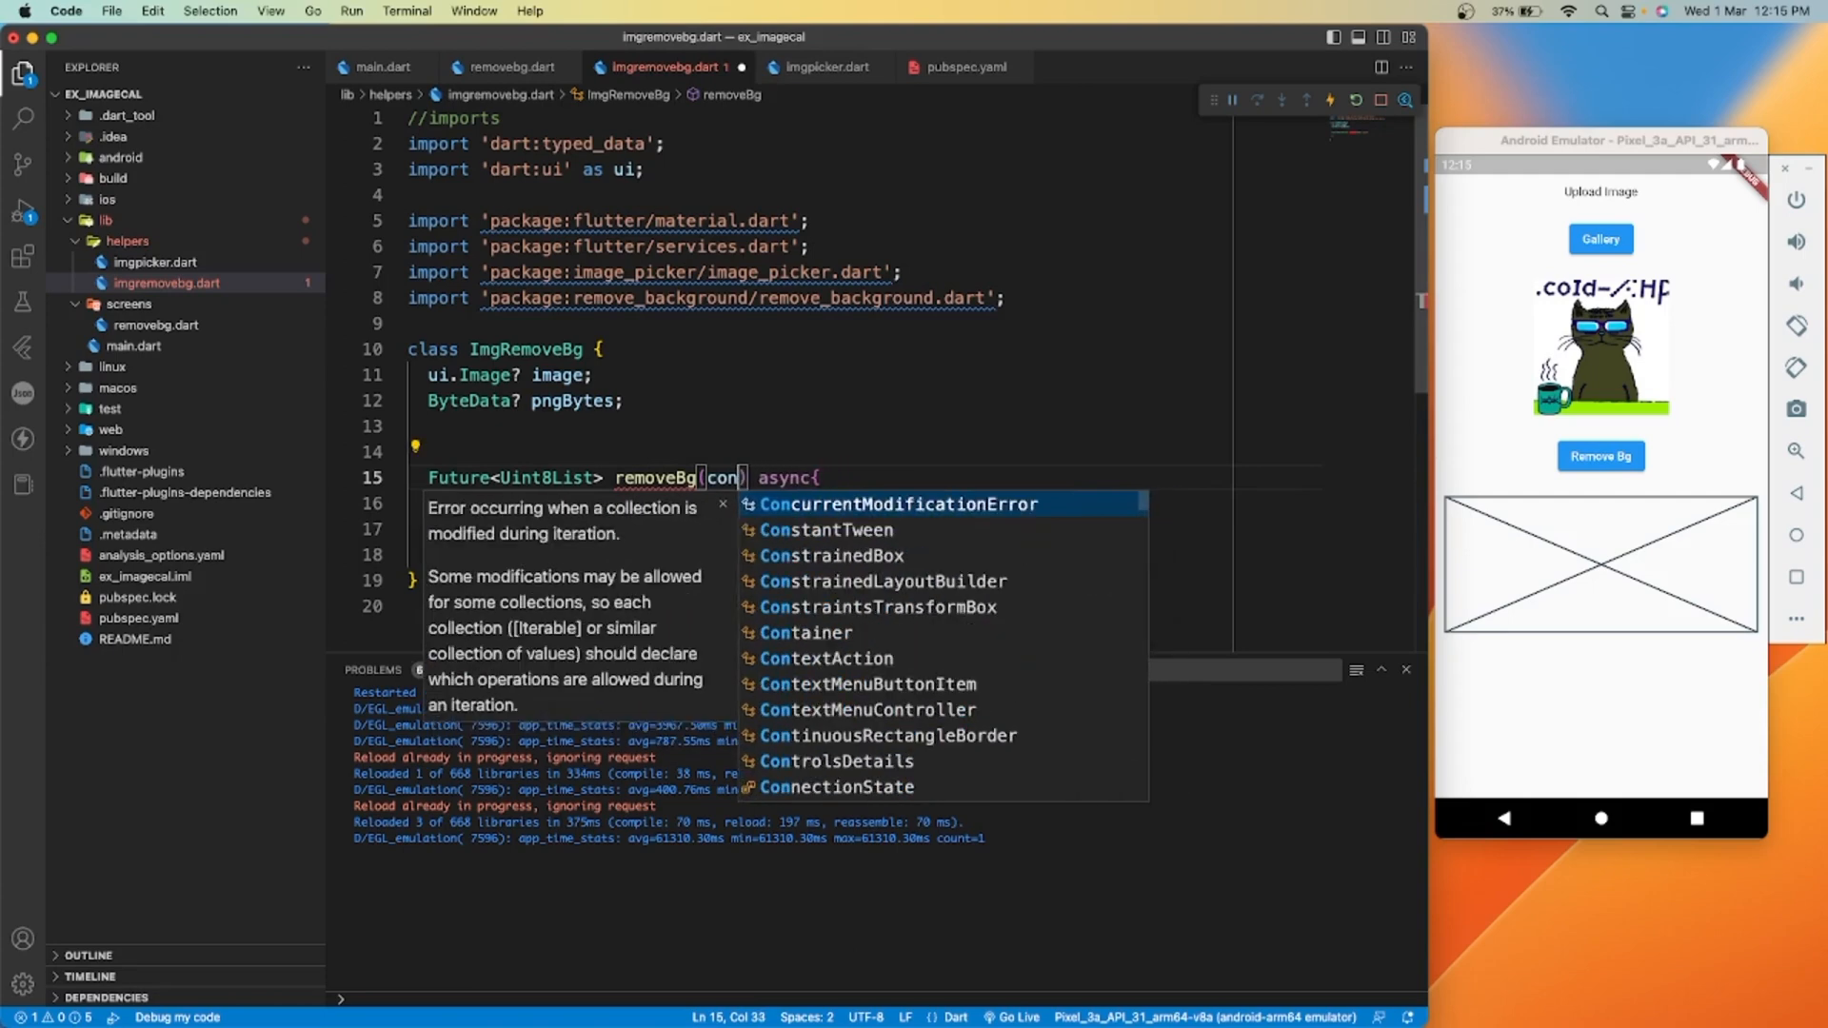
type("context ,")
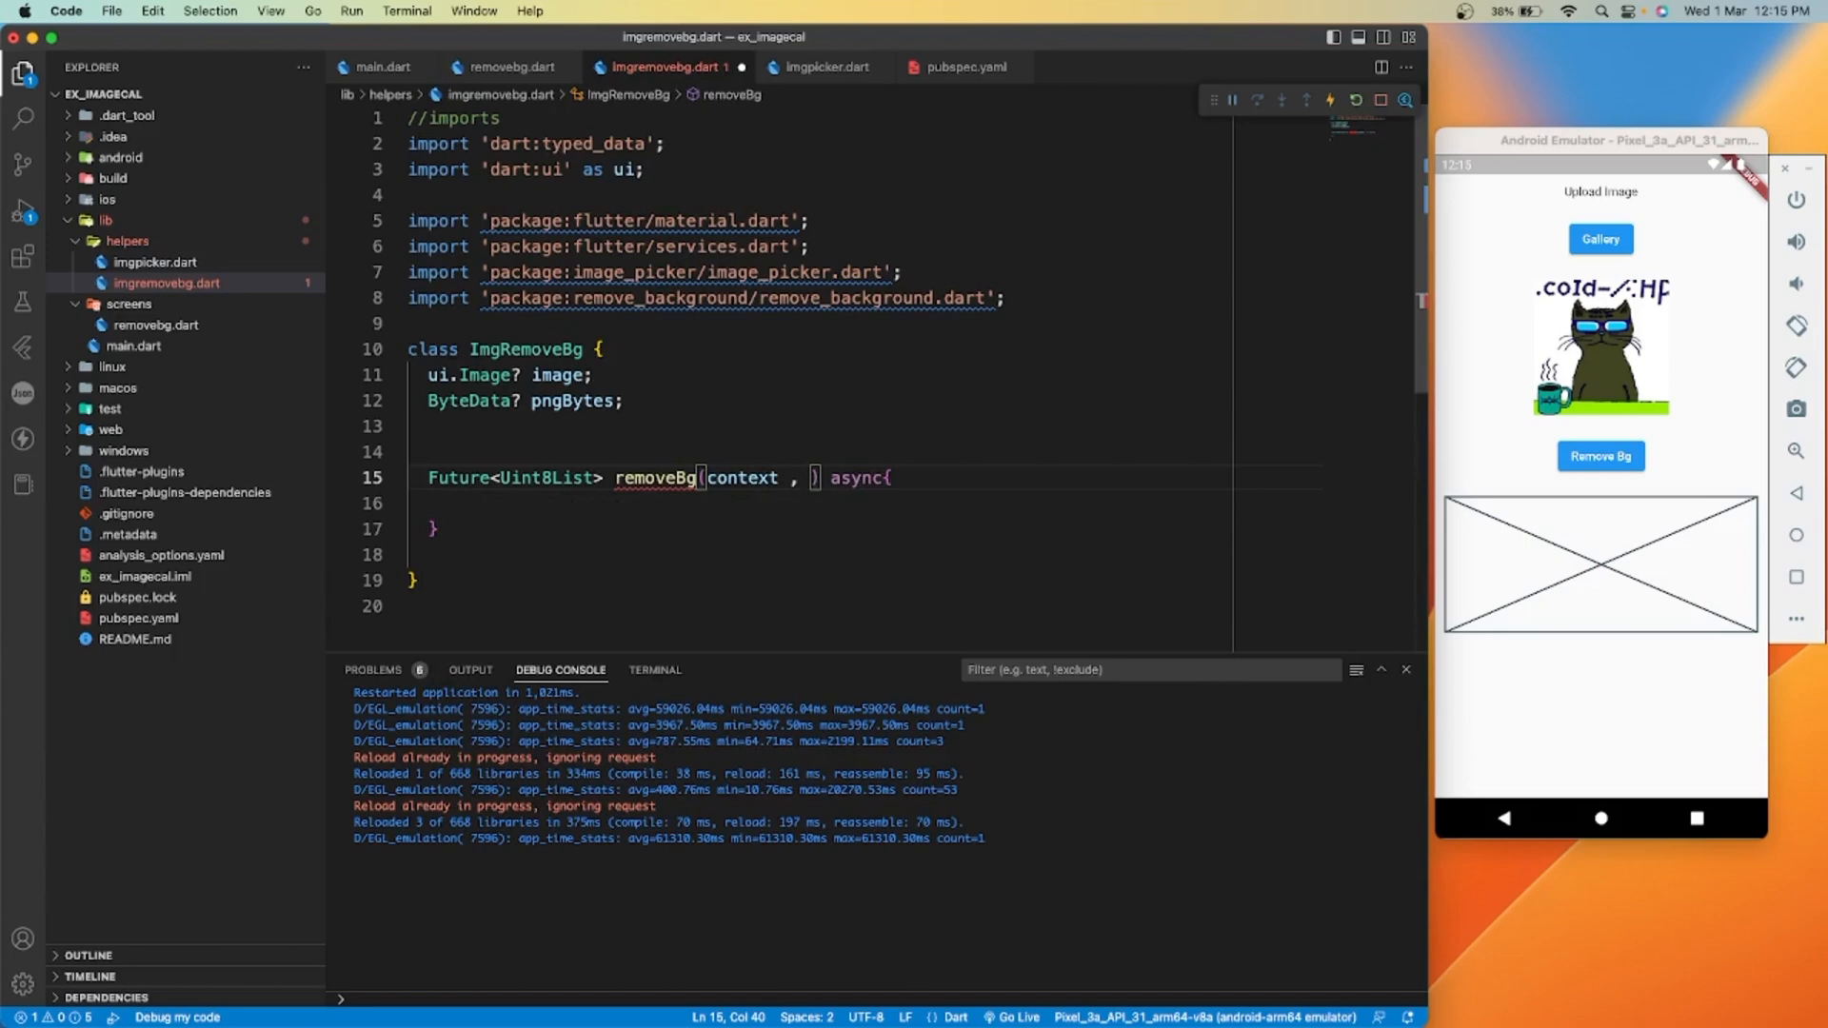
type("XFile")
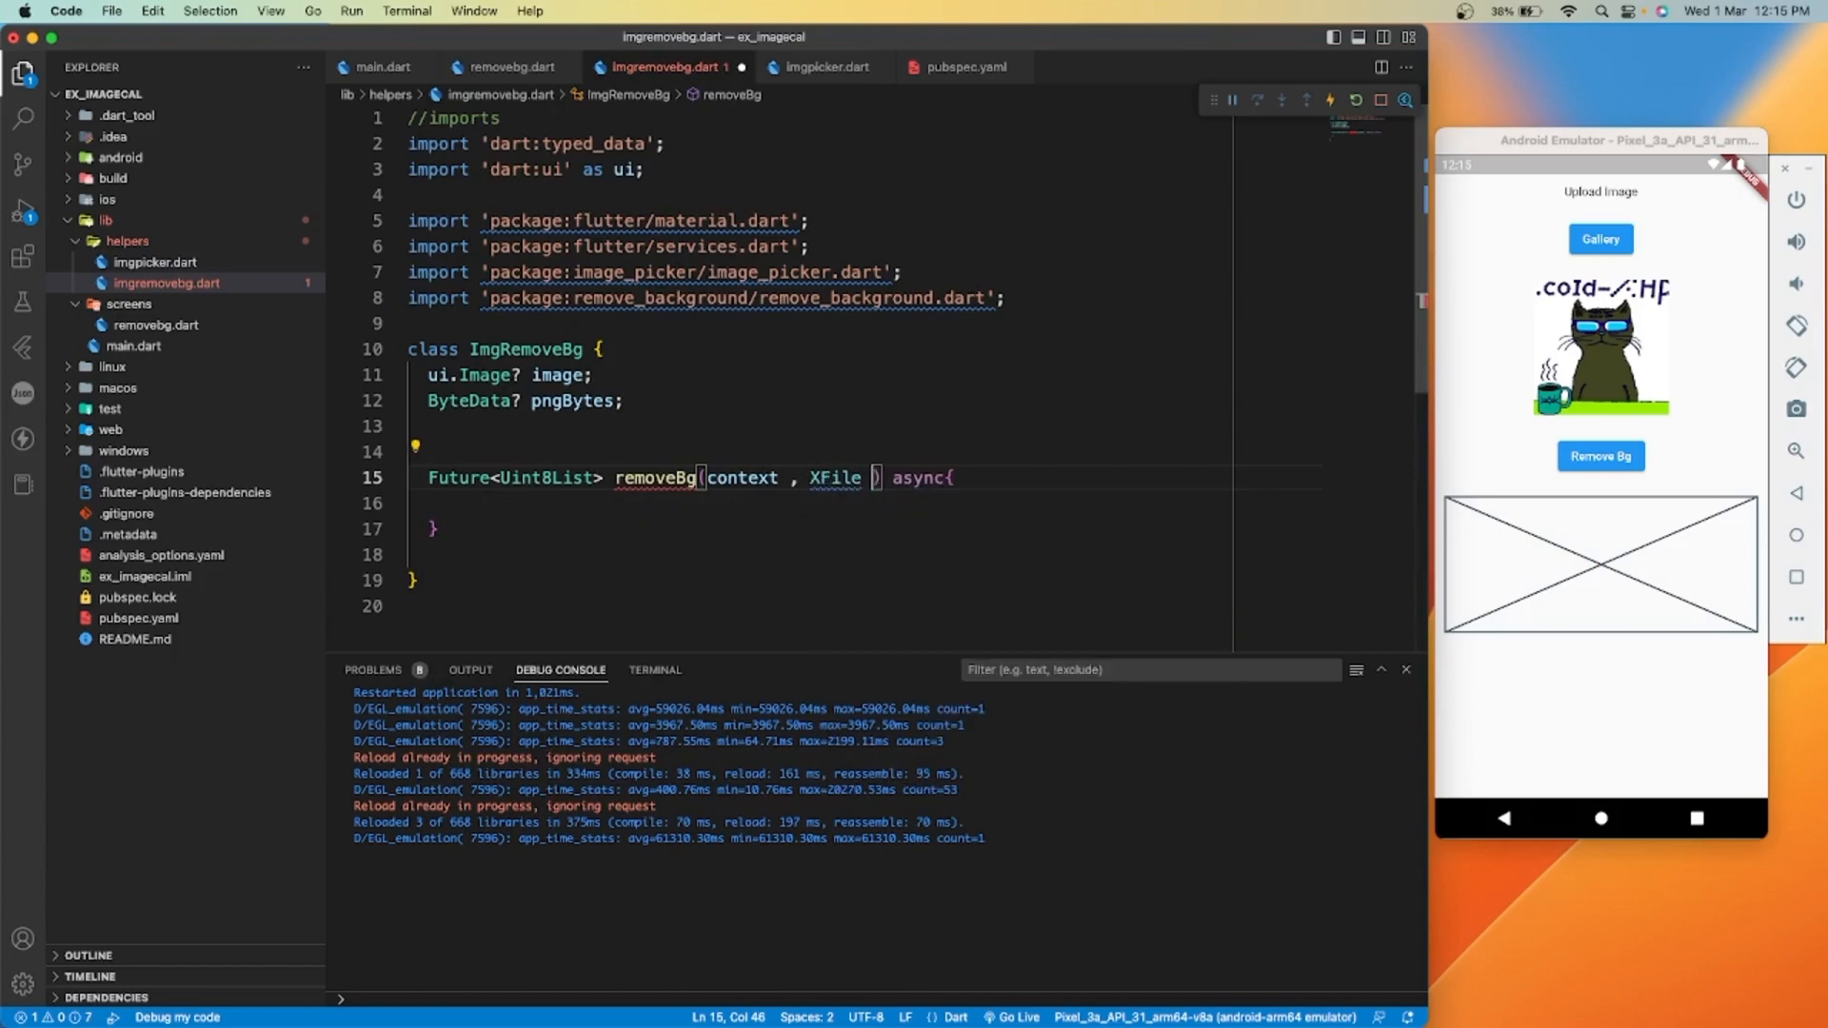
type("xfi")
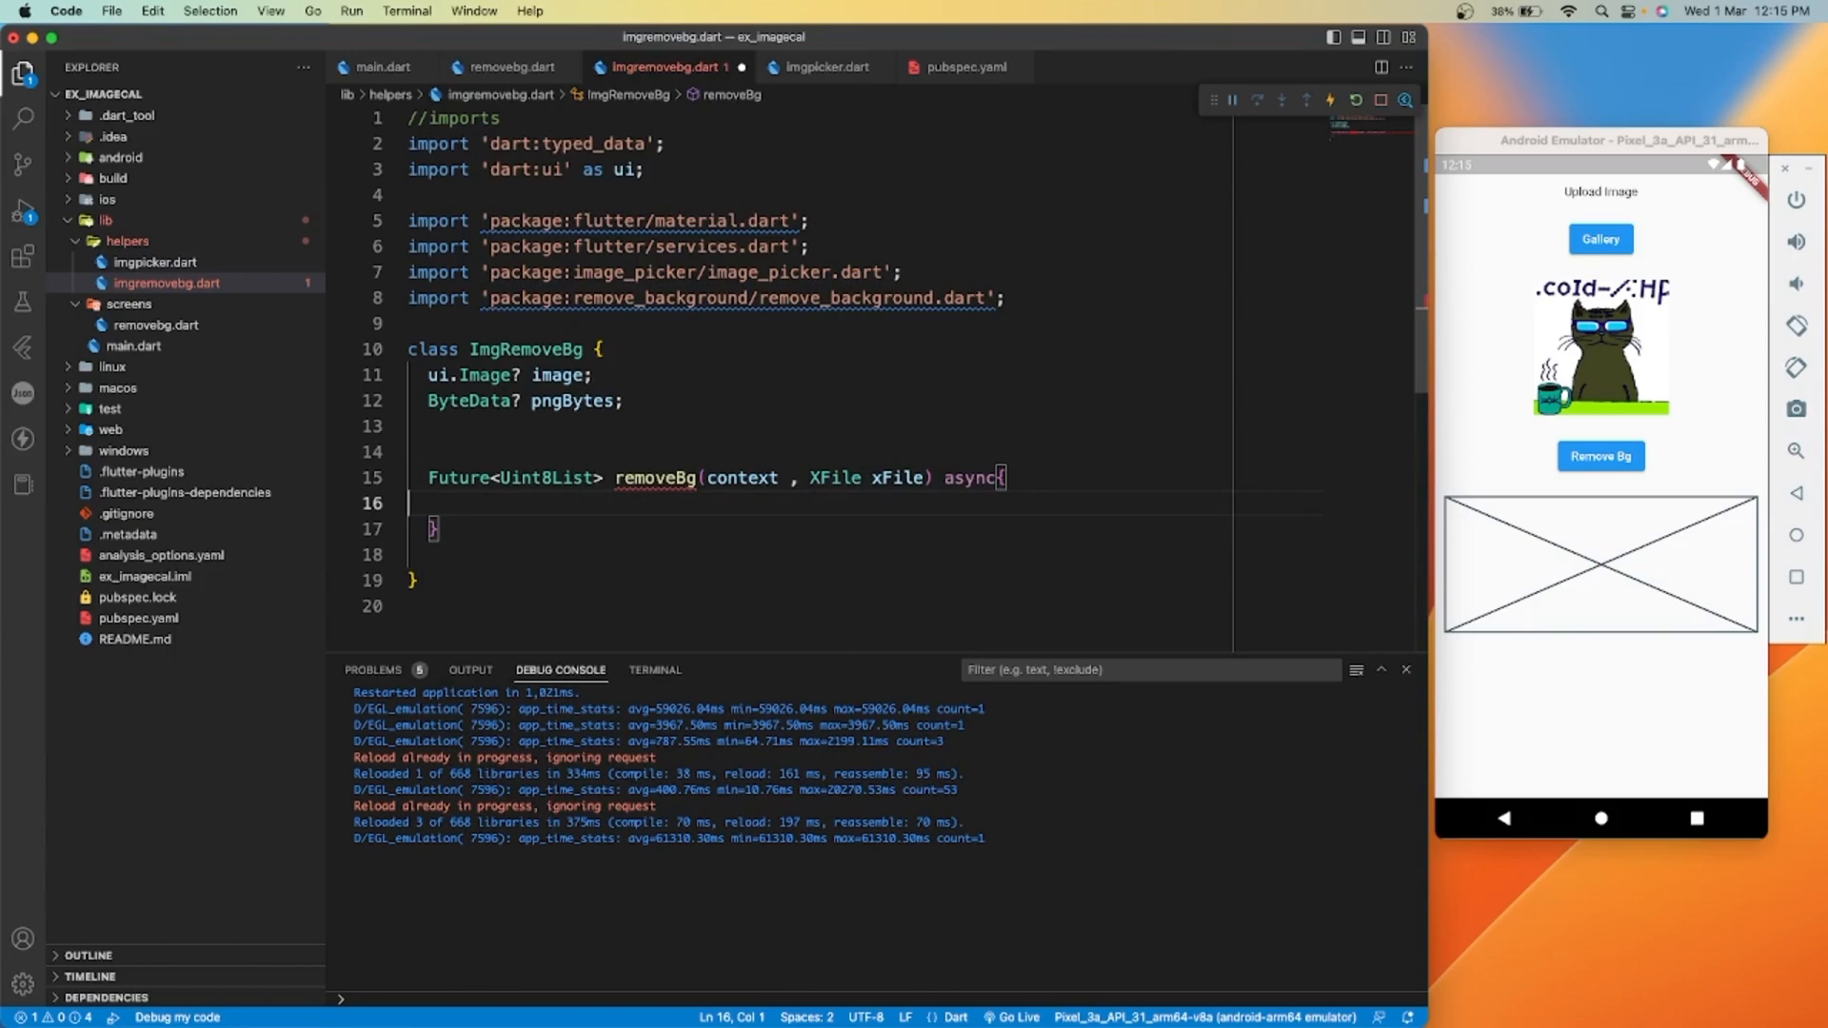
key("Enter")
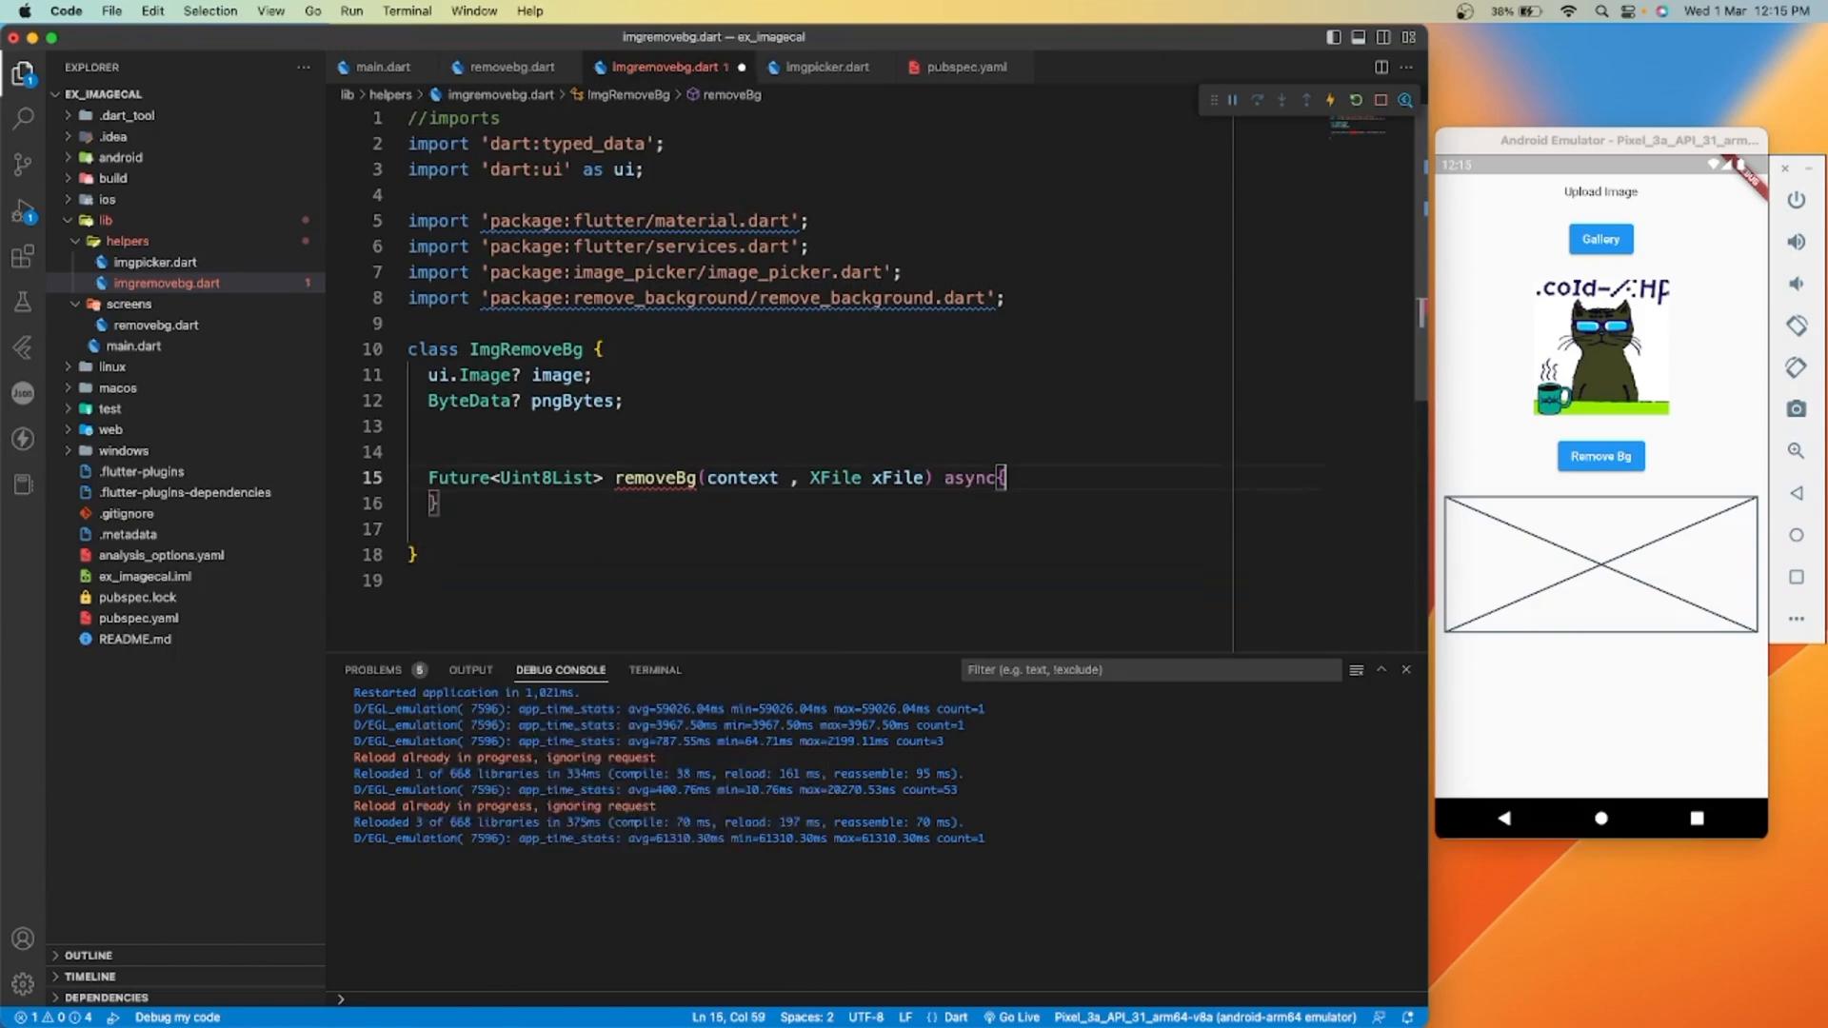
Decode the picked file into image via decodeImageFromList(await xFile.readAsBytes())
type("image - -")
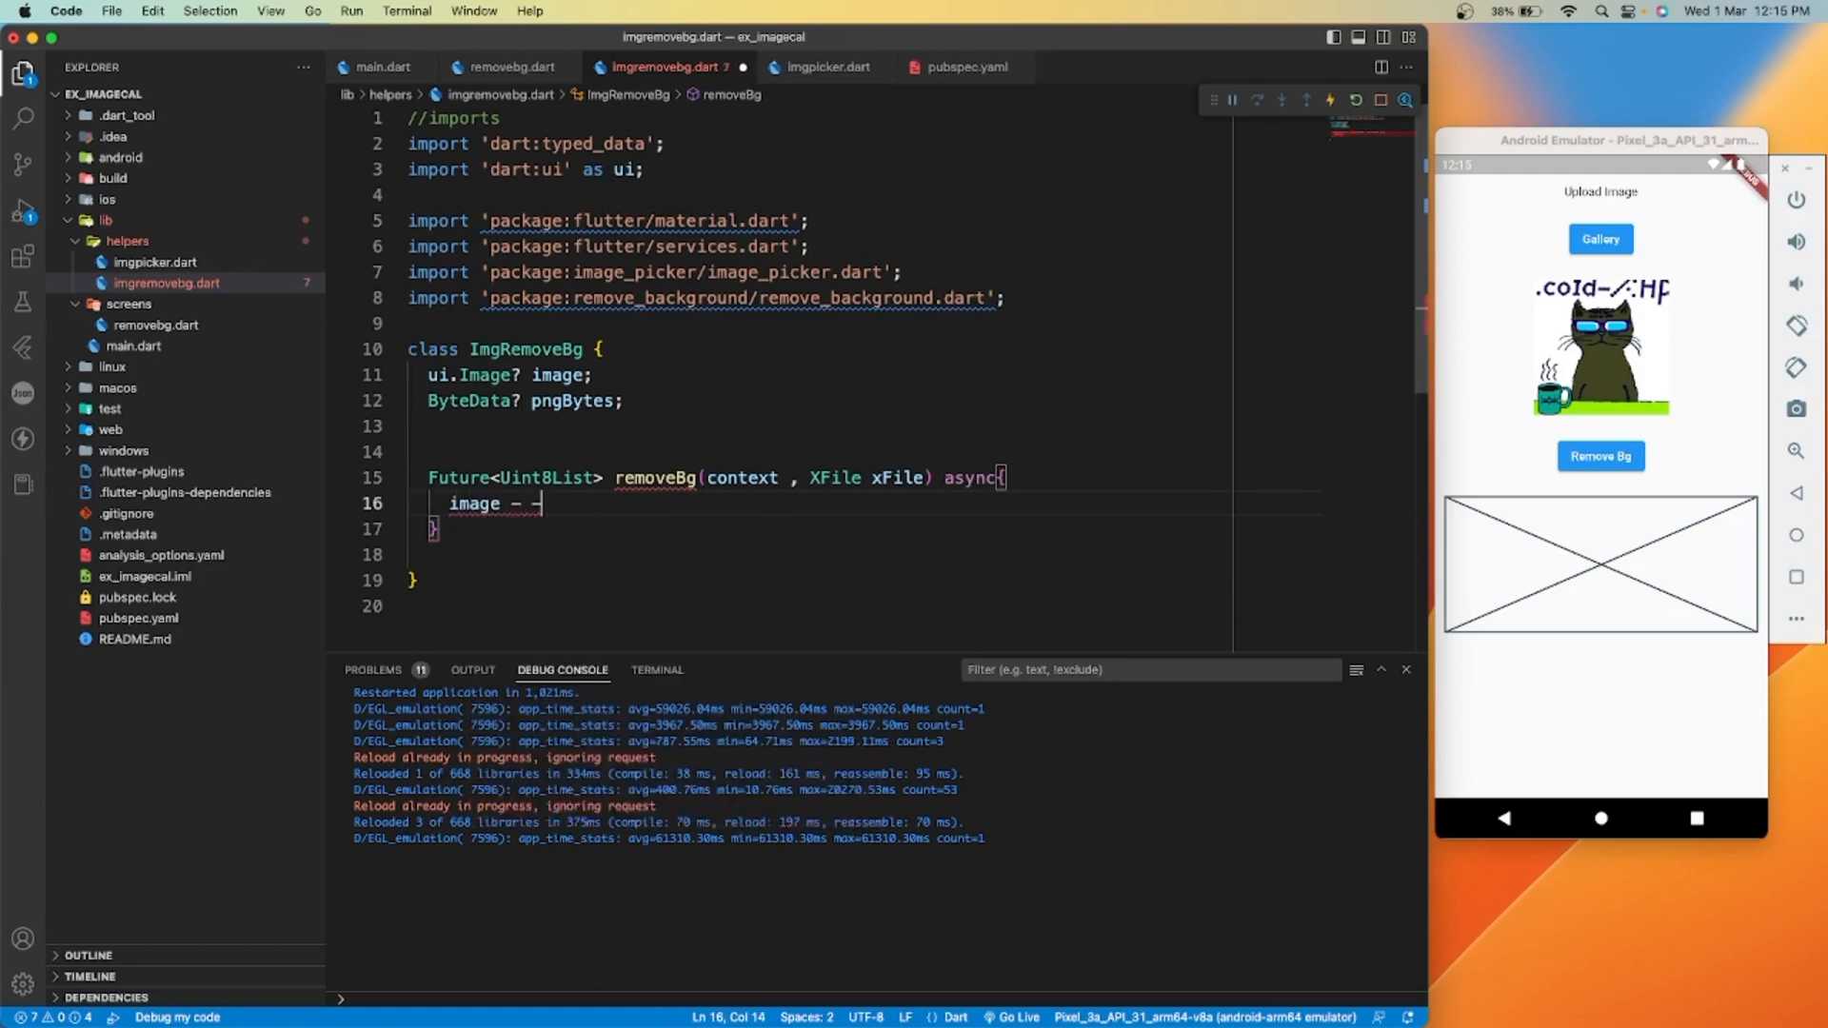
type("= await decodeImageFromList(bytes")
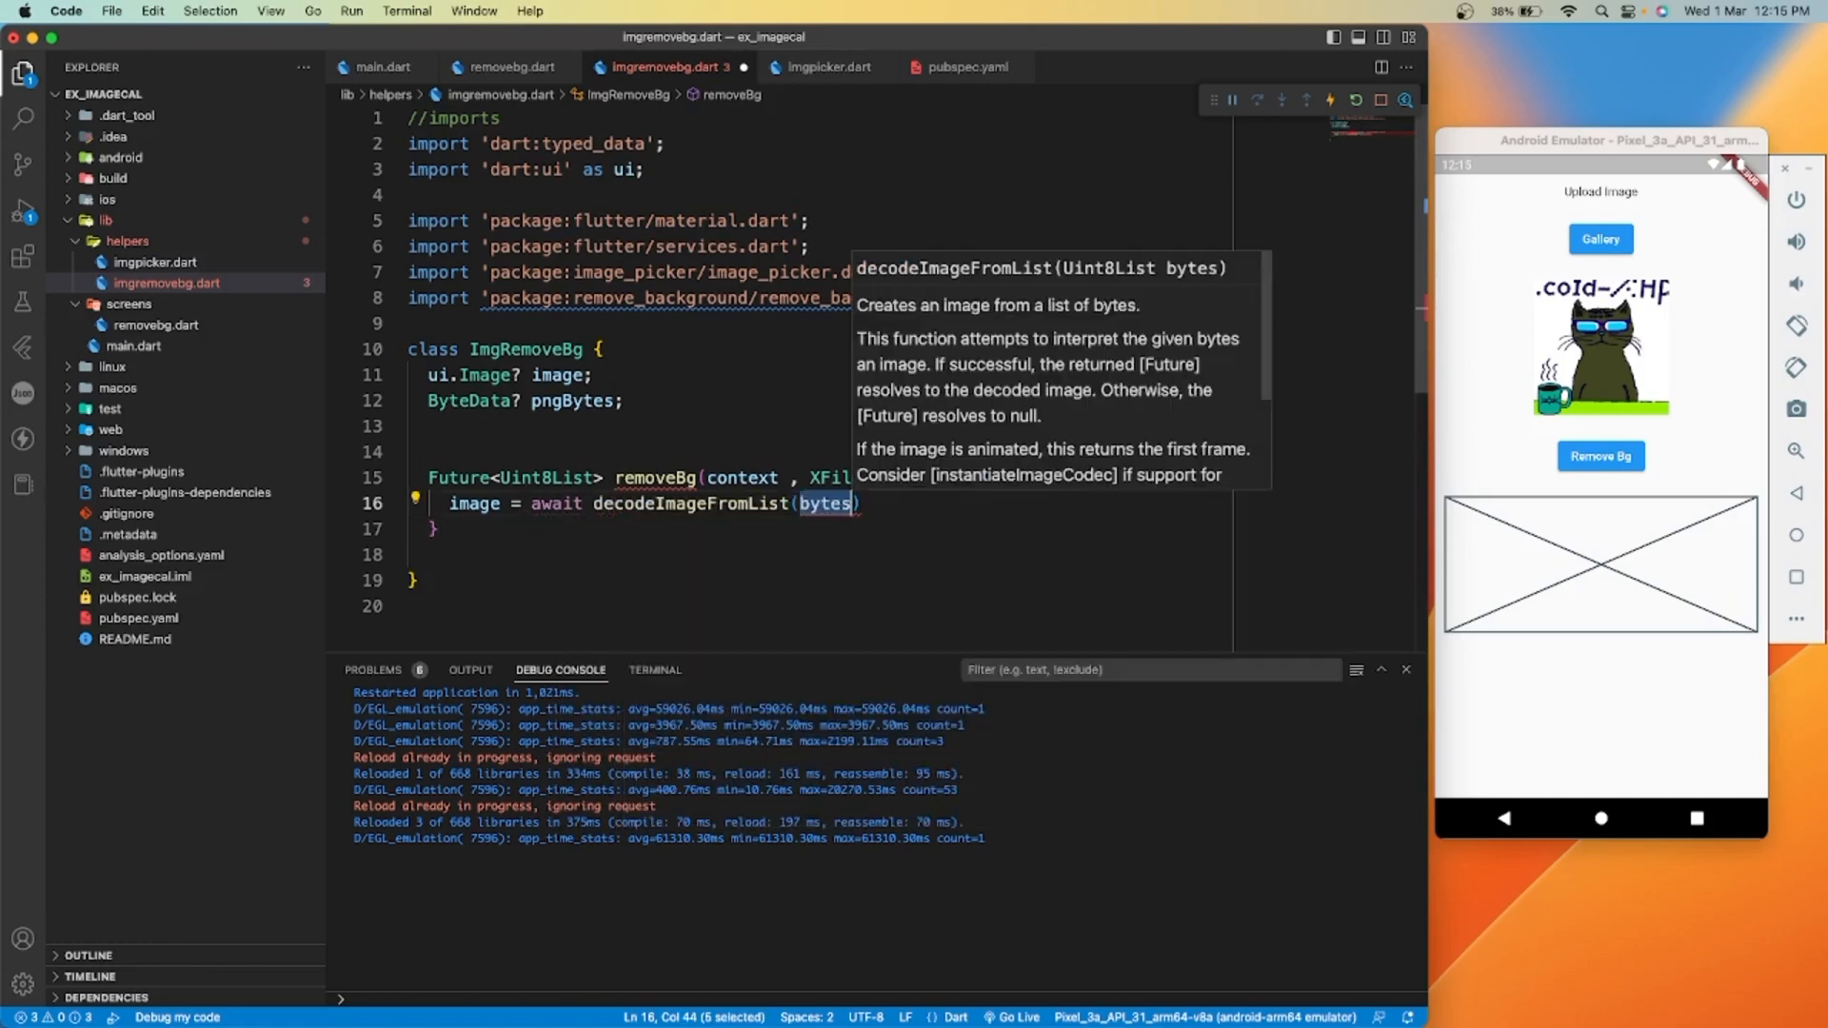
type("await")
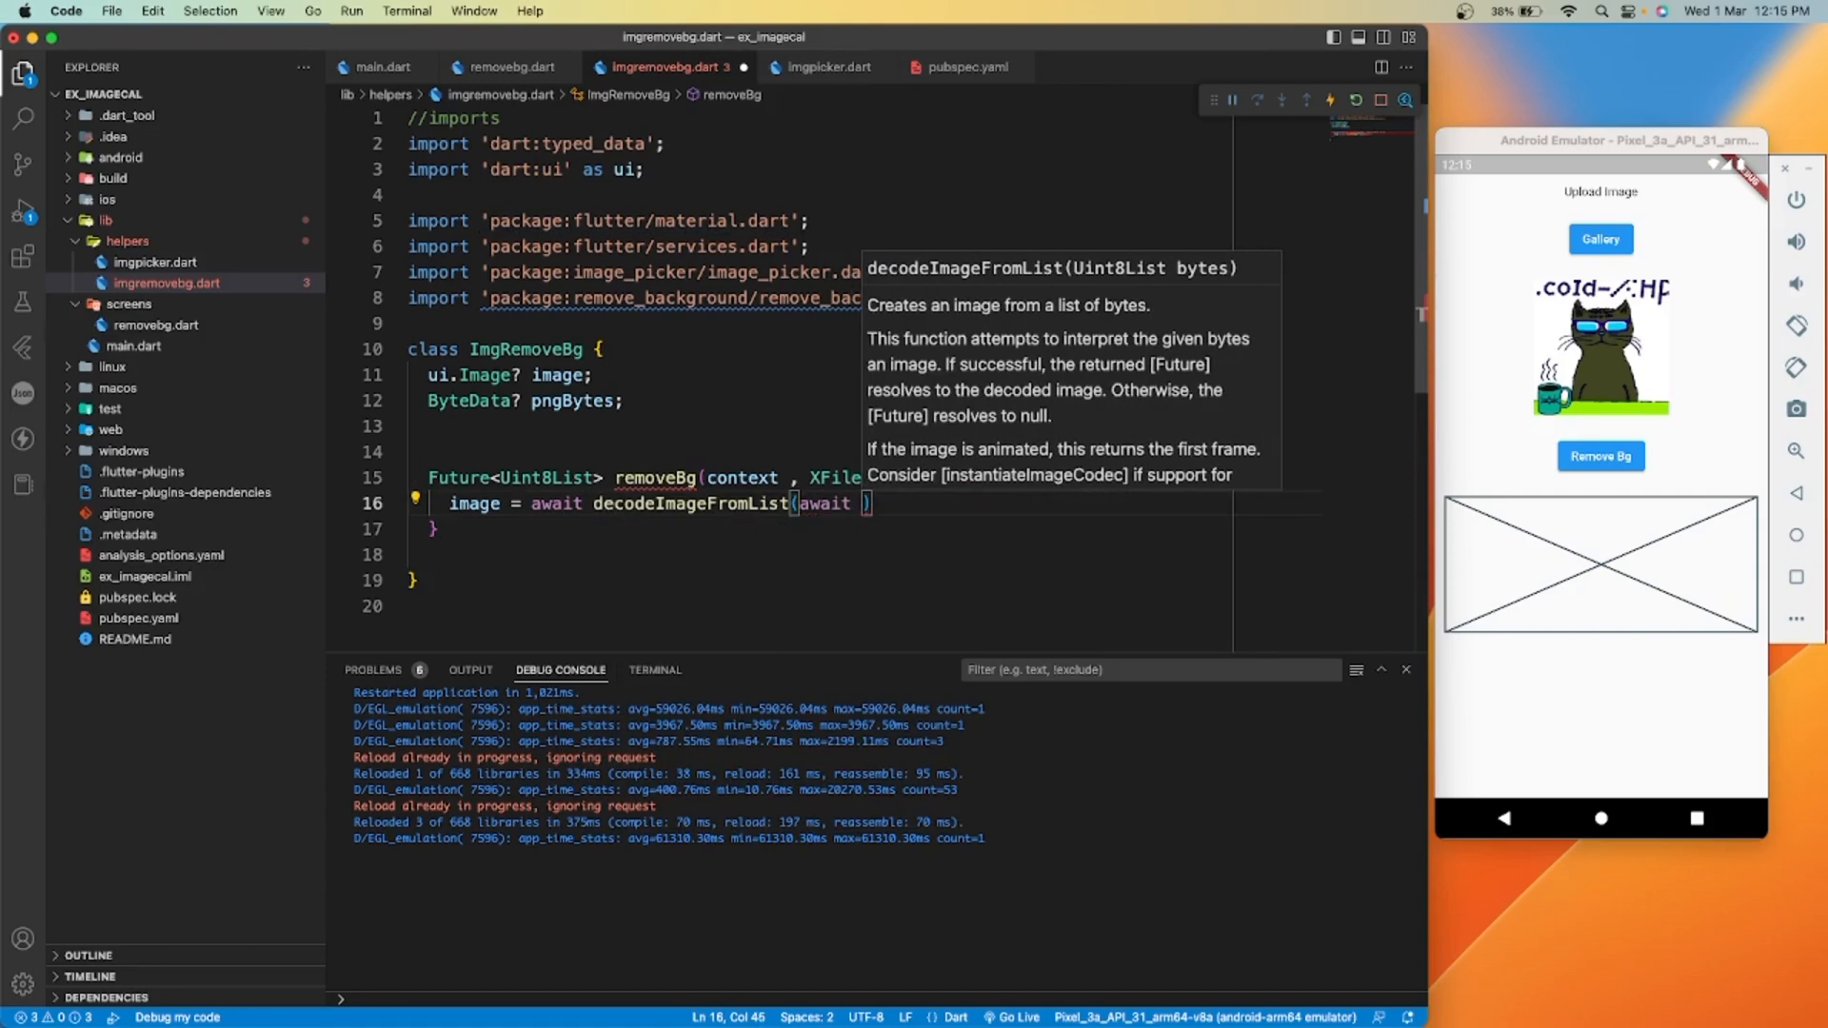
type("xFile")
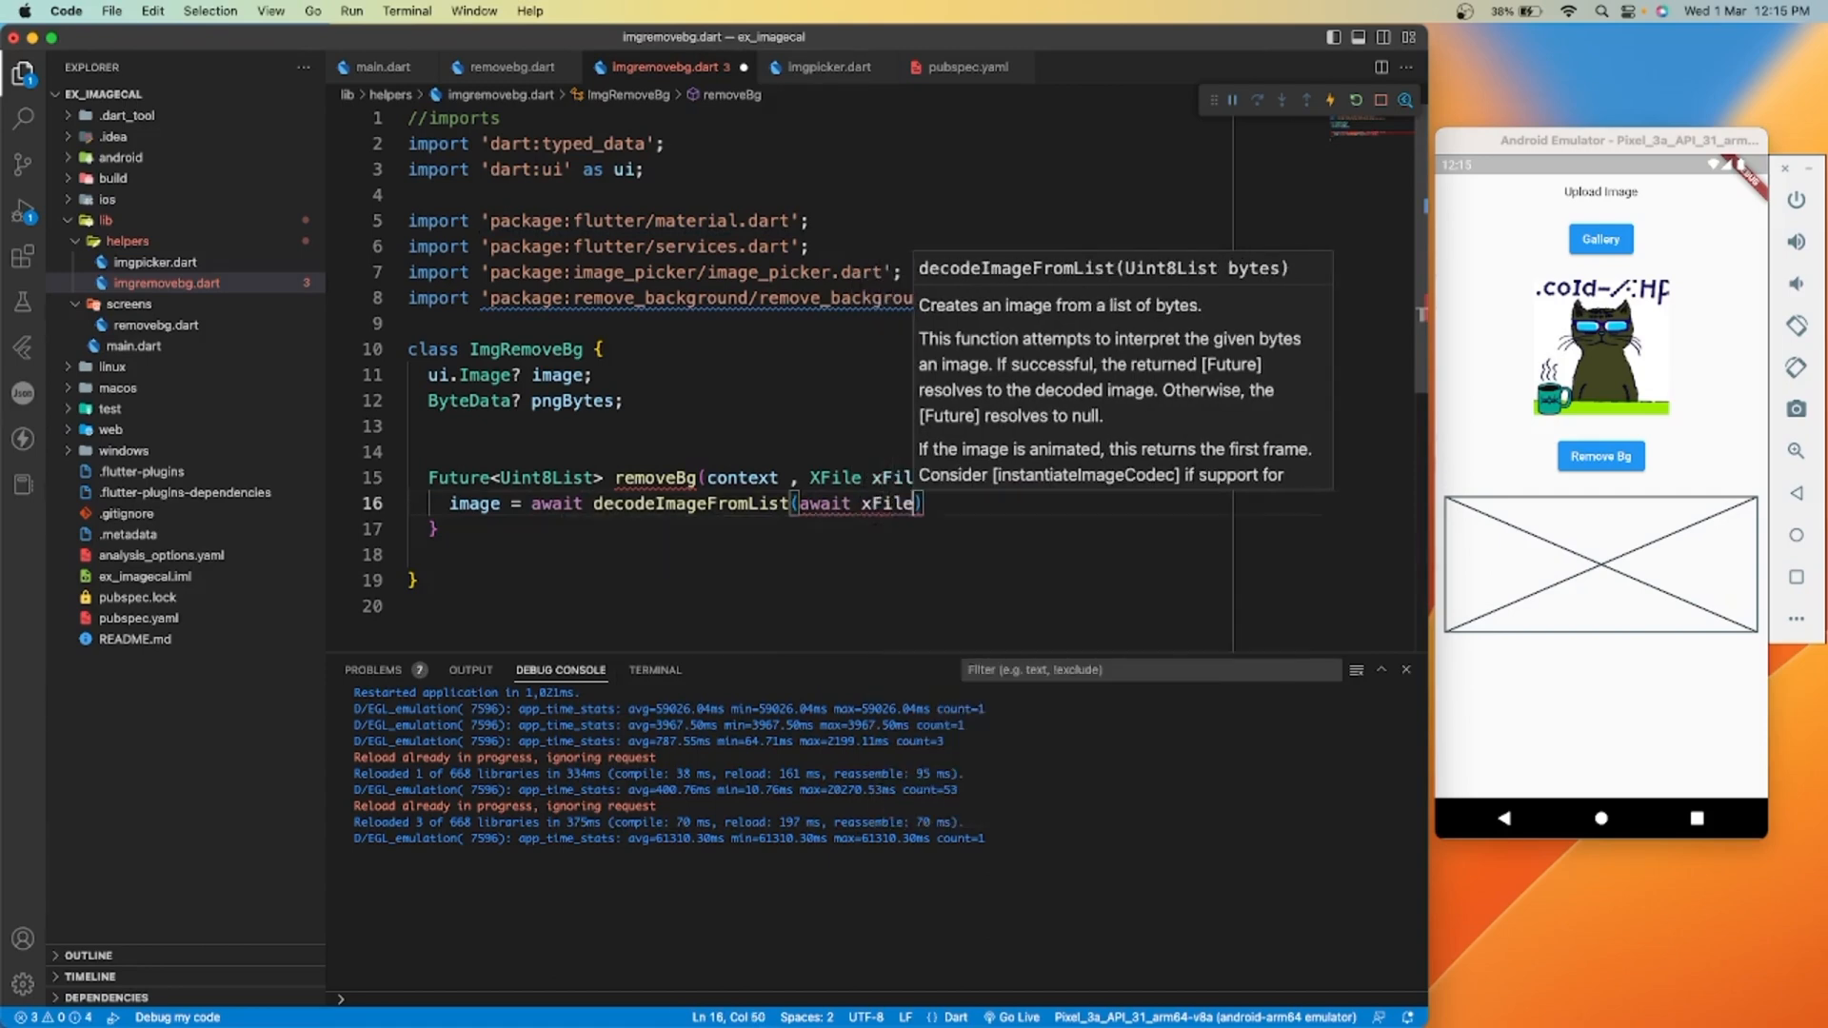
type(".")
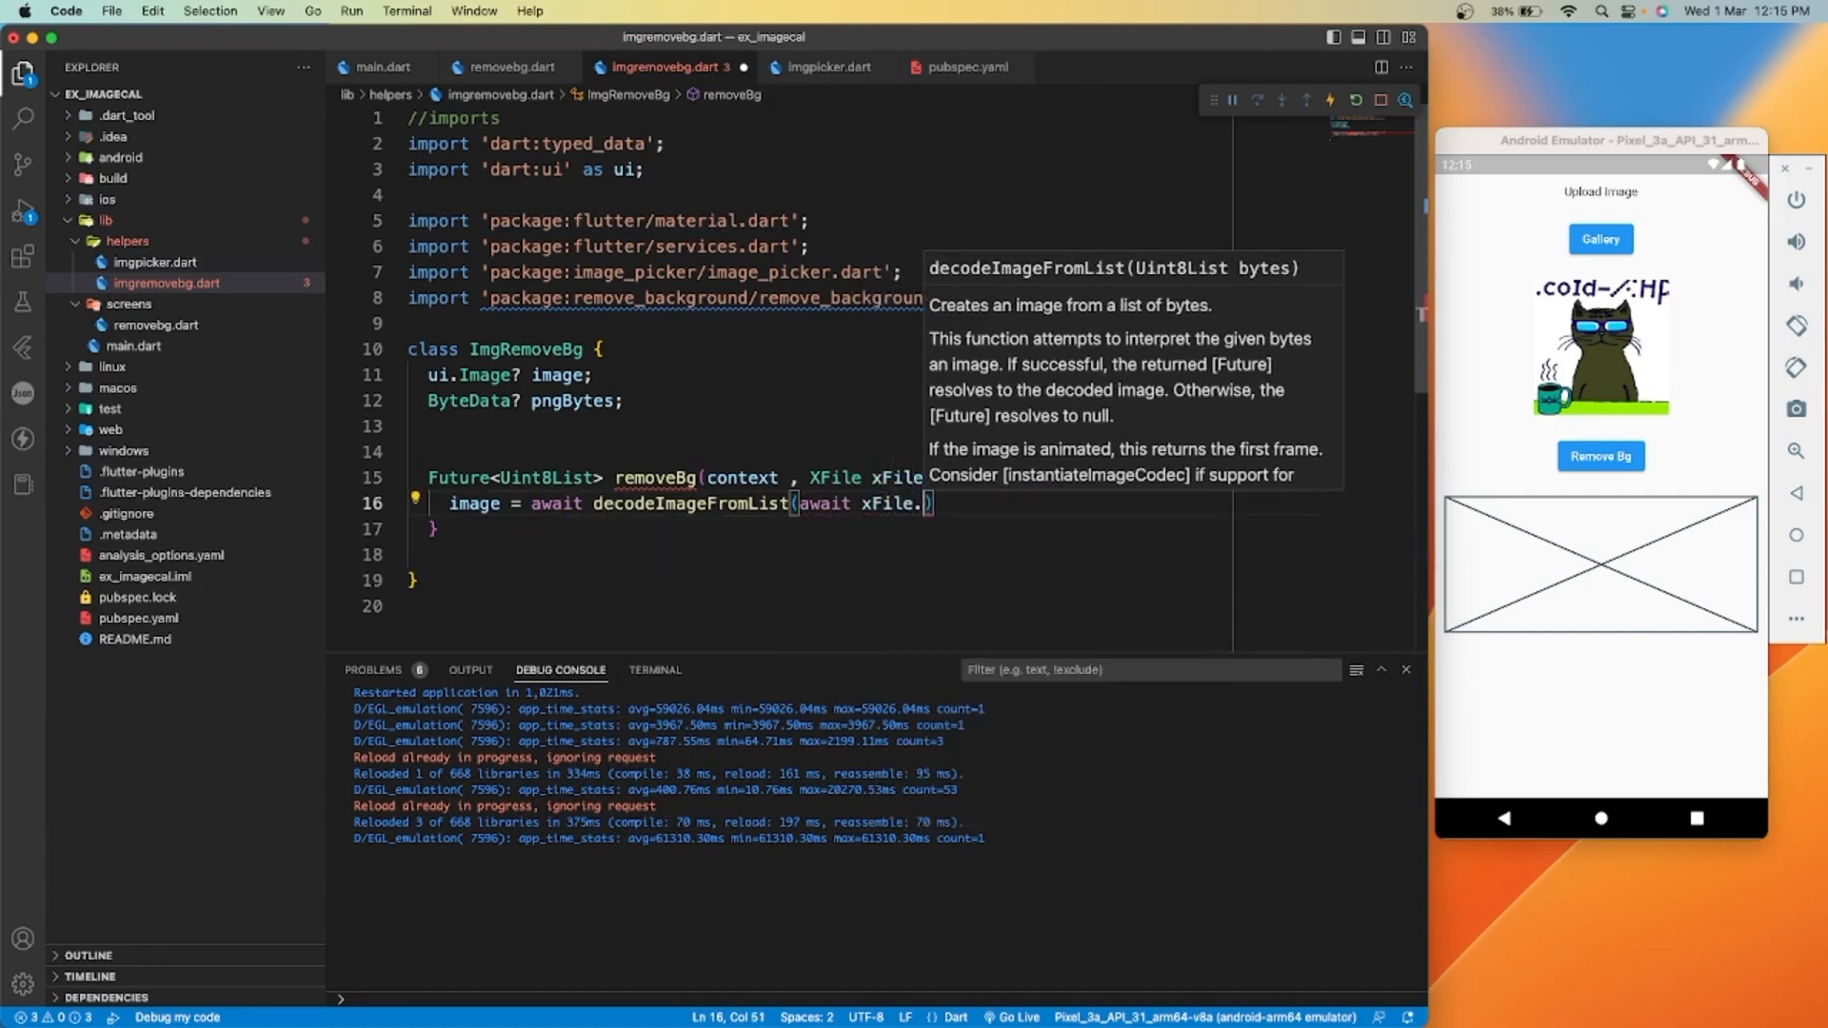
type("readAsBytes(")
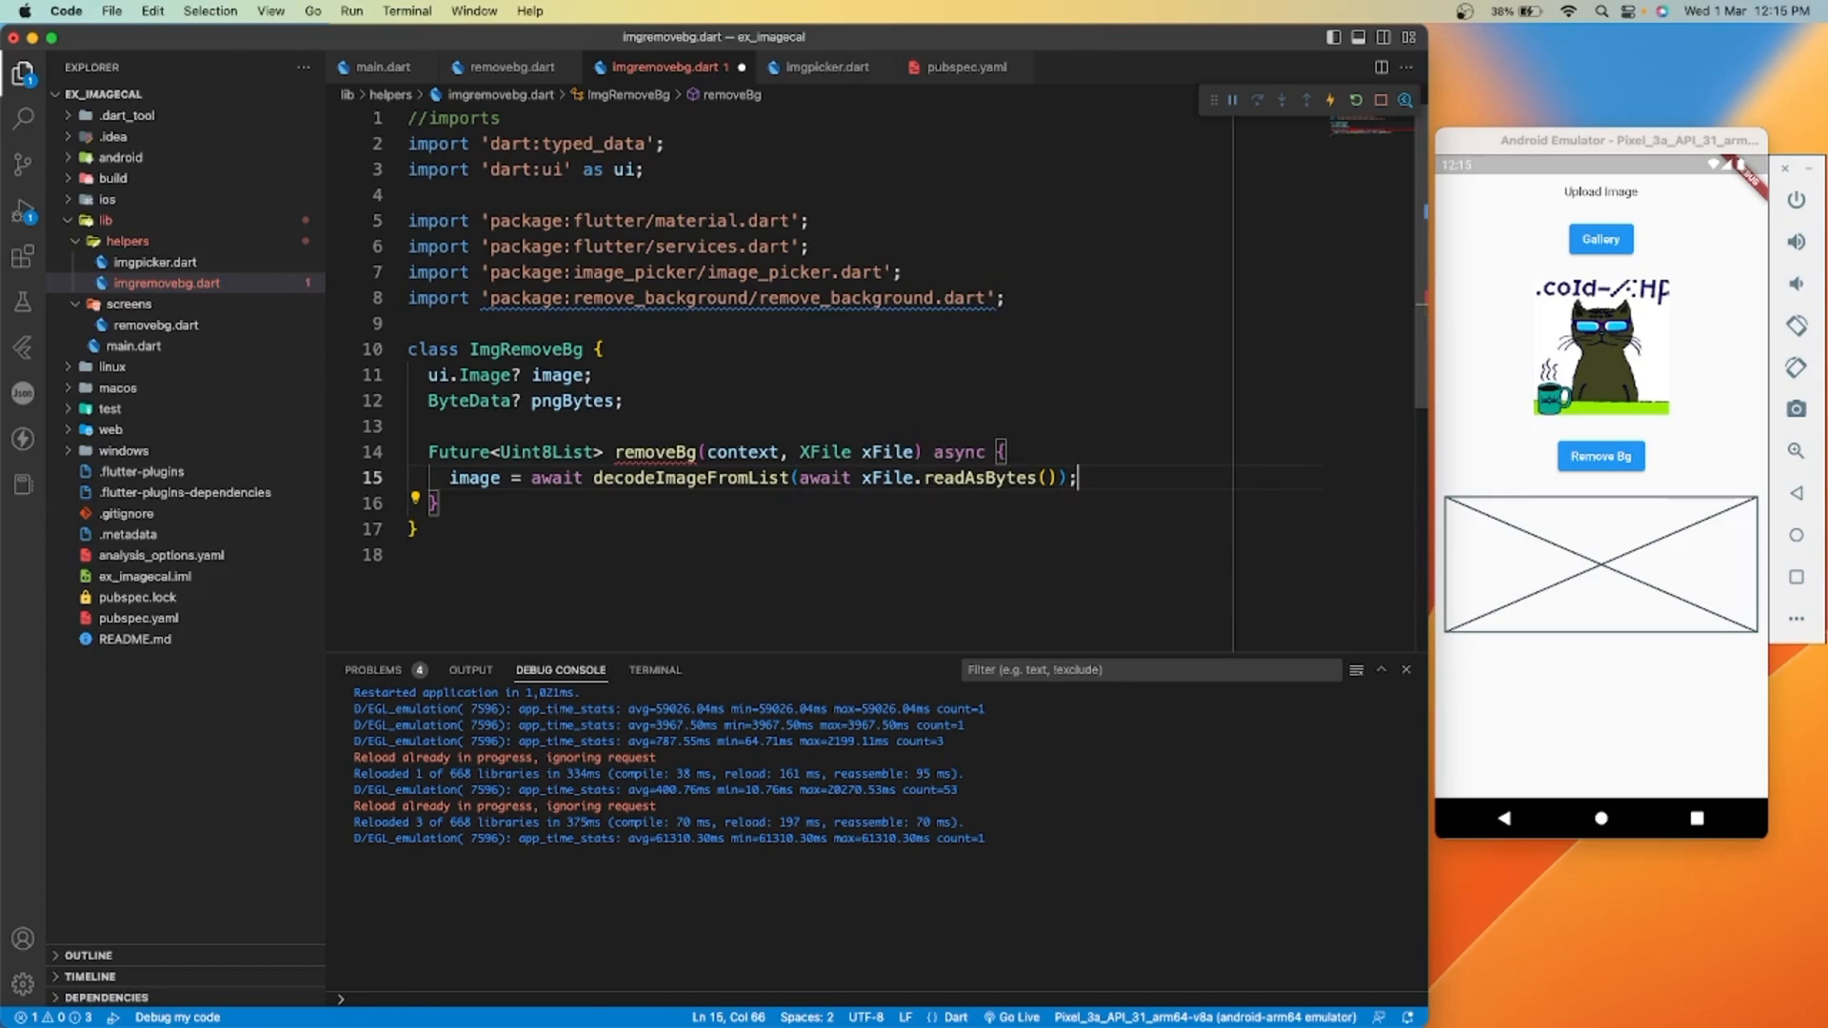
key("Enter")
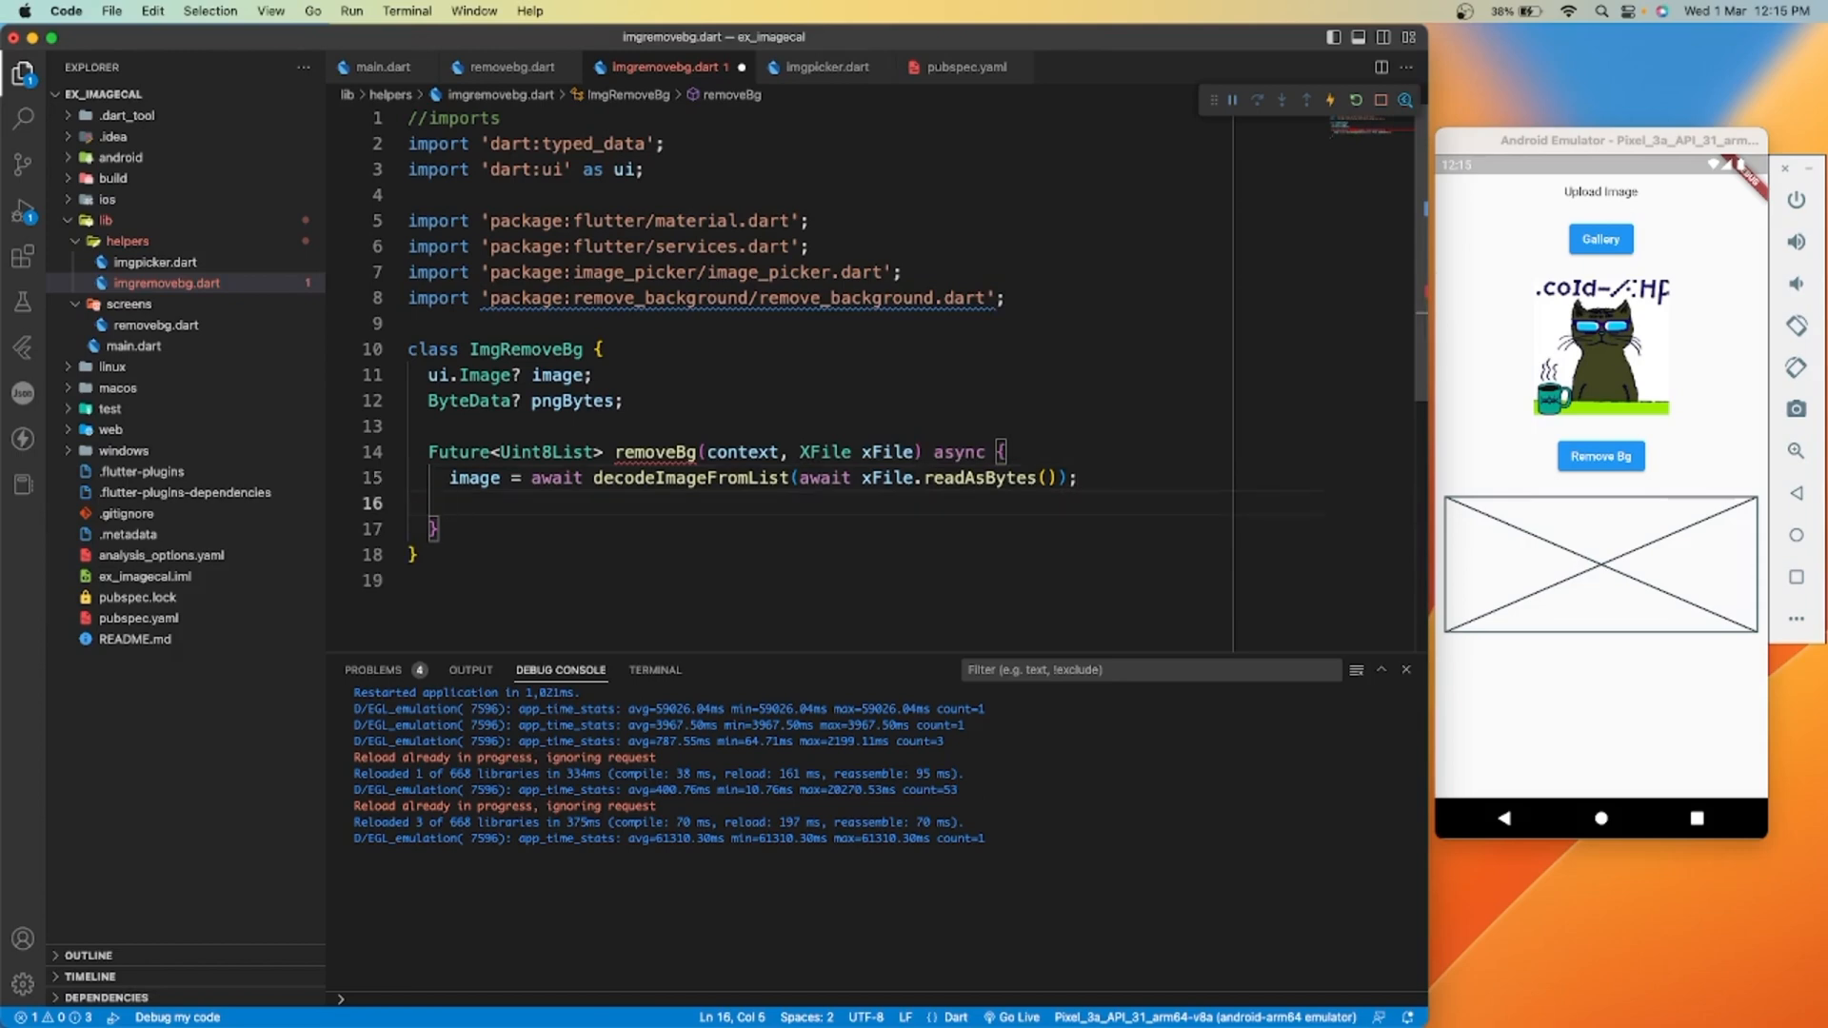
Store await cutImage(context: context, image: image) in pngBytes
type("pngBytes")
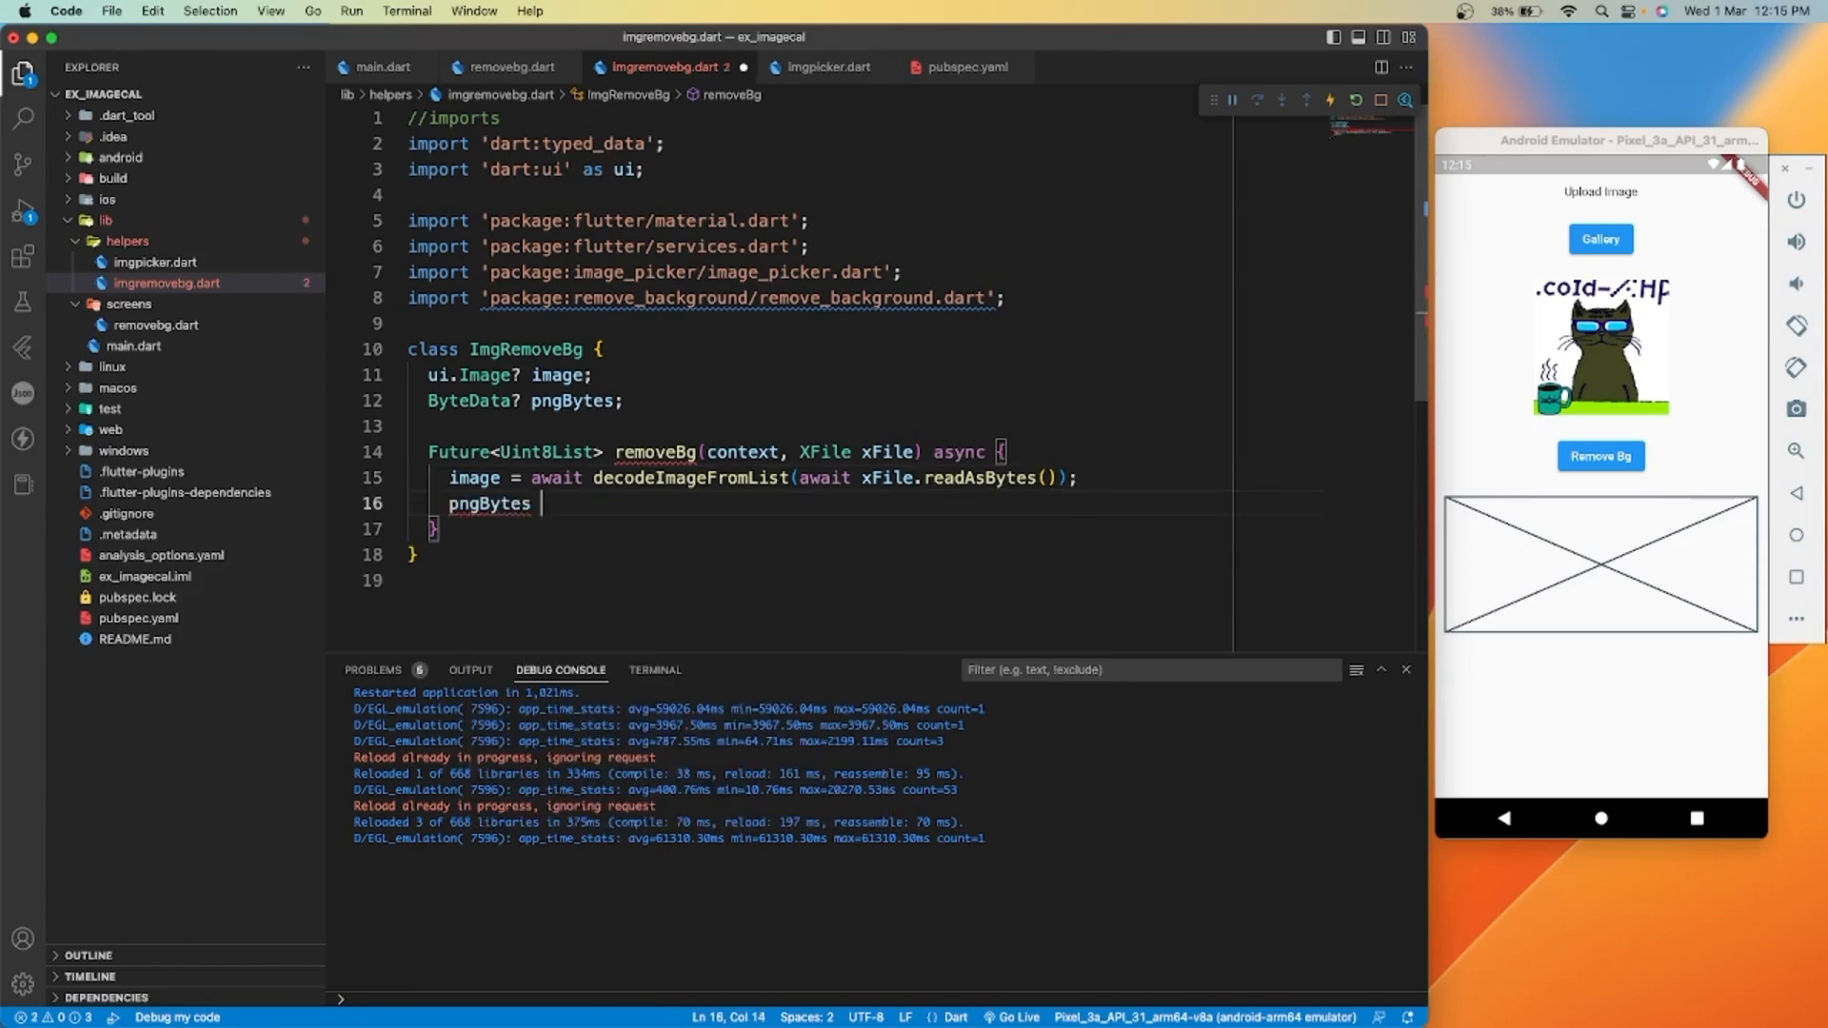
type("= await")
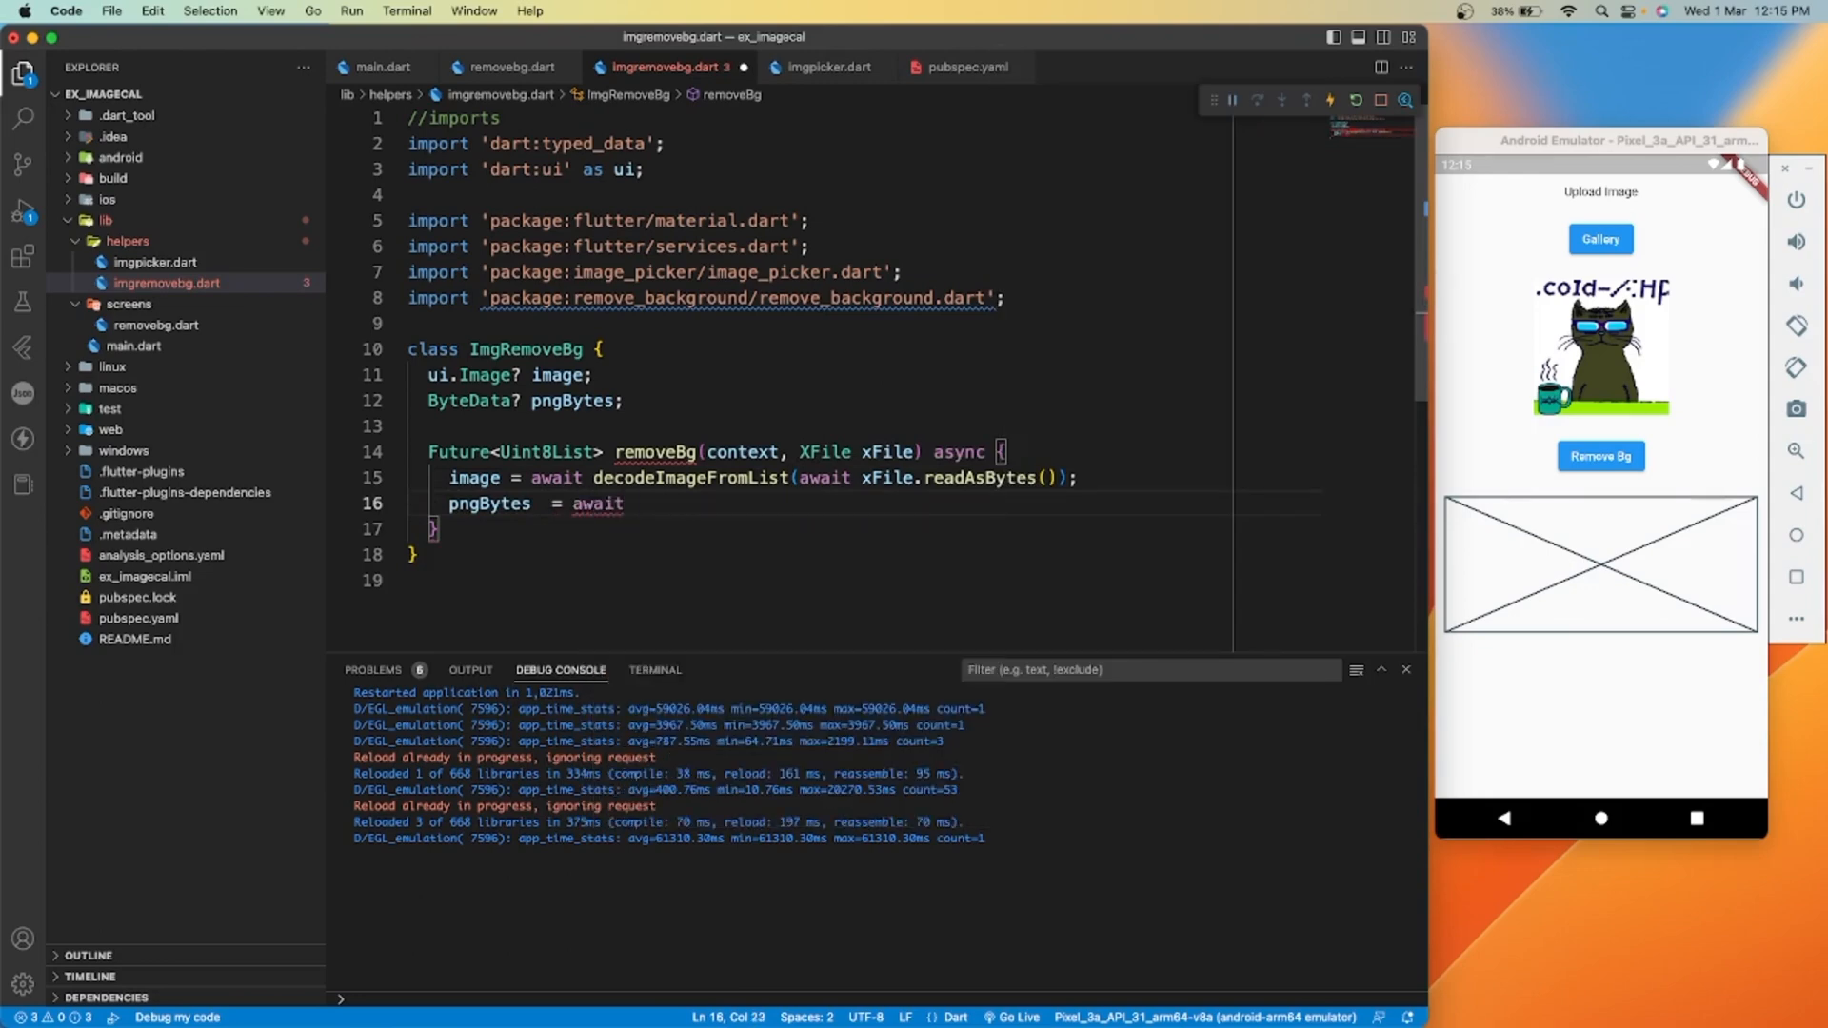
type("cutImage(context: context, image: image)")
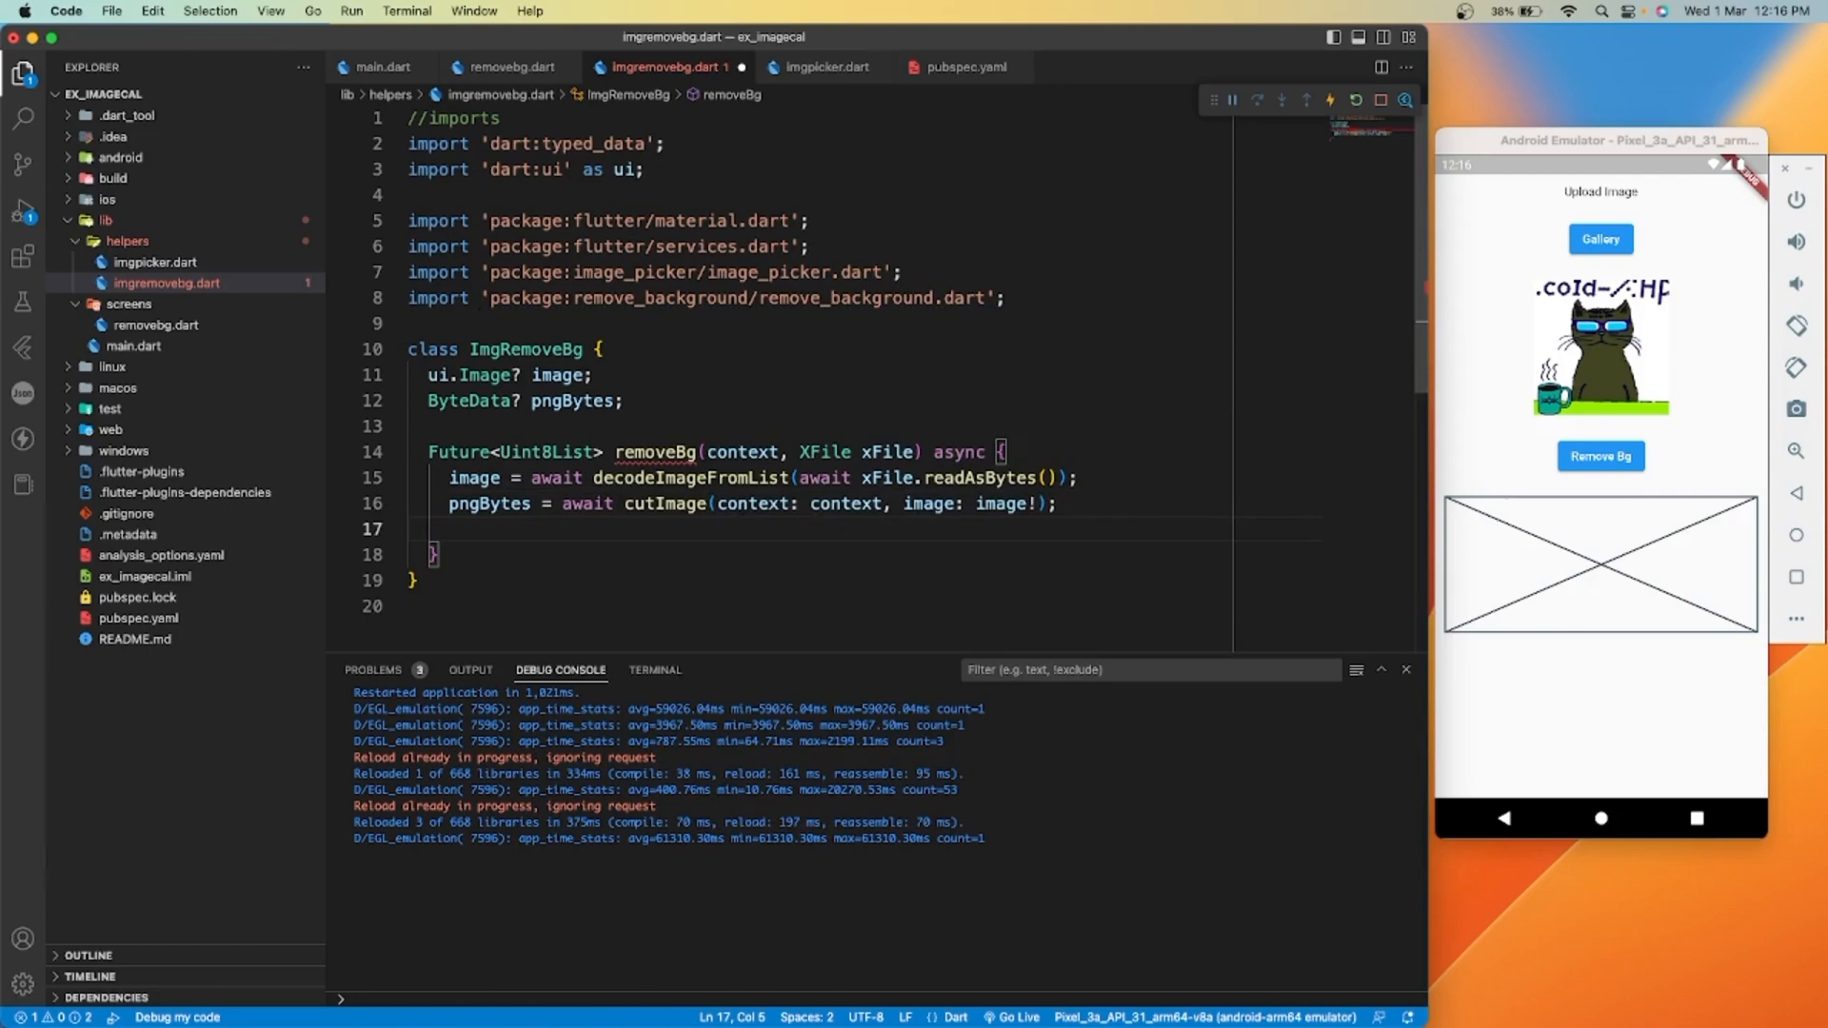
Return Uint8List.view(pngBytes!.buffer) from removeBg
type("return Unit")
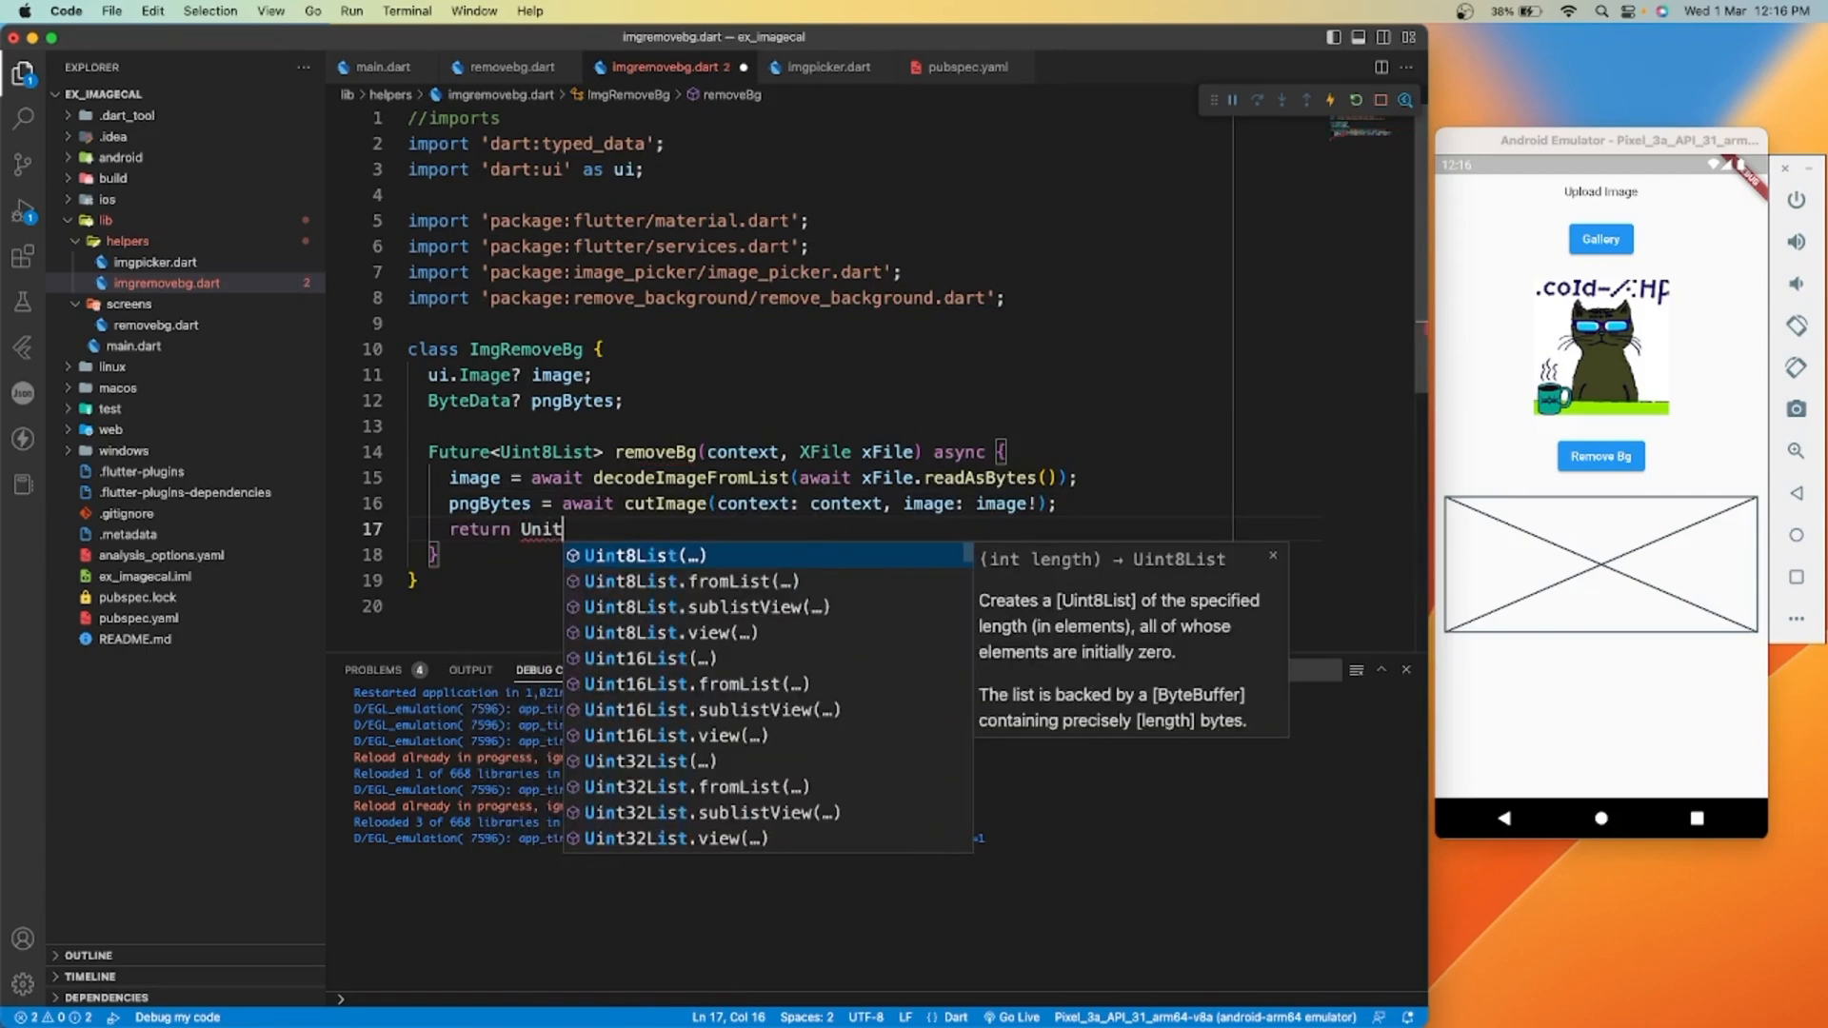
type("8List.view(buffer")
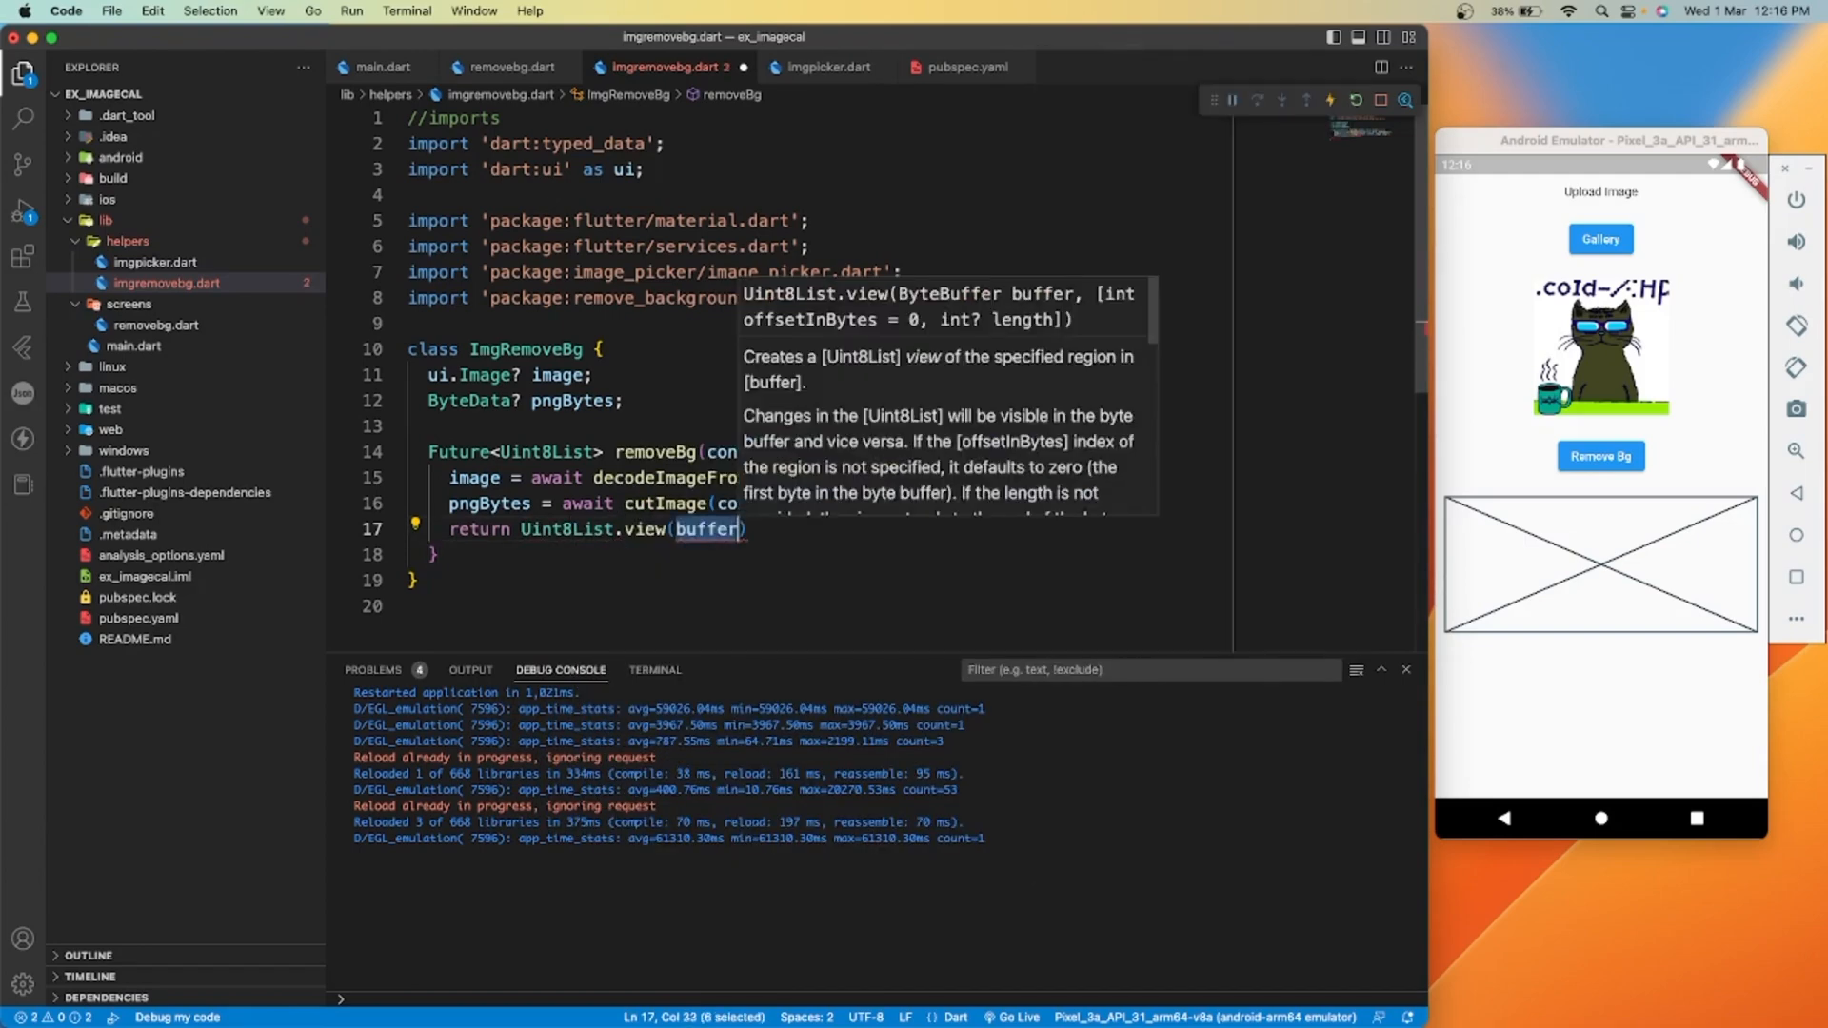
type("pngBytes")
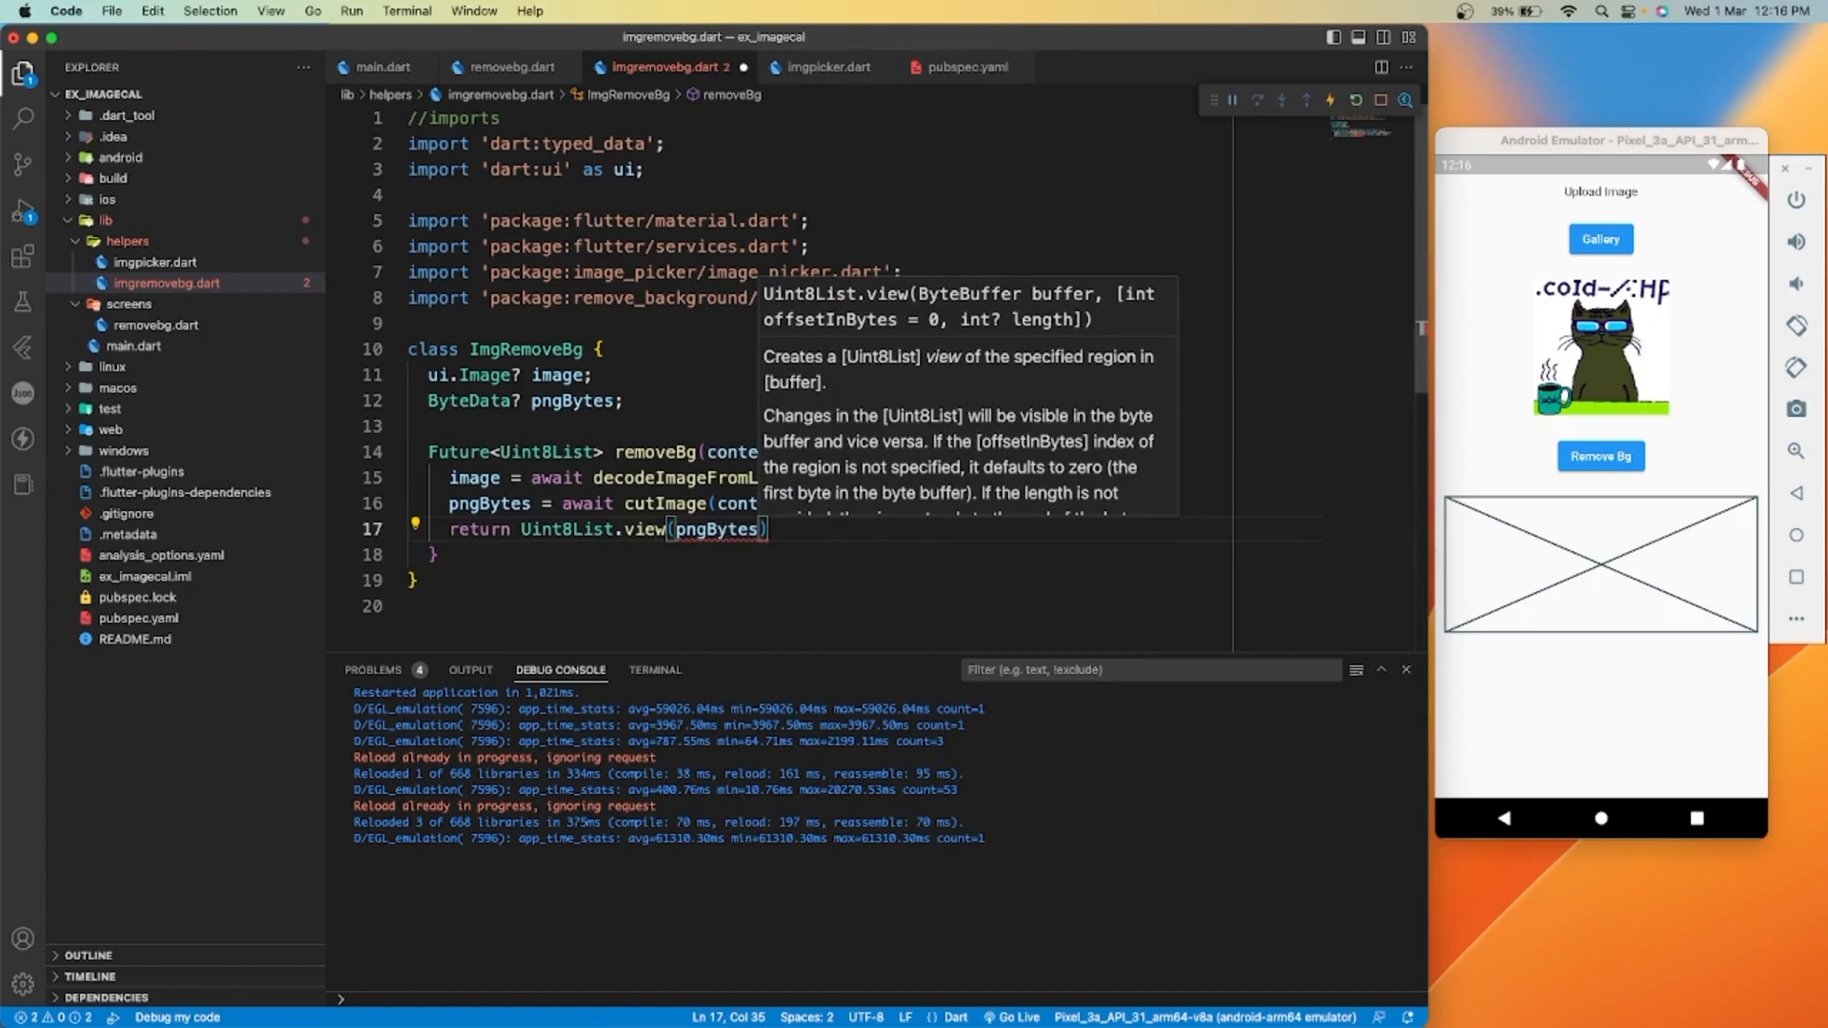
type("!.buffer")
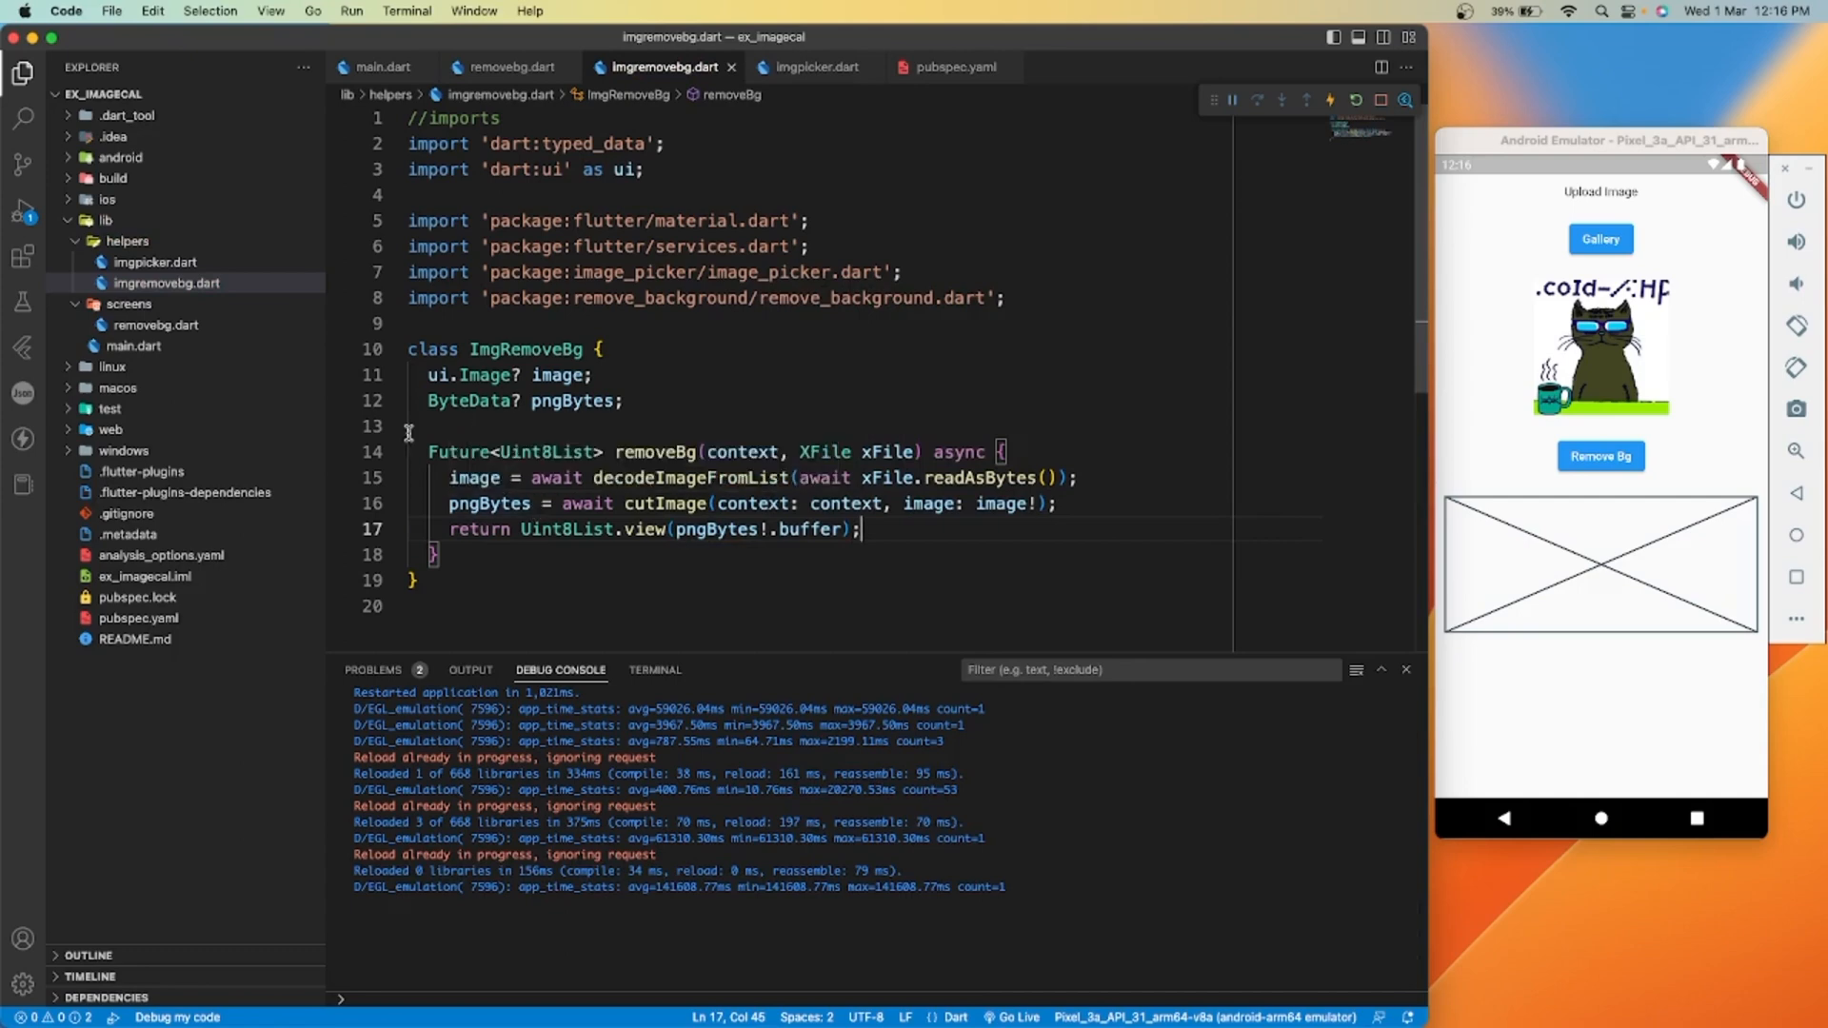
Add a '//function for ...' explanatory comment above removeBg
type("//f")
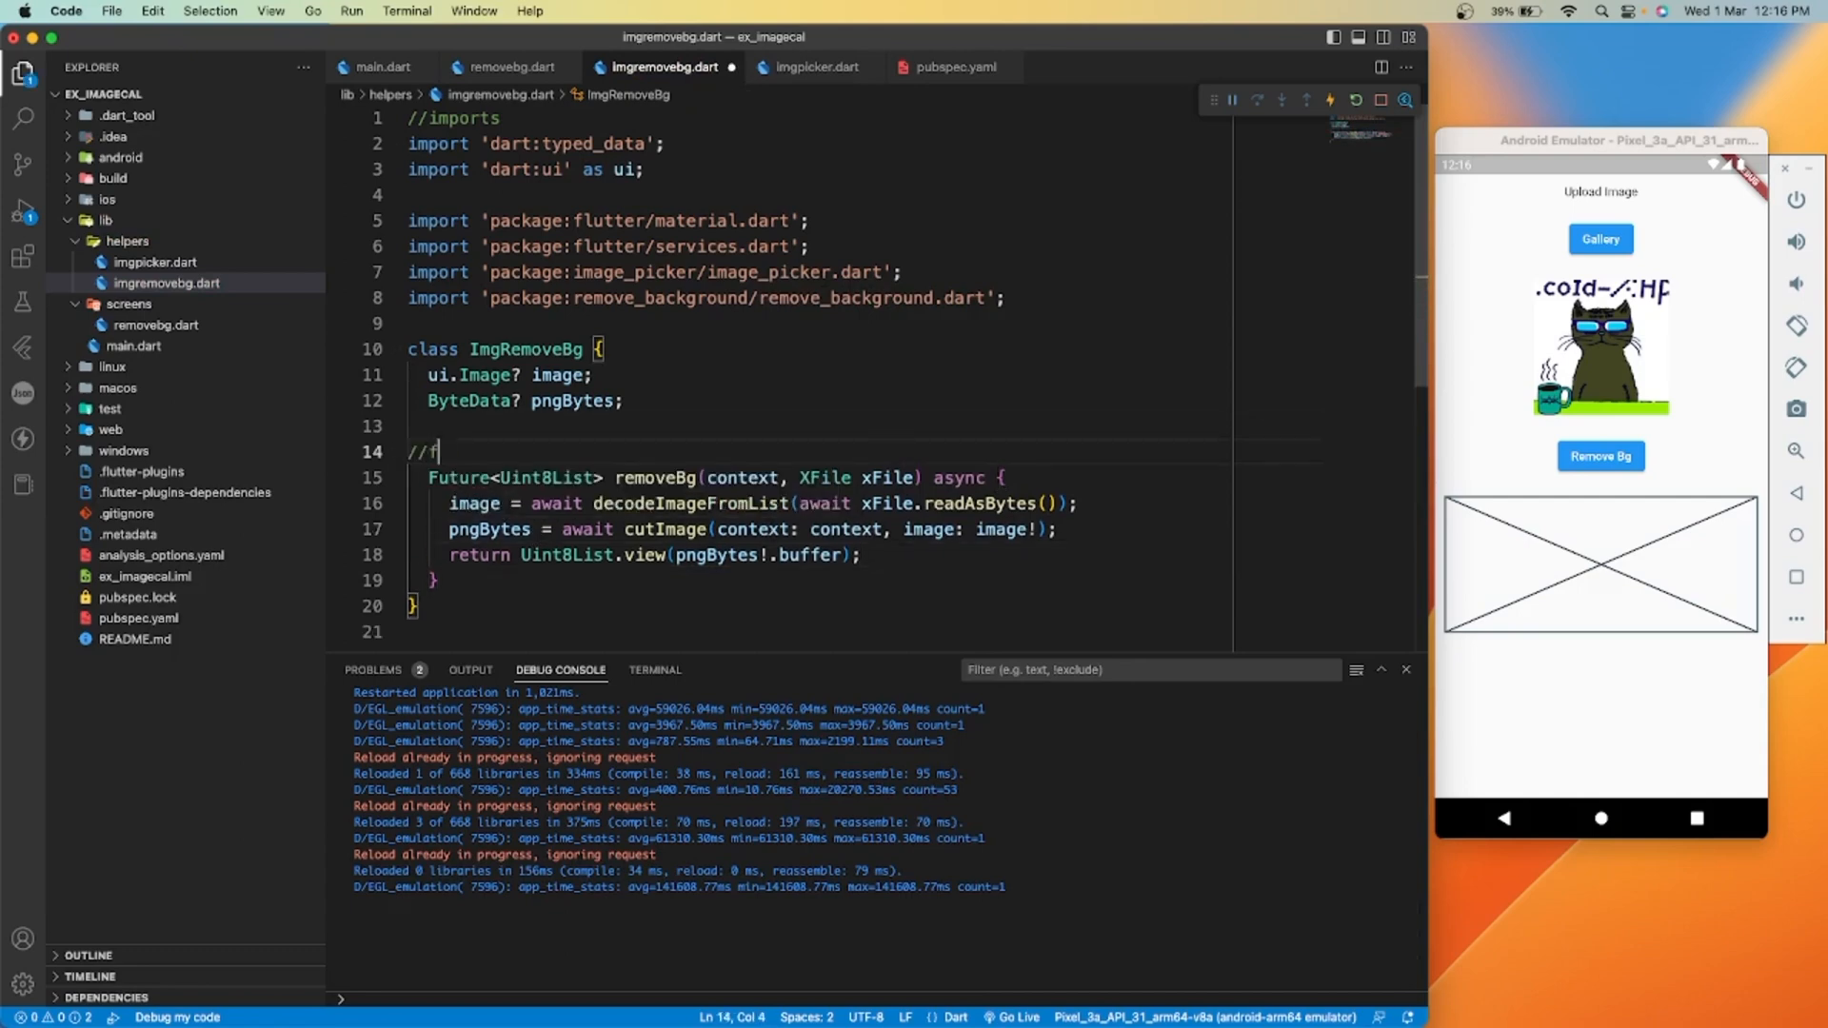
type("unction for remove")
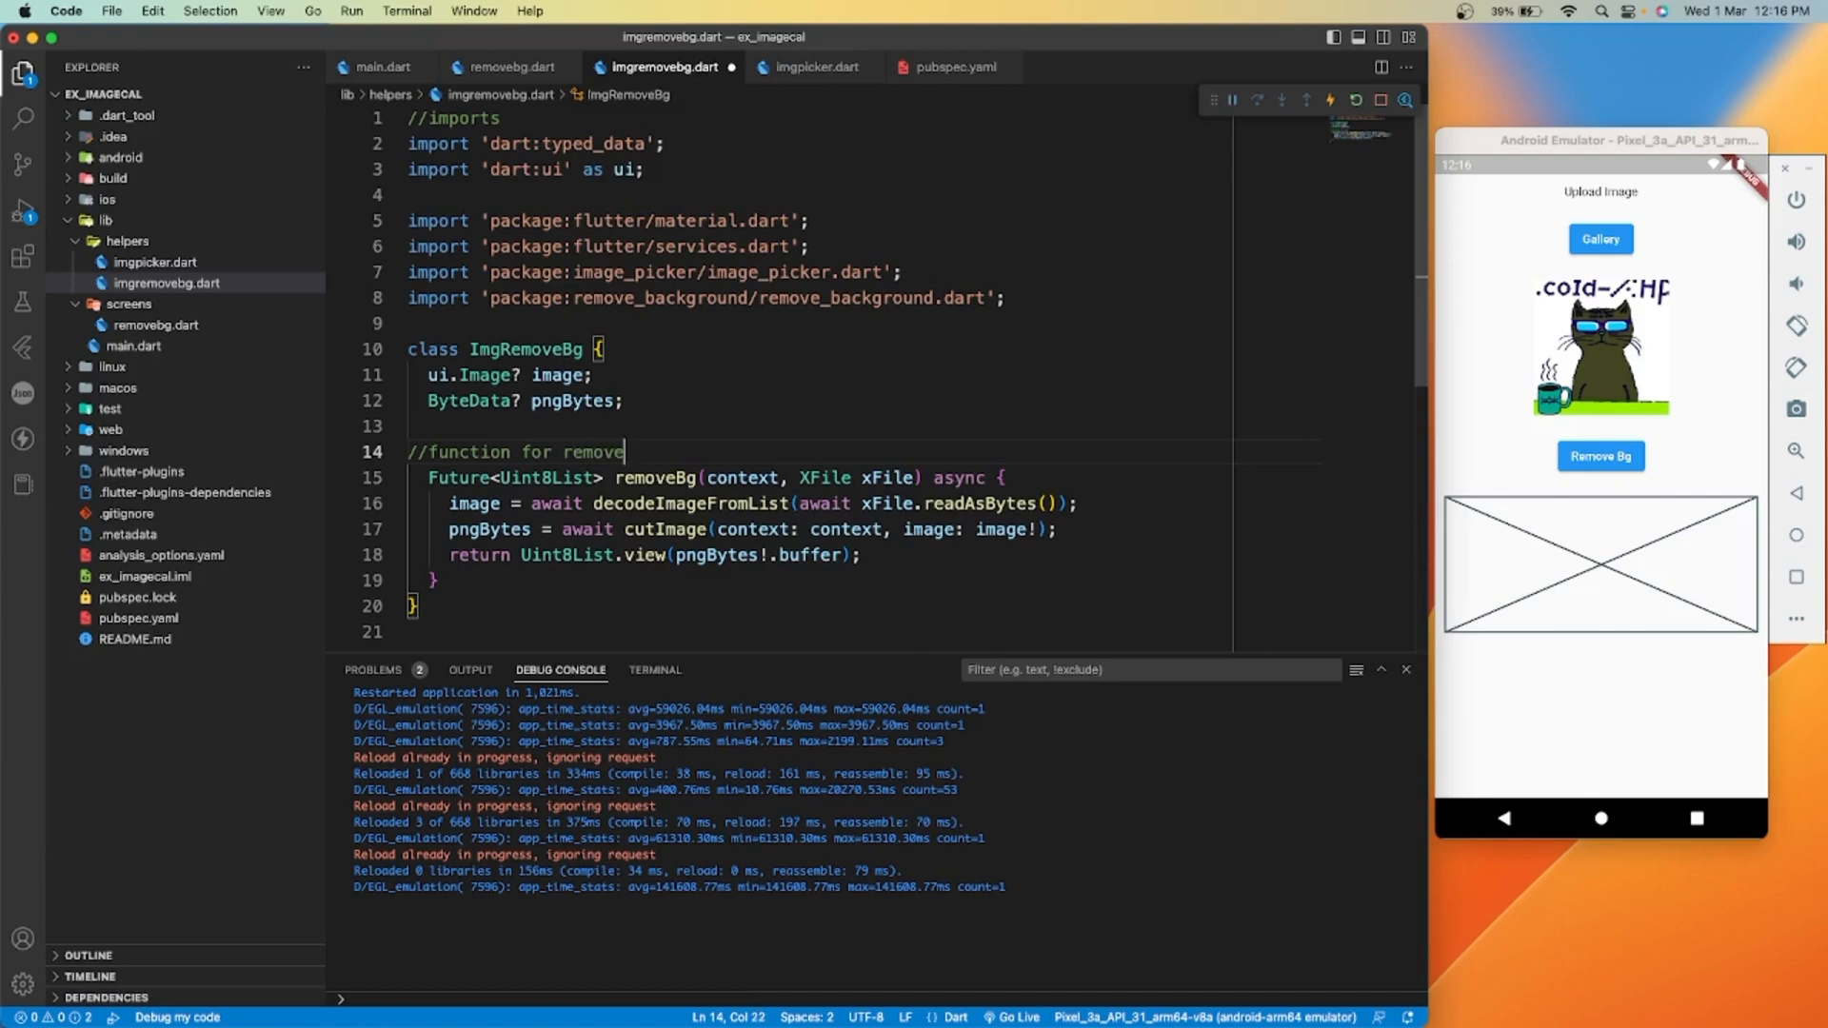
type("ing background;")
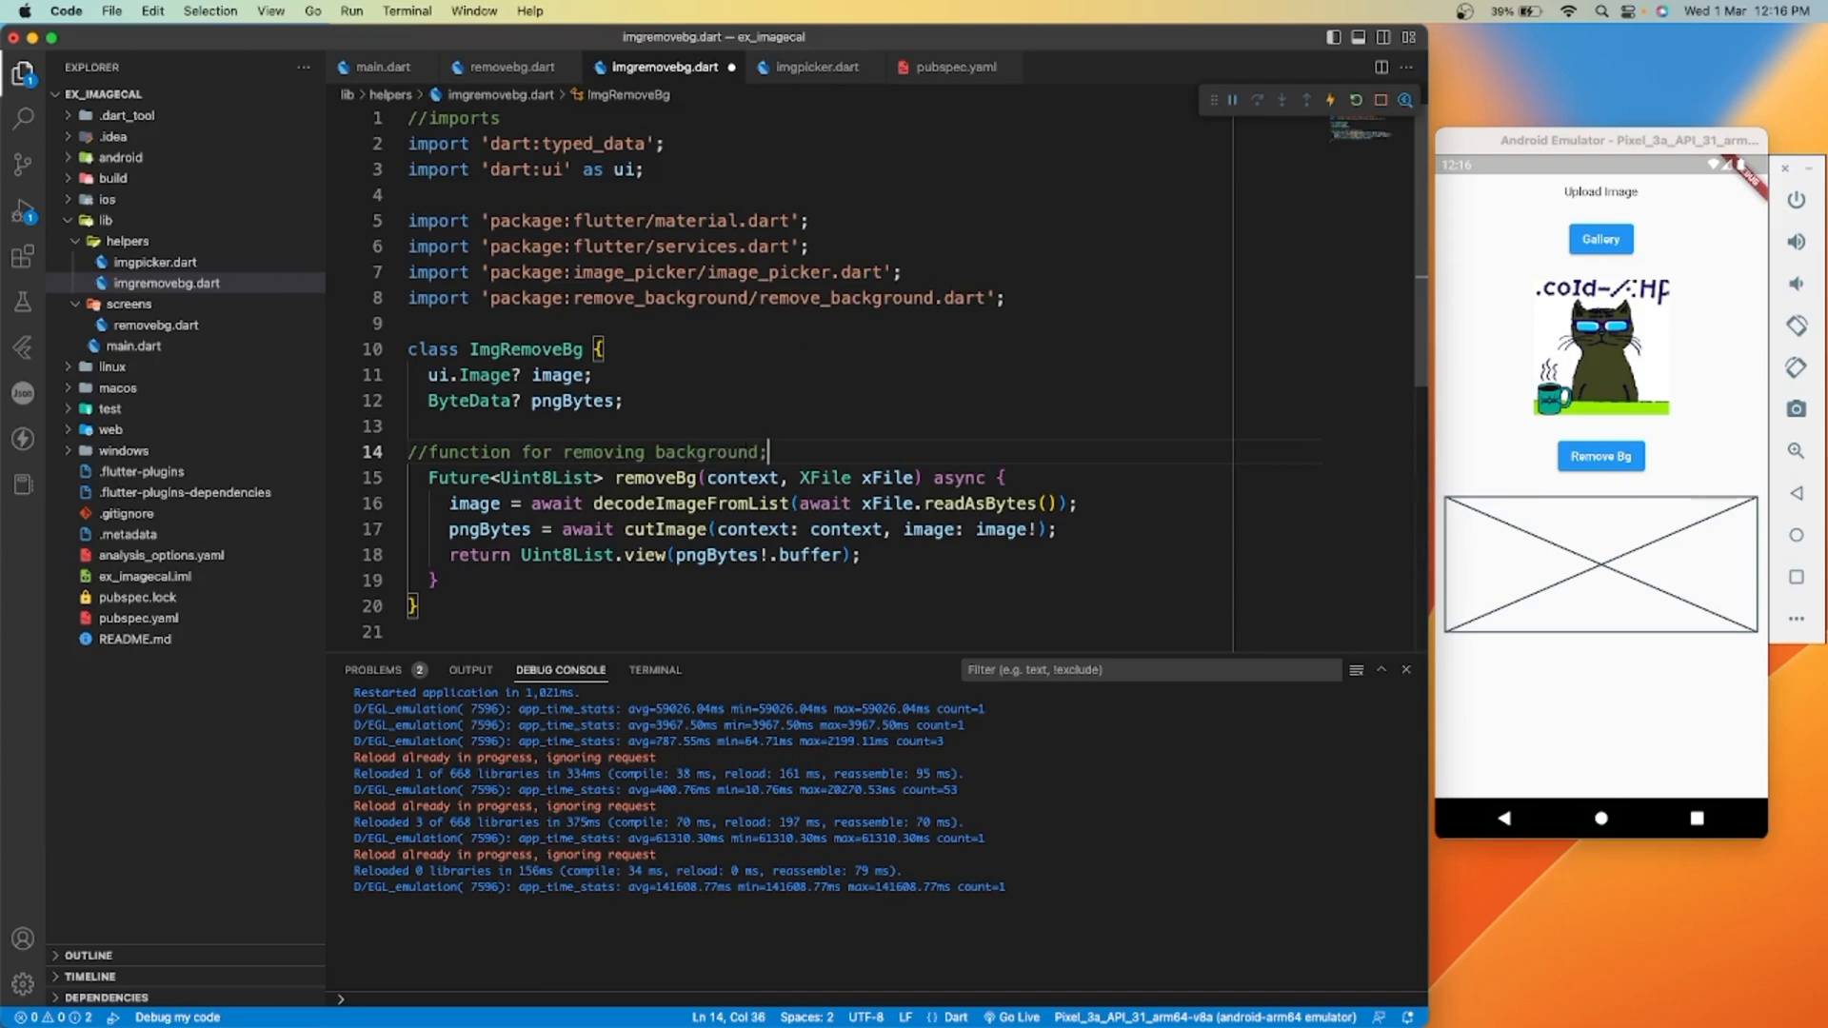
left_click(510, 67)
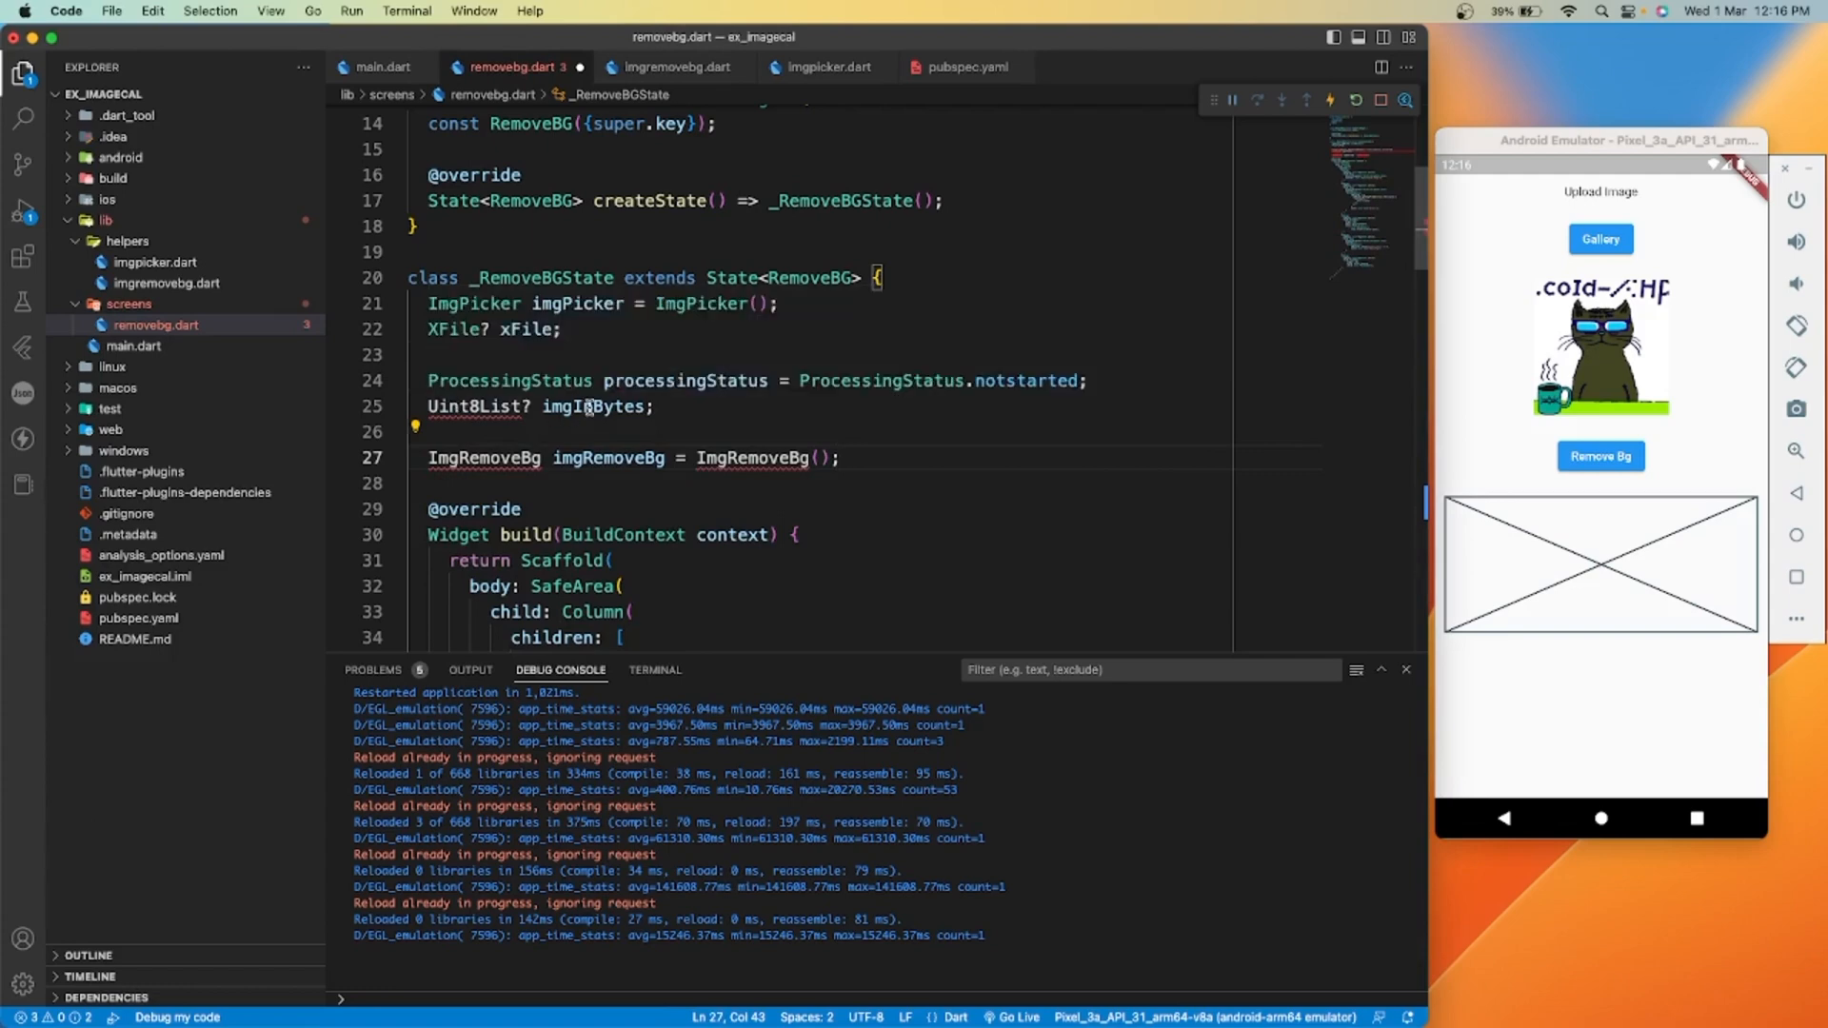
mouse_move(590, 405)
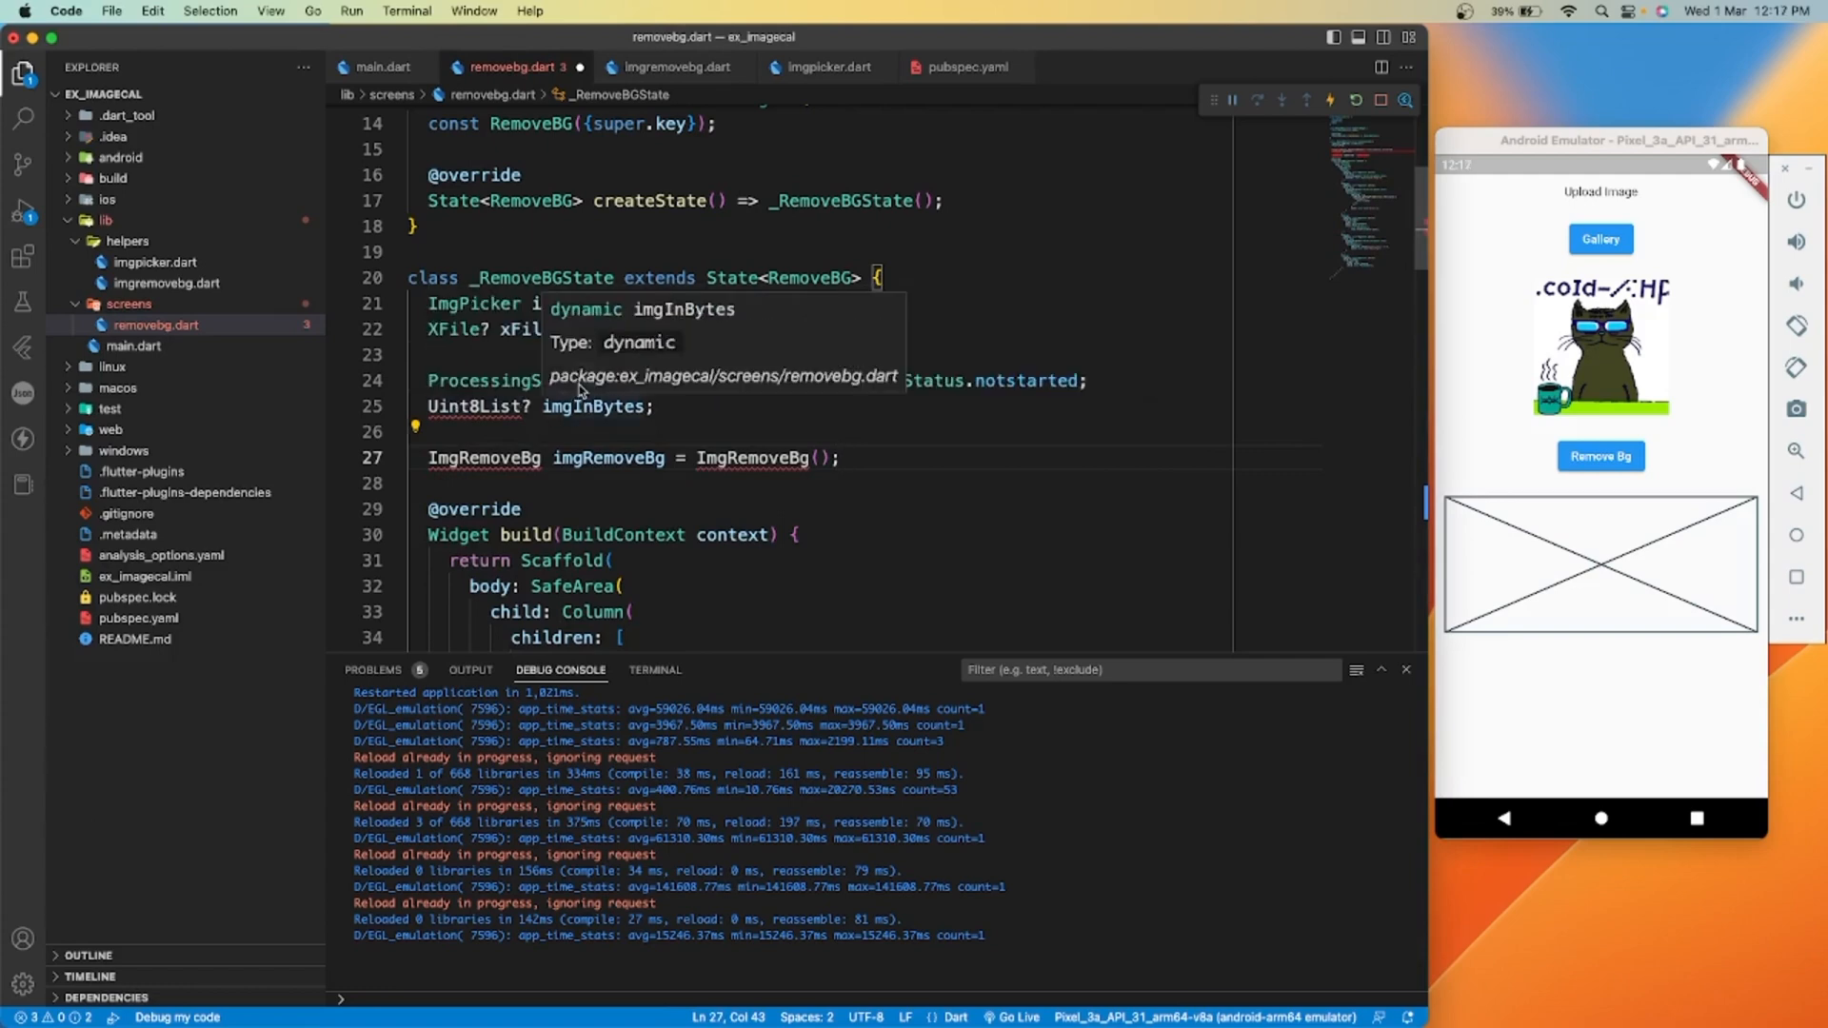
Bring up the Remove Bg ElevatedButton's onPressed handler in removebg.dart
left_click(415, 427)
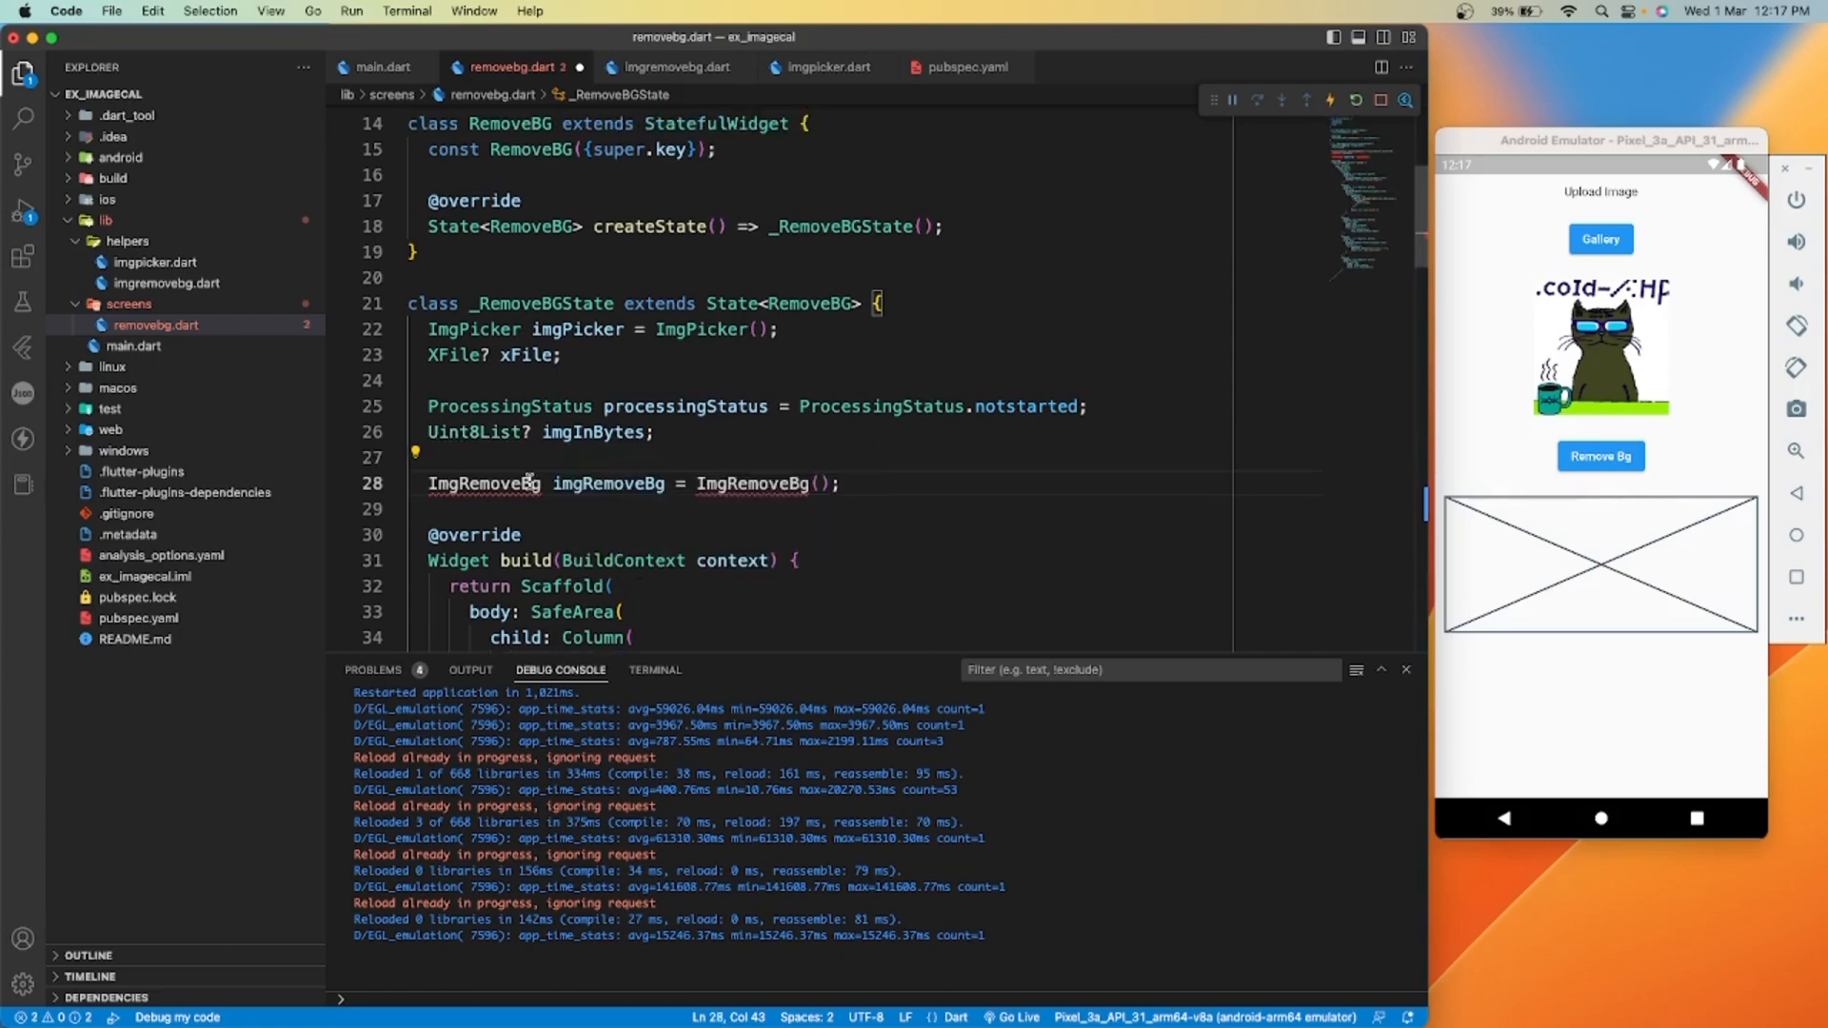
left_click(485, 484)
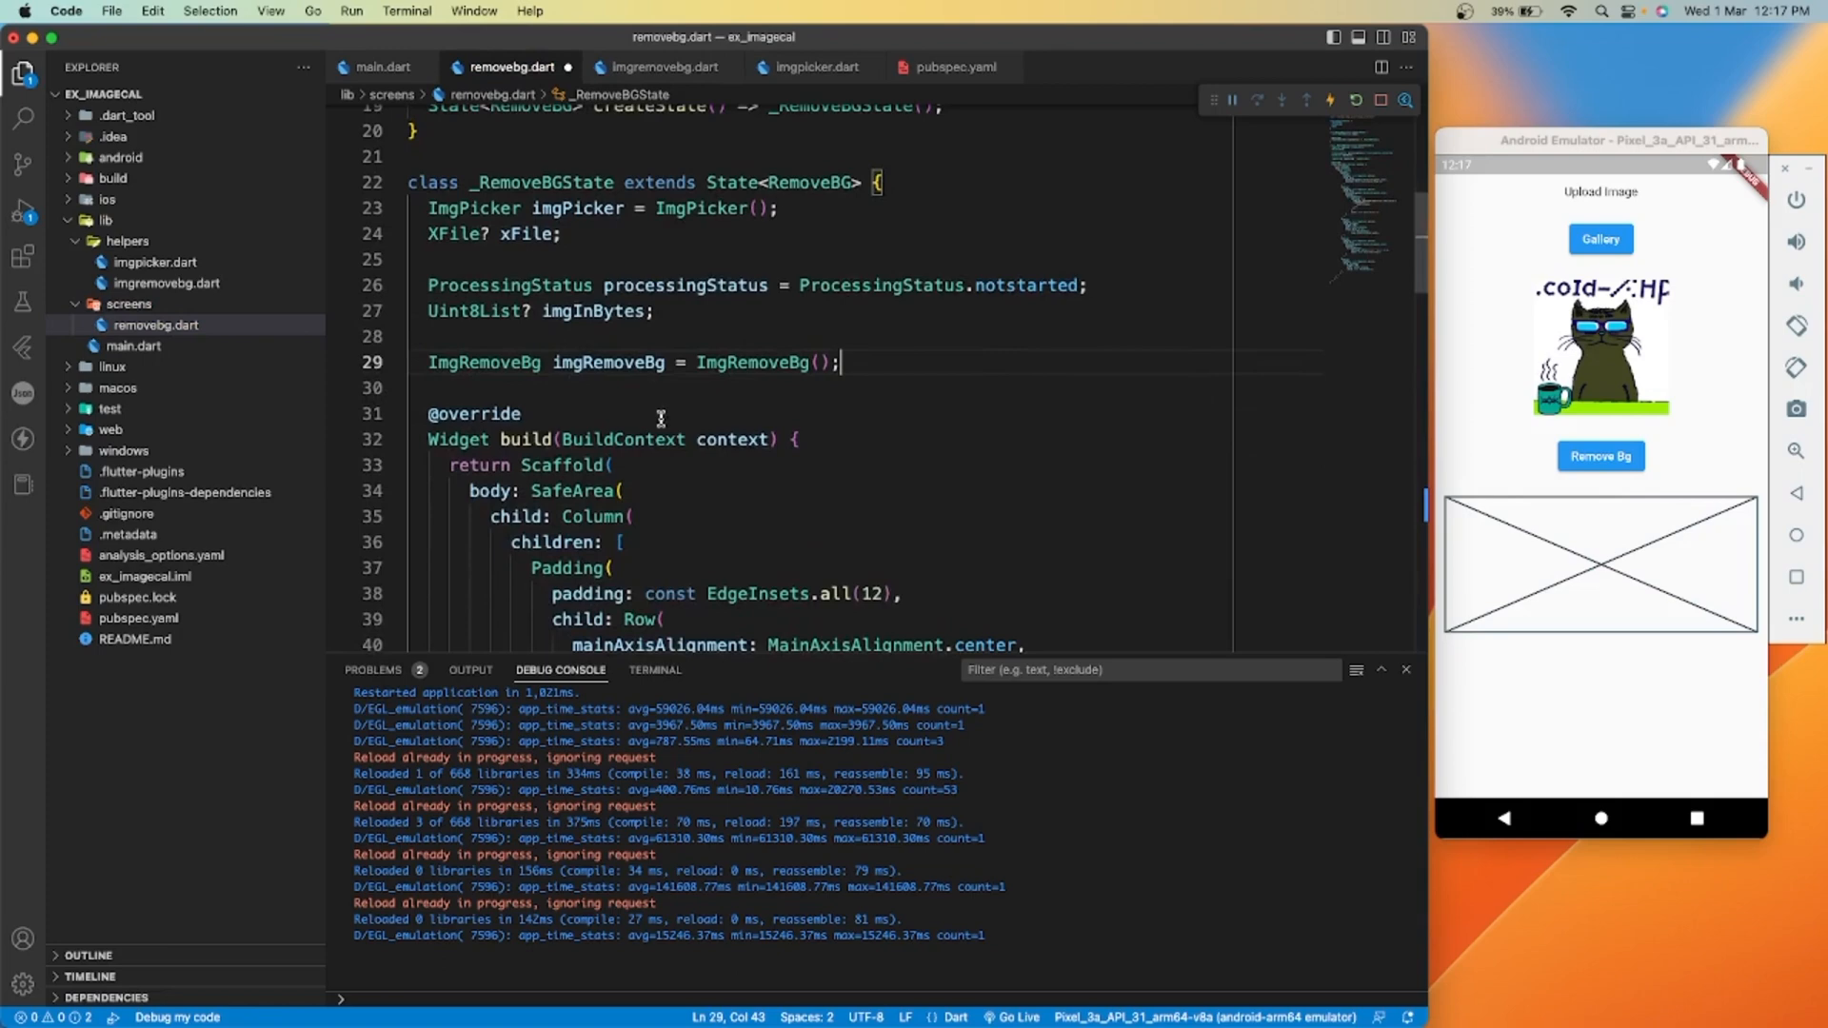
scroll("down", 3)
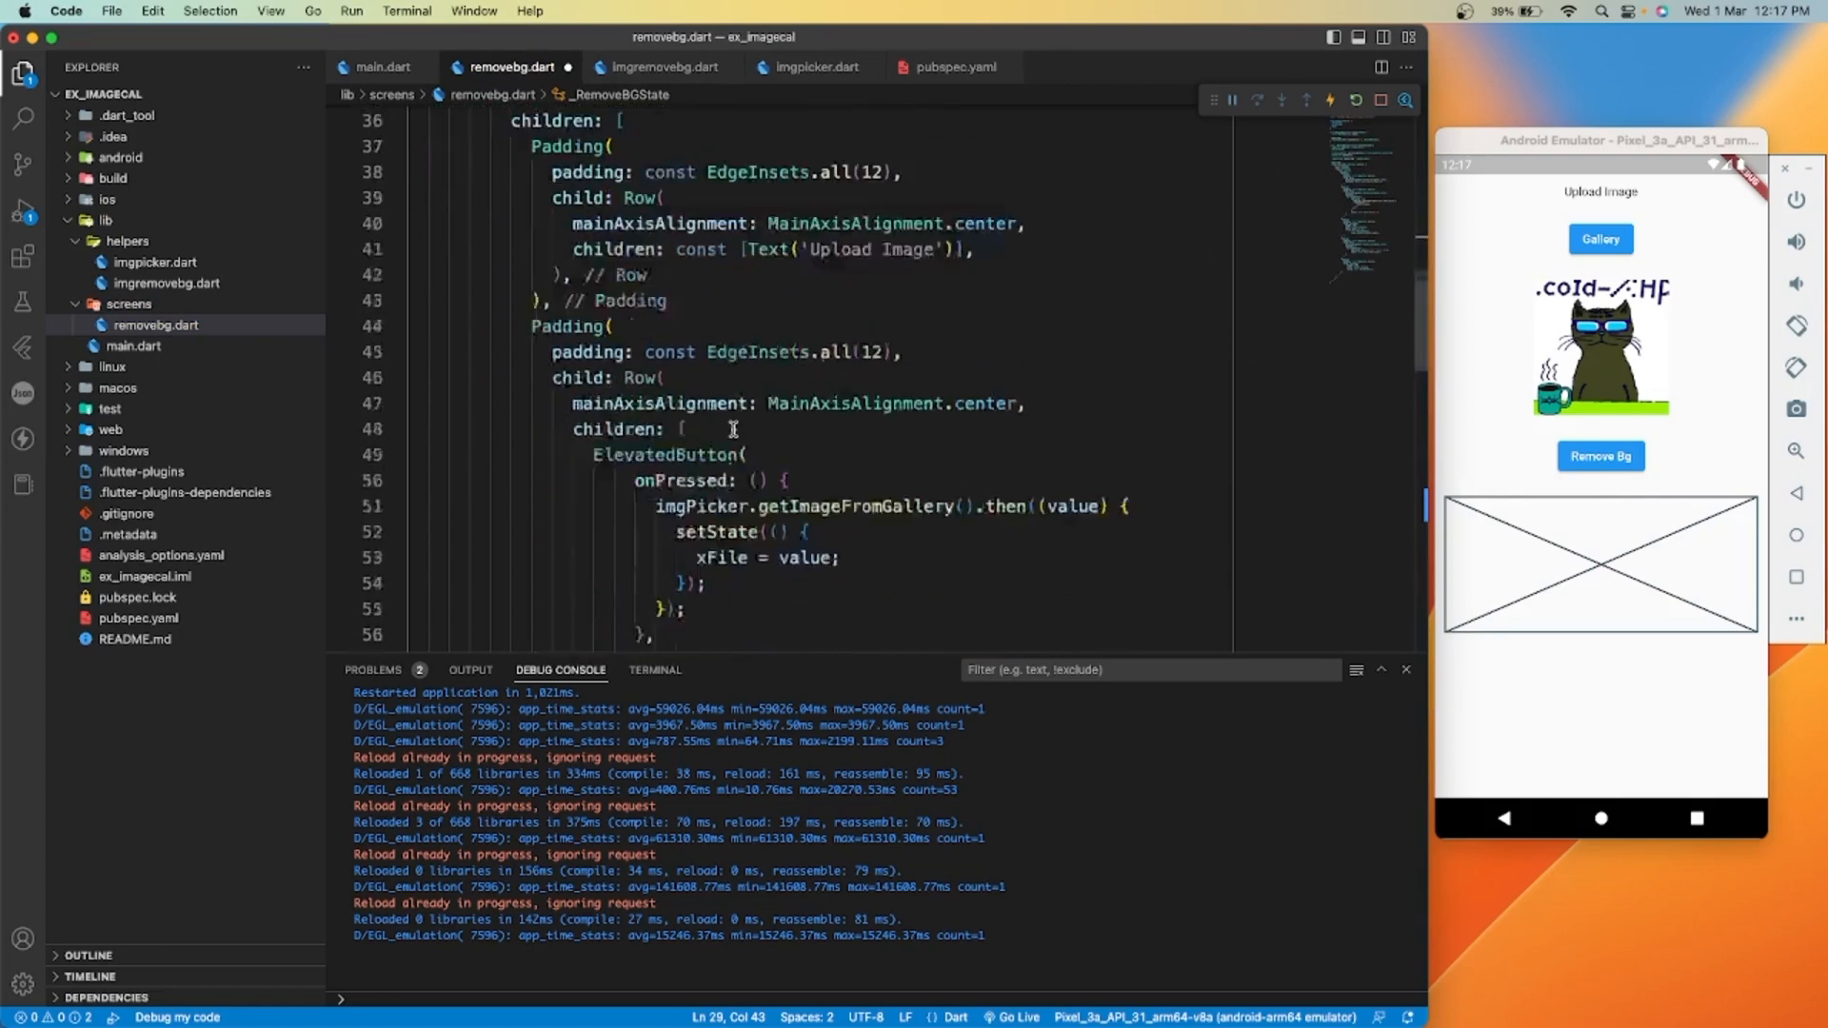
scroll("down", 3)
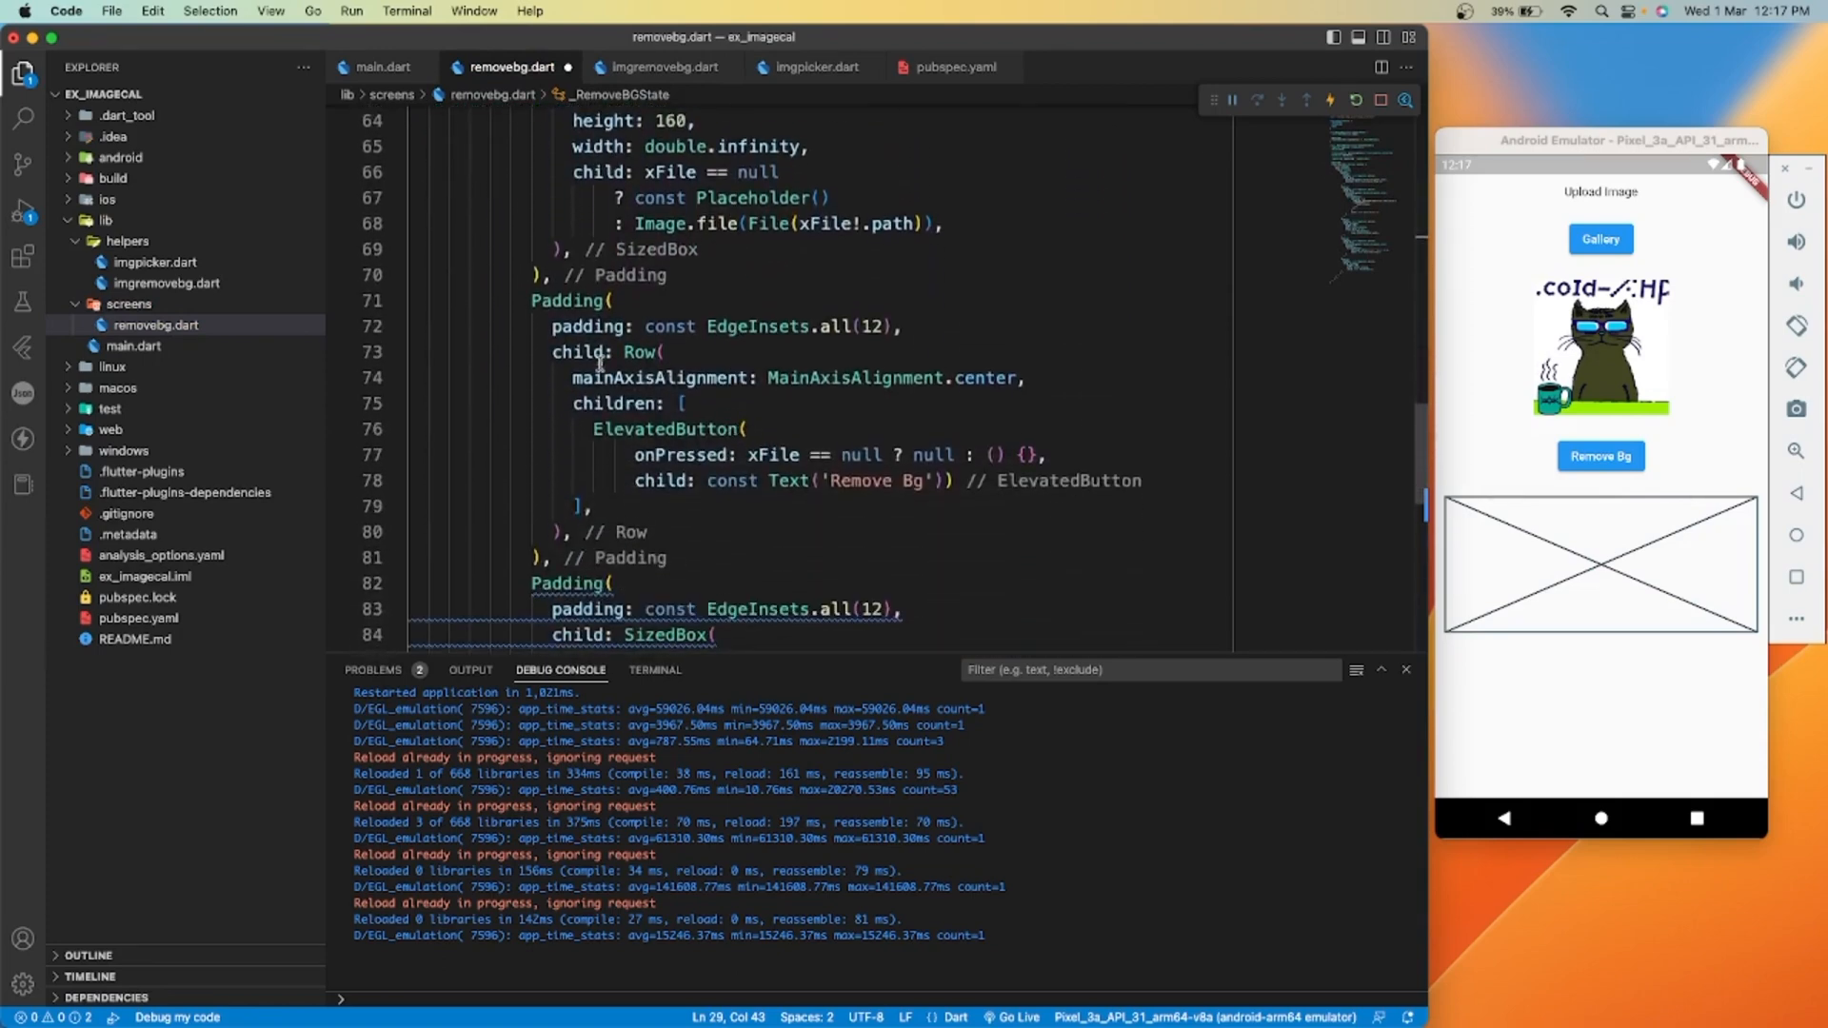
scroll("down", 3)
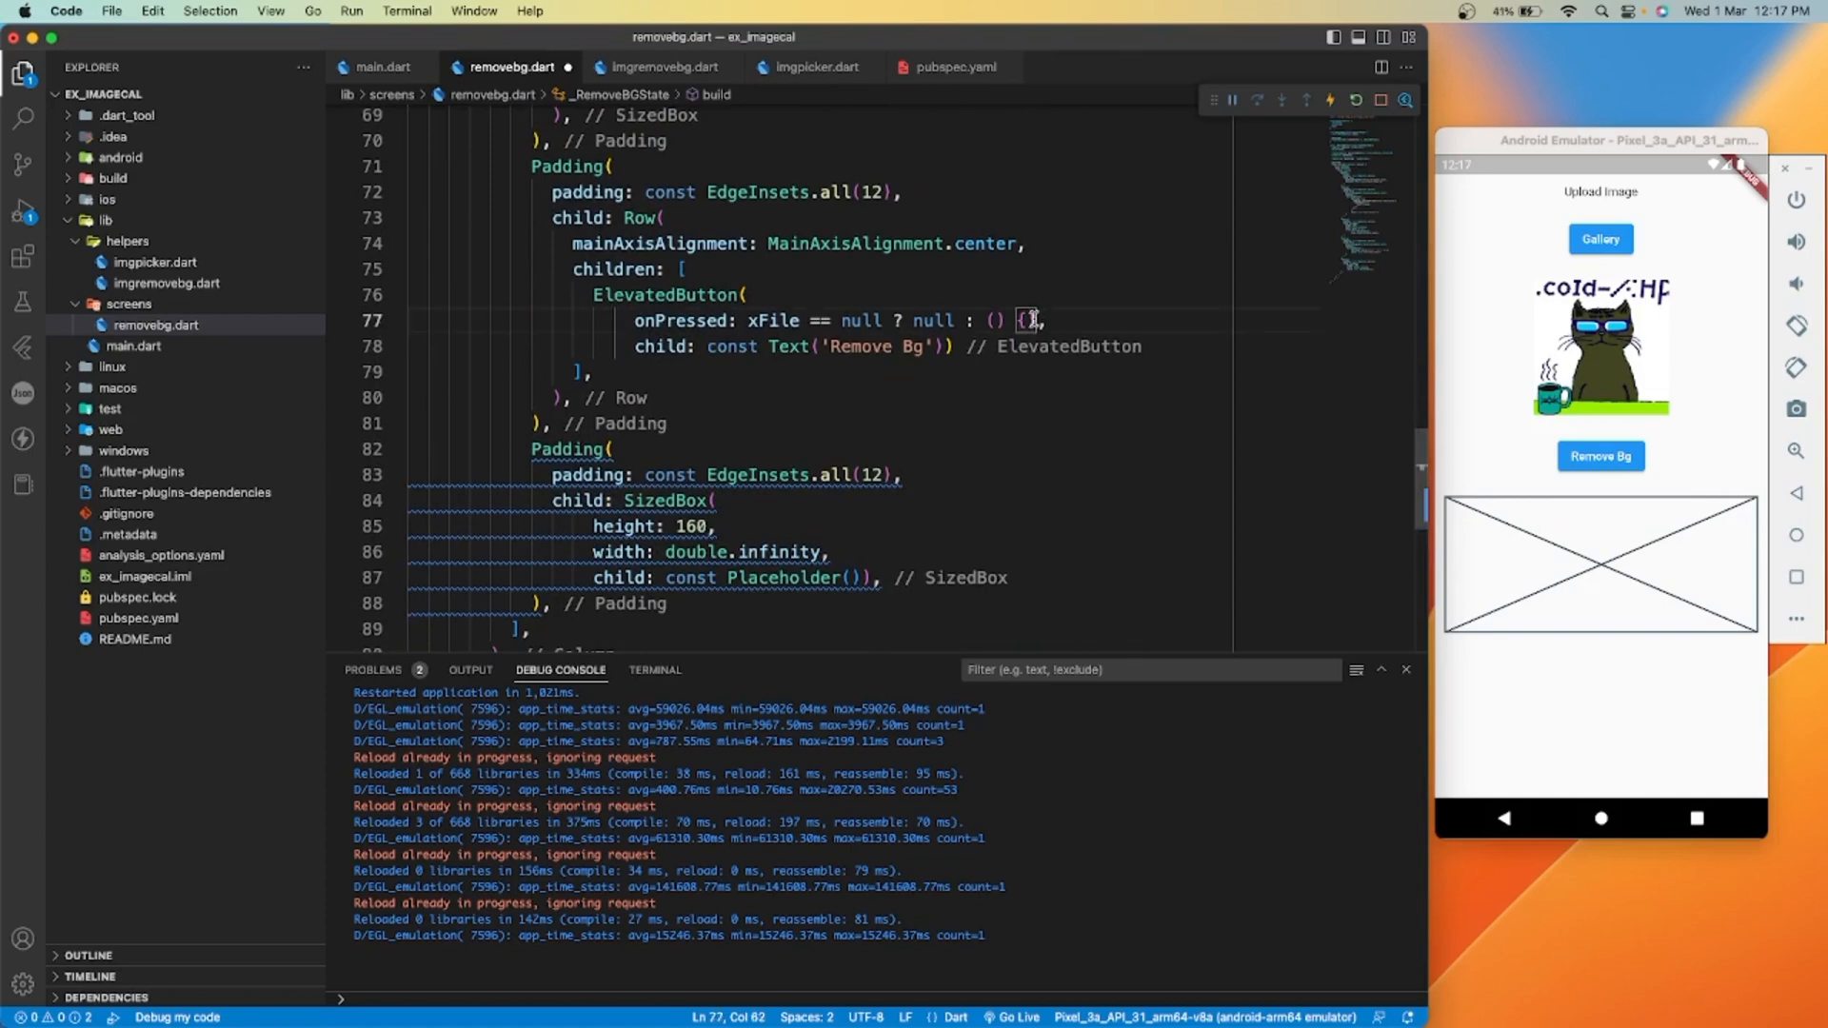
Call imgRemoveBg.removeBg on the picked image with a .then callback in onPressed
key("Enter")
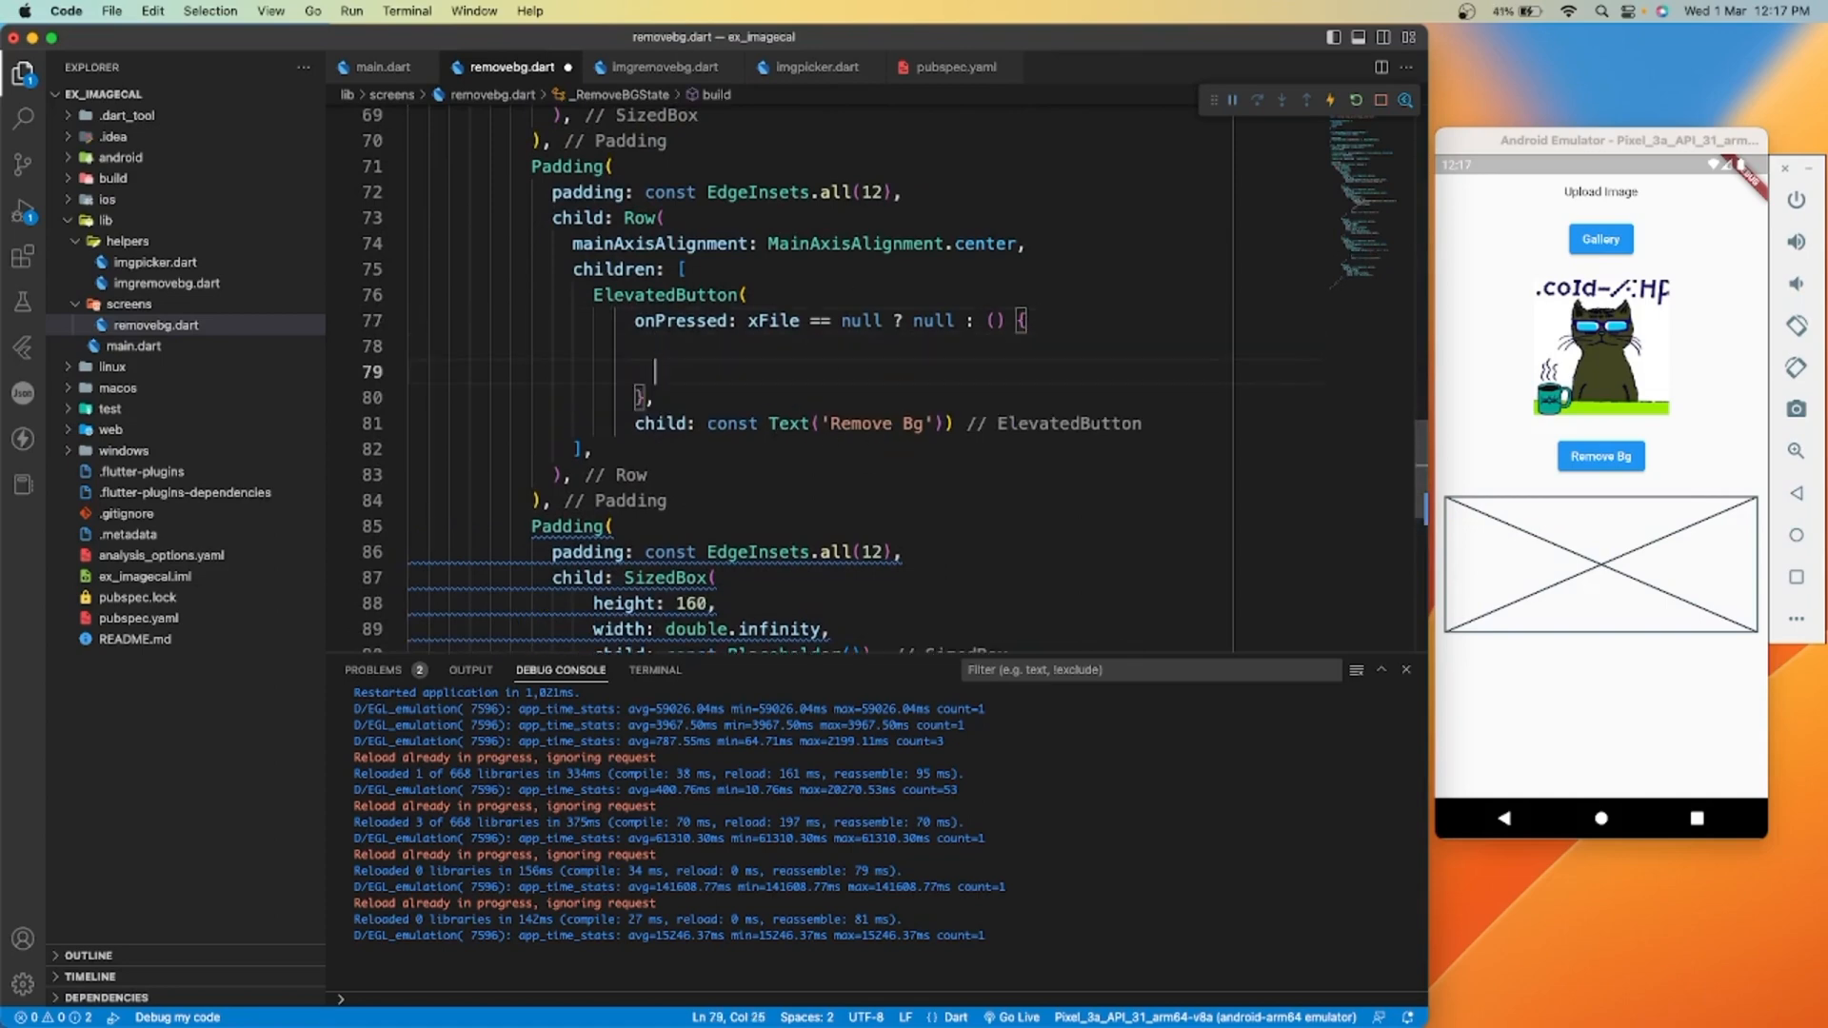
type("im")
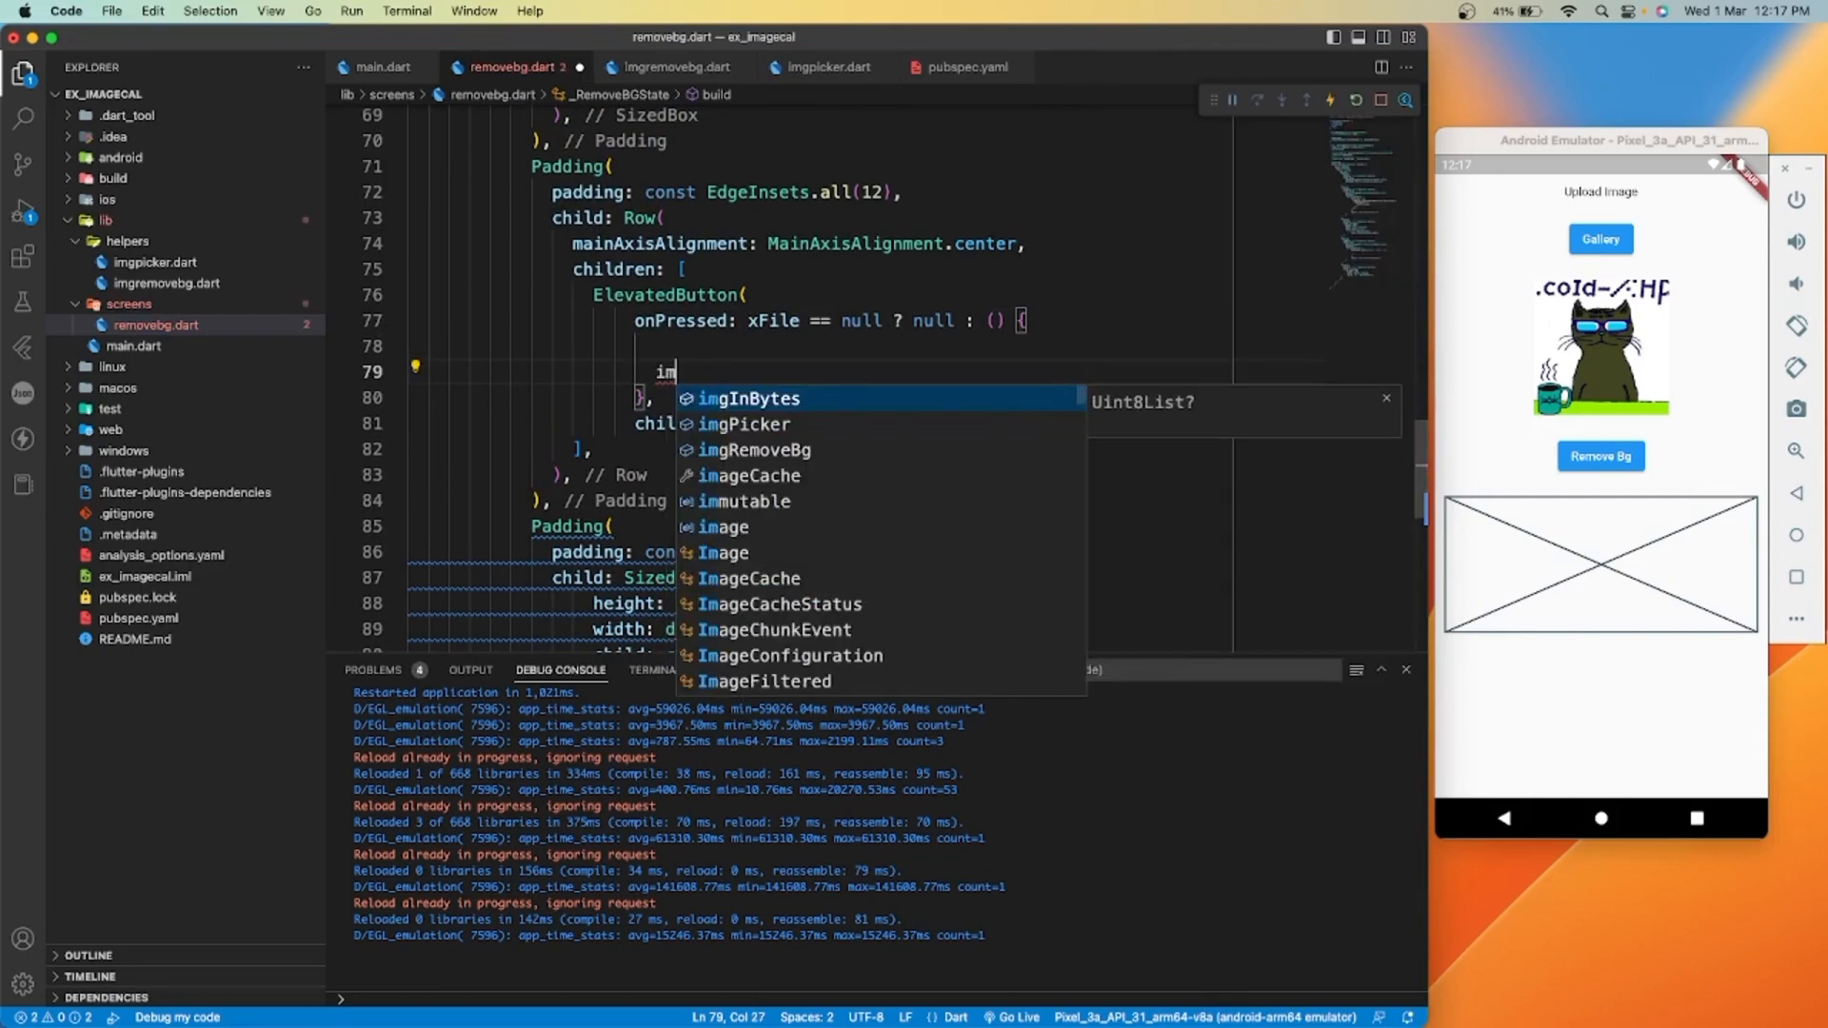
type("imgRemoveBg.removeBg(context, xFile")
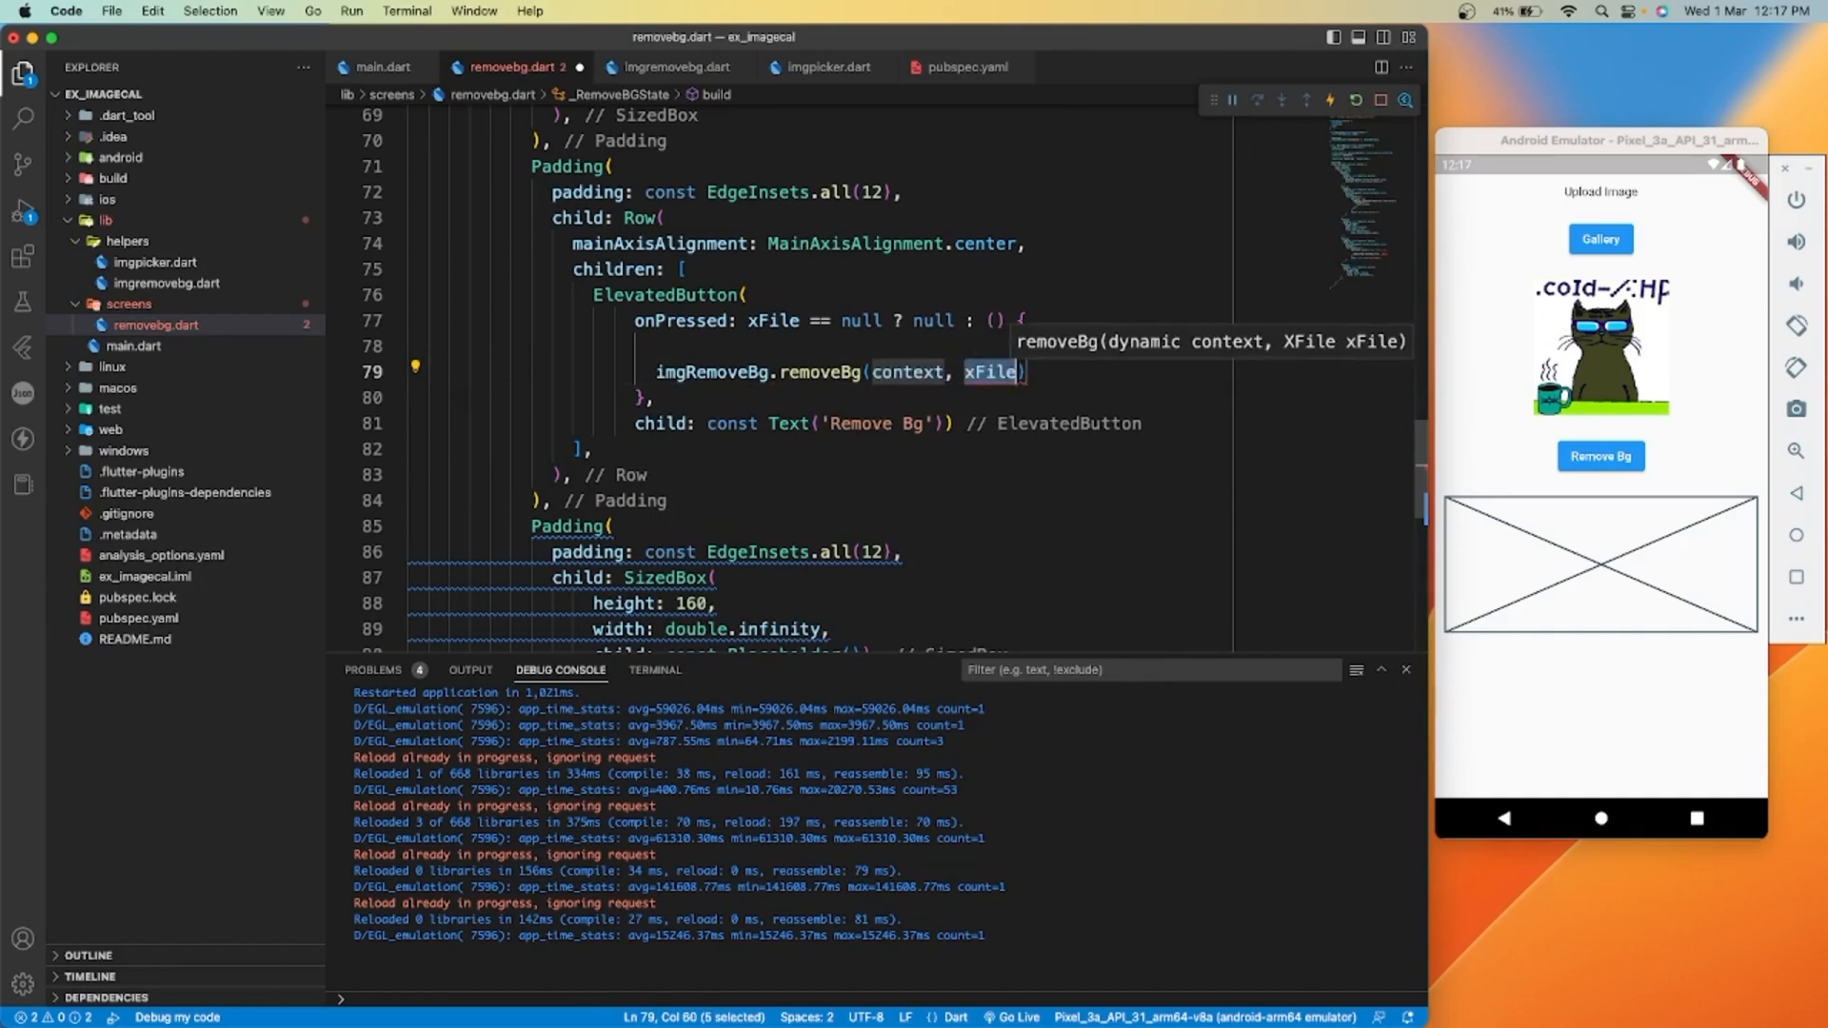
type("!")
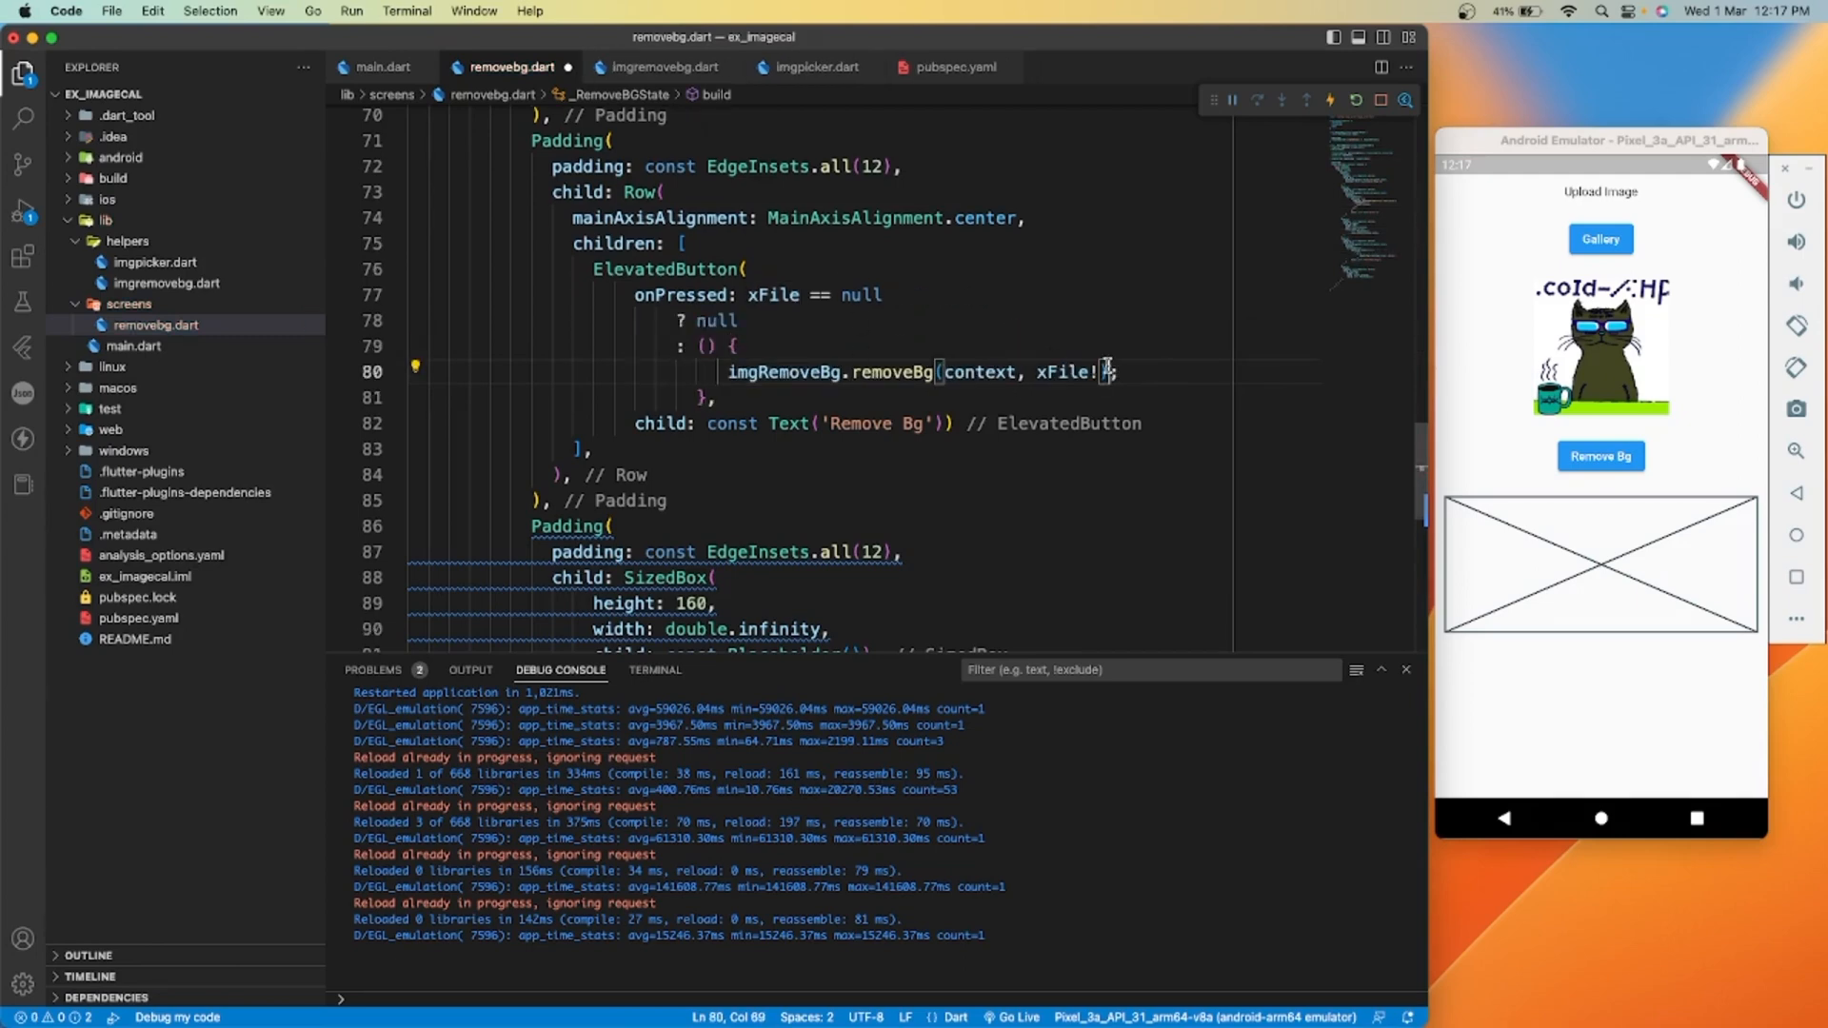
type(".tn")
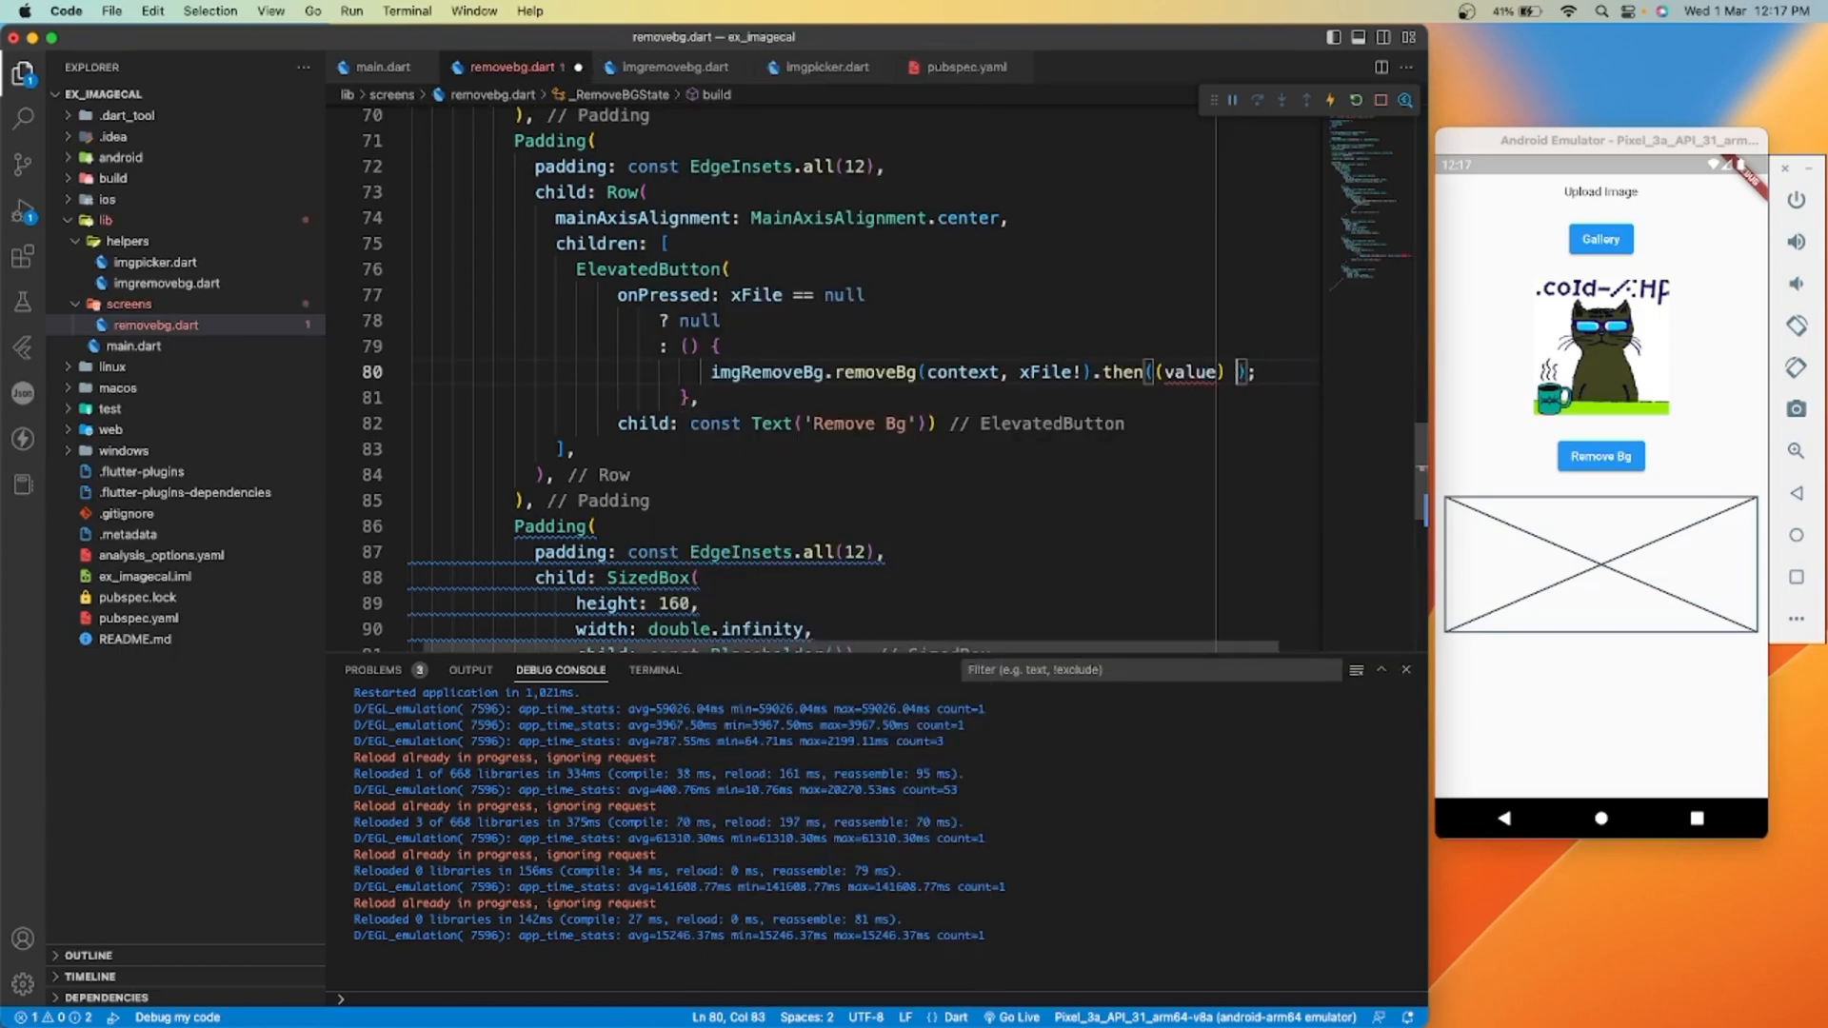
type("{")
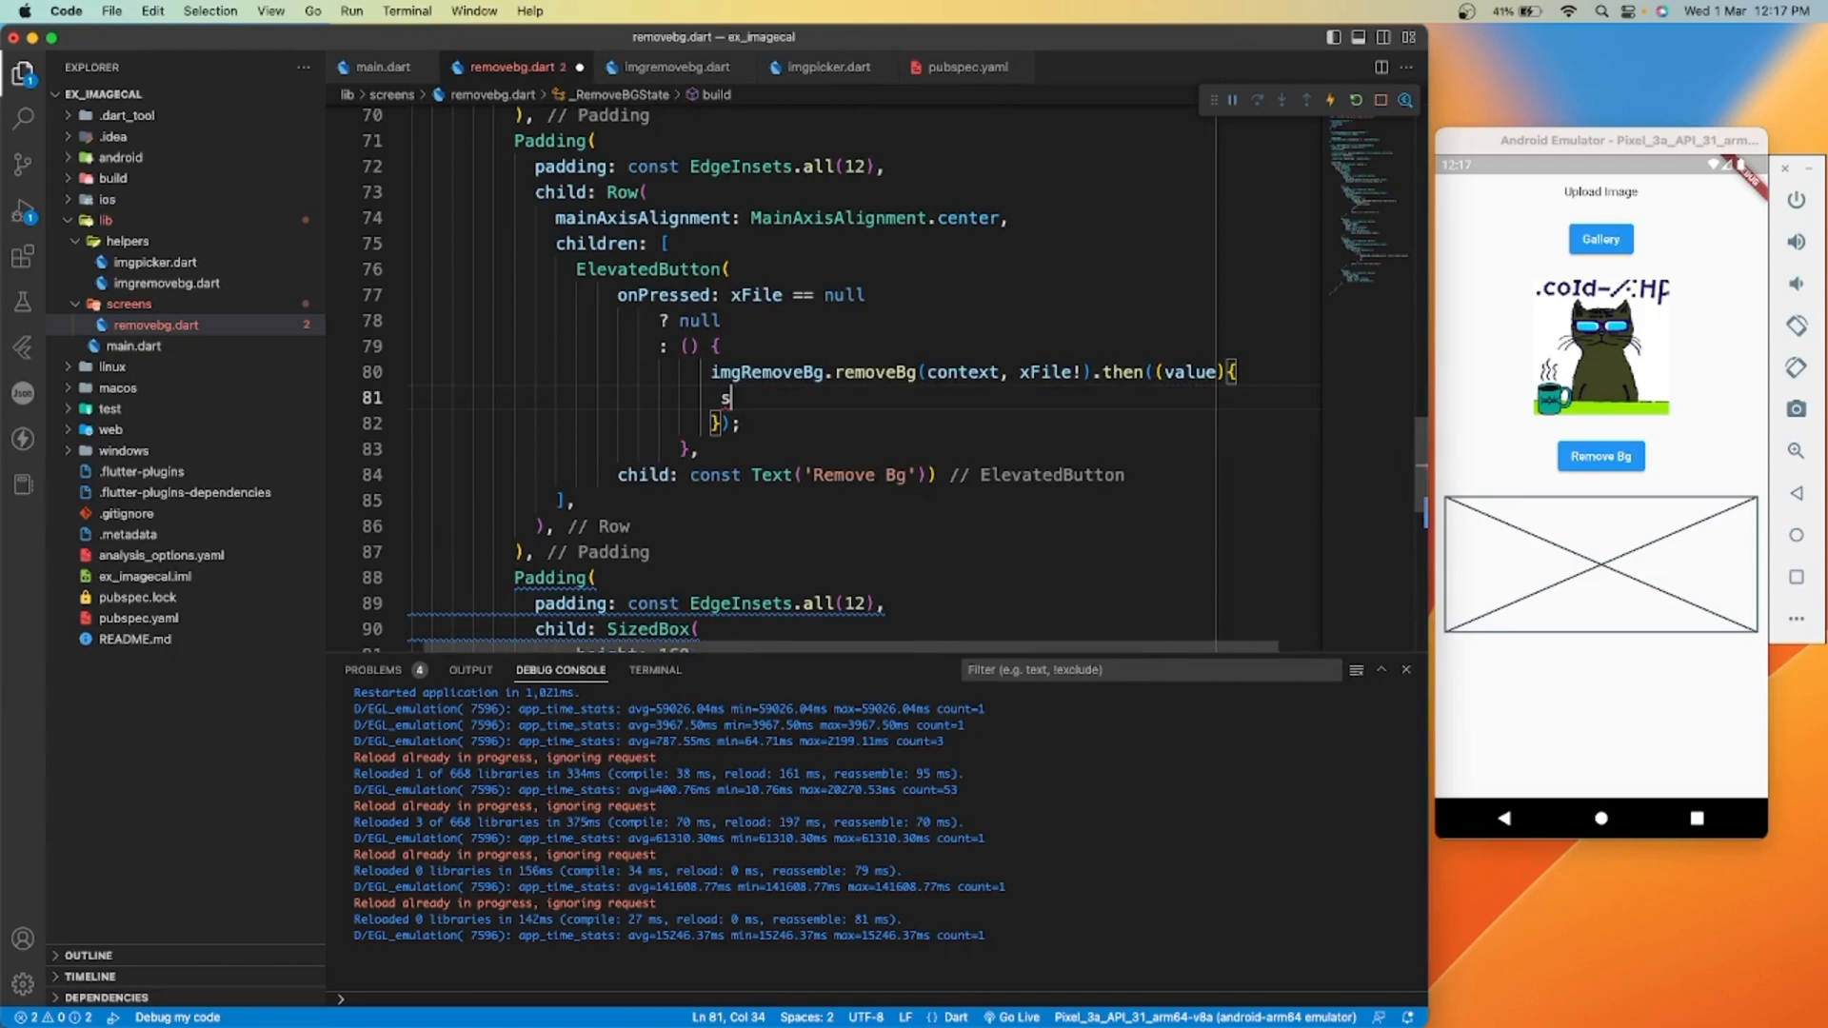
In setState, set processingStatus to ProcessingStatus.done and imgInBytes to value
type("etState(() {")
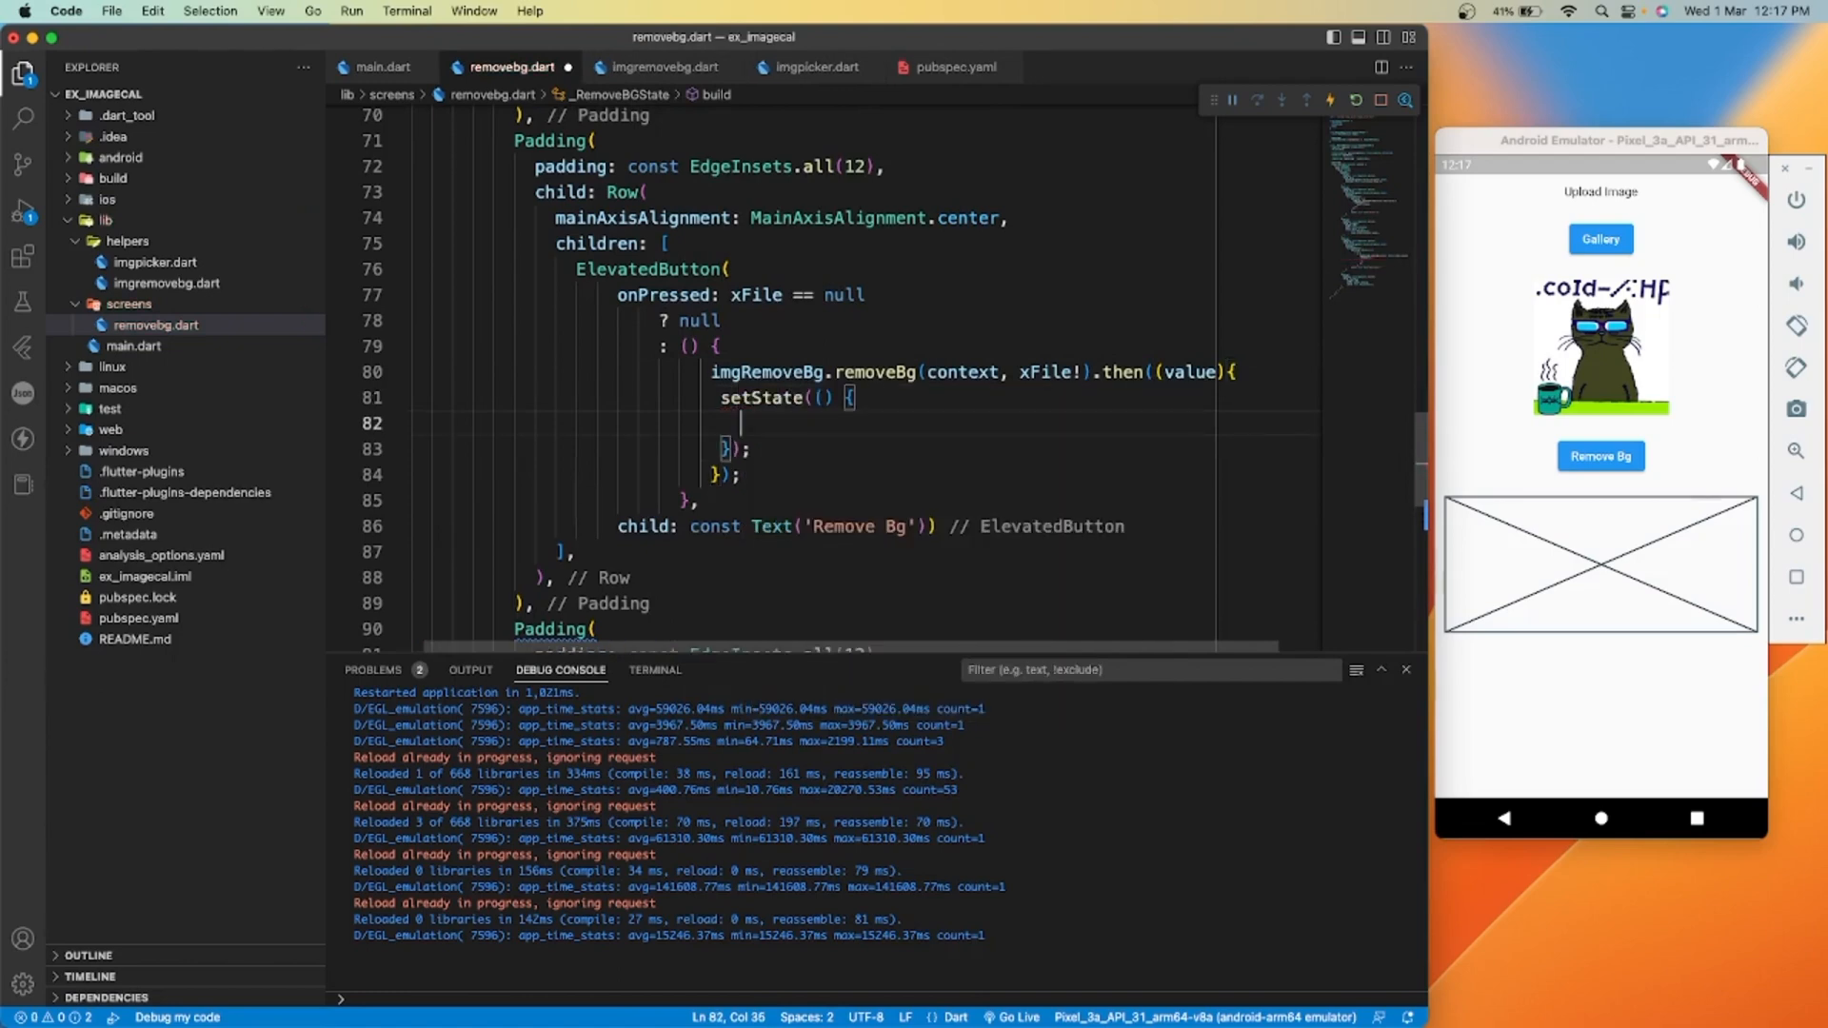
type("processingStatus = P")
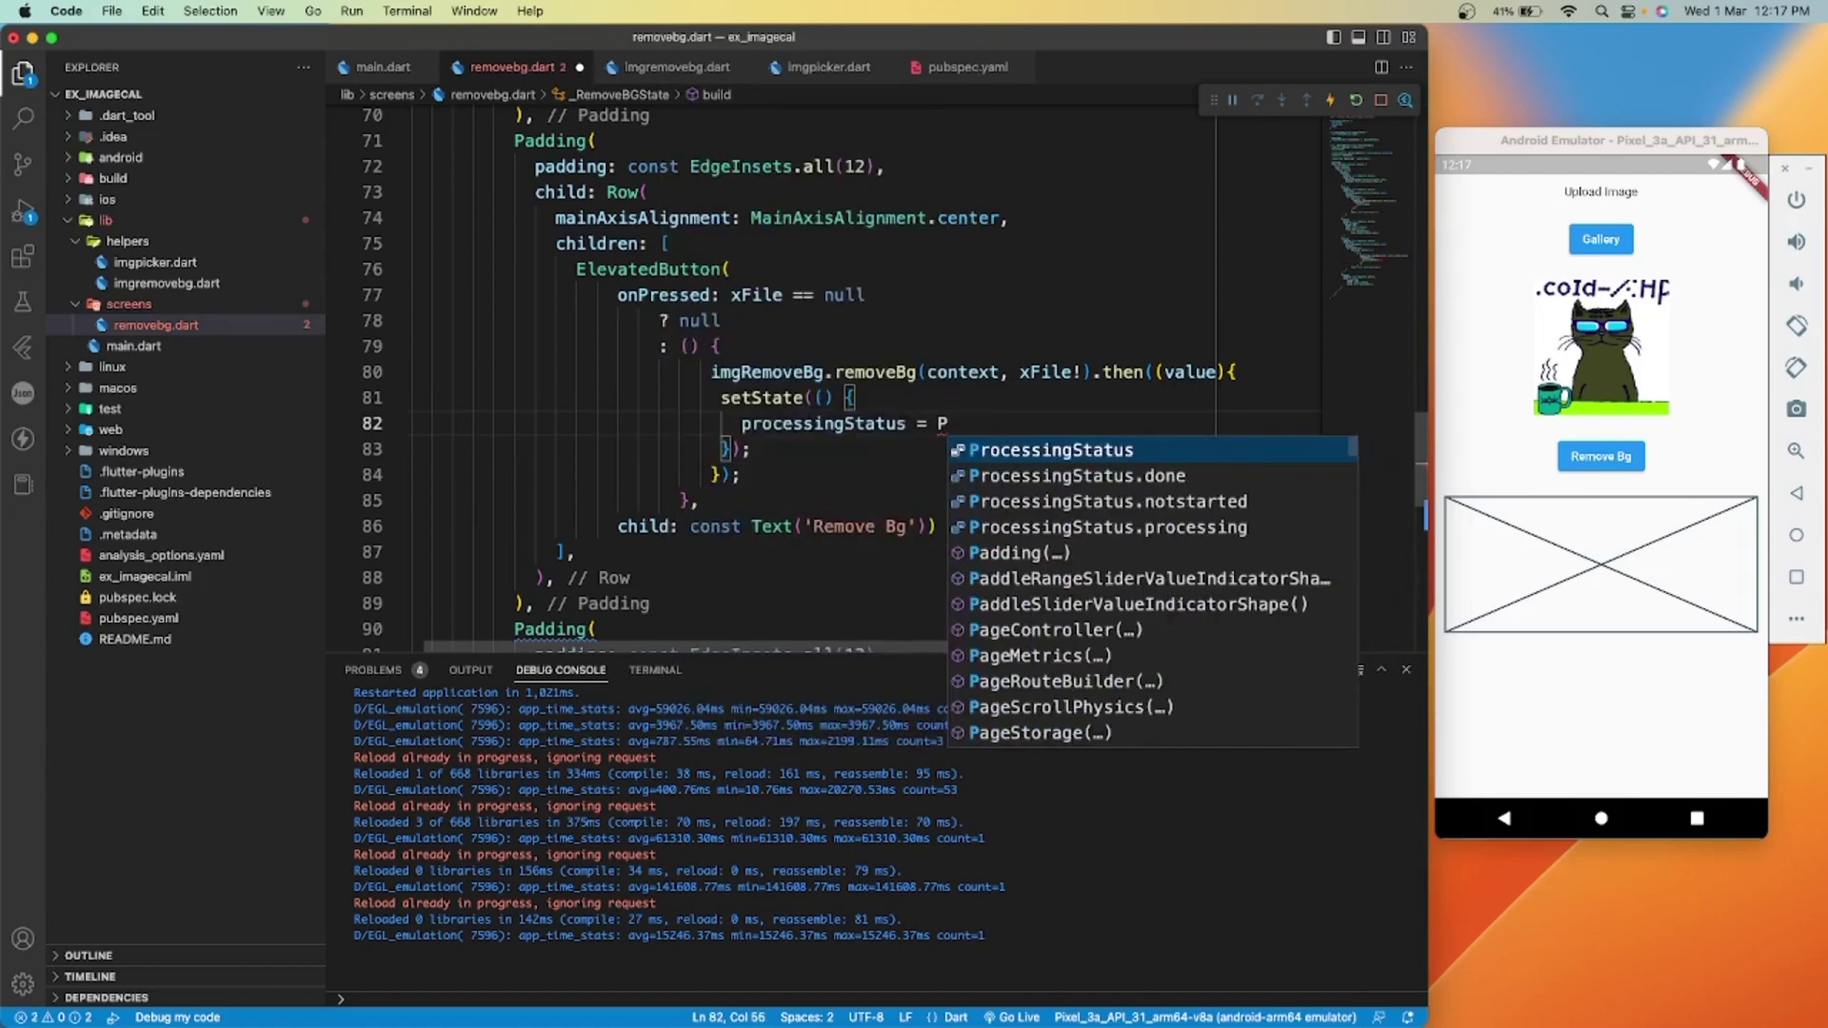
left_click(1108, 528)
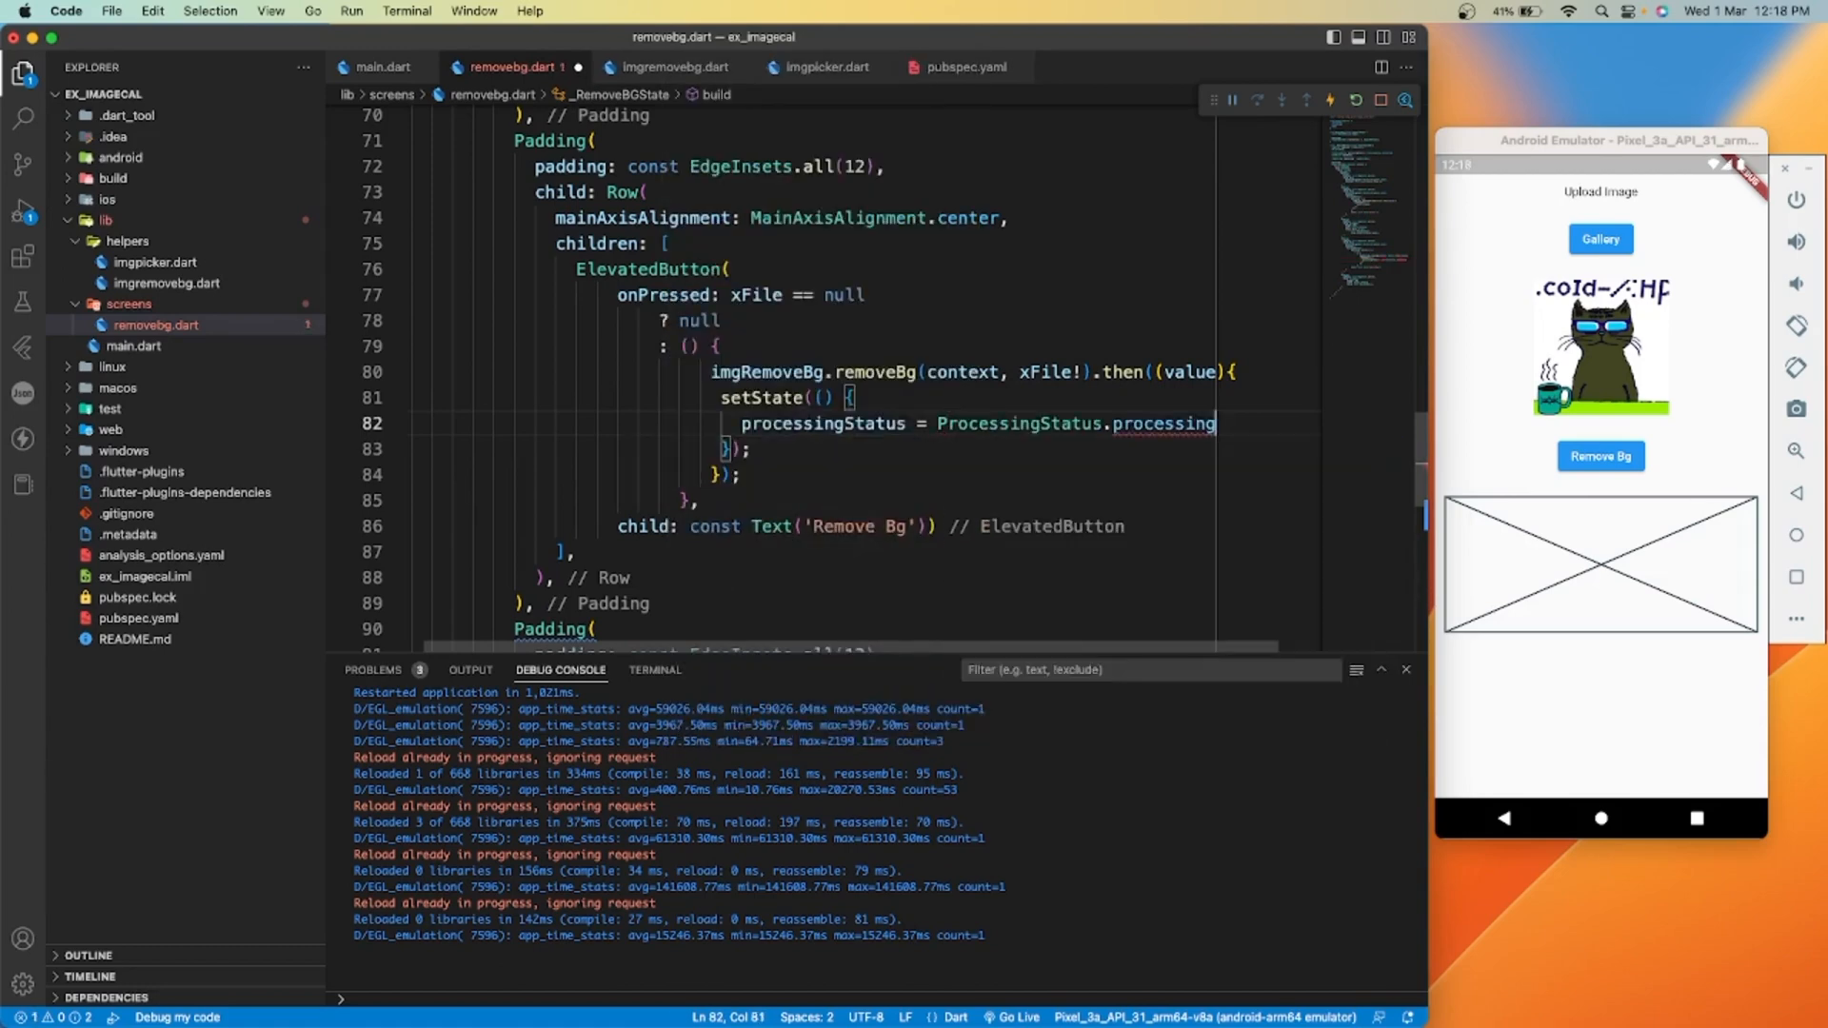
key("Backspace")
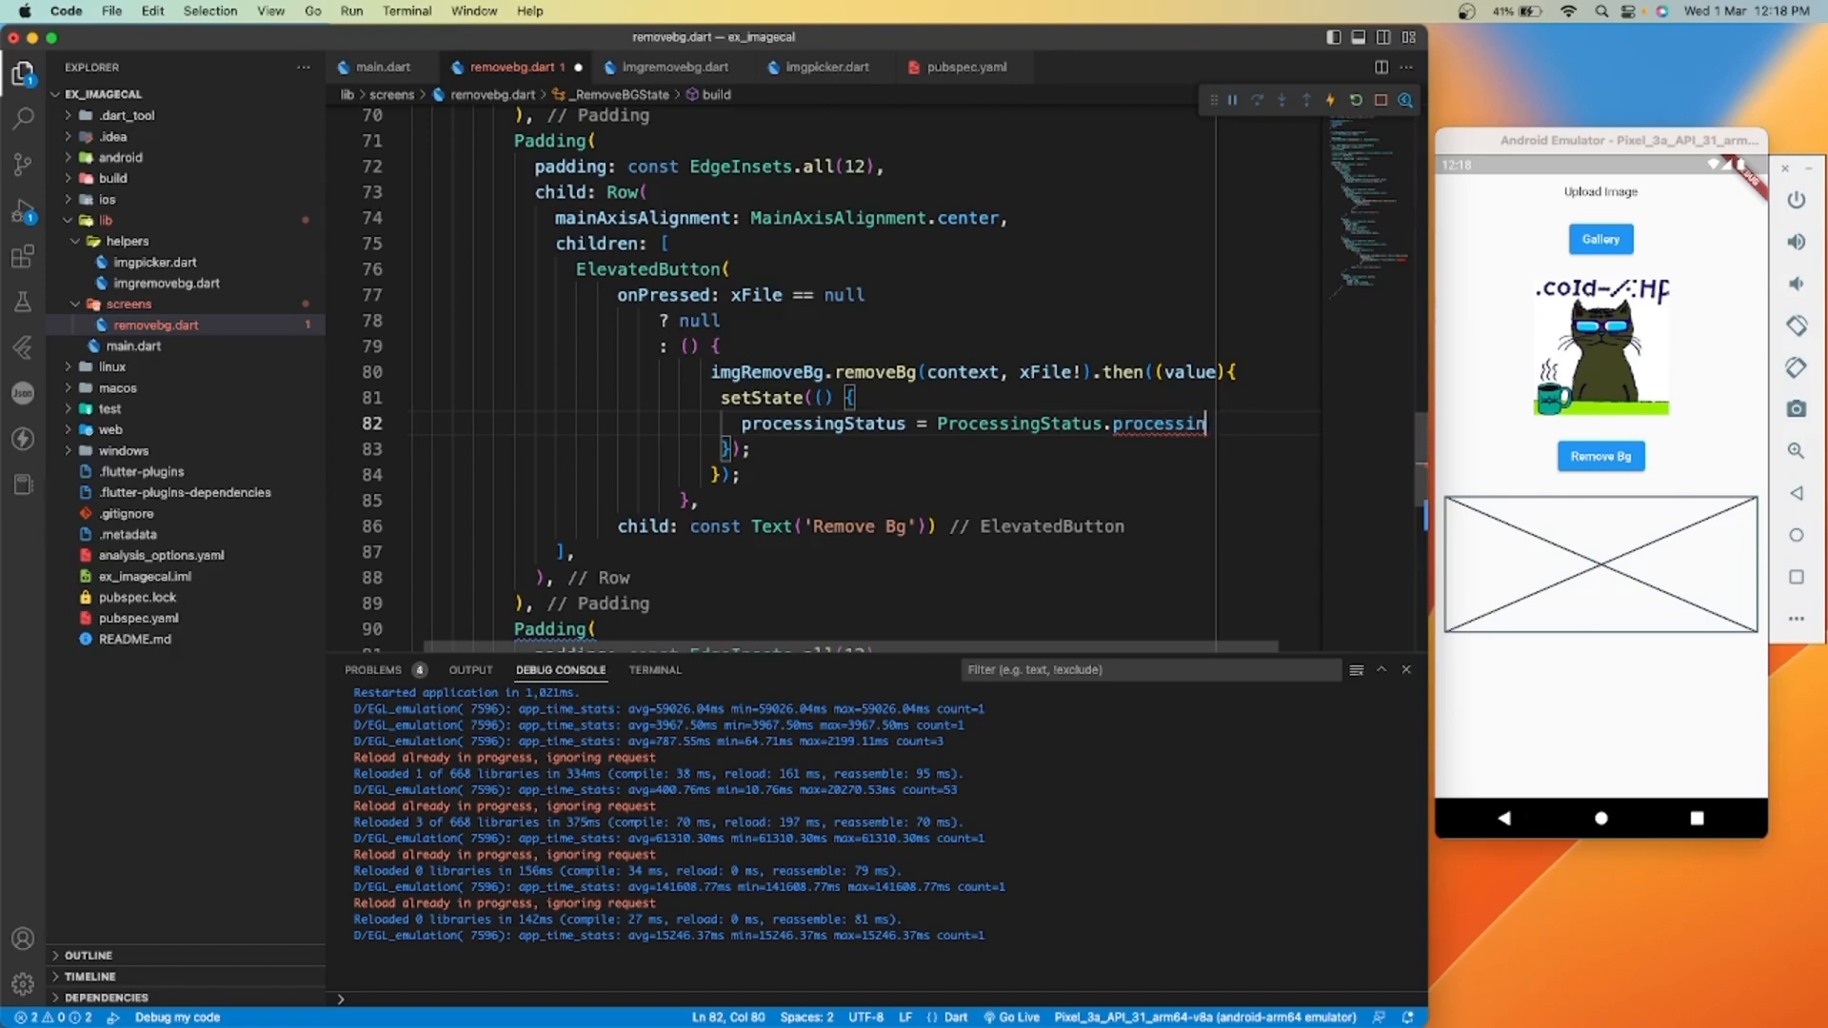
type("done;")
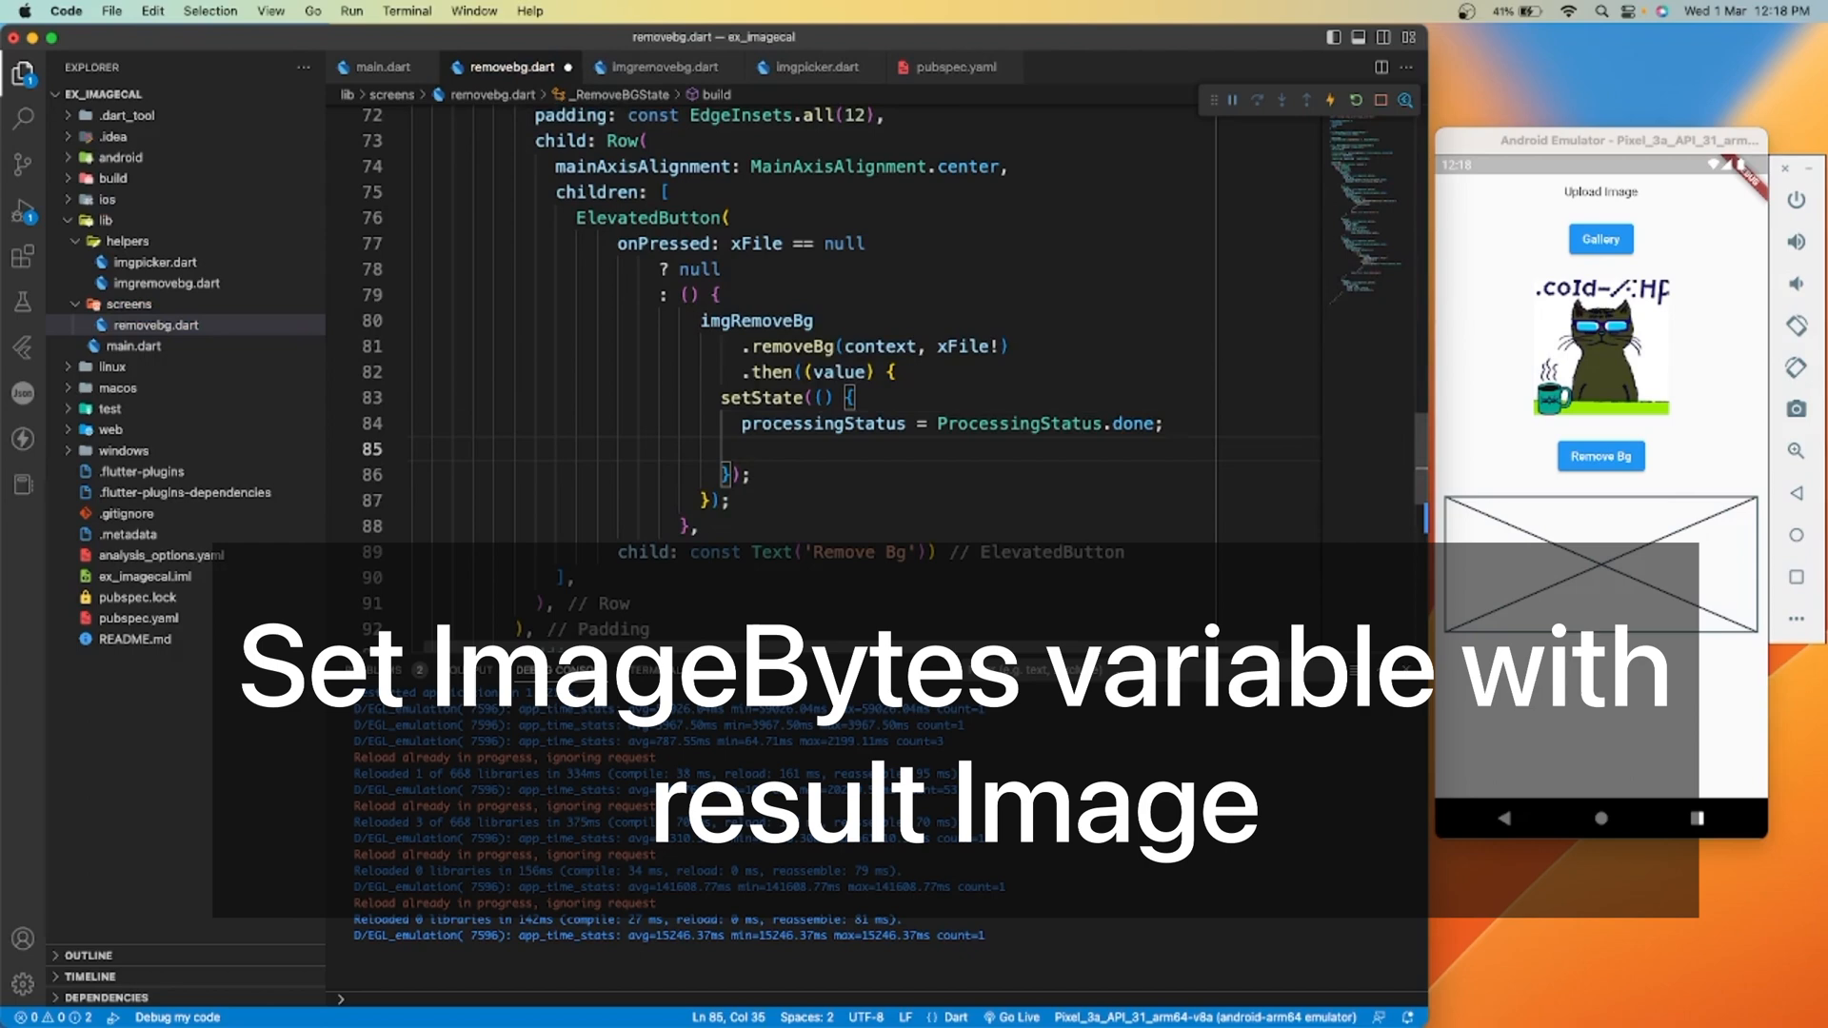
type("imgInBytes = value;")
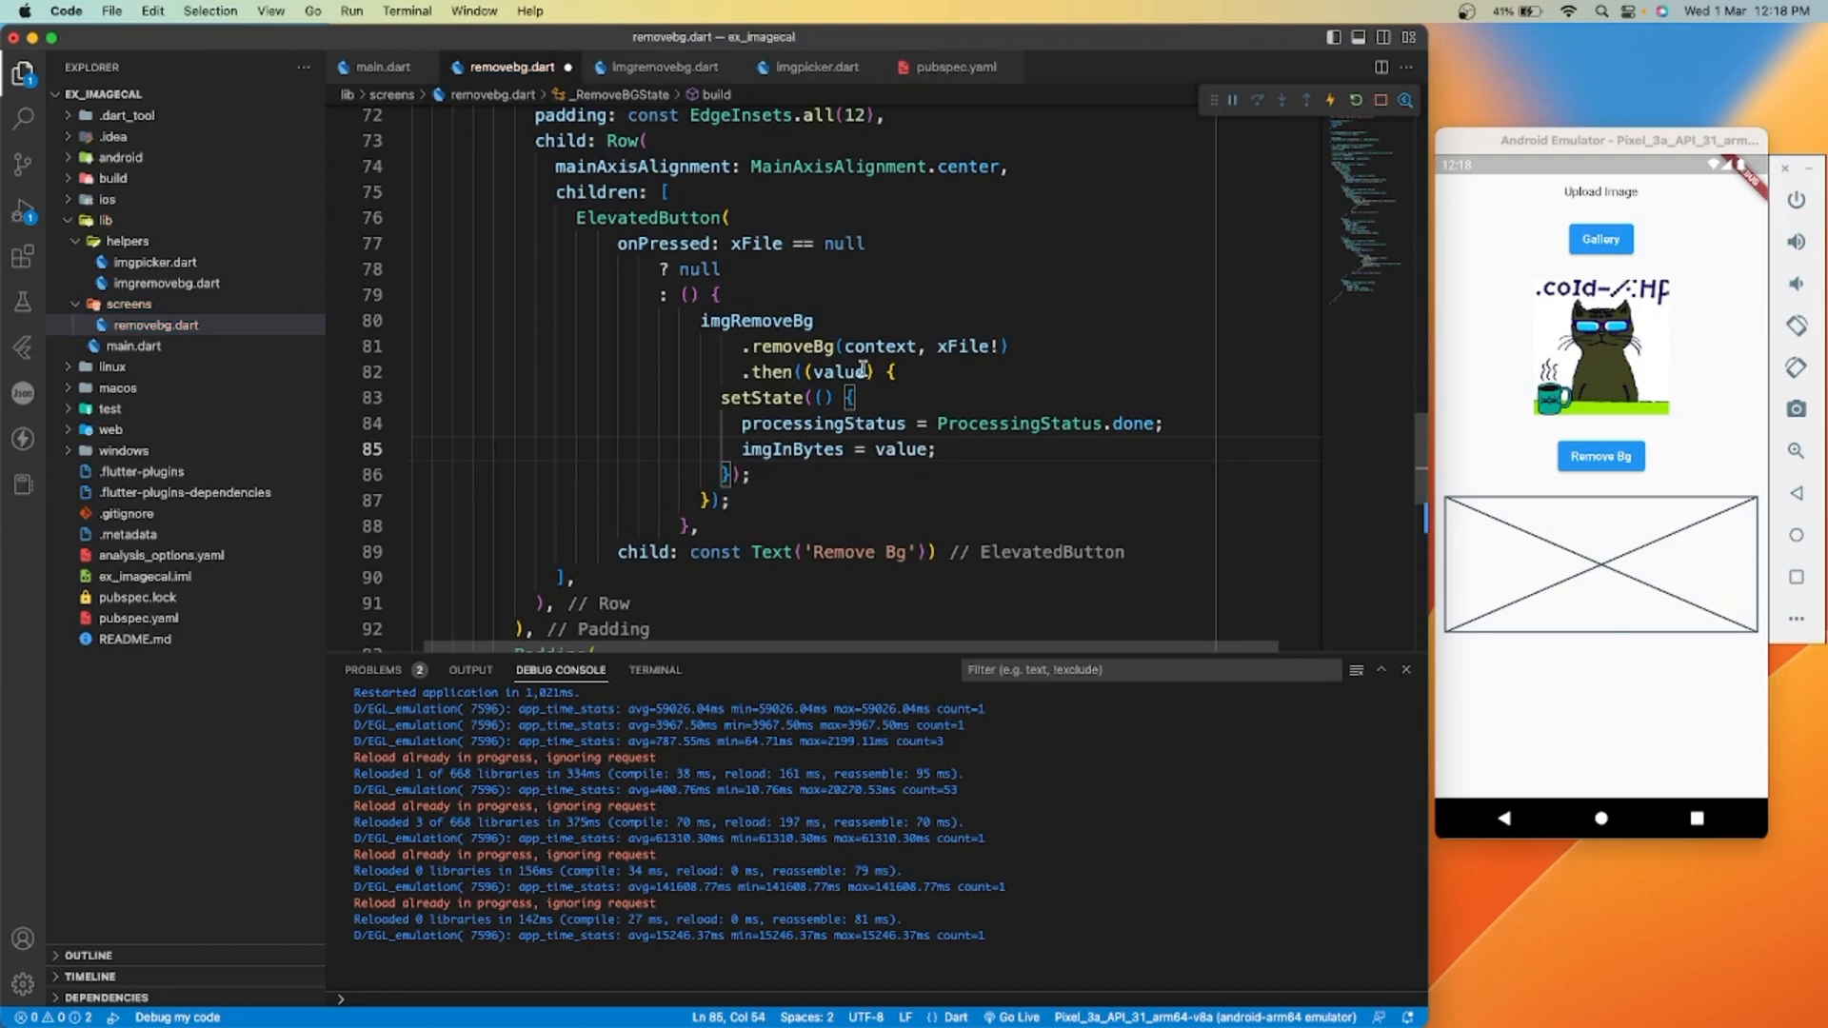
mouse_move(826, 328)
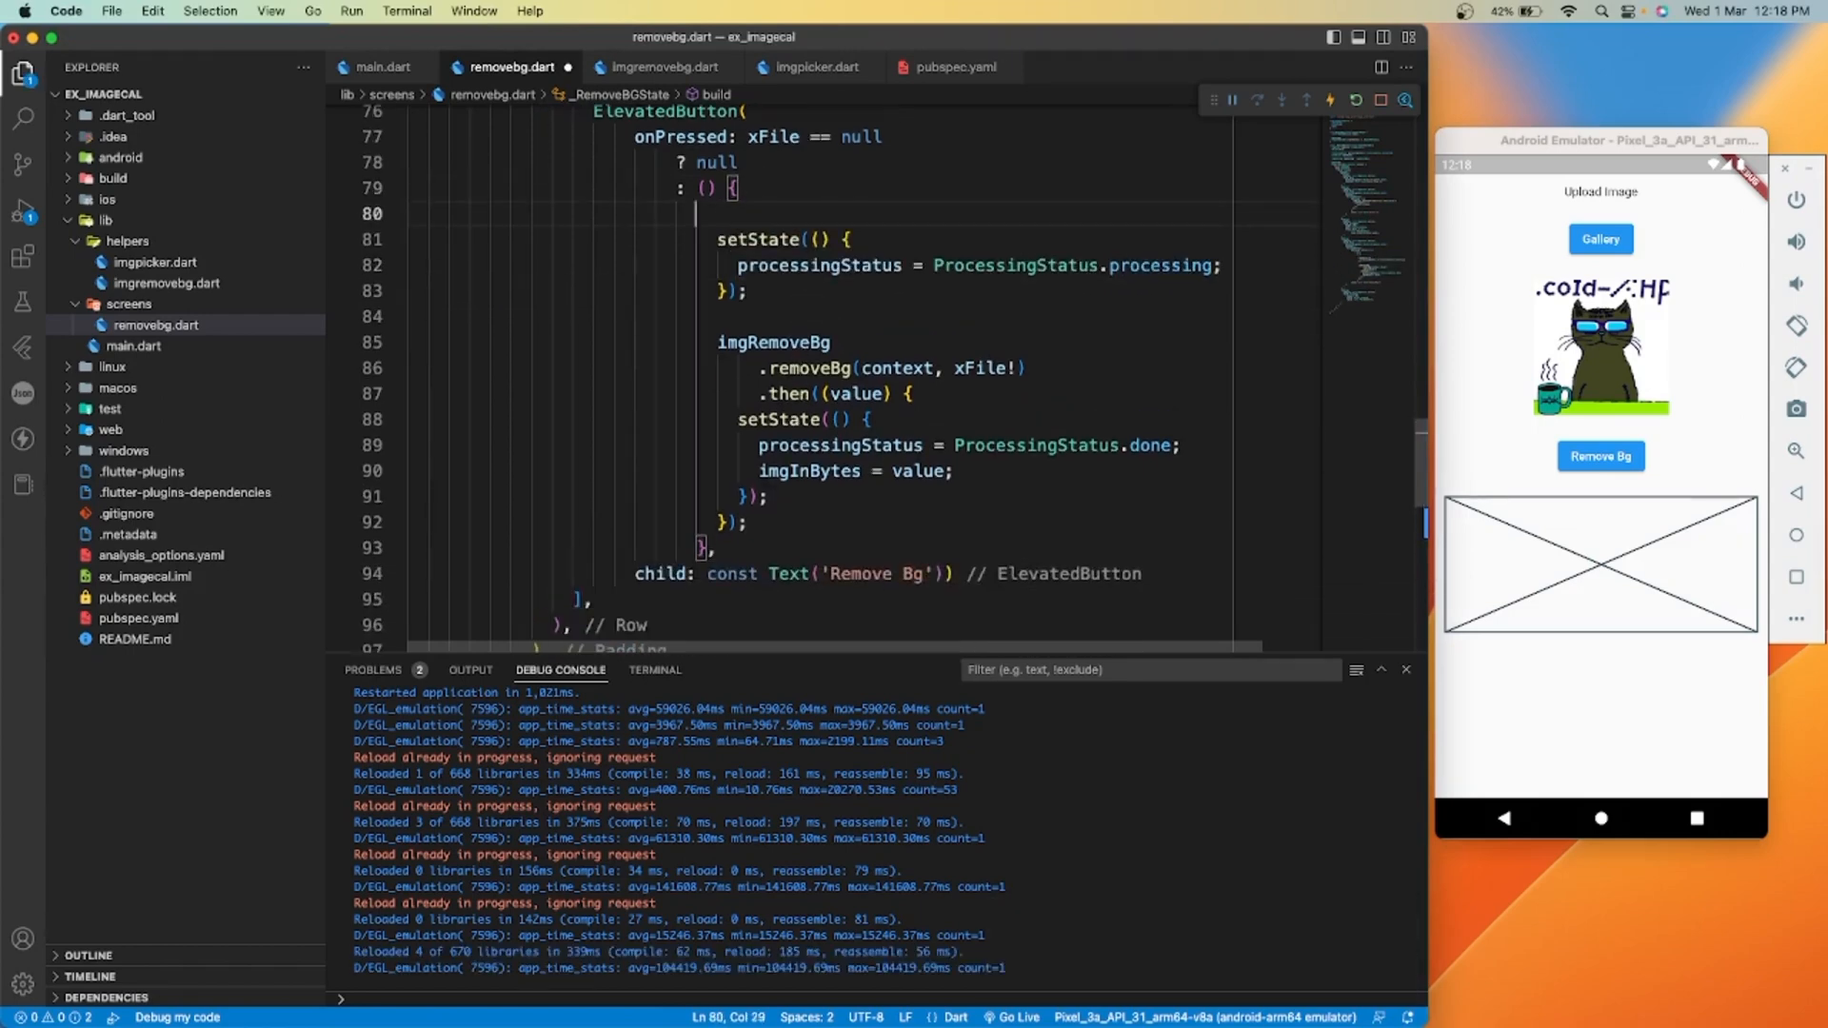
Add a '//for loading' comment above the first setState in onPressed
type("//for loa")
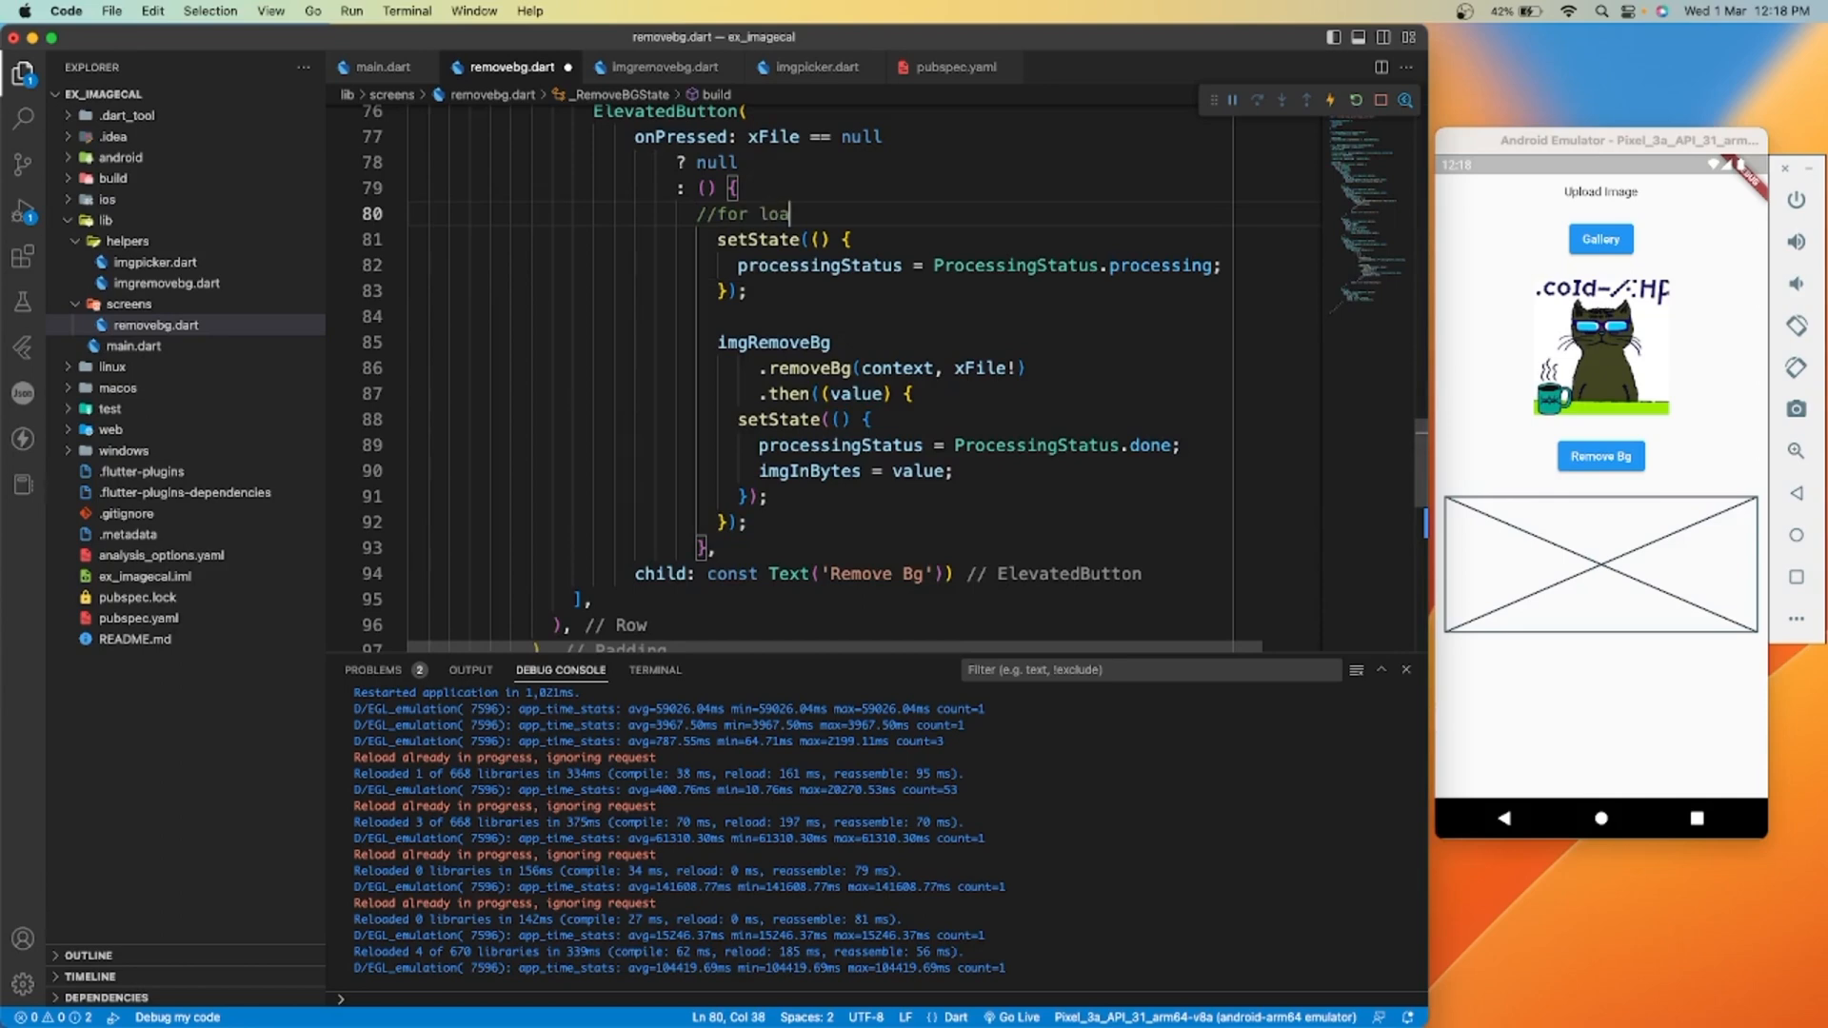
type("ding")
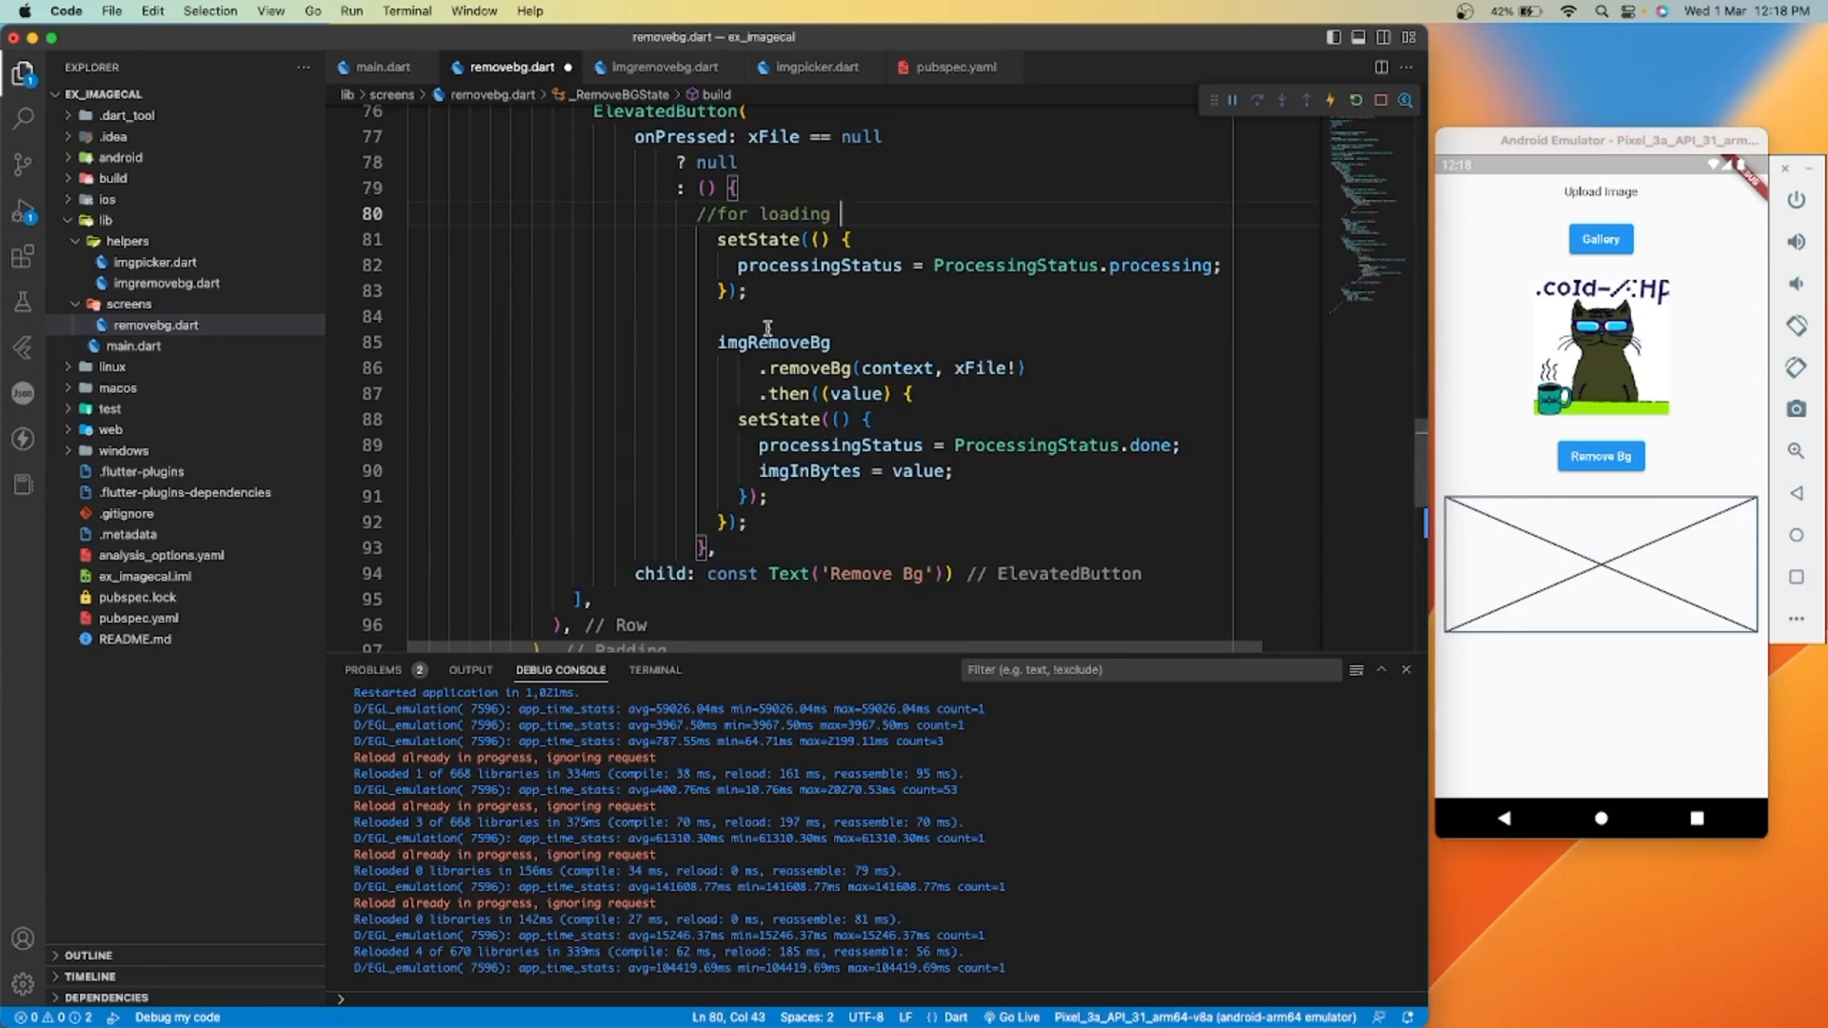
scroll("down", 3)
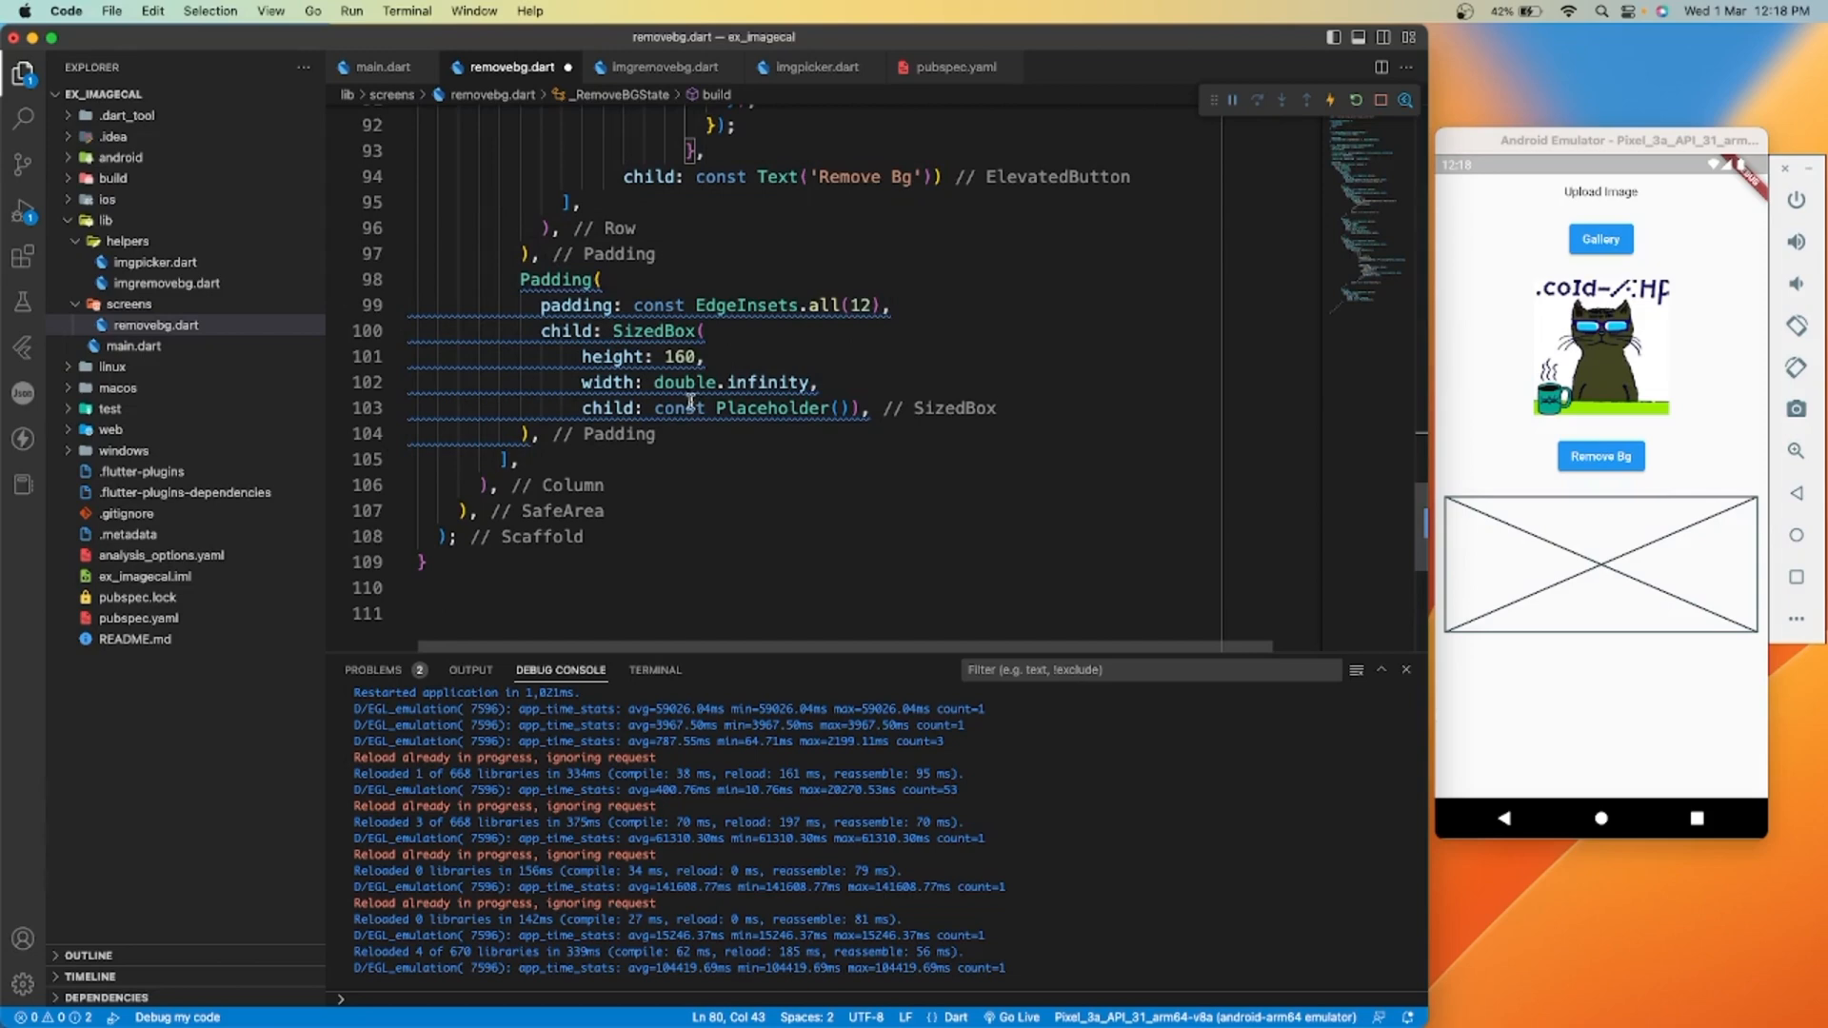
Show Placeholder() when processingStatus is notstarted via a ternary child
key("Enter")
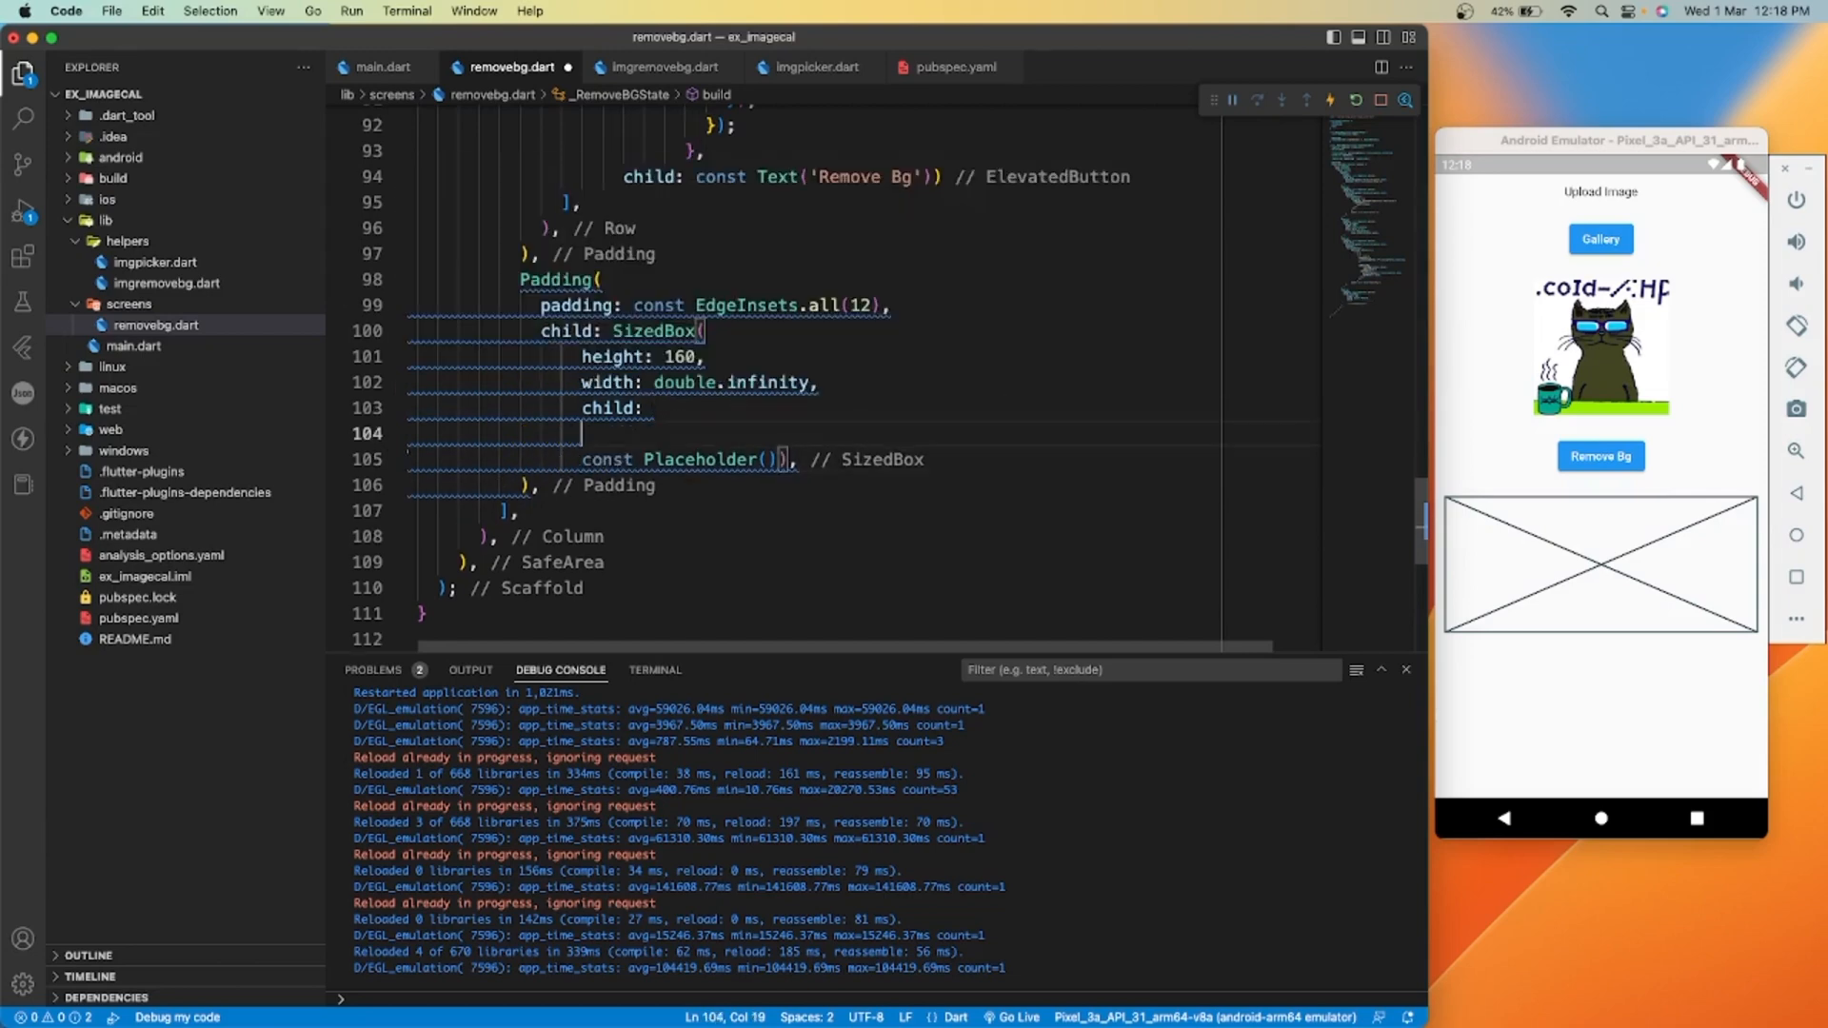
type("processingStatus ==")
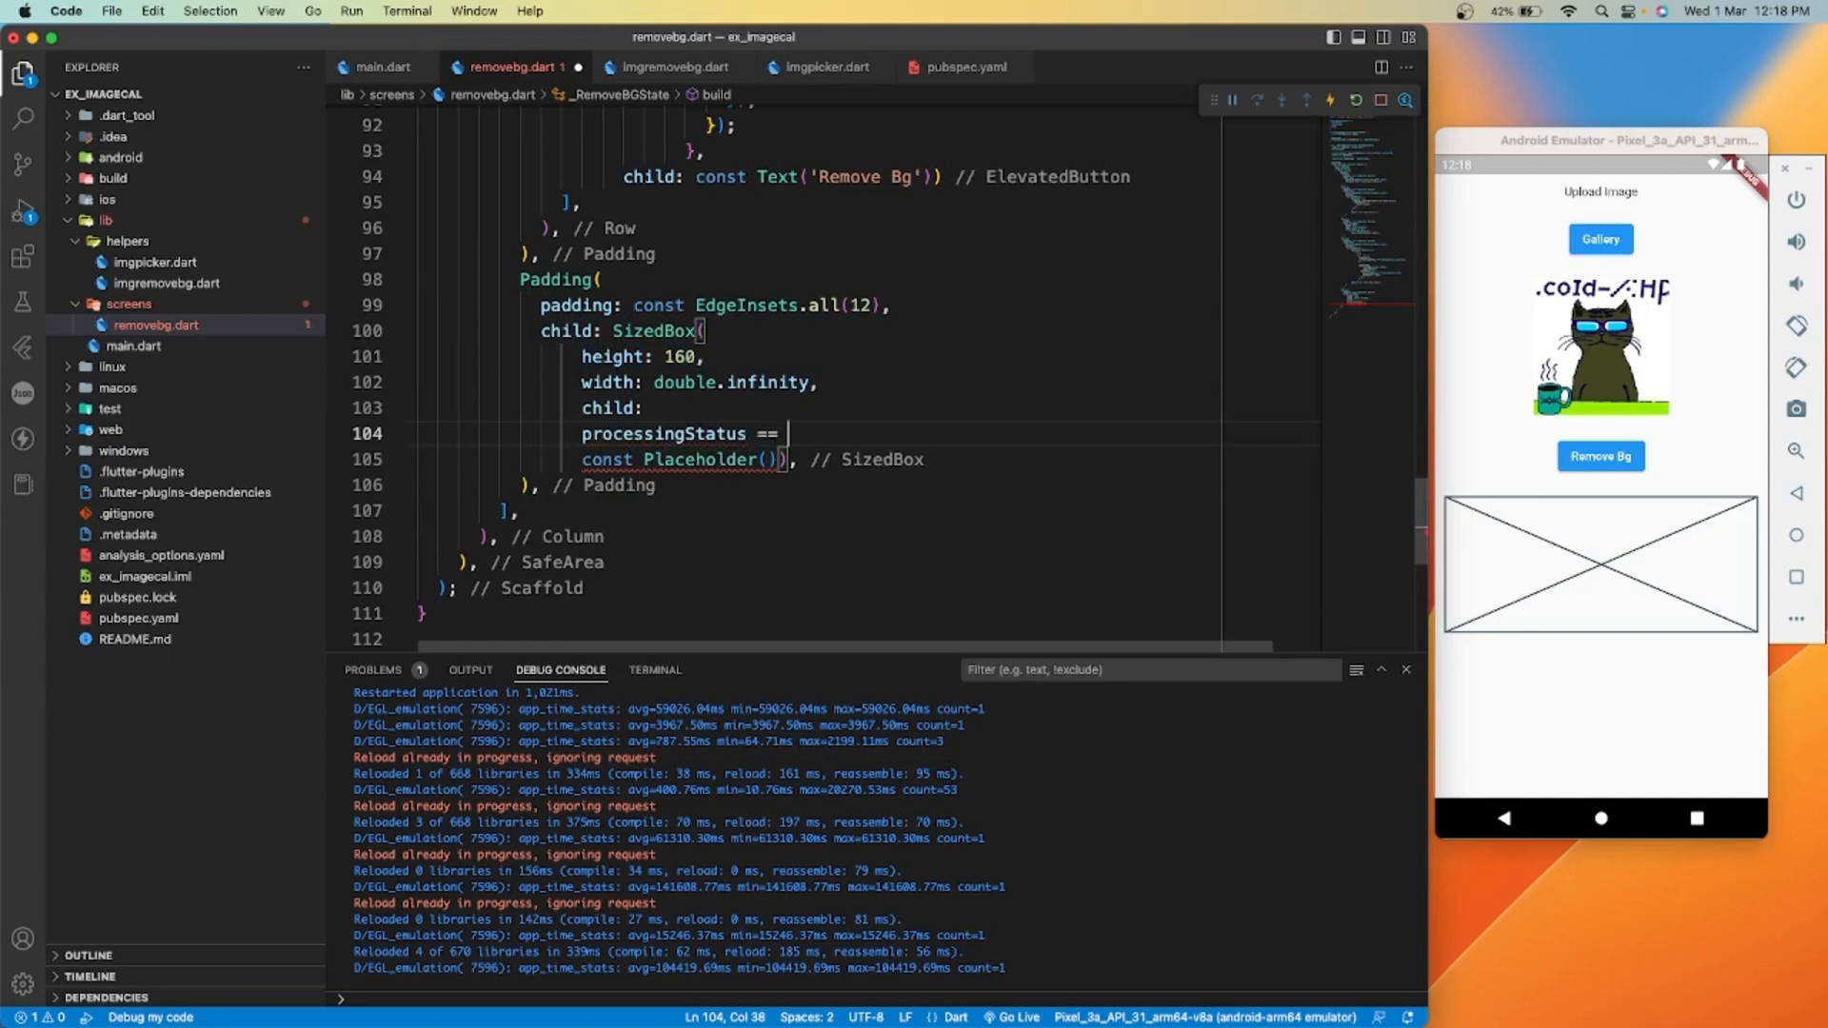
type("R")
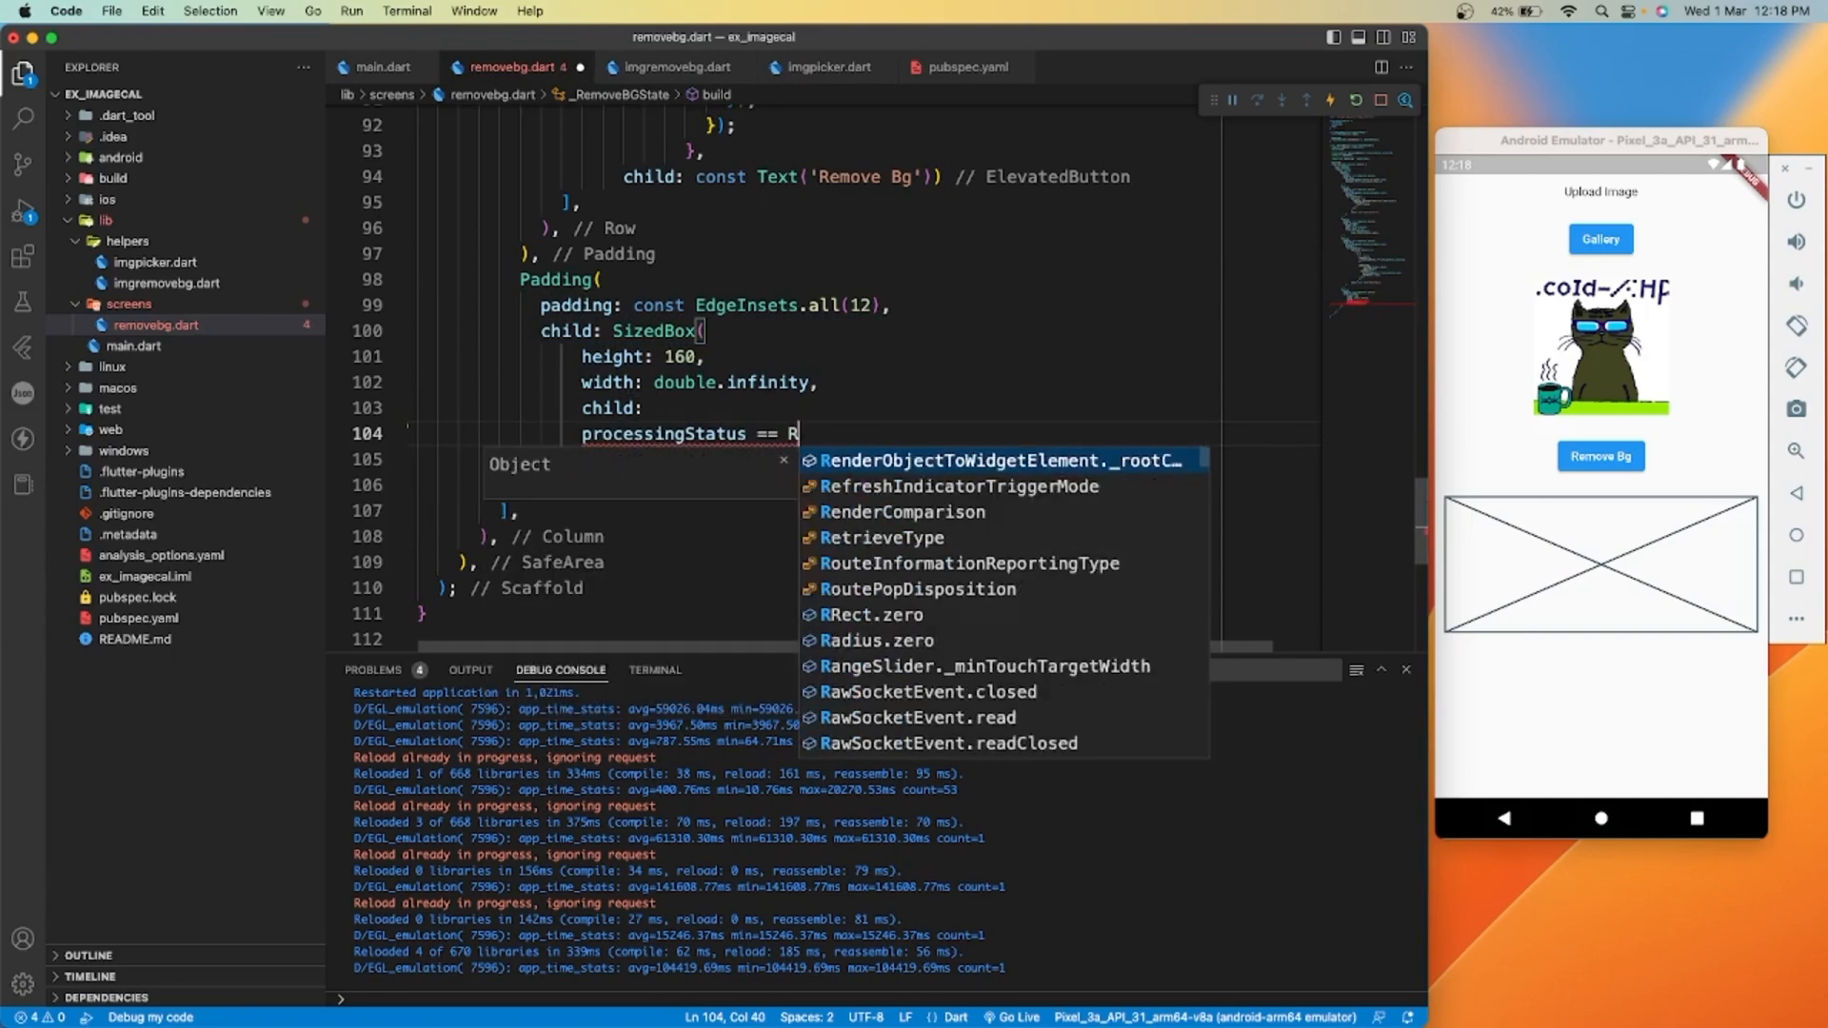
type("PRo")
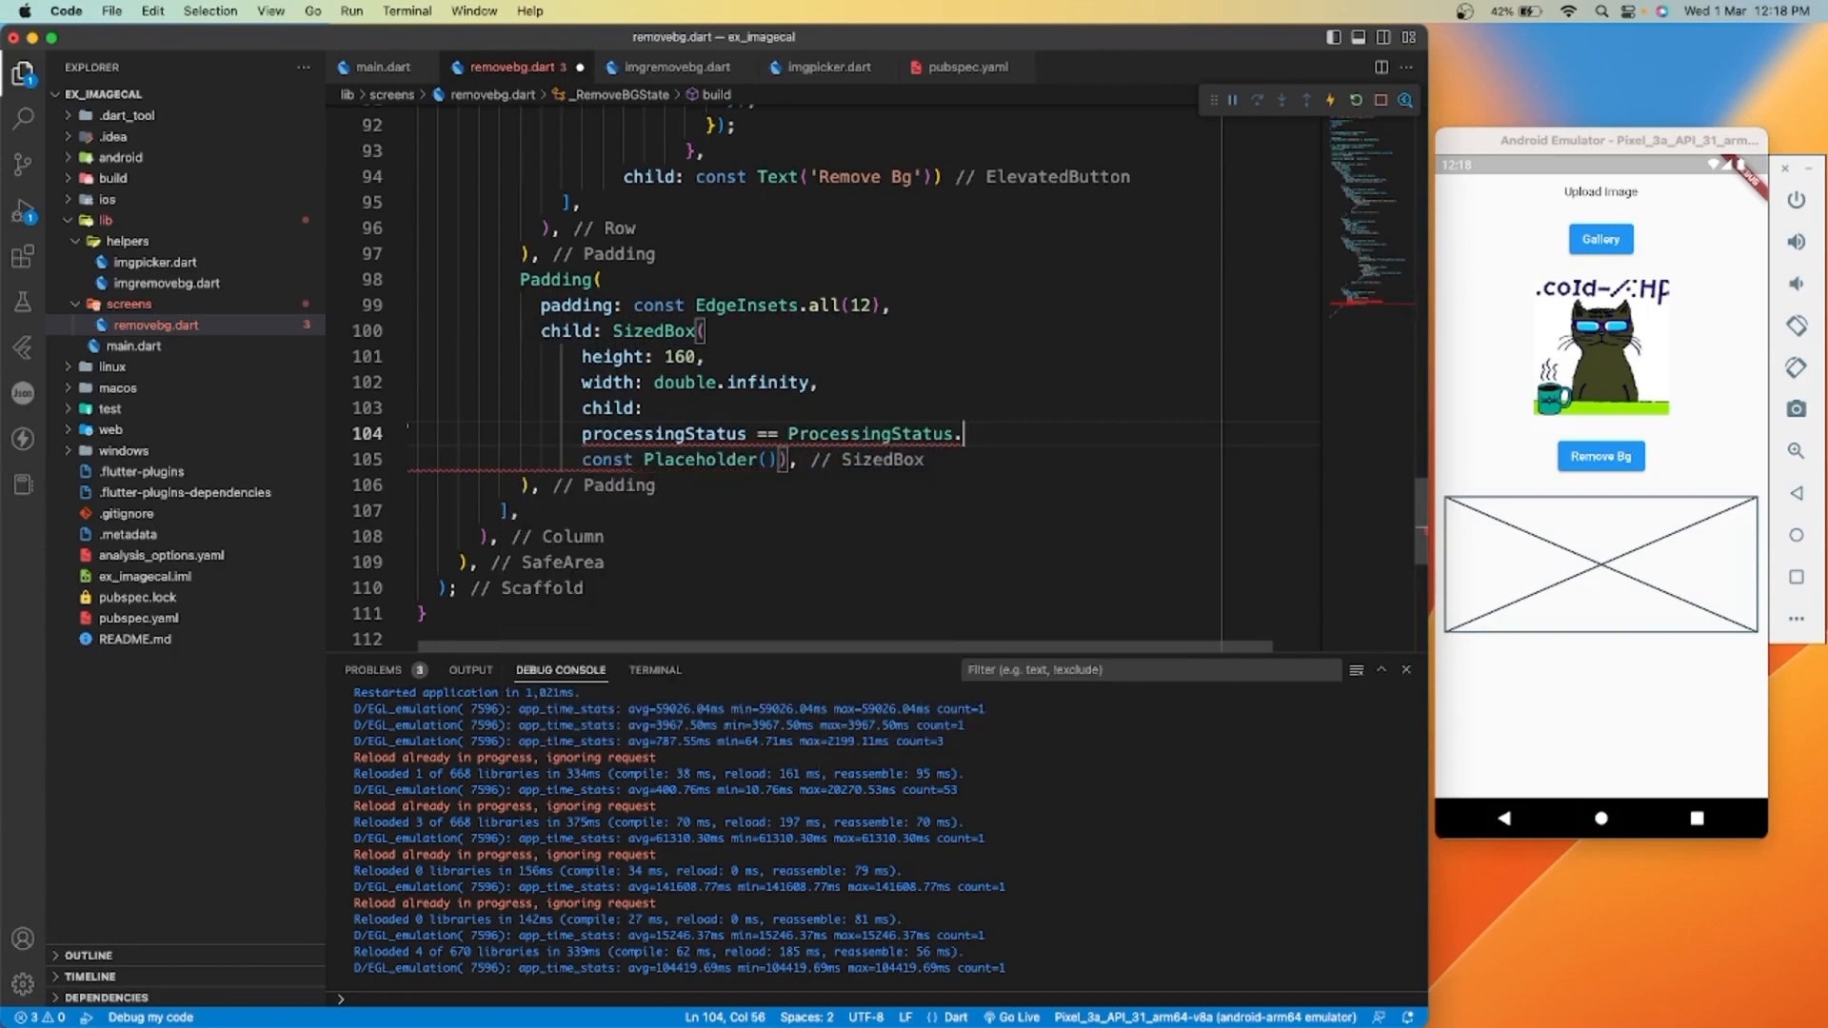
type("notstarted")
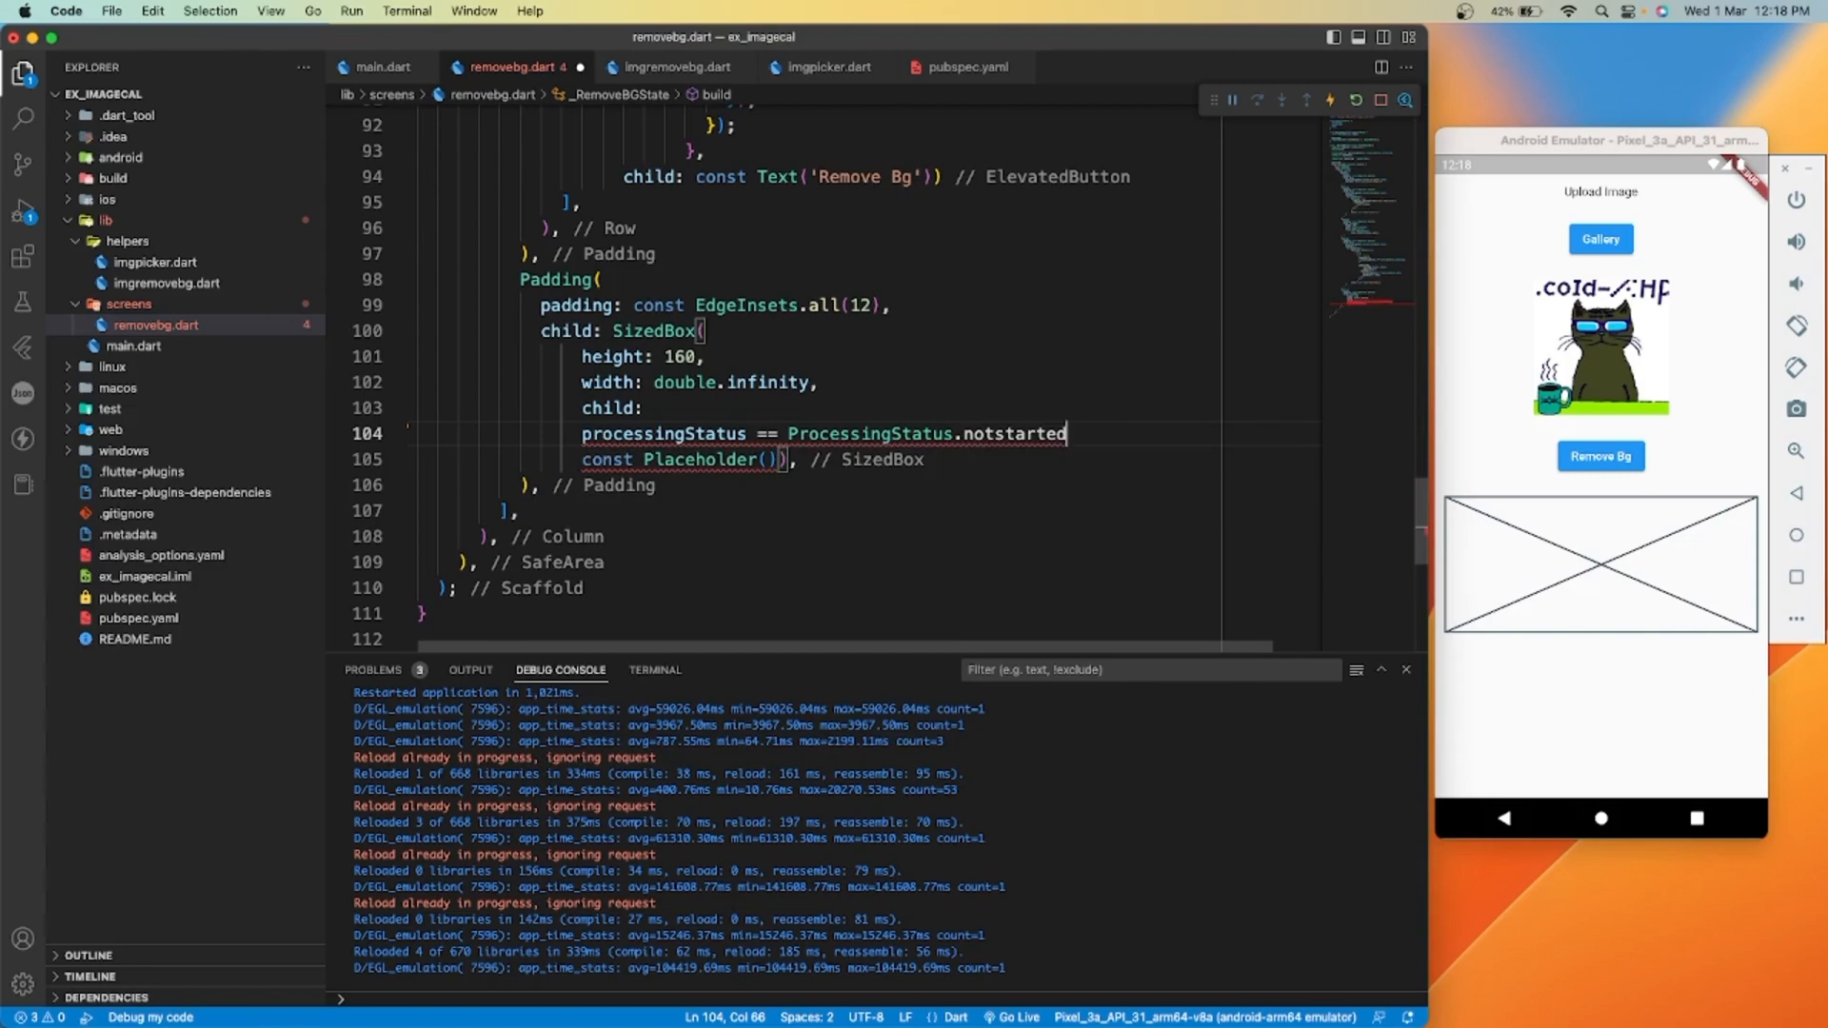
type("?")
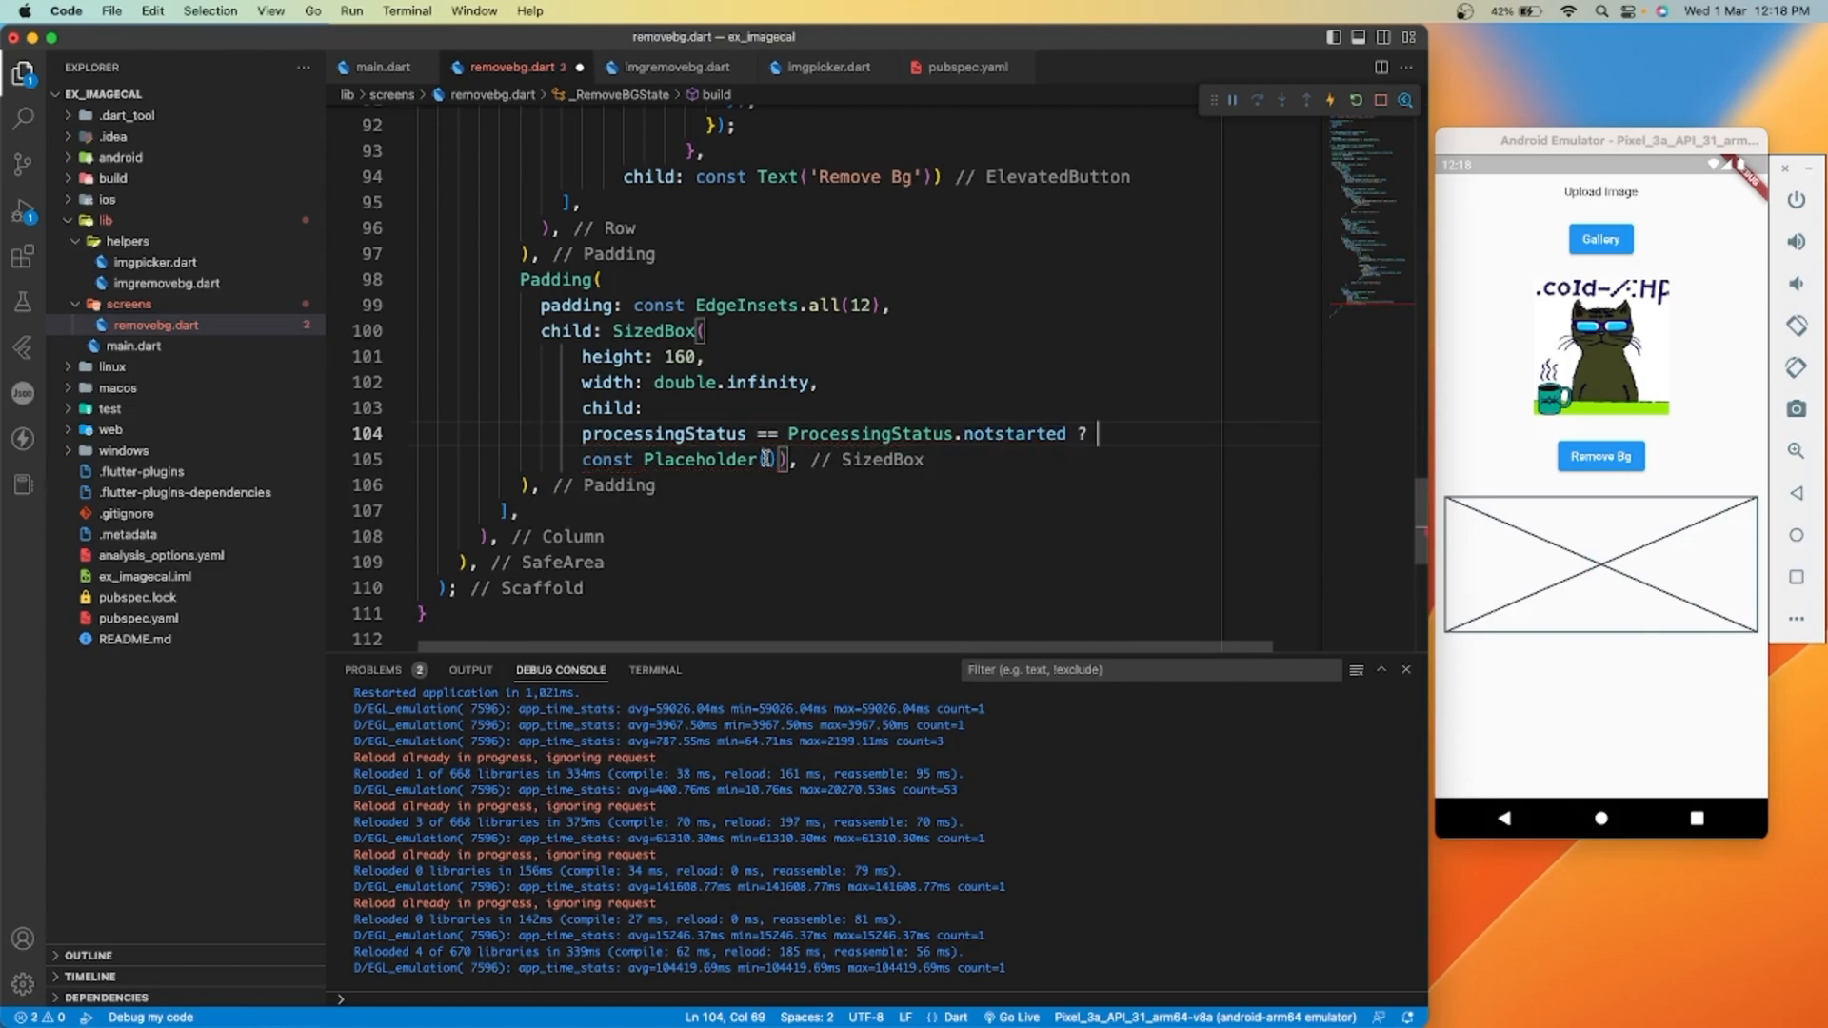
key("Enter")
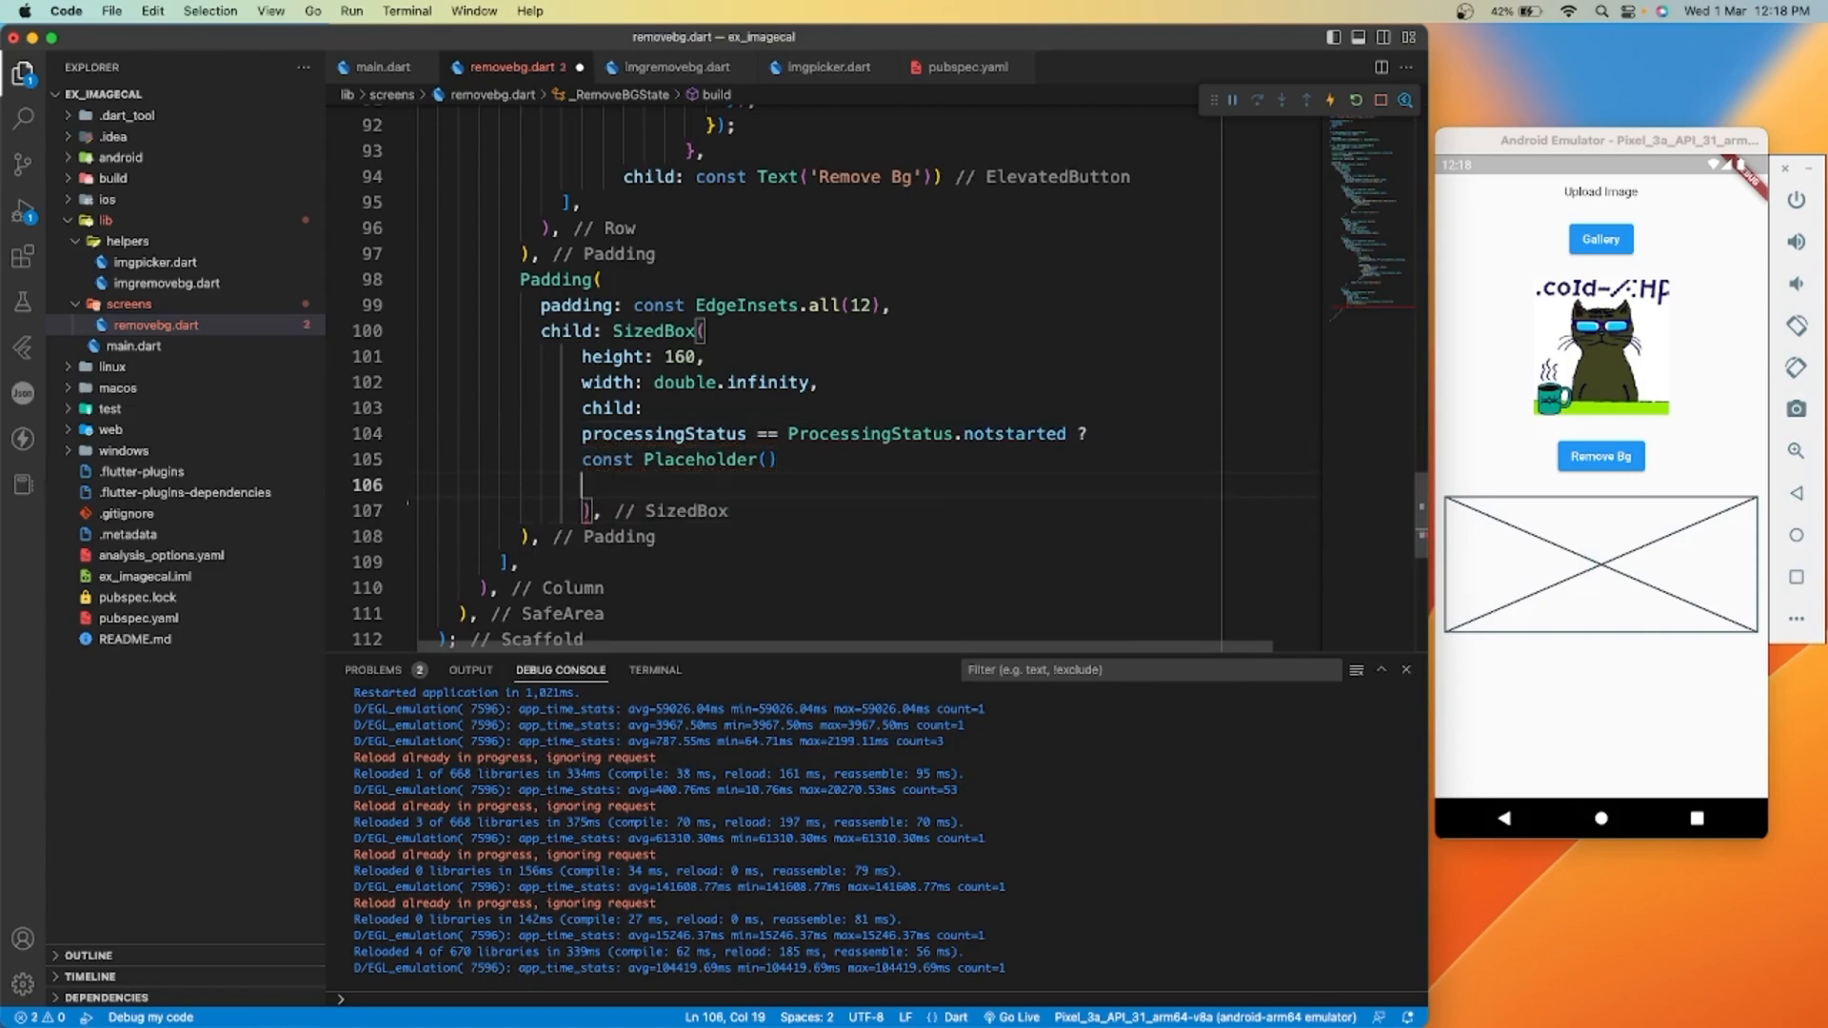
Show a circular progress Row while processingStatus is processing
type(": processingStatus == P")
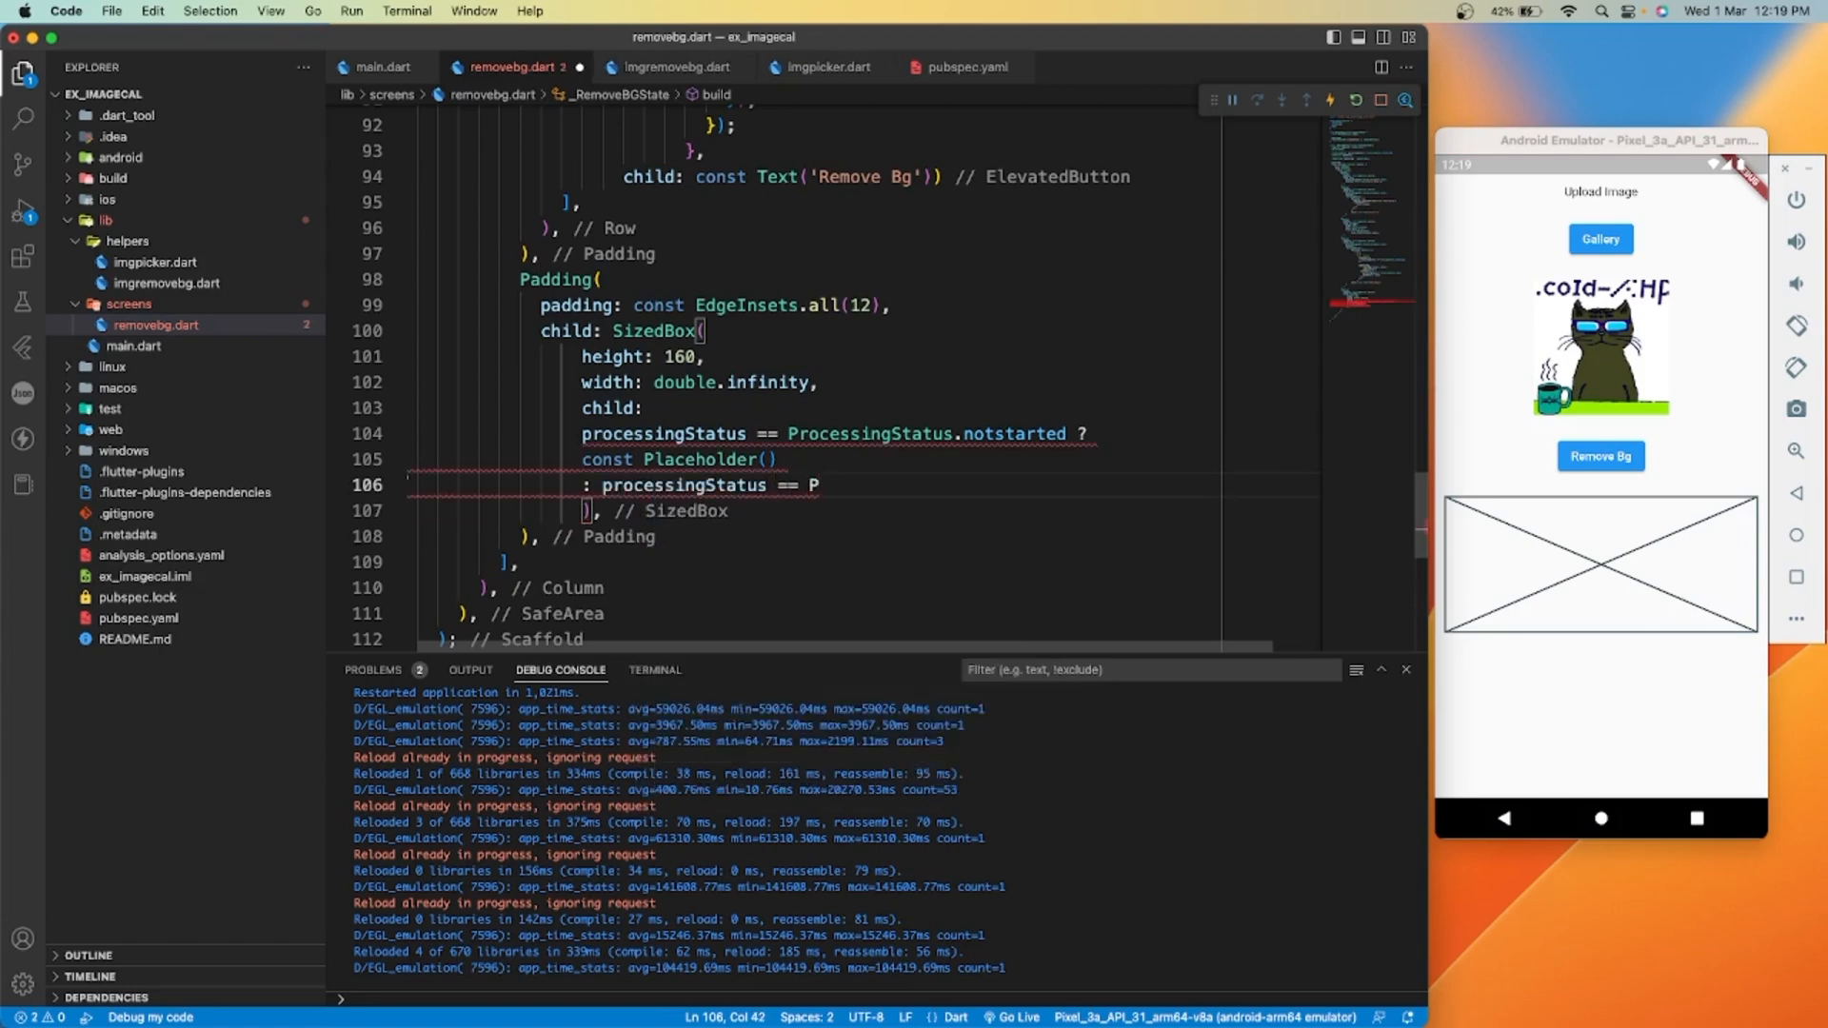
type("rocessingStatus.processing ?")
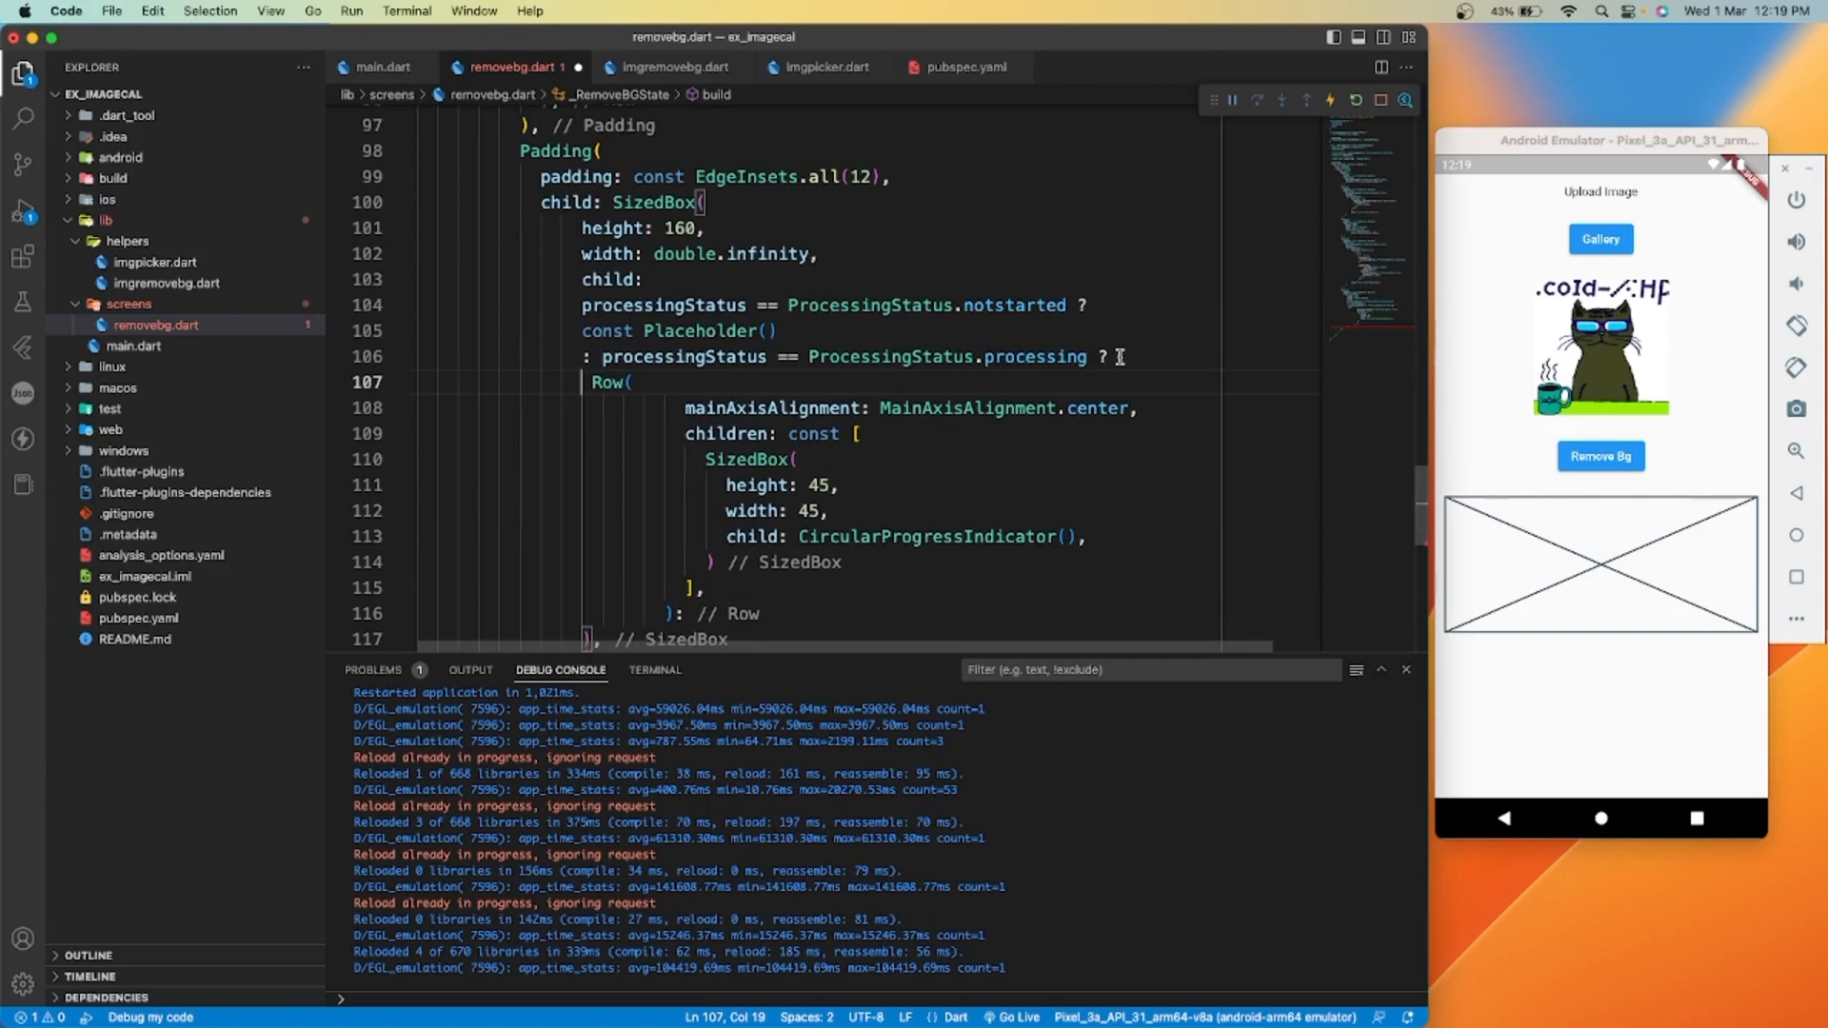
type("//circular progress")
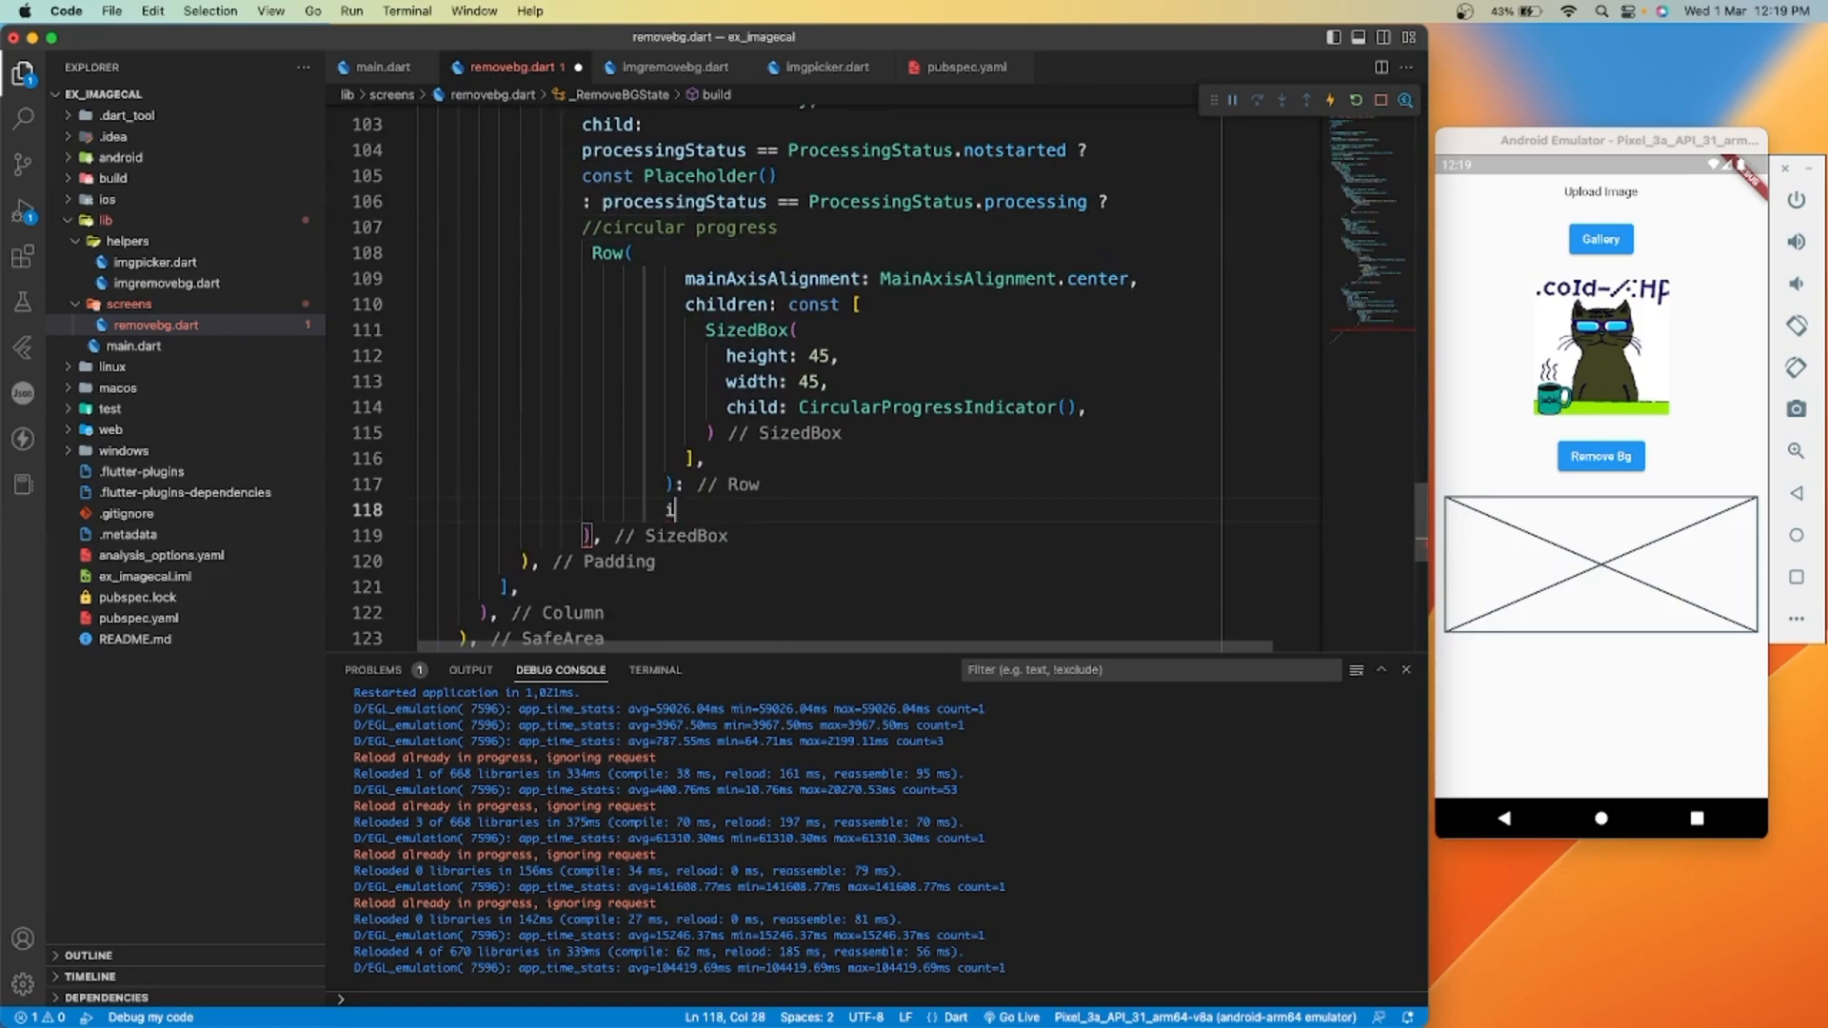
Otherwise show Container() when imgInBytes is null, else Image.memory(imgInBytes!)
type("imgInBytes == n")
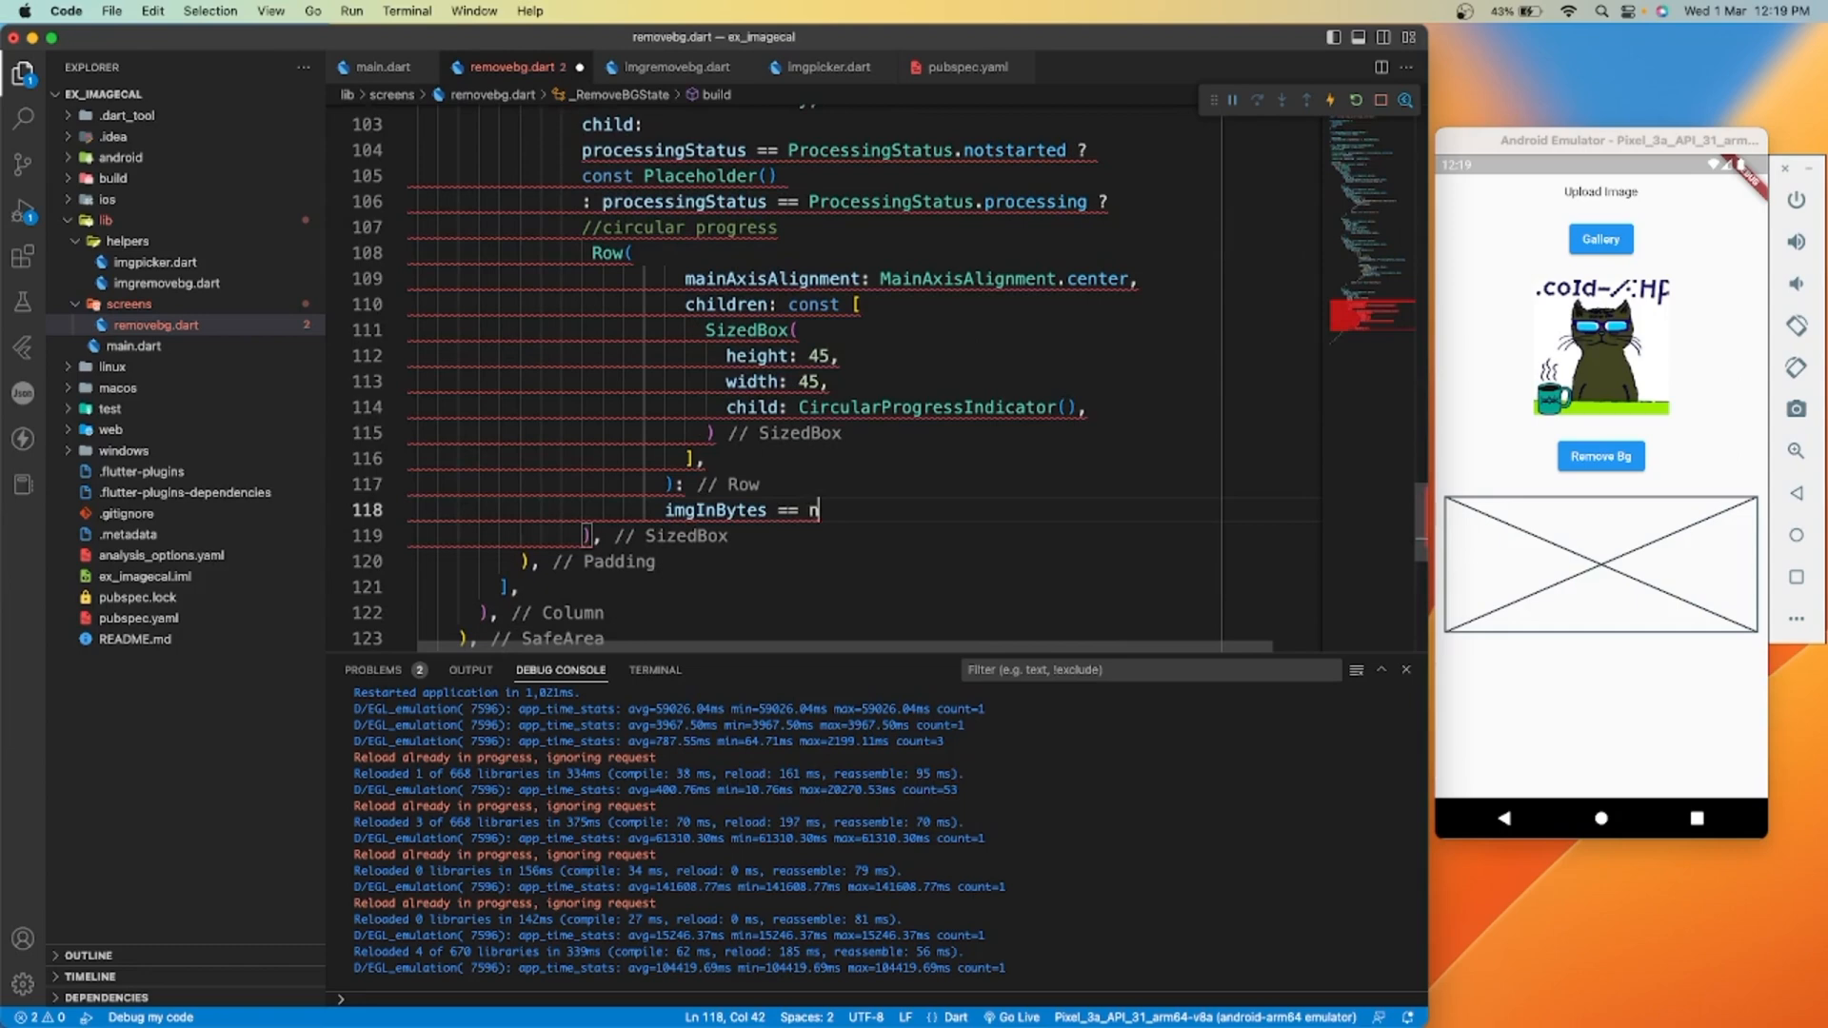
type("ull ? Container() :")
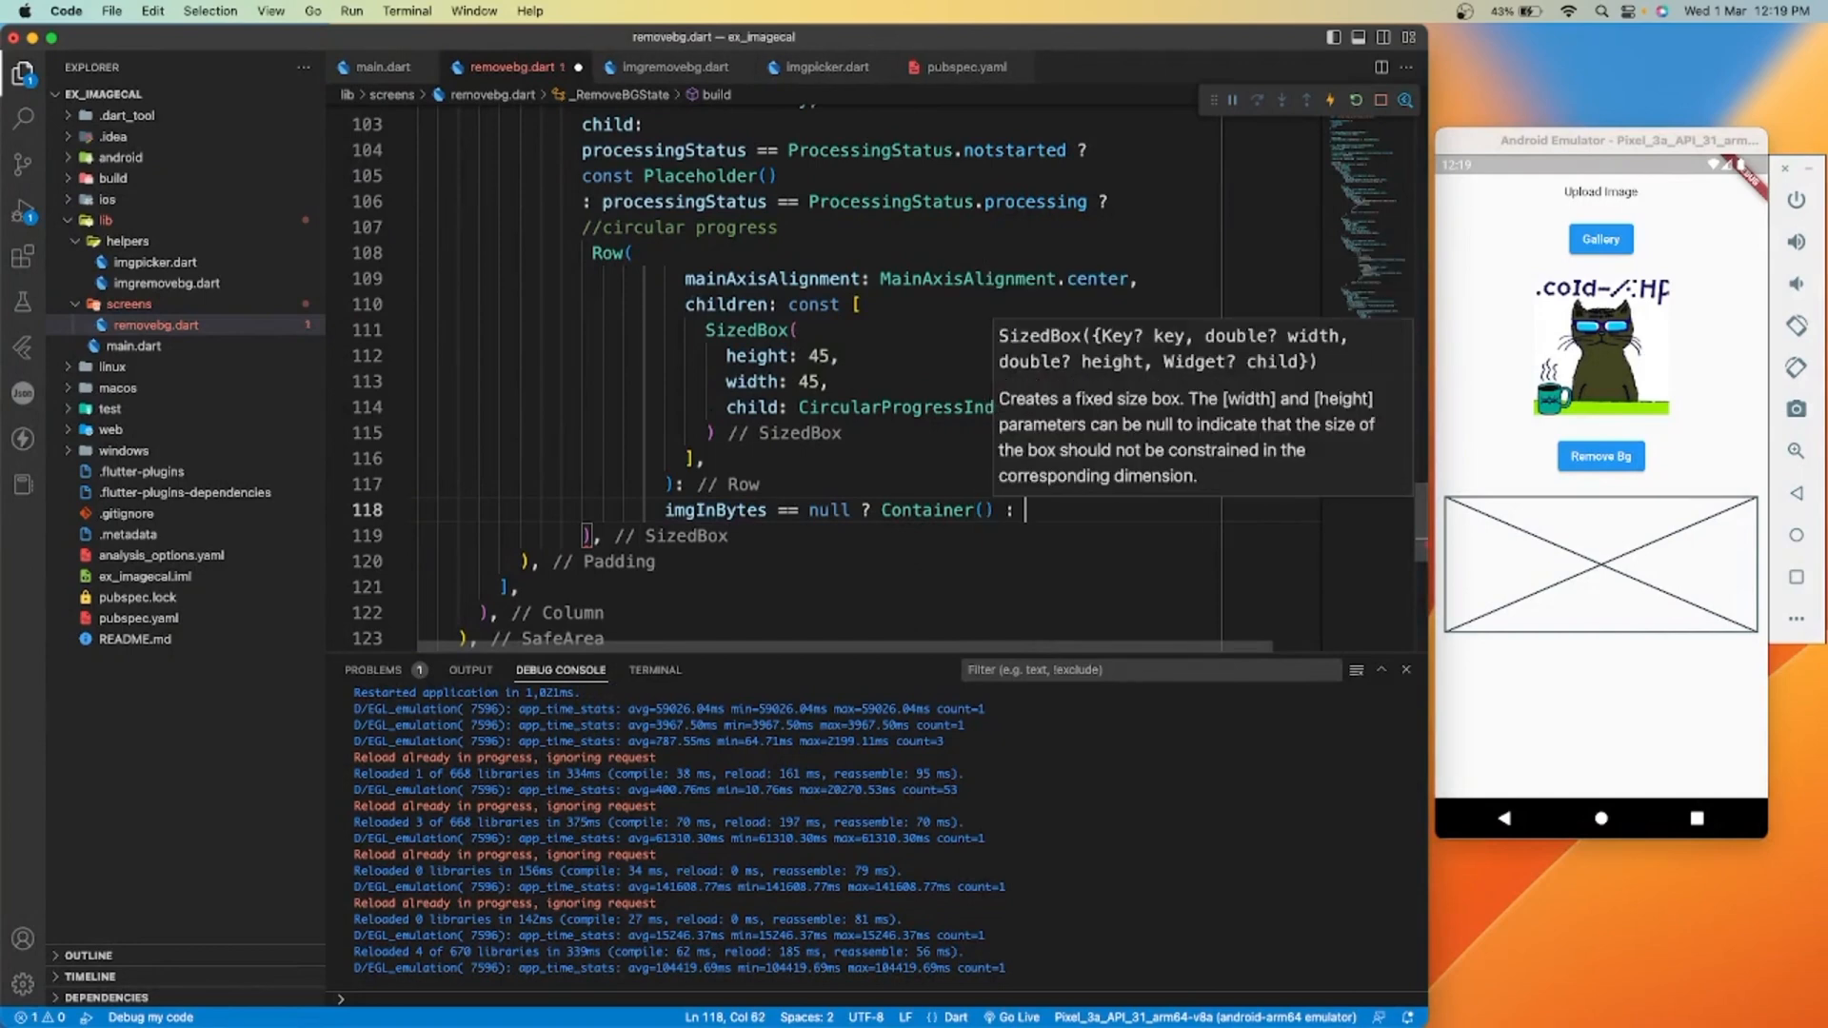
type("Image.memory(i")
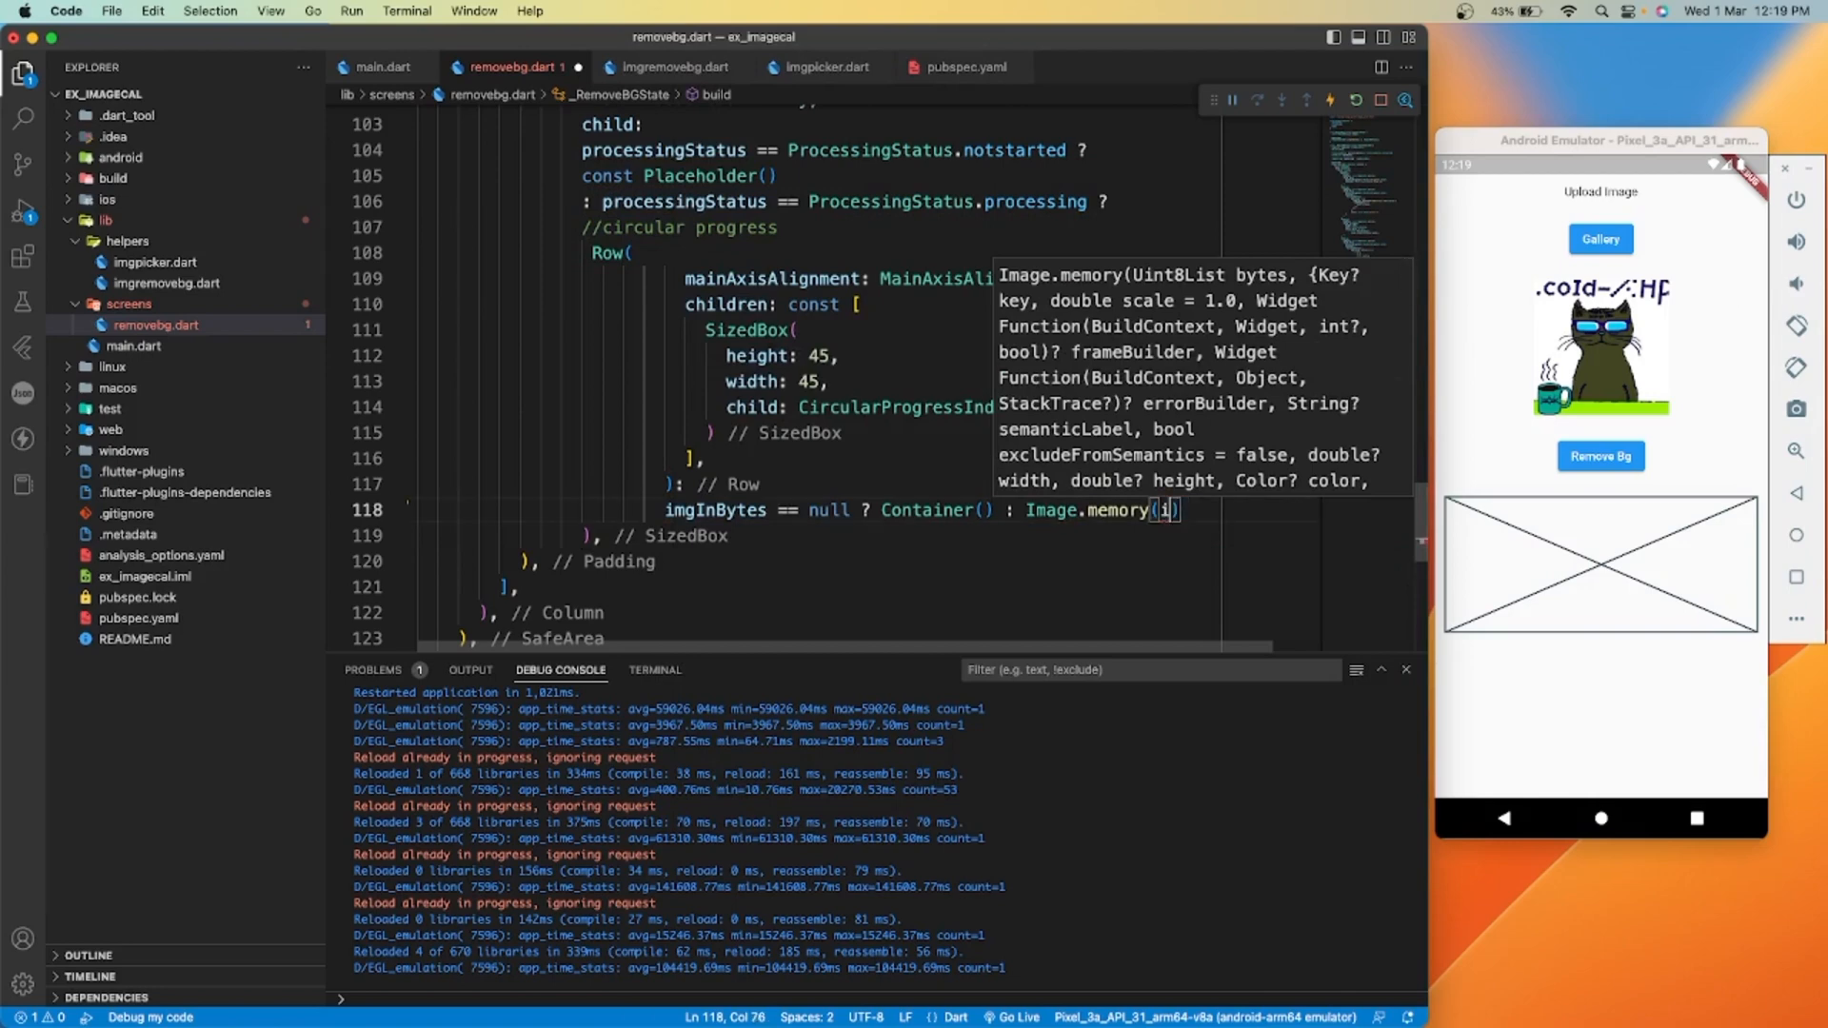
type("imgInBytes!),")
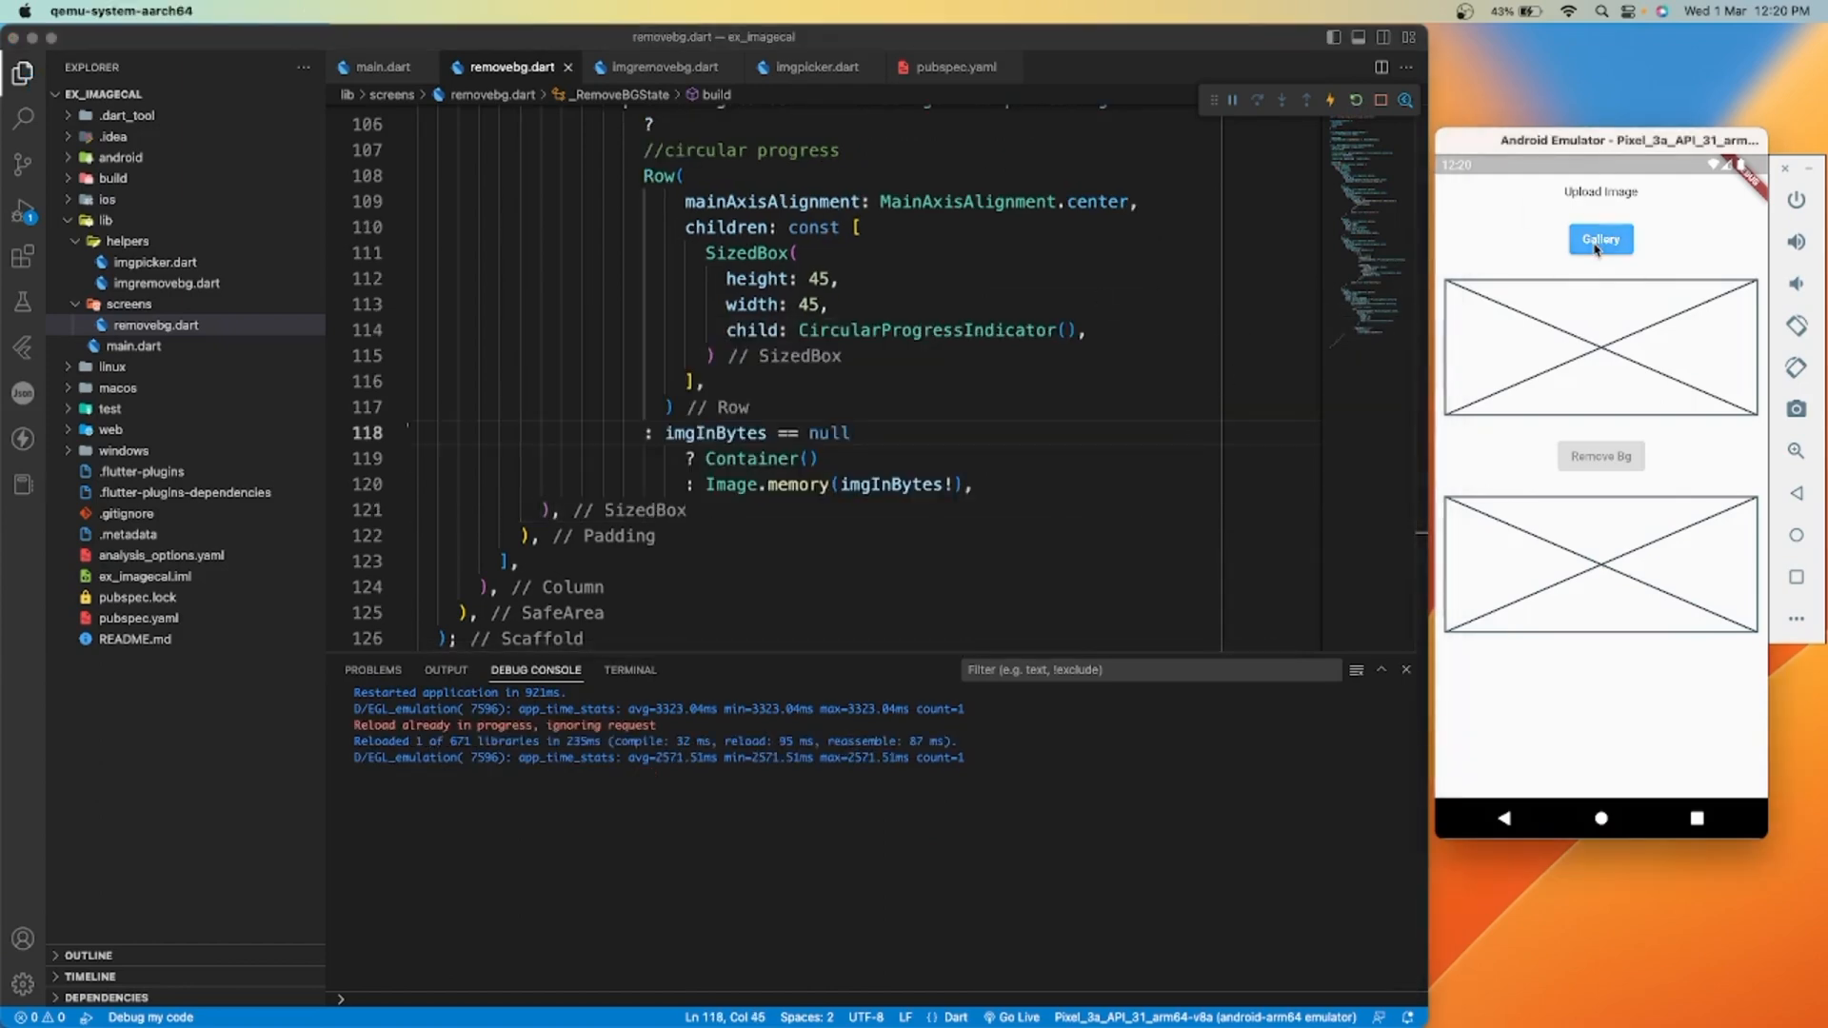
Pick the cat picture from Gallery, run Remove Bg, and erase leftover background
left_click(1600, 240)
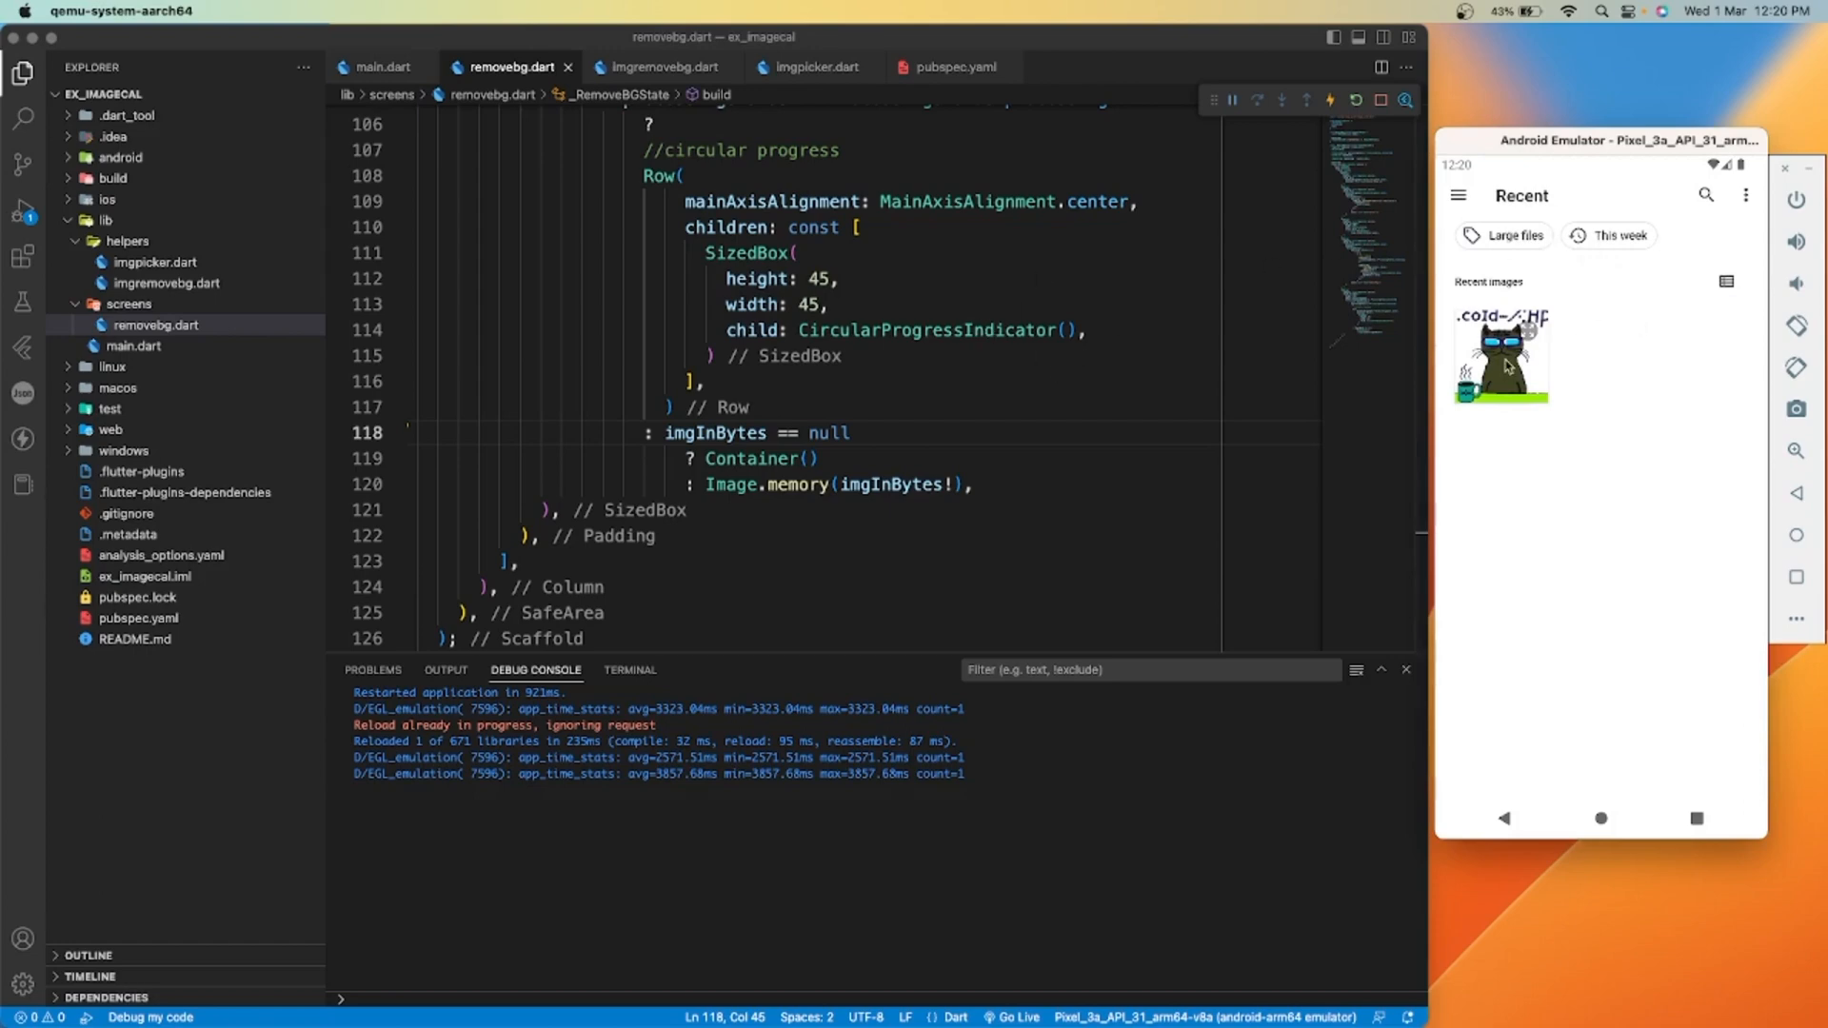
left_click(1500, 354)
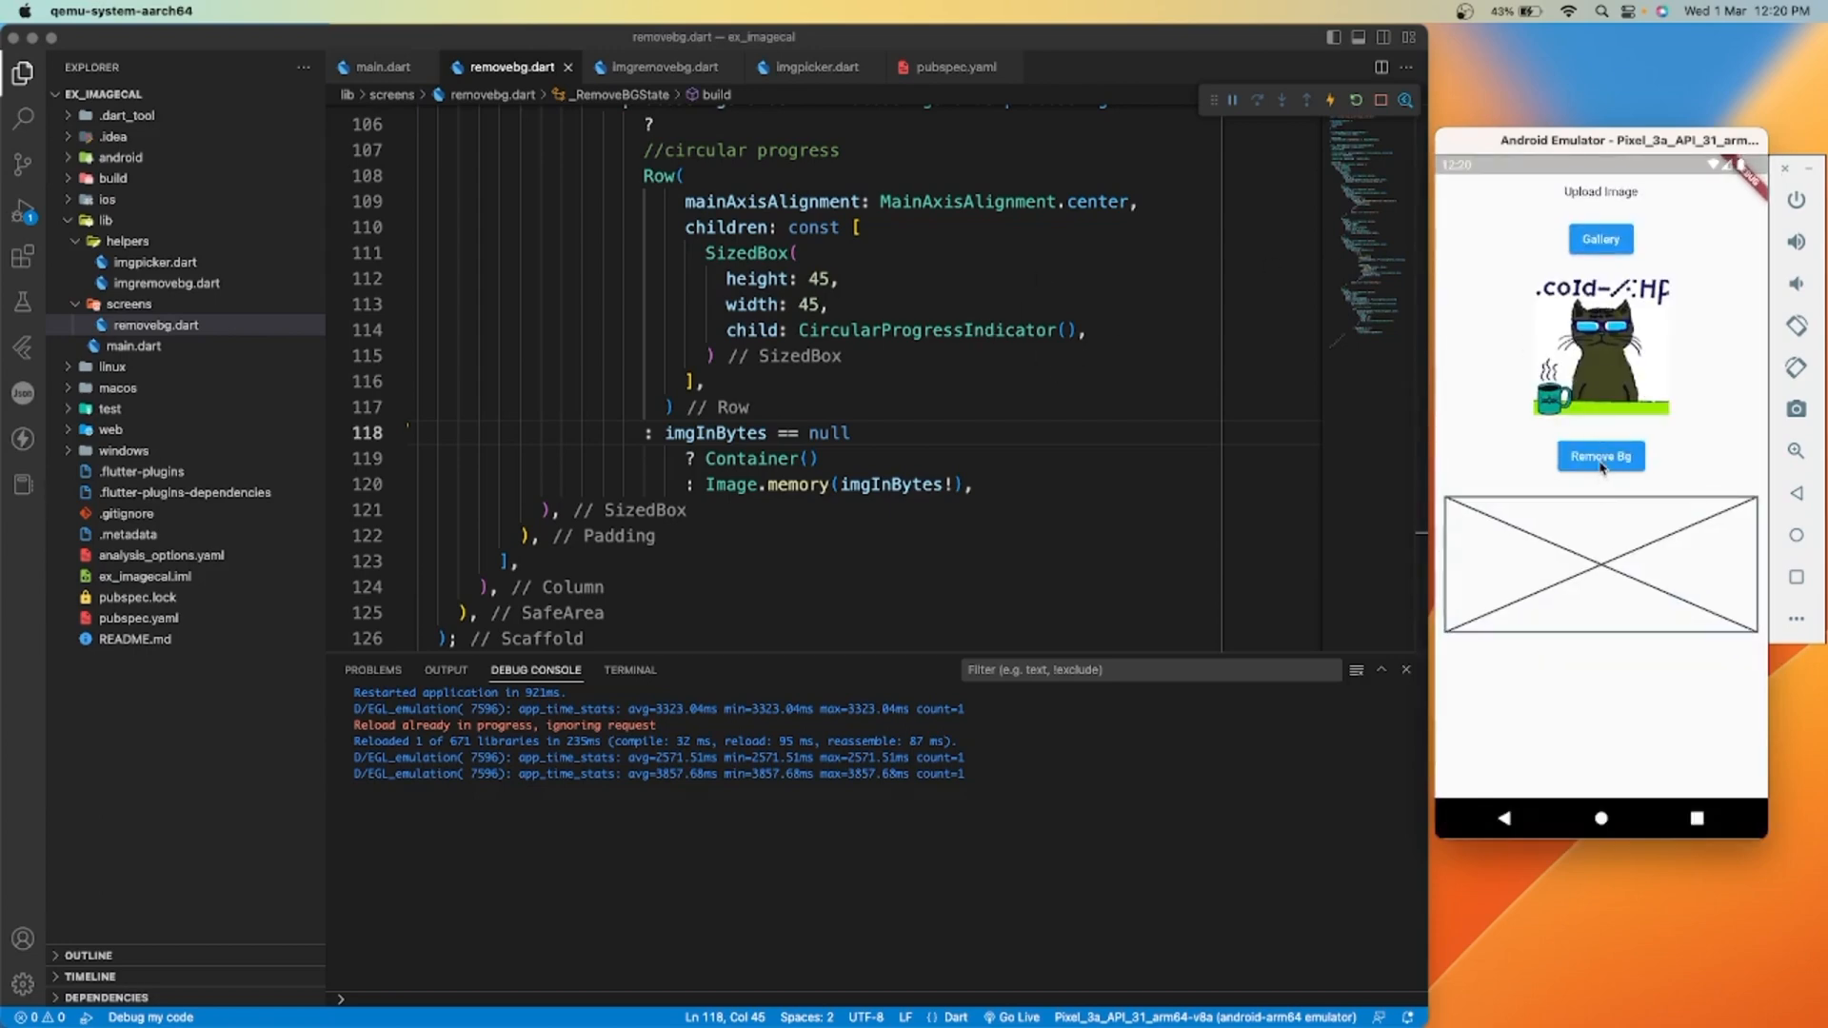
left_click(1599, 457)
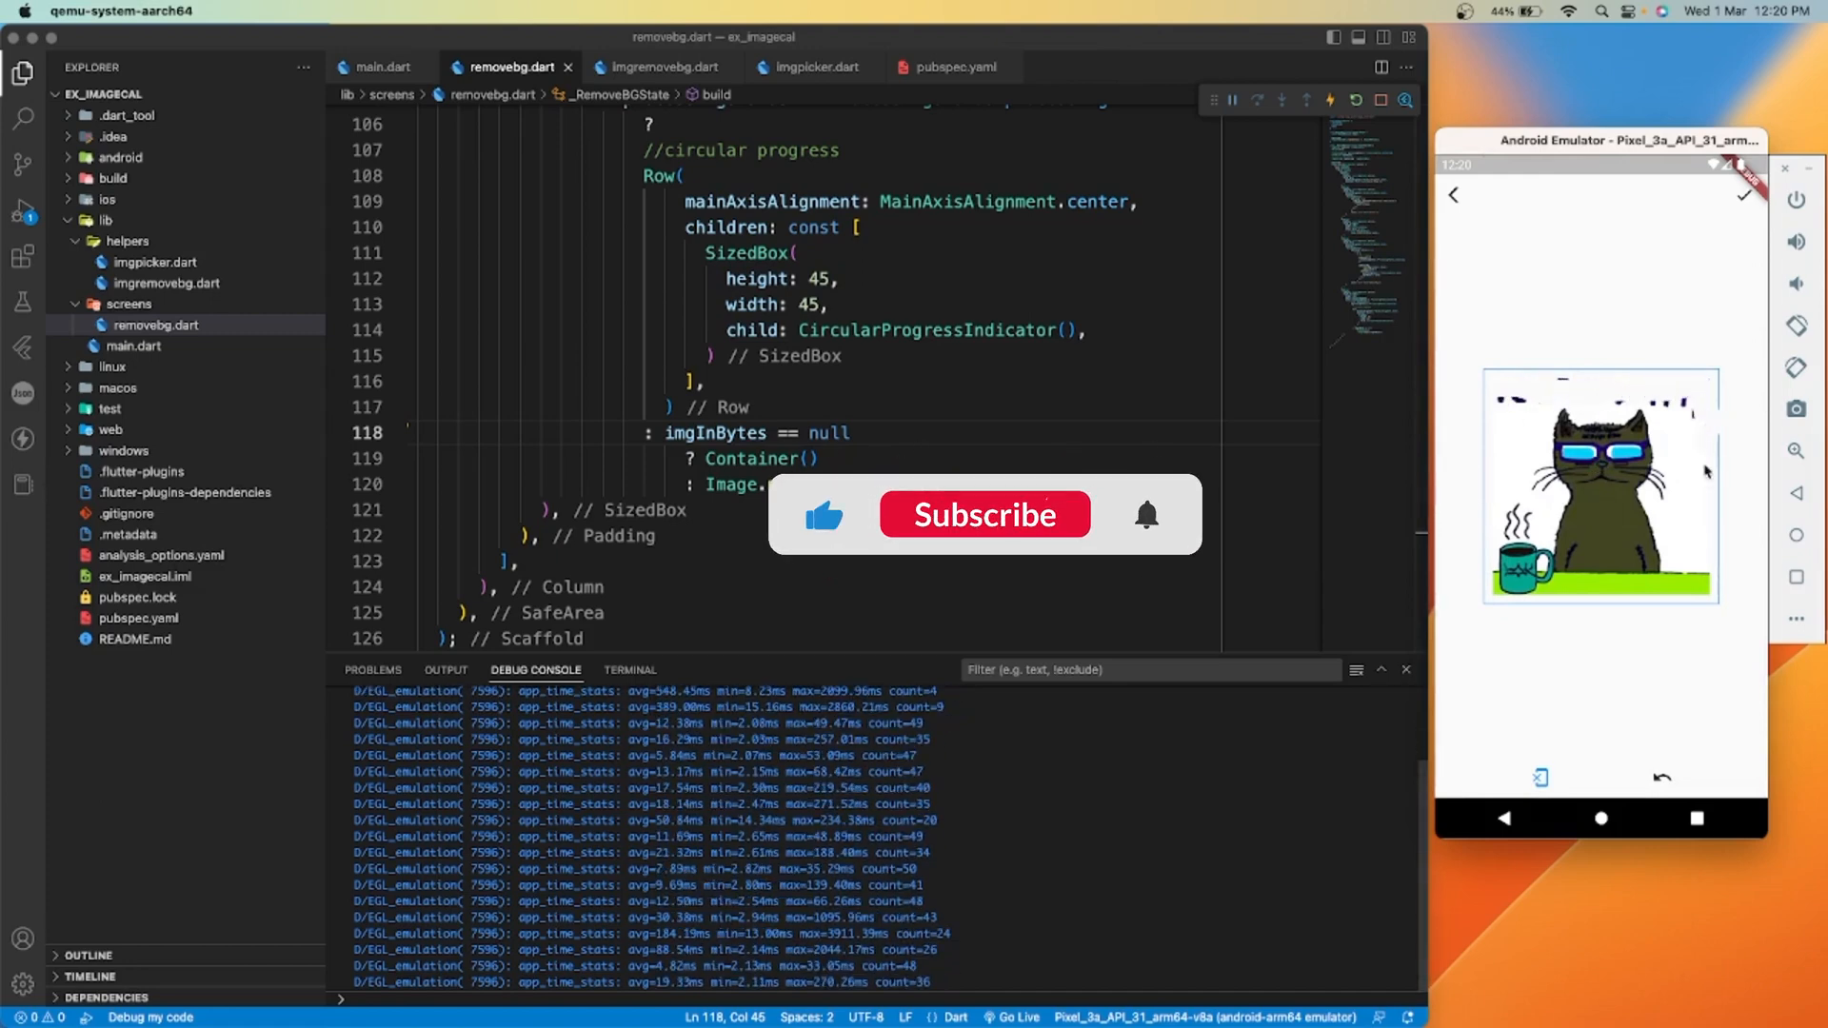
left_click(984, 514)
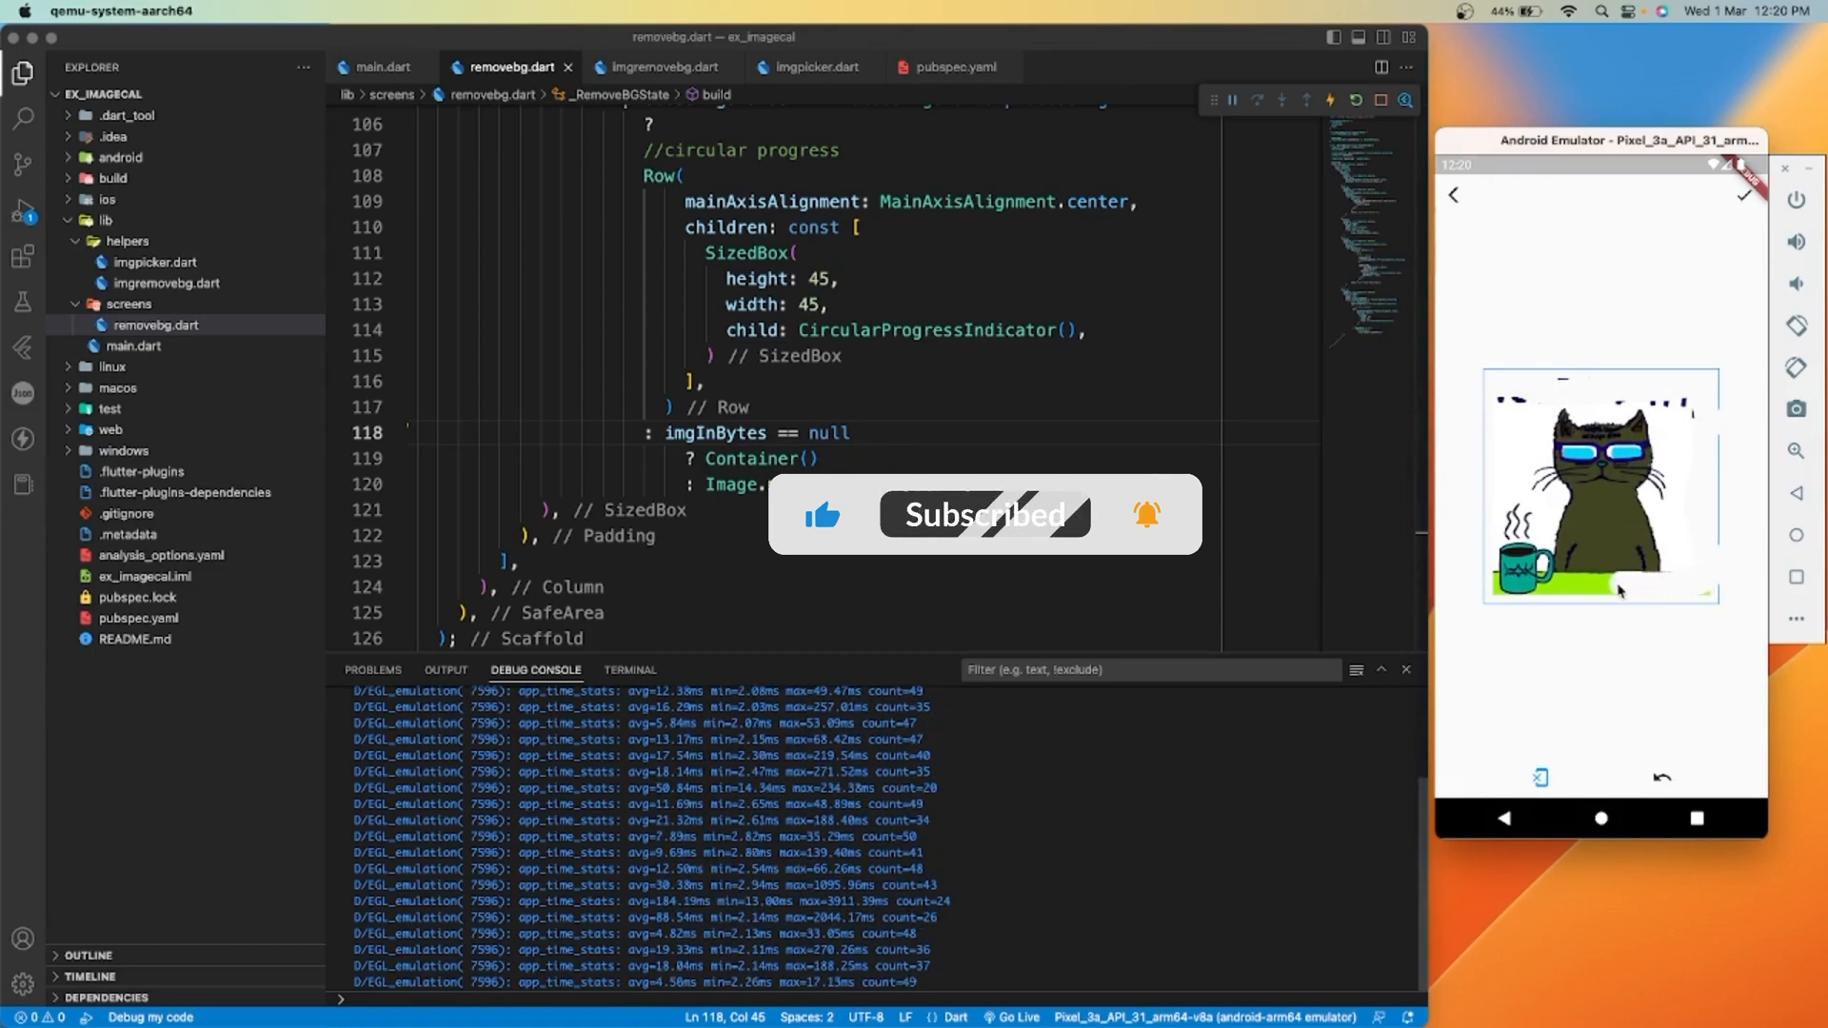